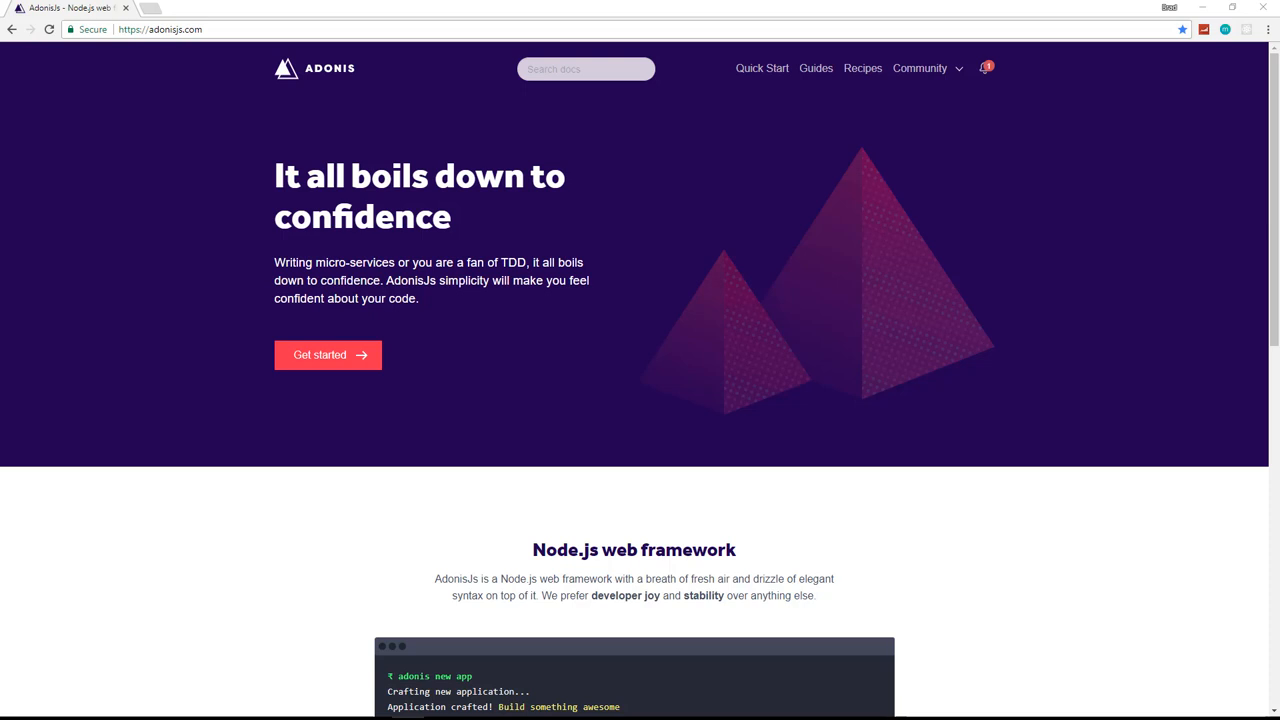
pyautogui.moveTo(1004, 226)
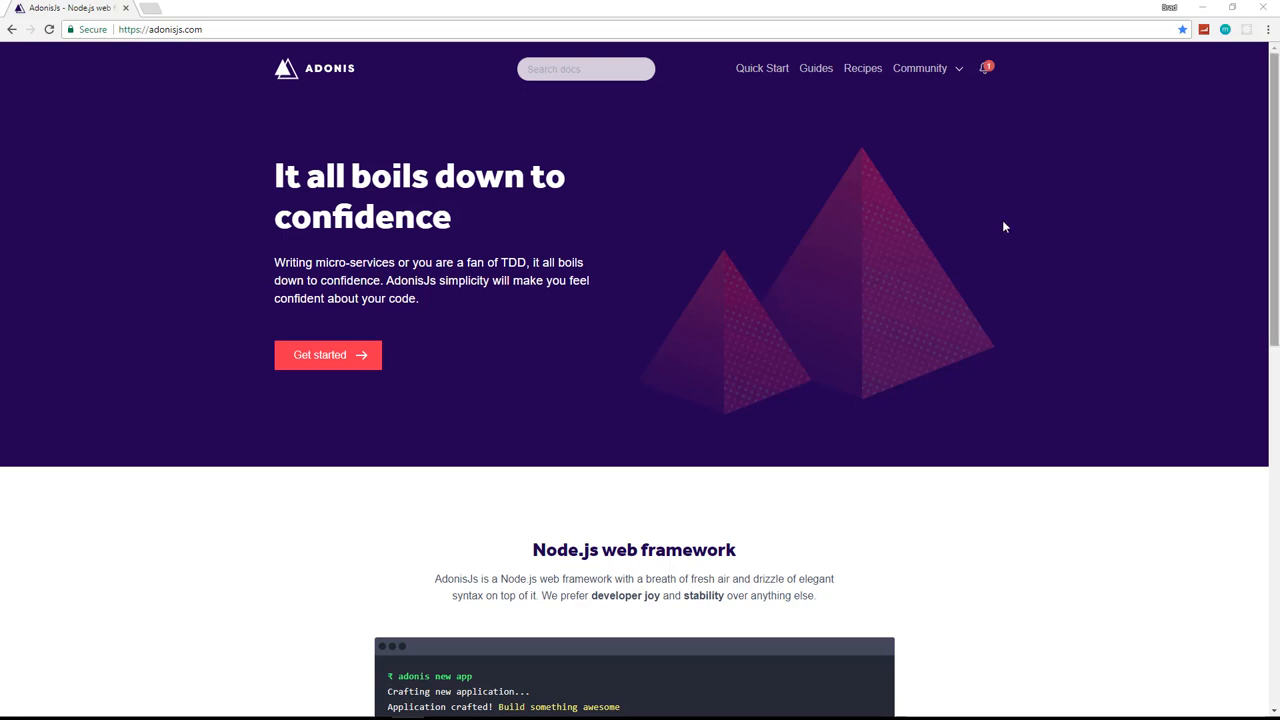
pyautogui.moveTo(1199, 9)
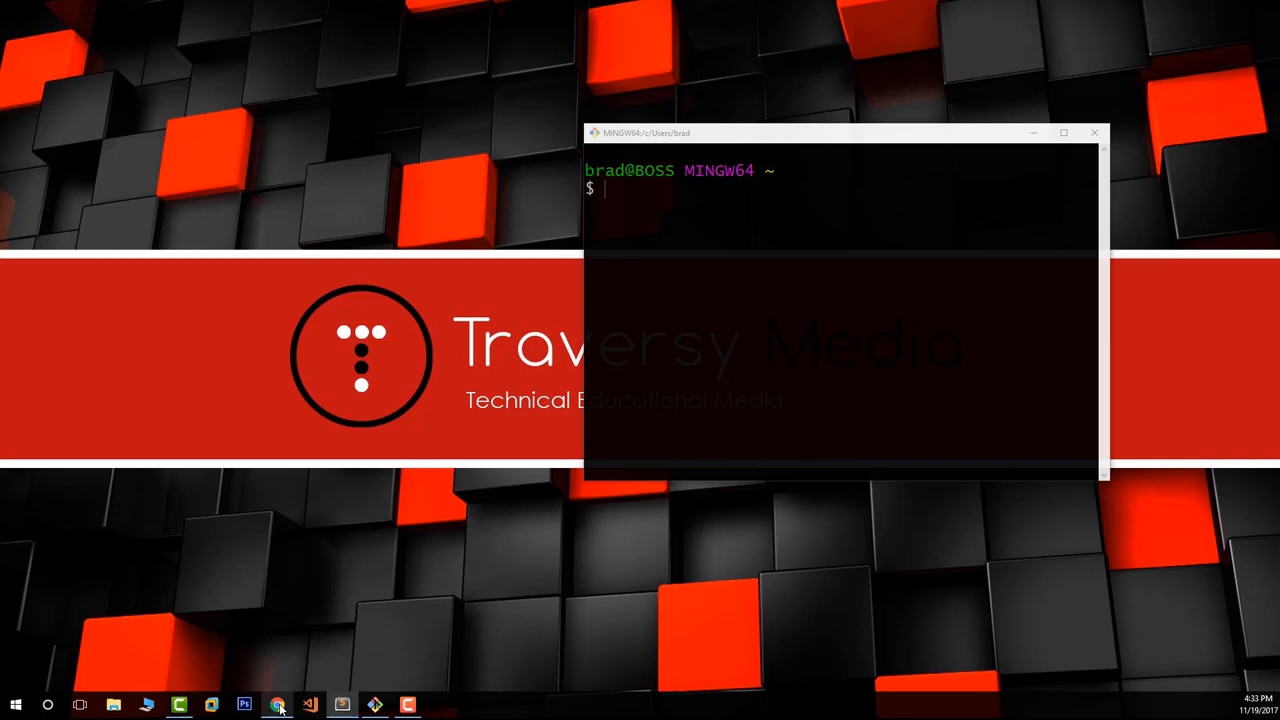
pyautogui.click(278, 704)
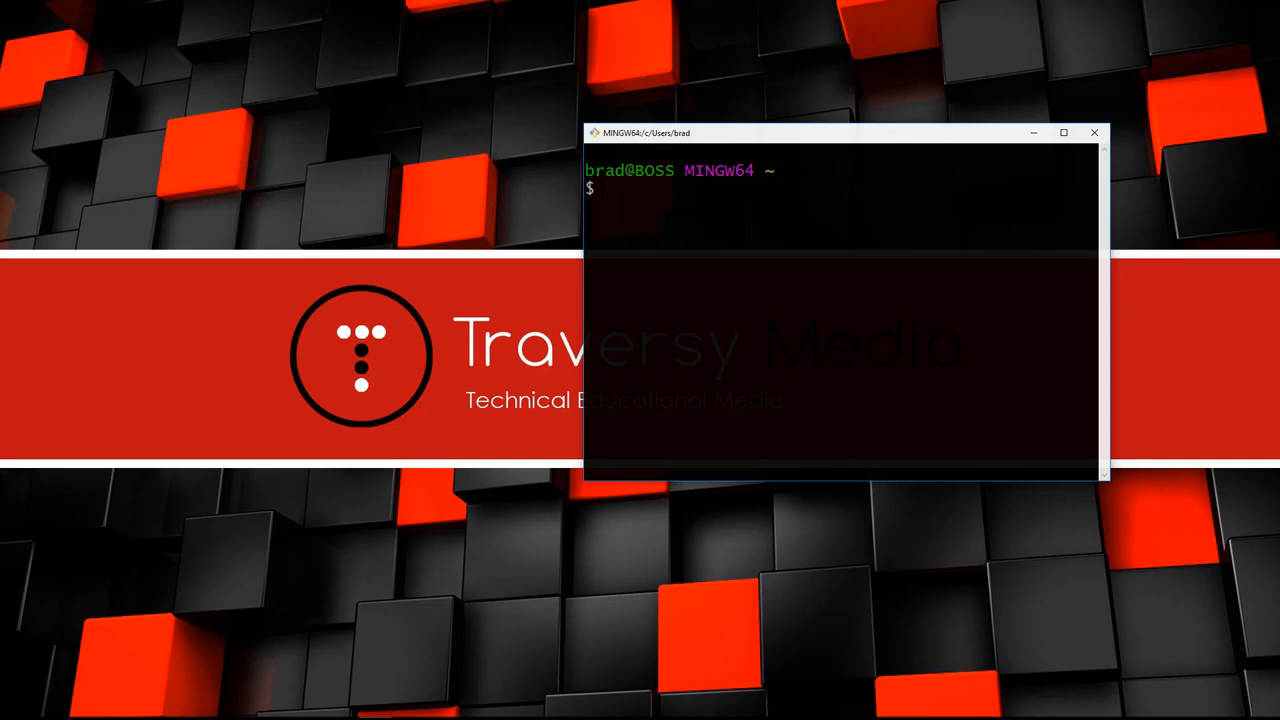
pyautogui.write('npm insta')
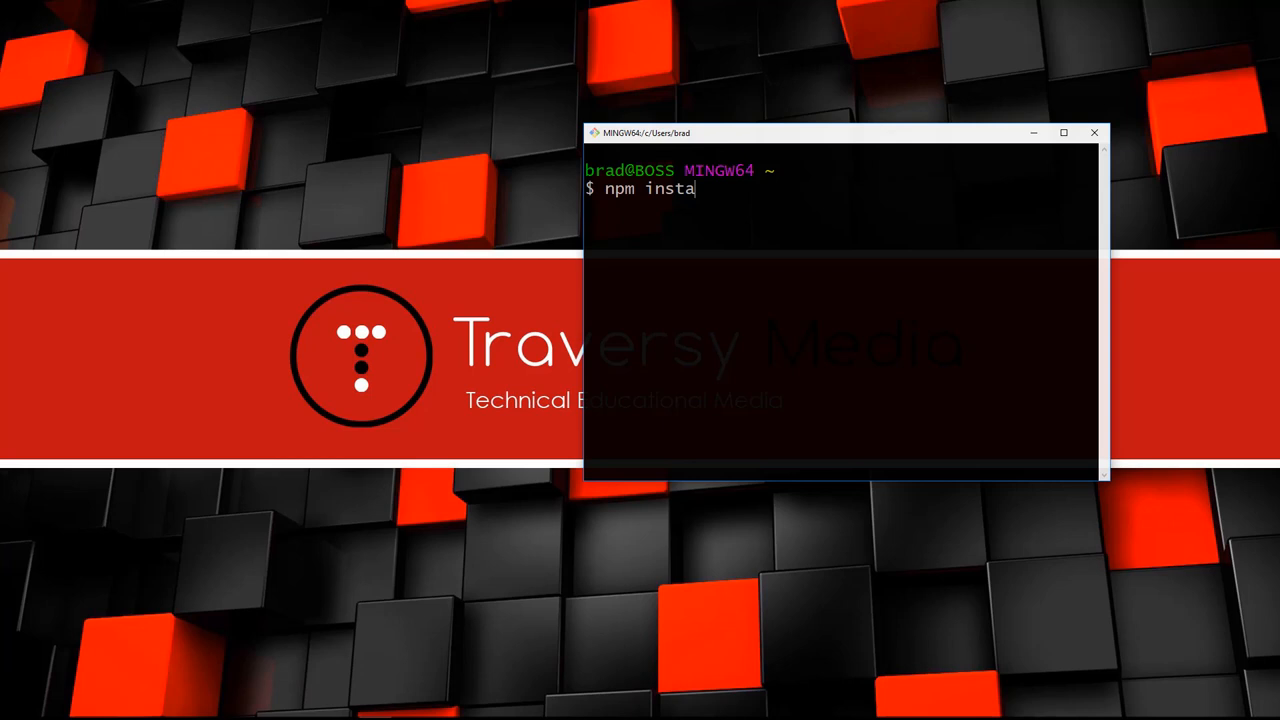
pyautogui.write('ll')
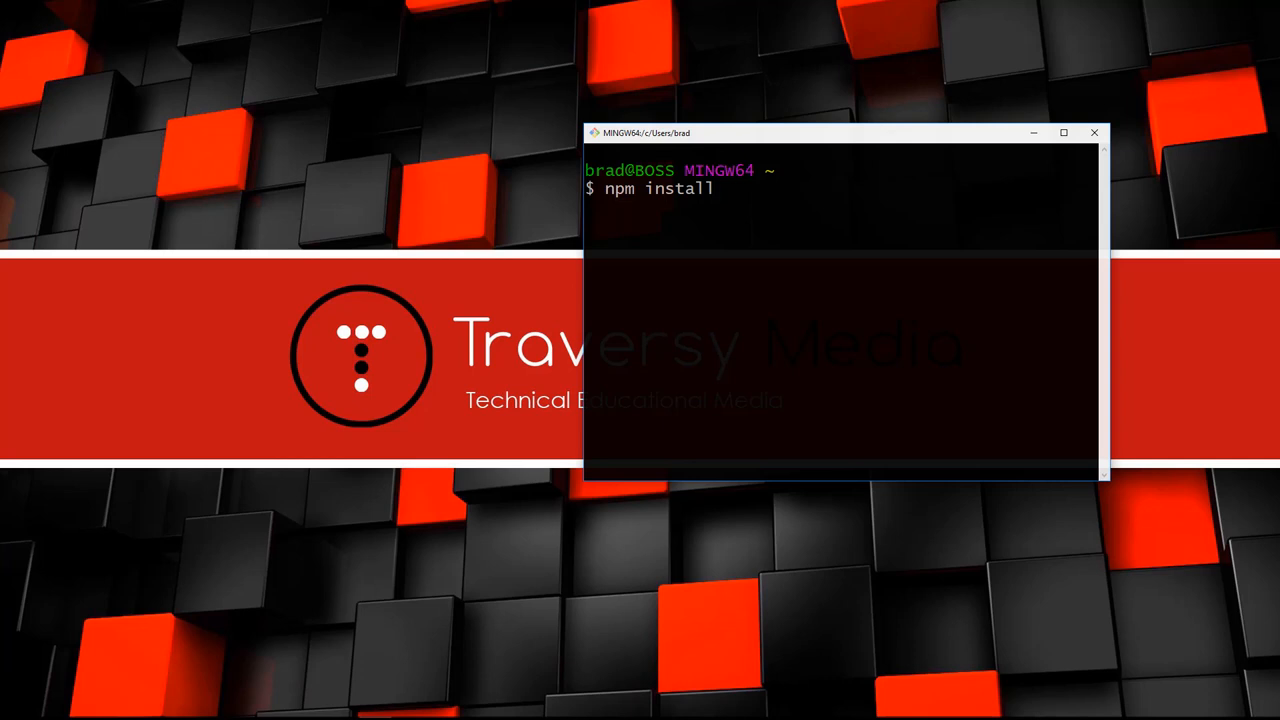
pyautogui.write('-')
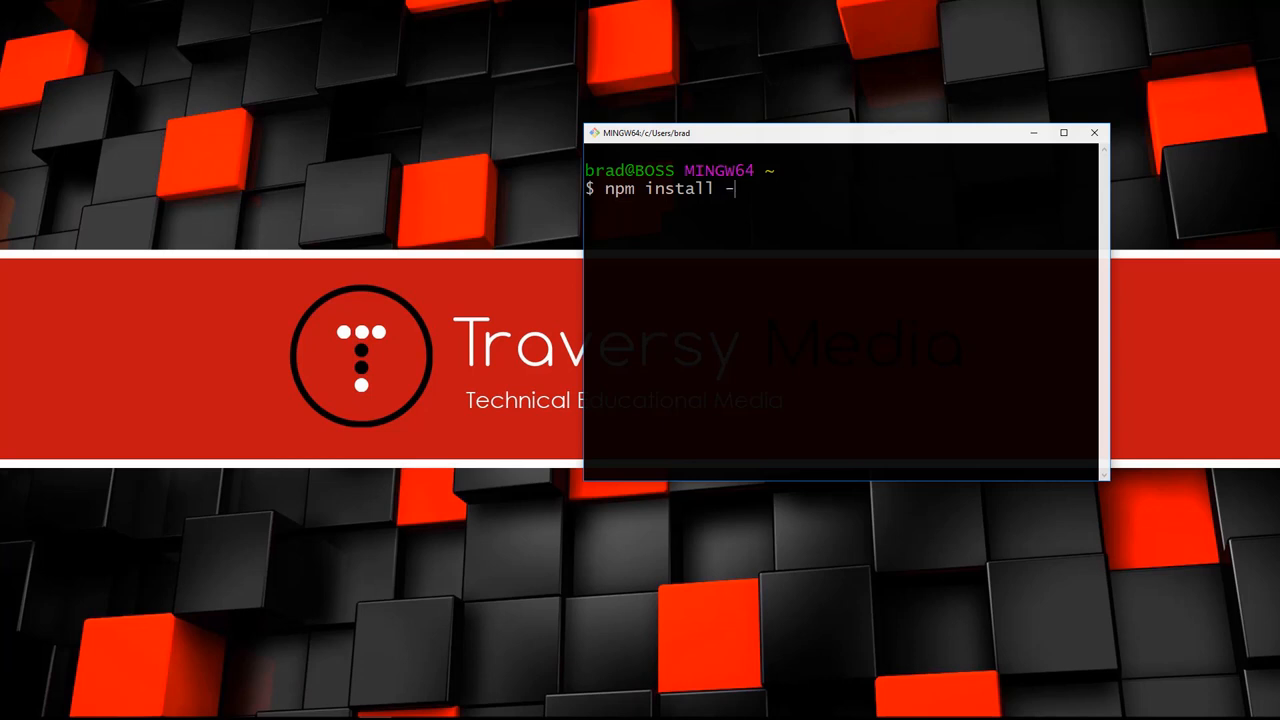
pyautogui.write('g')
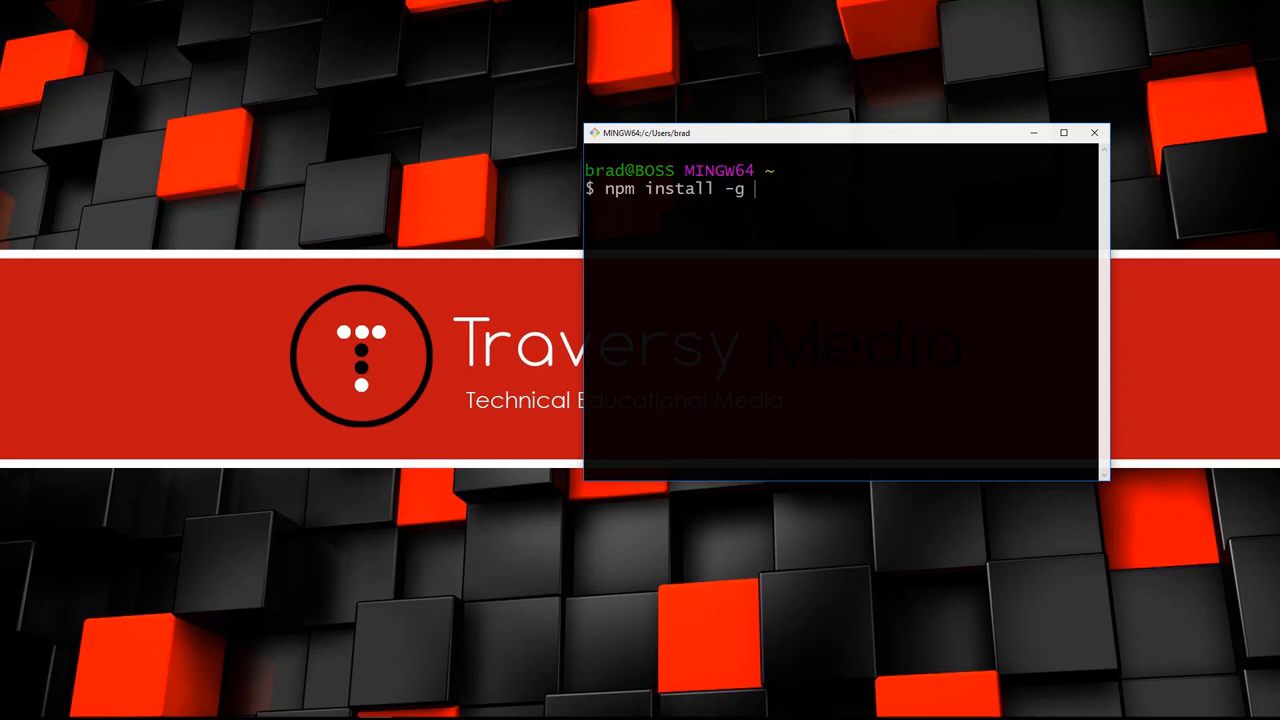
pyautogui.write('@adon')
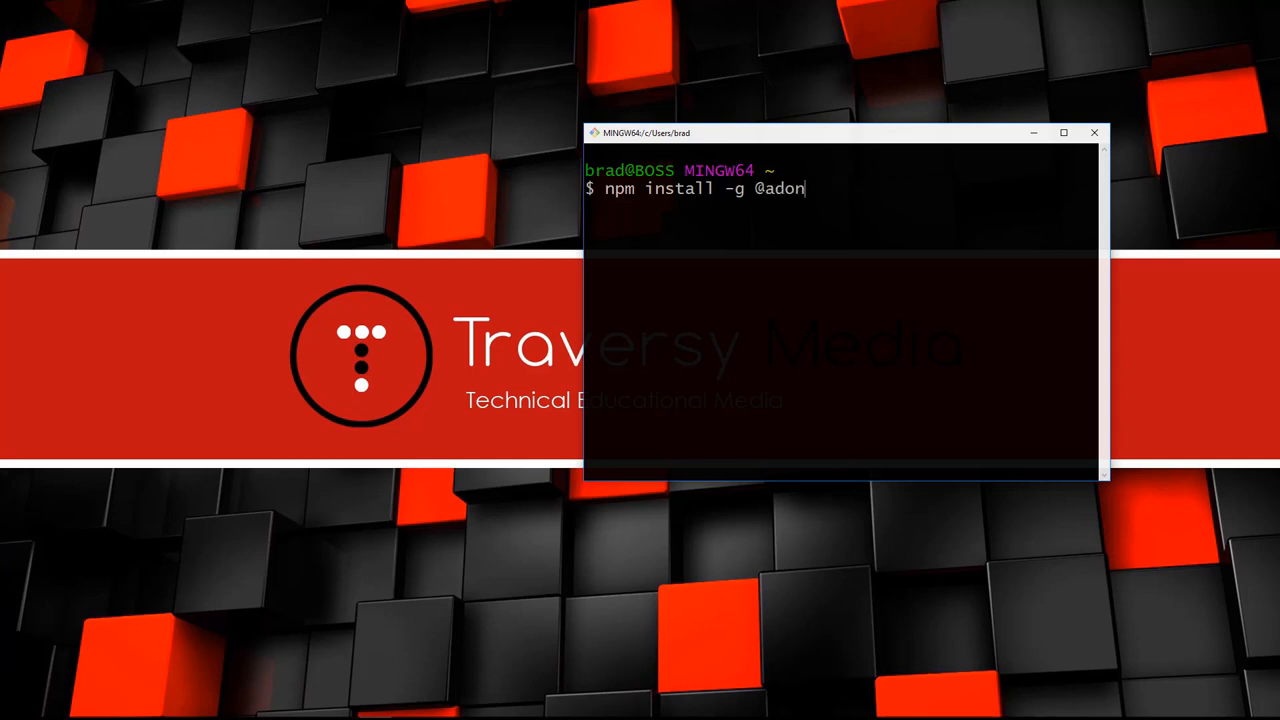
pyautogui.write('isjs/')
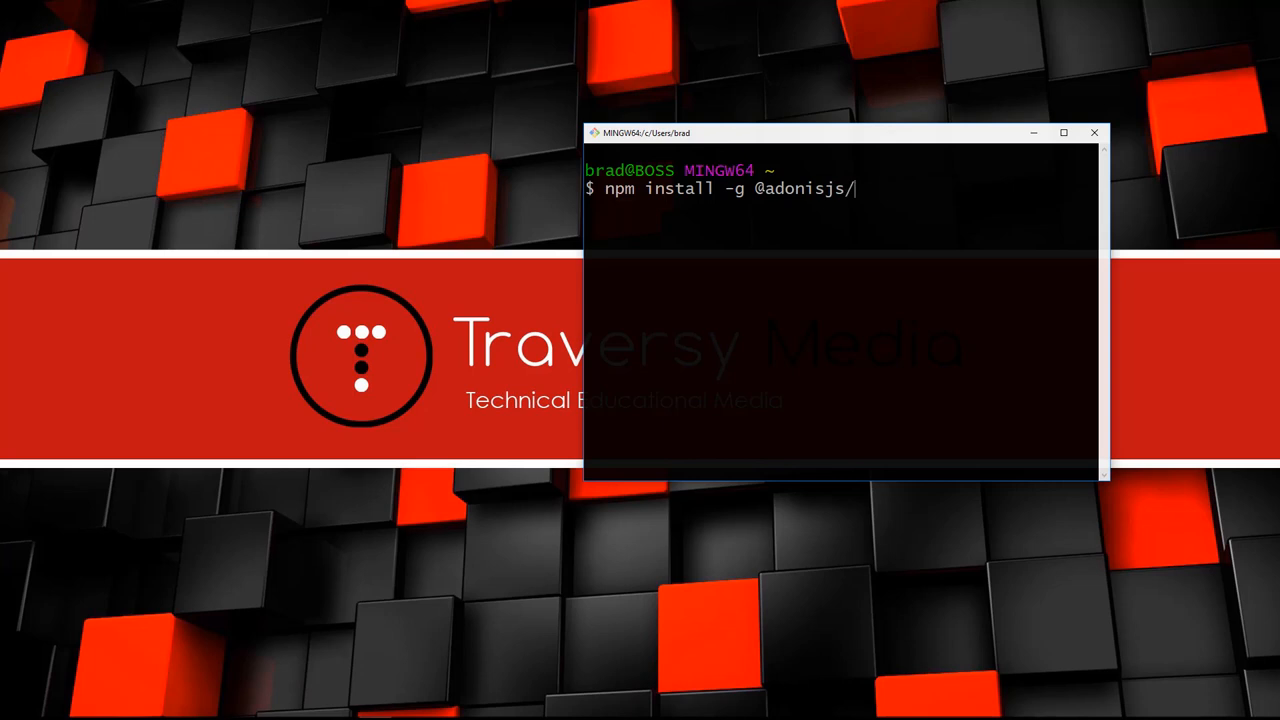
pyautogui.write('cli')
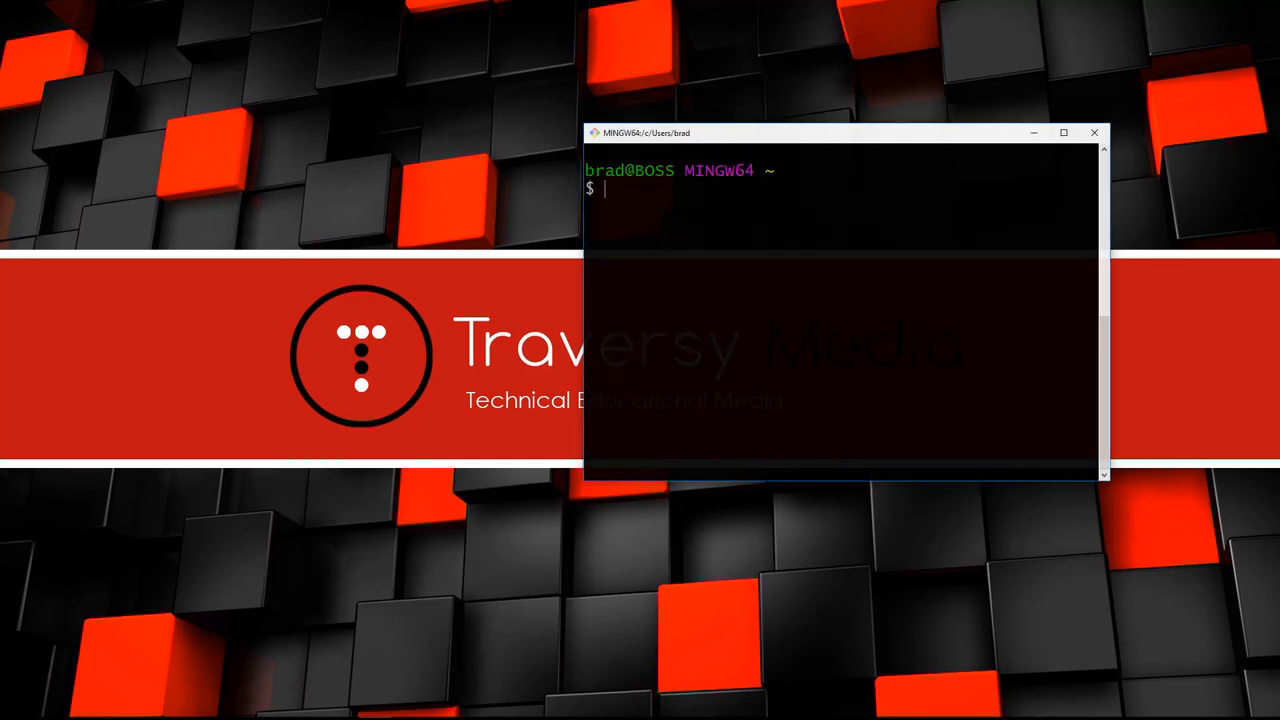
pyautogui.write('adonis-')
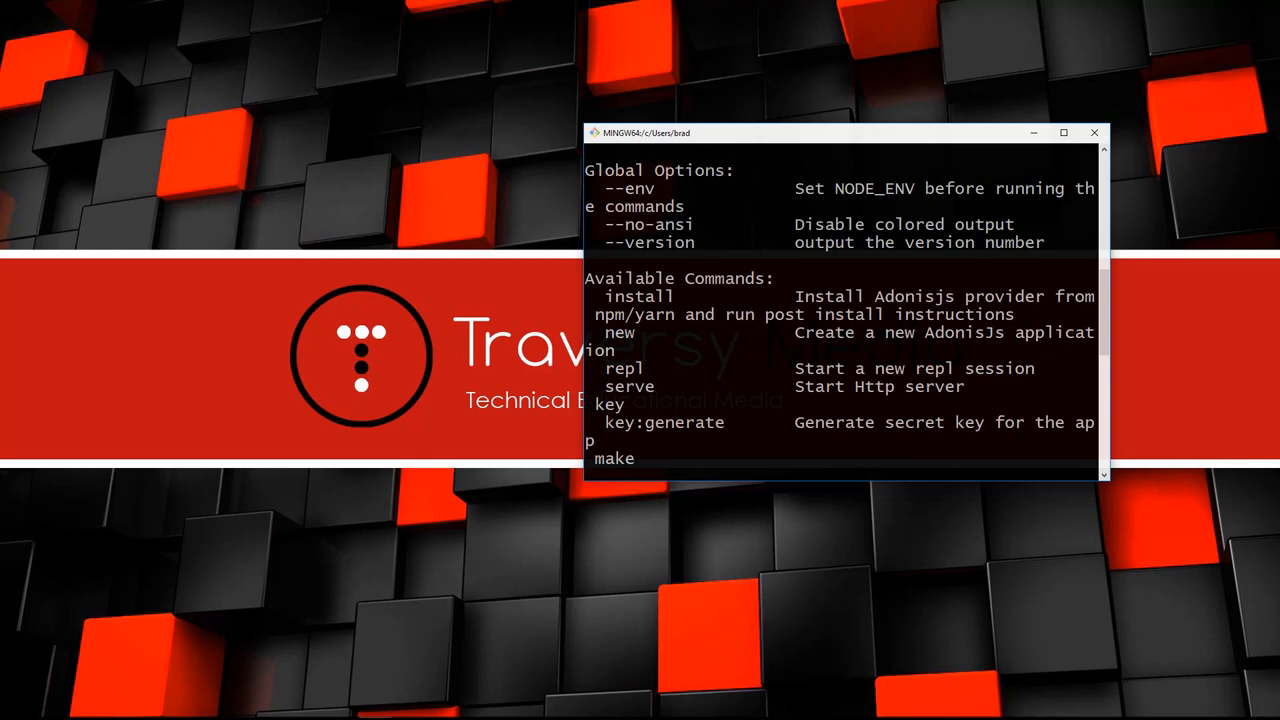
# Scroll through the adonis help output listing global options and available commands
pyautogui.scroll(-3)
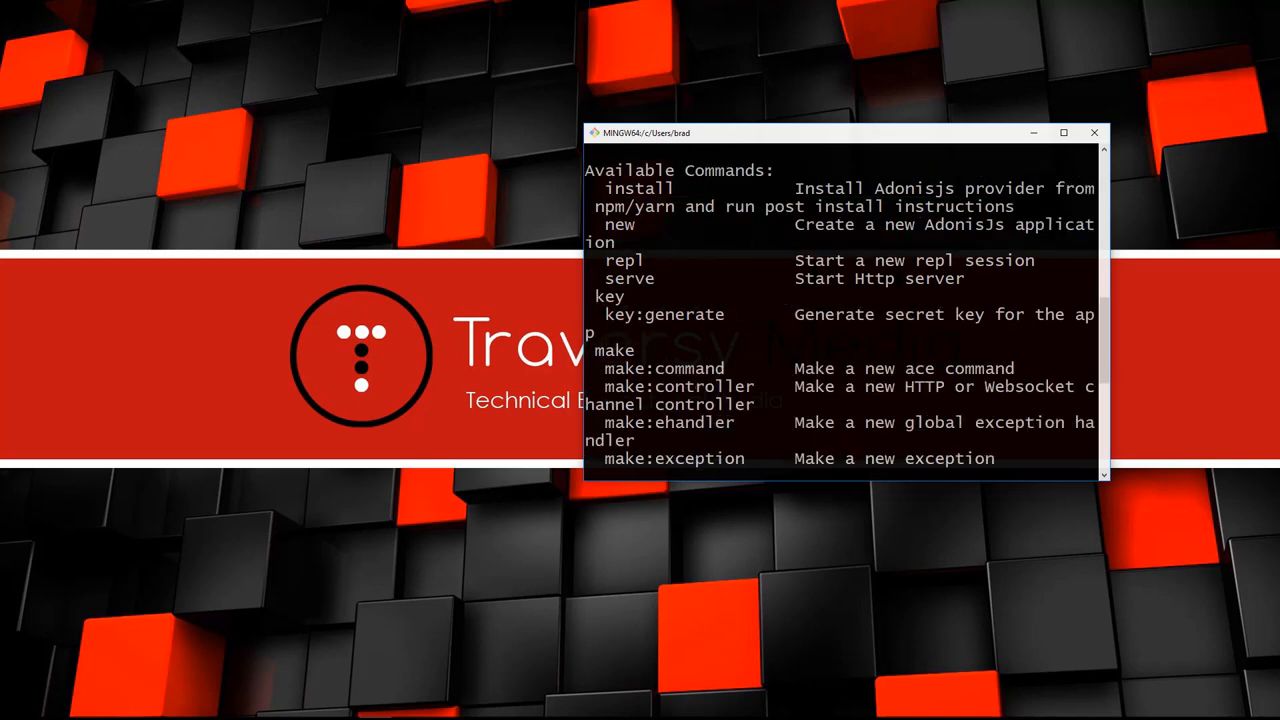
pyautogui.scroll(-3)
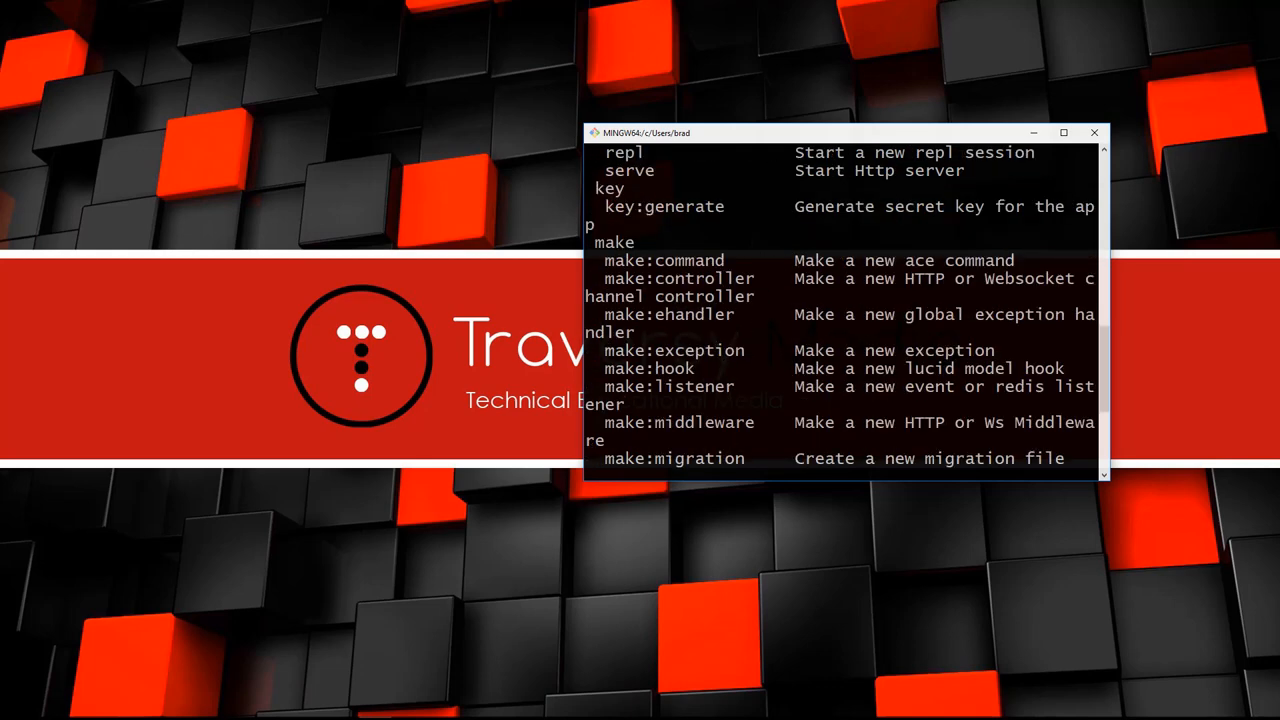
pyautogui.scroll(-3)
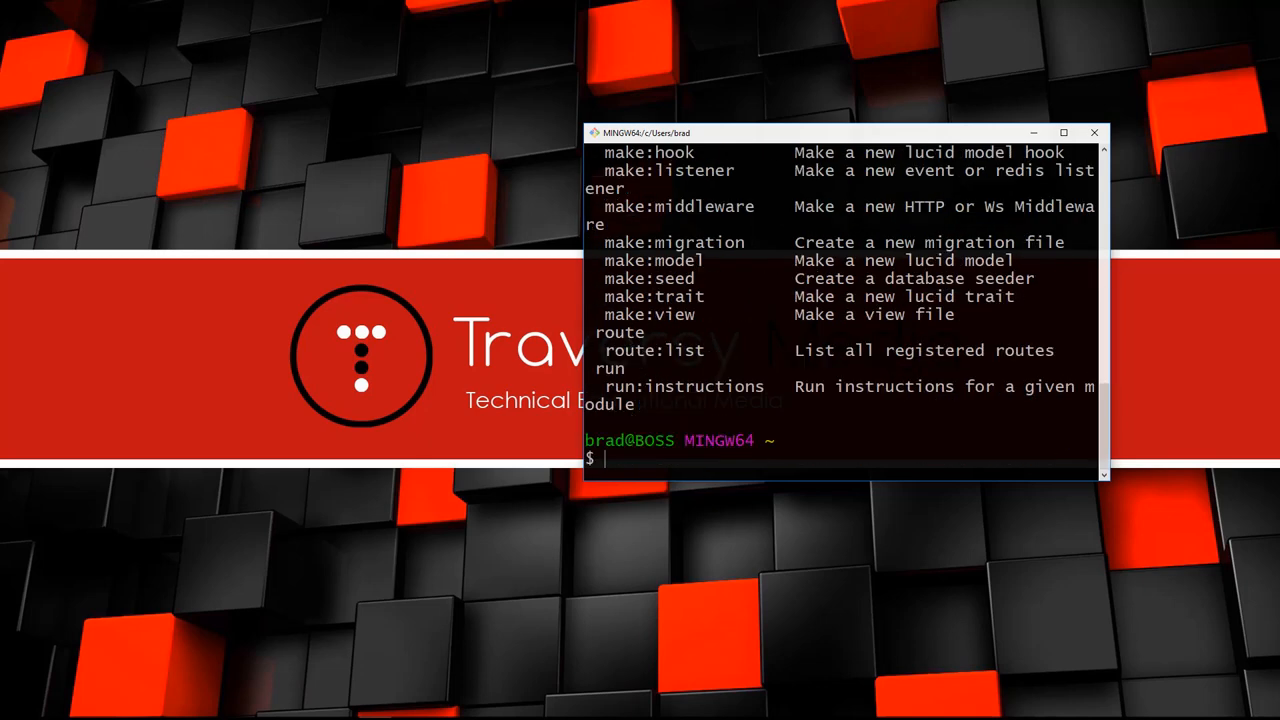
# Create the adonis40blog app under projects, then open its folder in VS Code with 'code .'
pyautogui.write('cd pro')
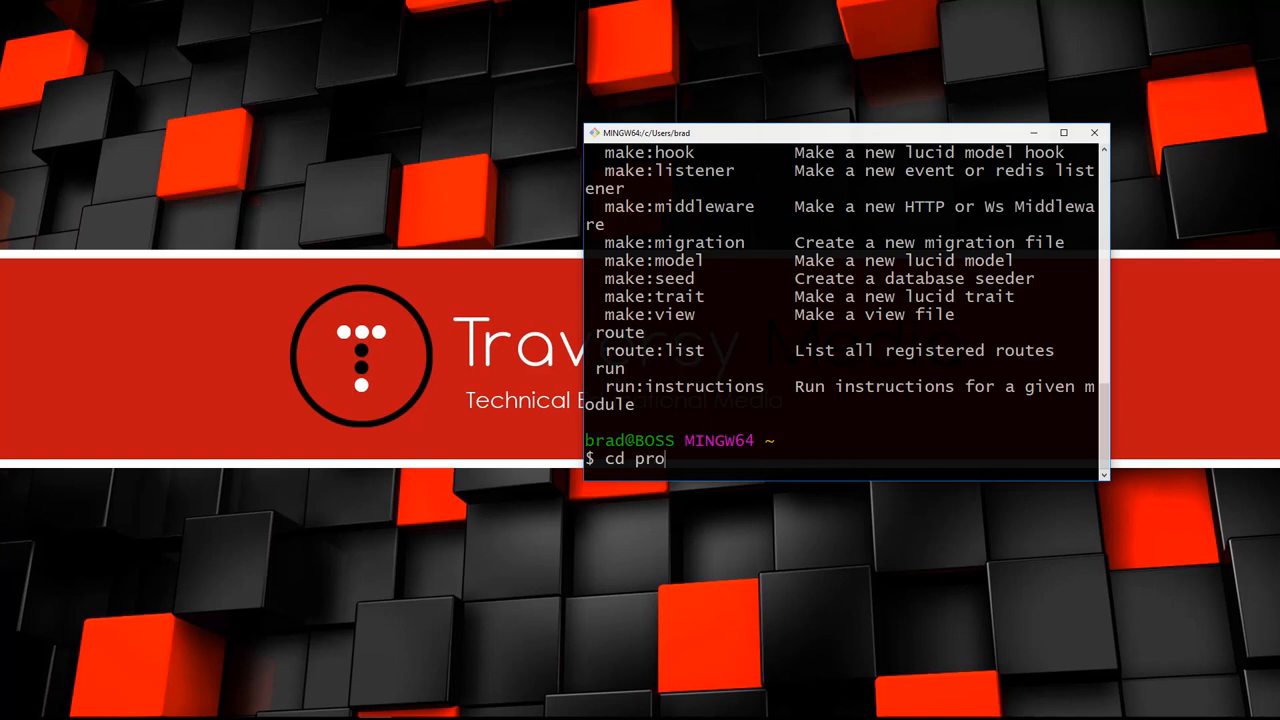
pyautogui.press('Enter')
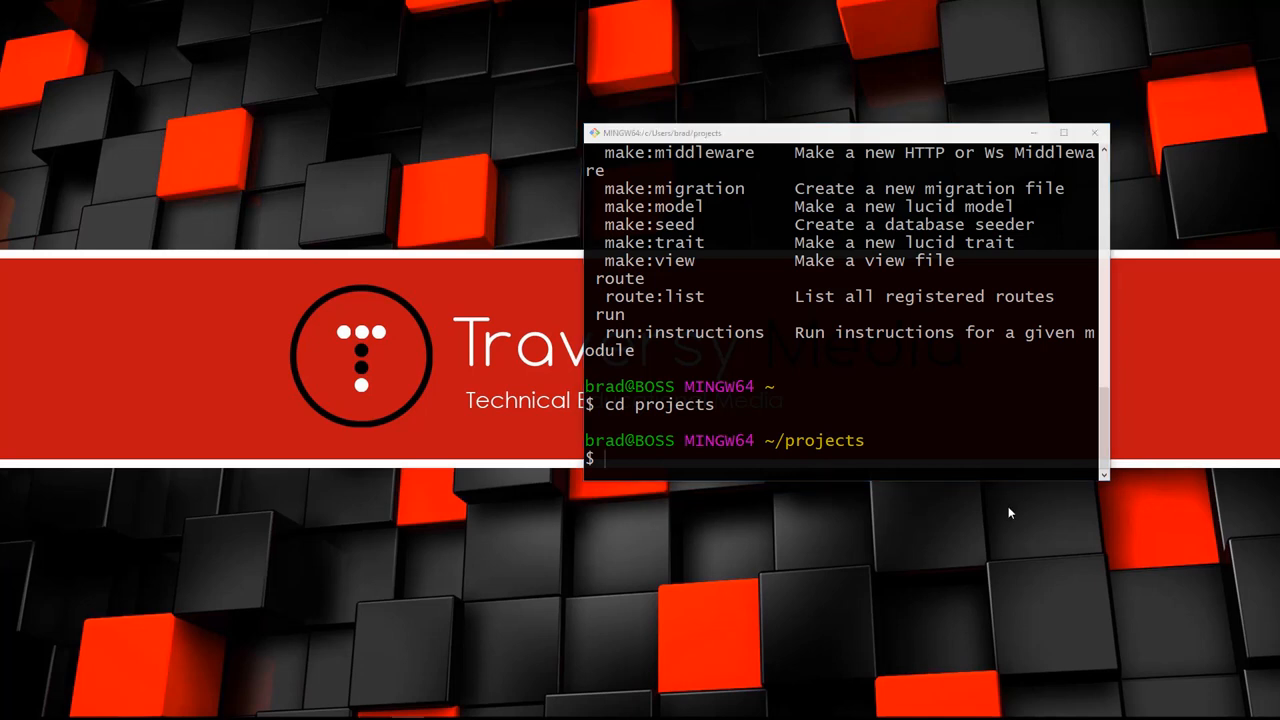
pyautogui.write('adonis new adoni')
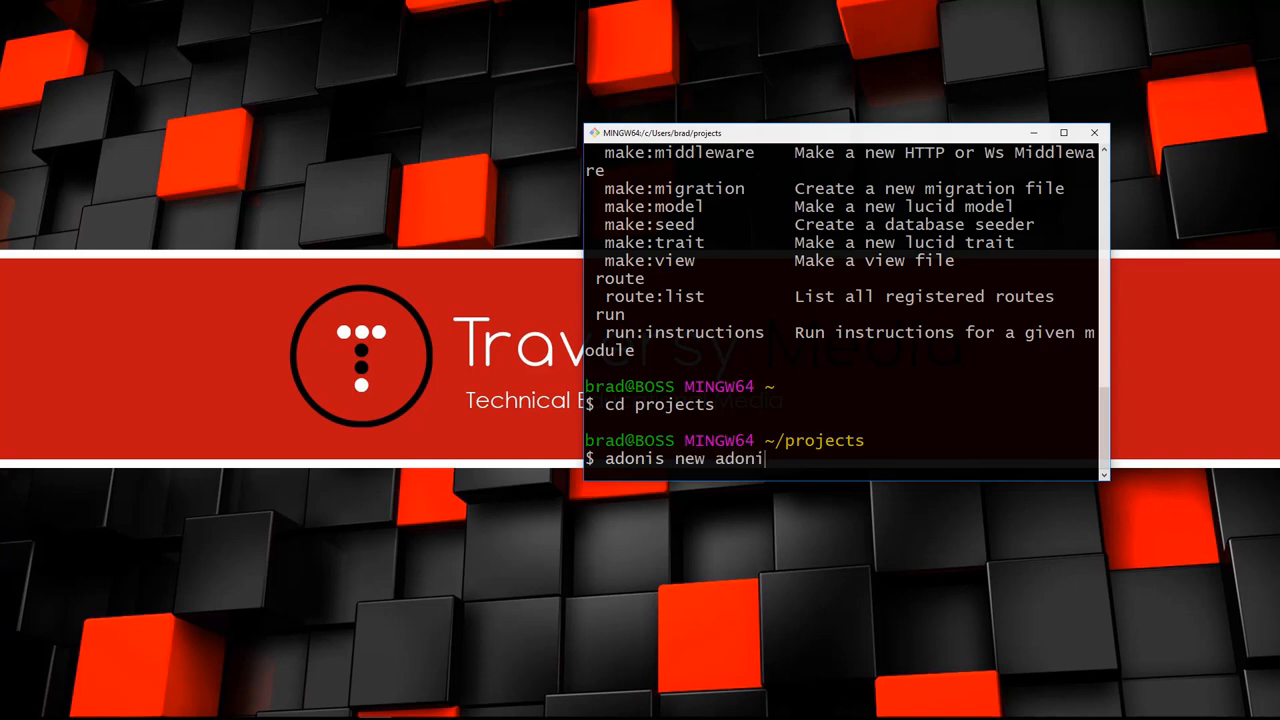
pyautogui.write('40blo')
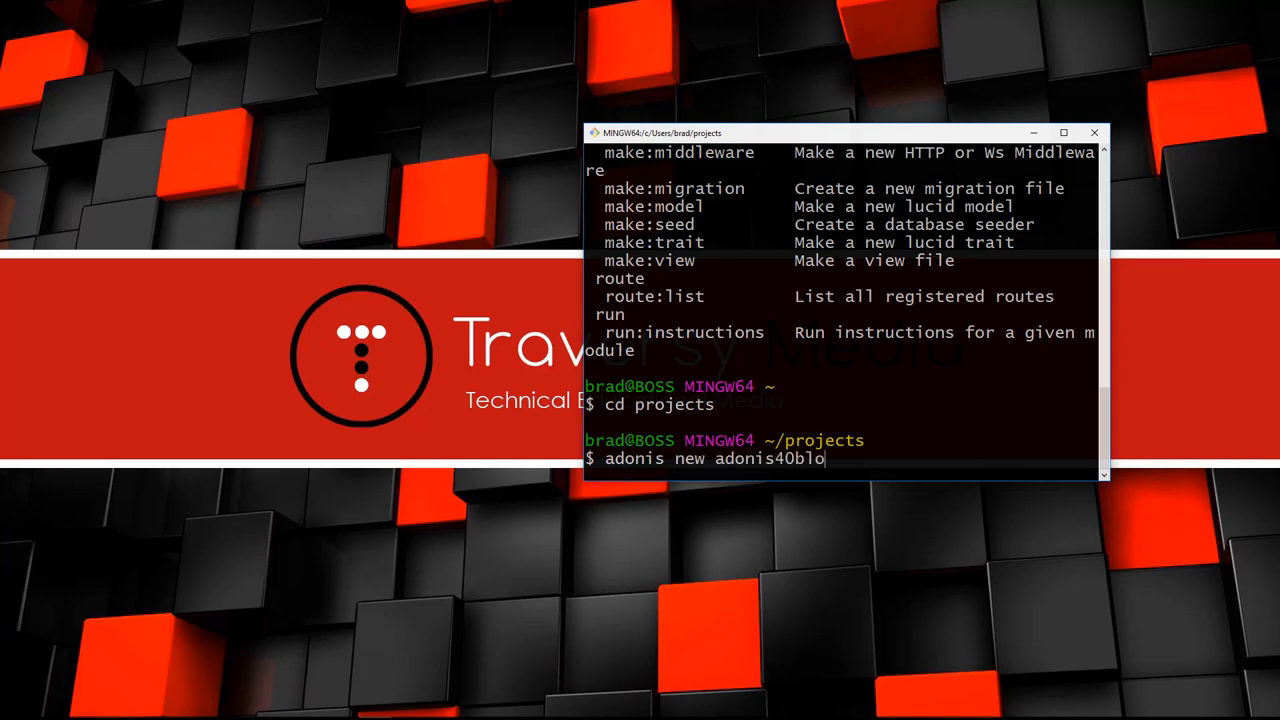
pyautogui.write('g')
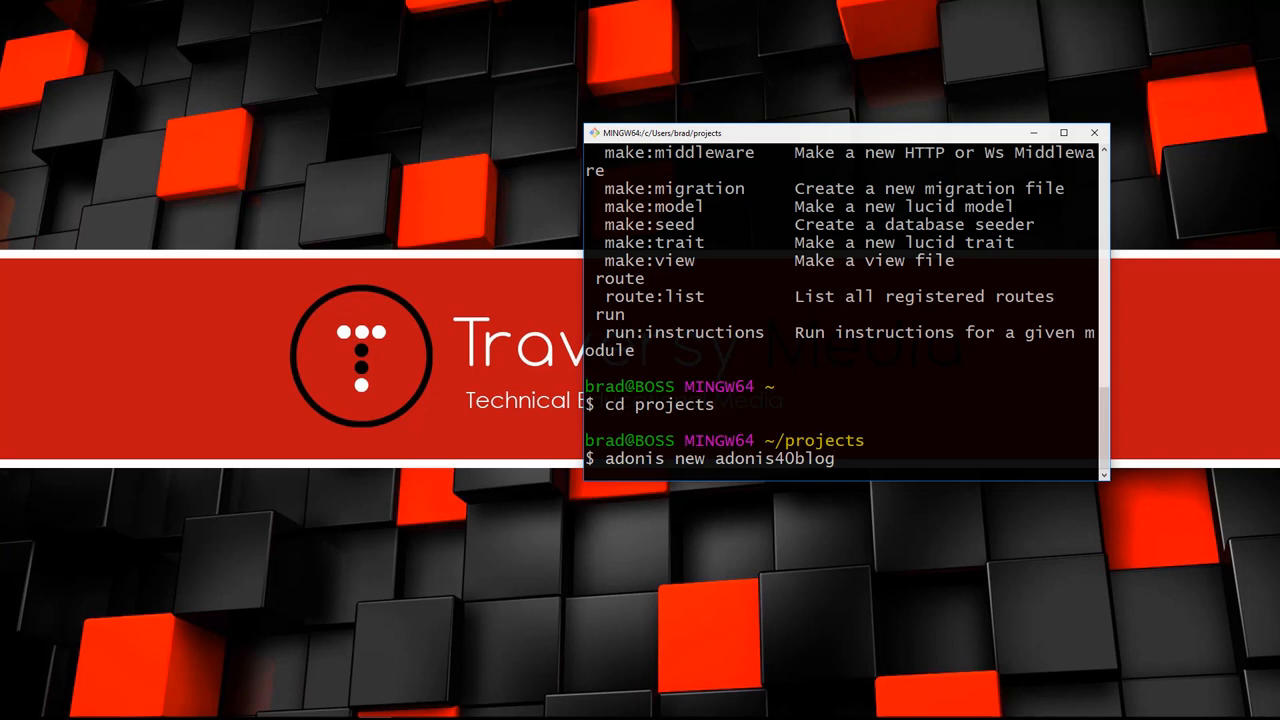
pyautogui.press('Enter')
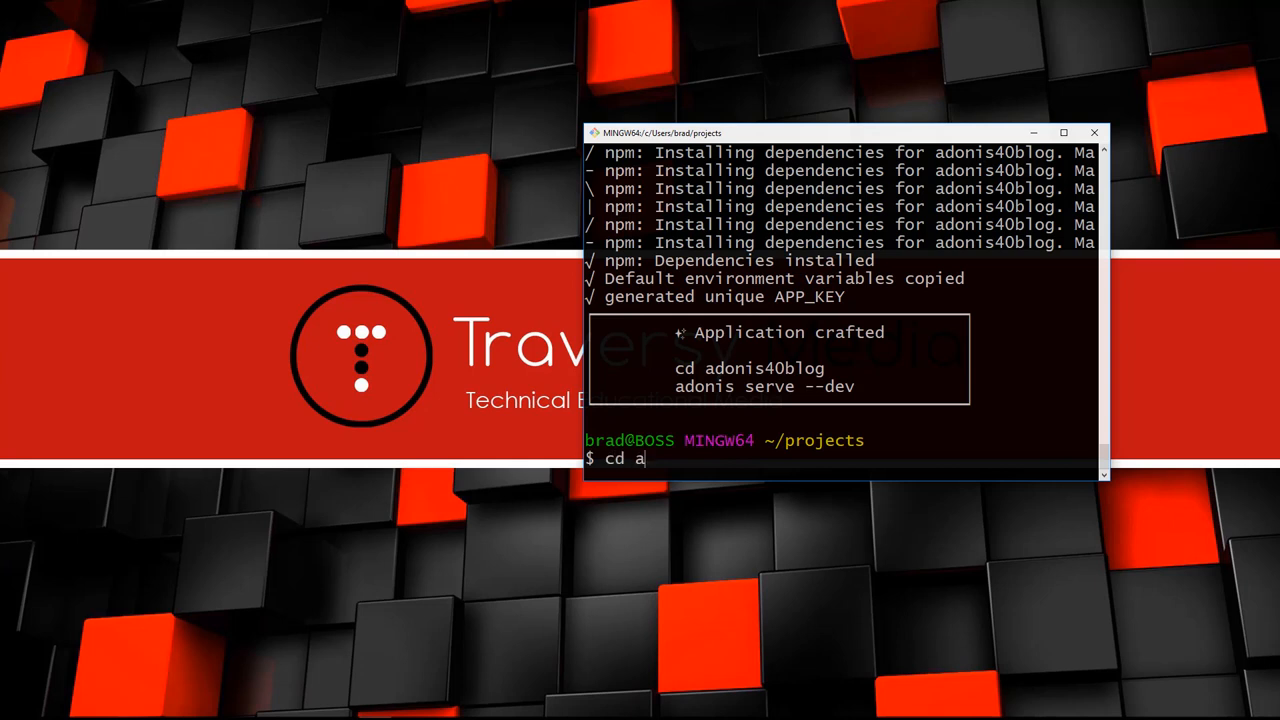
pyautogui.write('donis40blog')
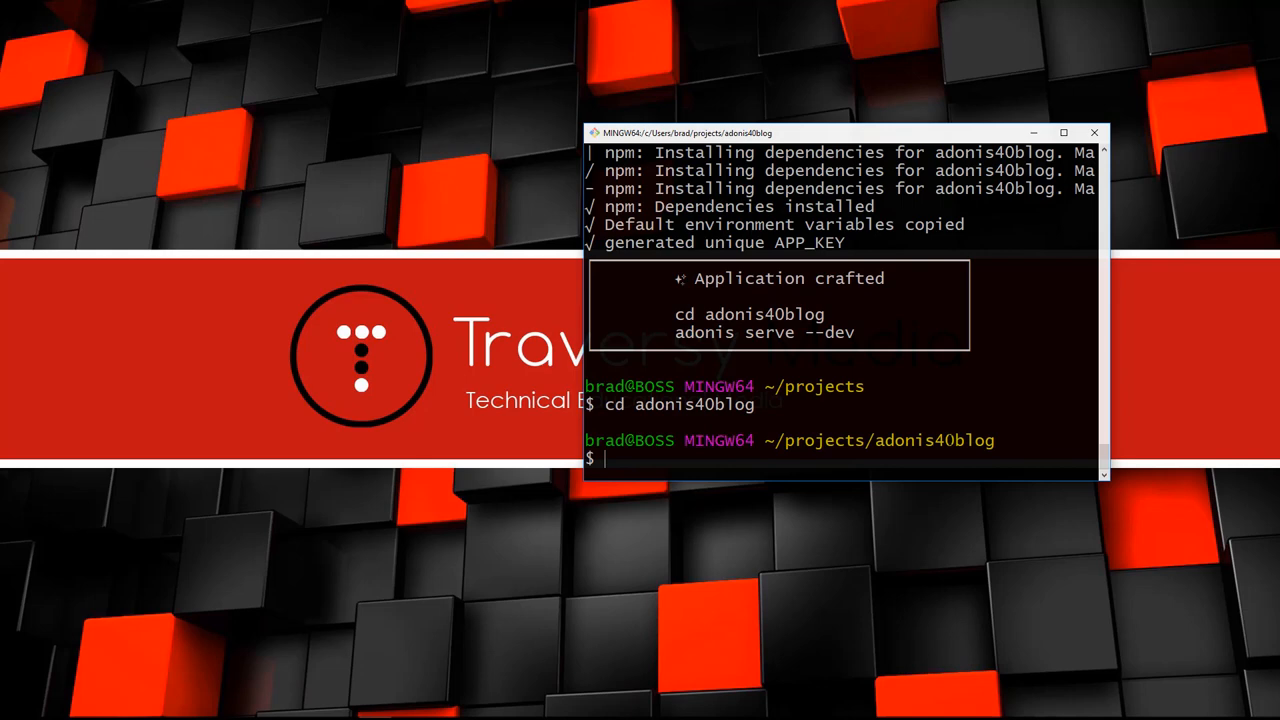
pyautogui.write('code .')
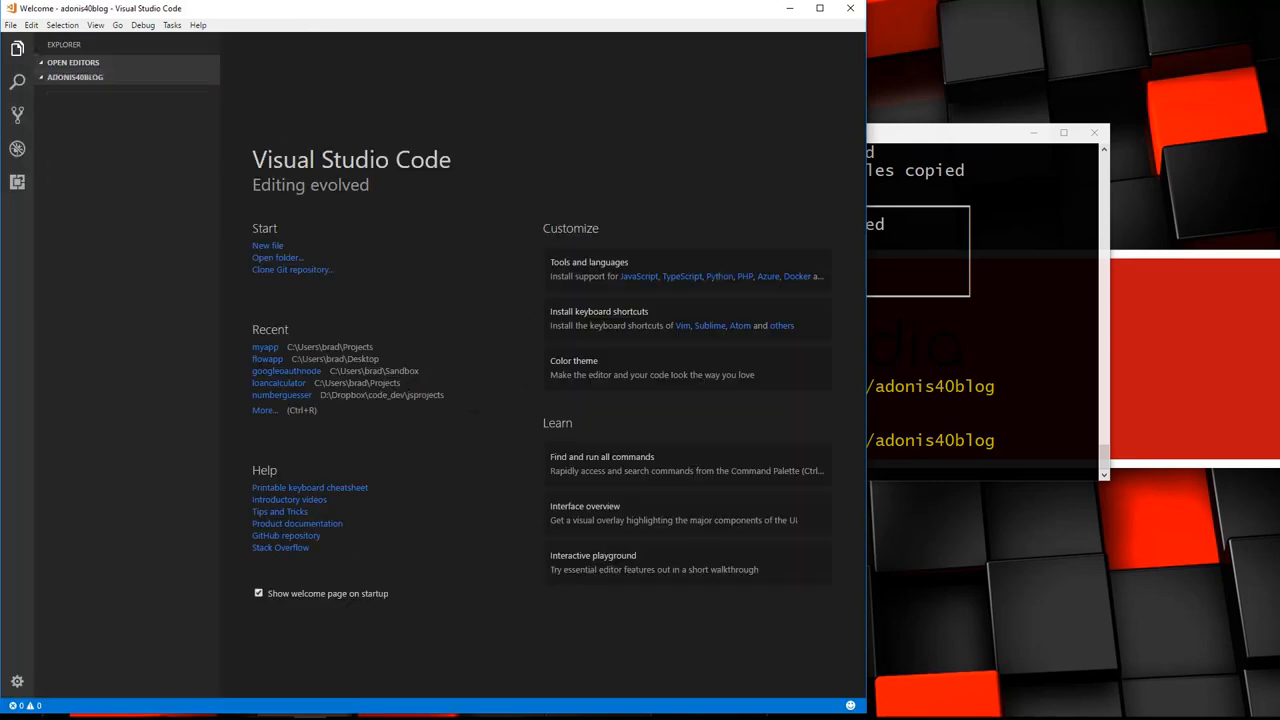
# Close the welcome page and view the Adonis JS snippets and Edge template support extension details
pyautogui.click(72, 75)
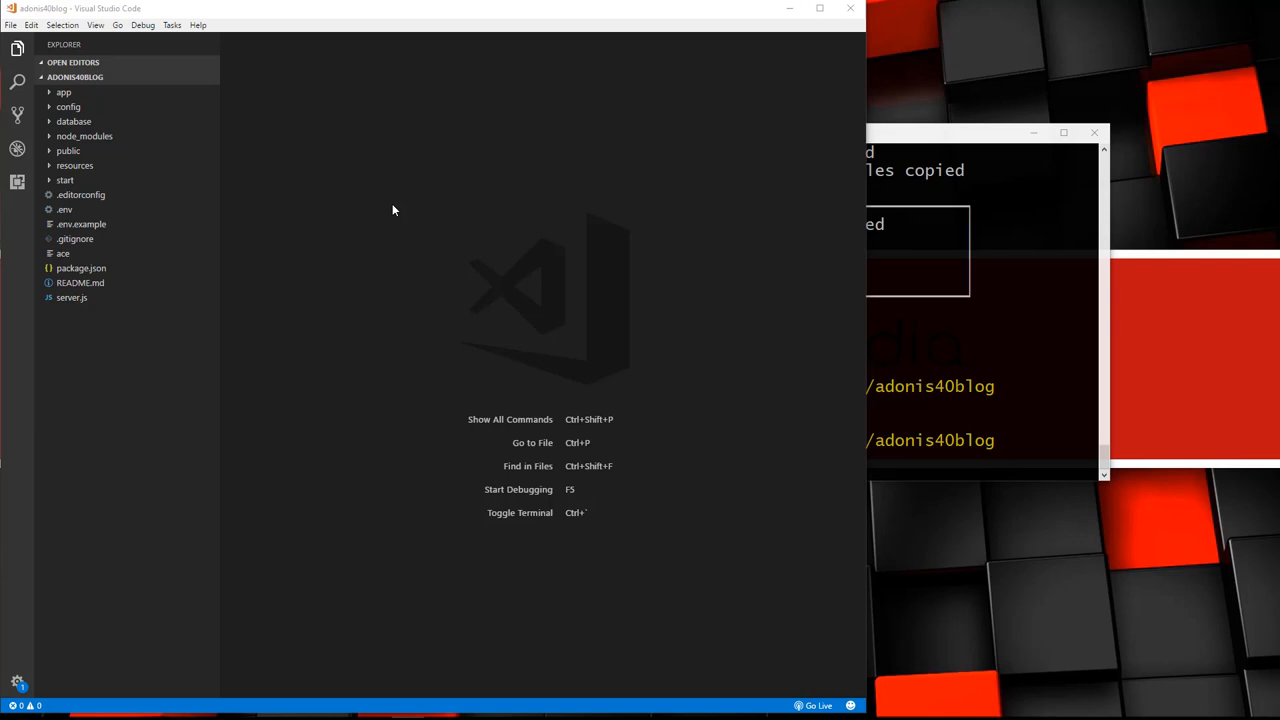
pyautogui.click(13, 181)
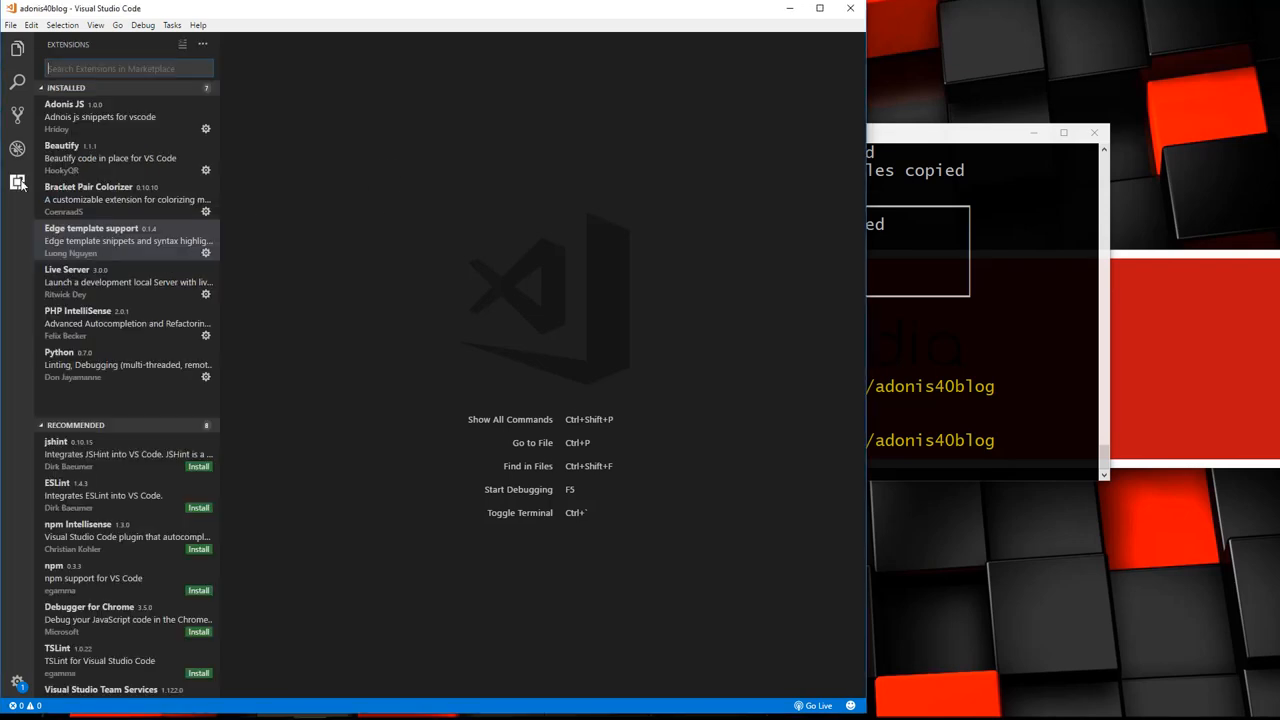
pyautogui.click(110, 118)
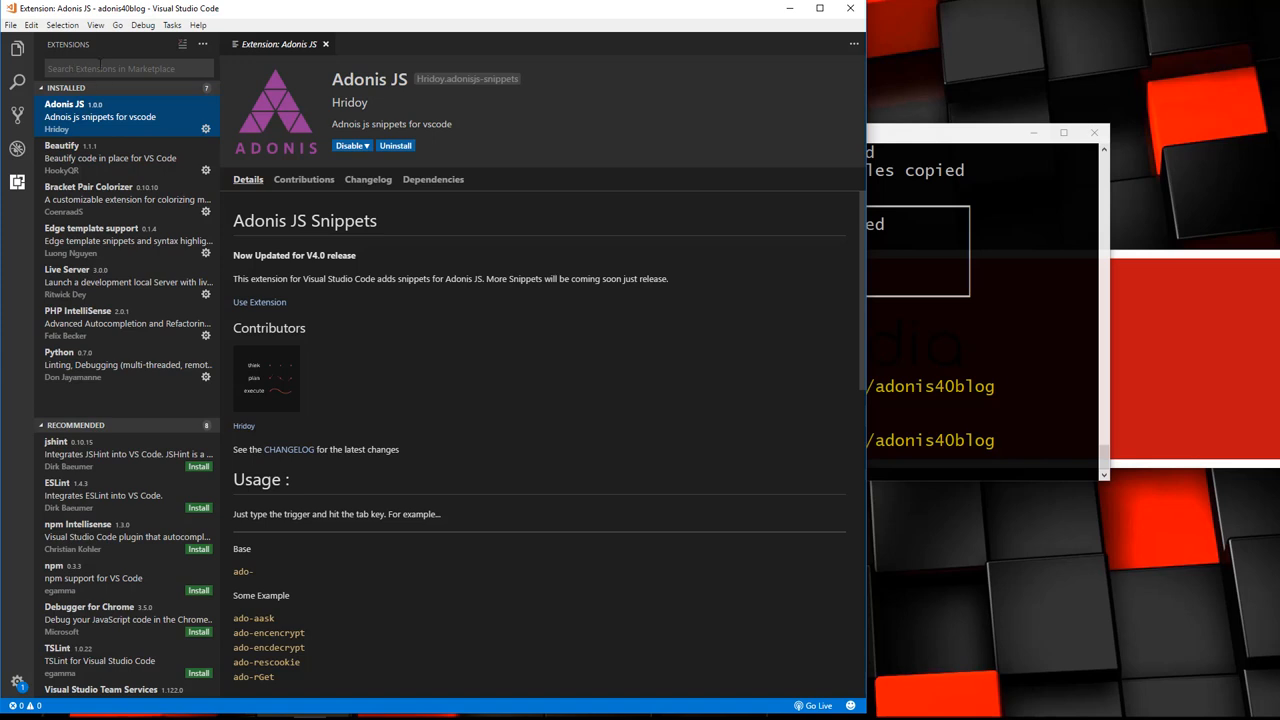
pyautogui.moveTo(200, 120)
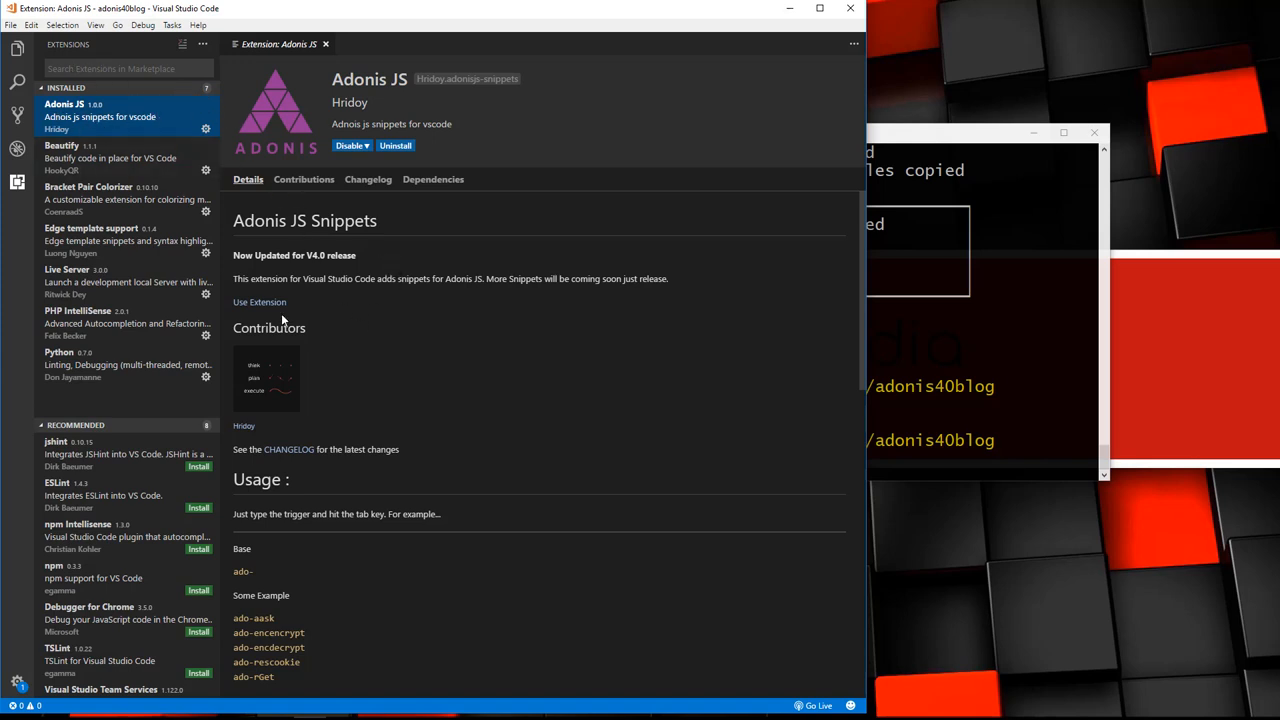
pyautogui.click(91, 228)
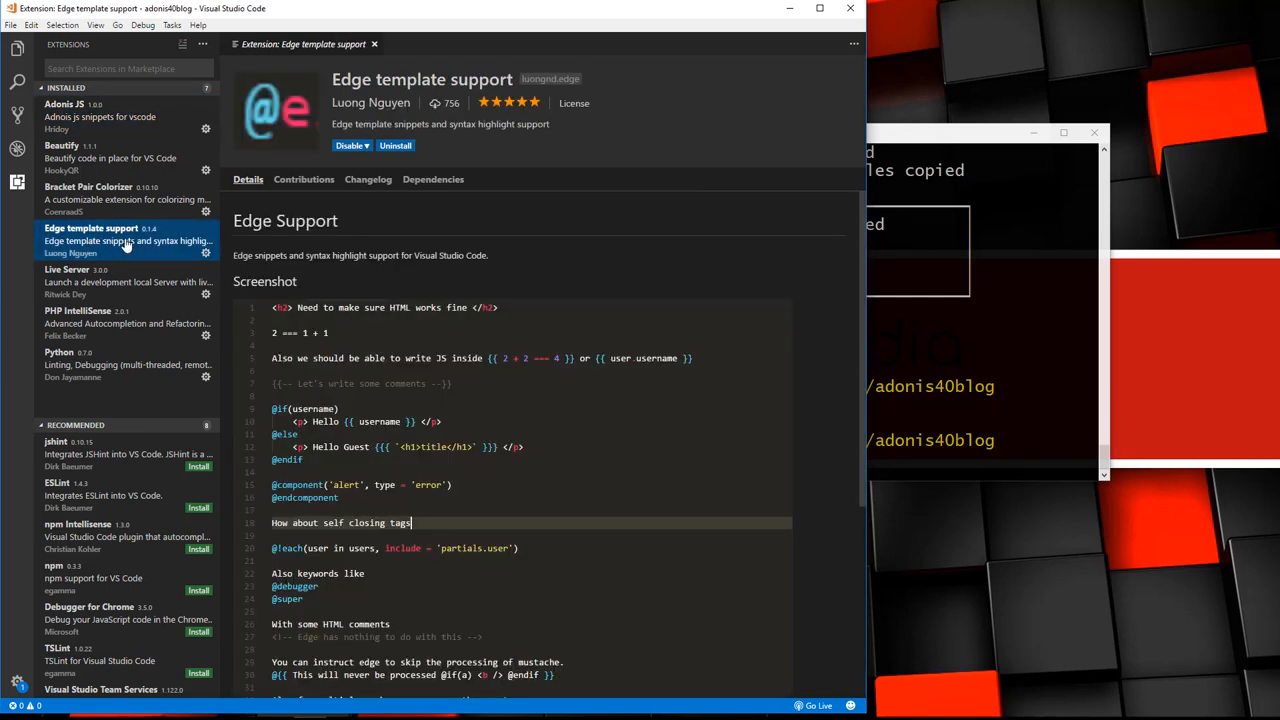
pyautogui.moveTo(472, 384)
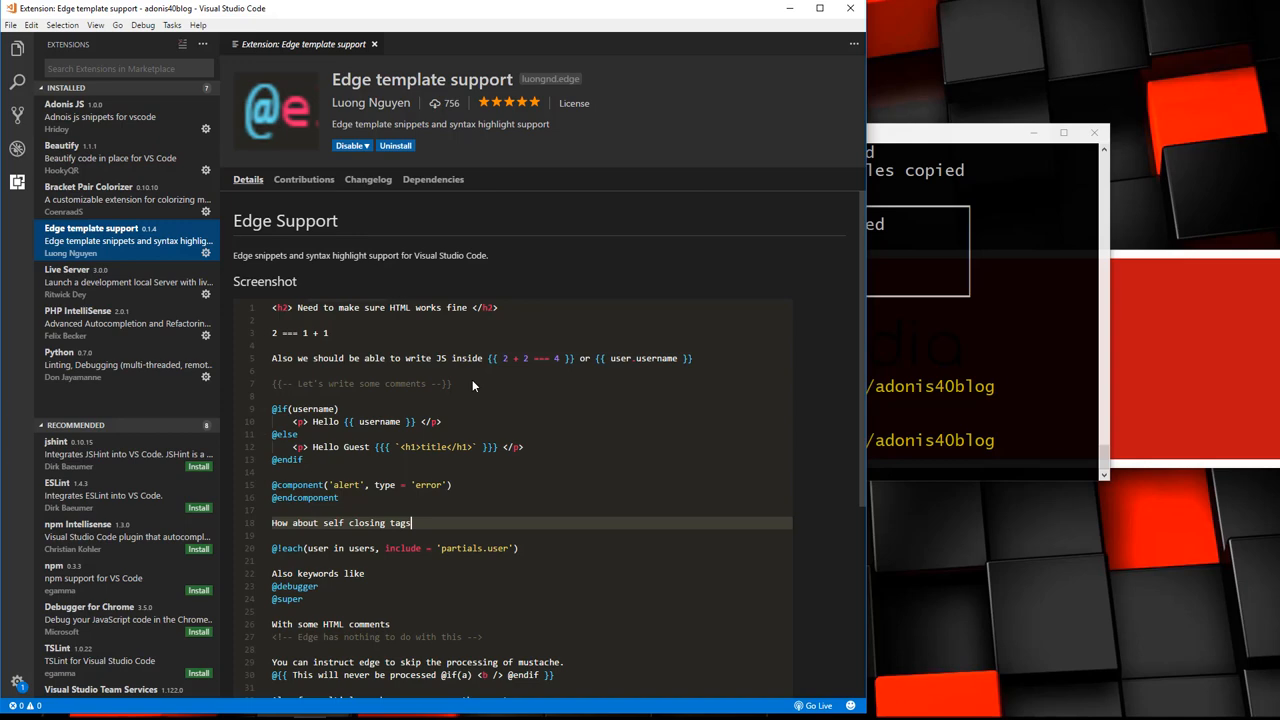
pyautogui.scroll(-3)
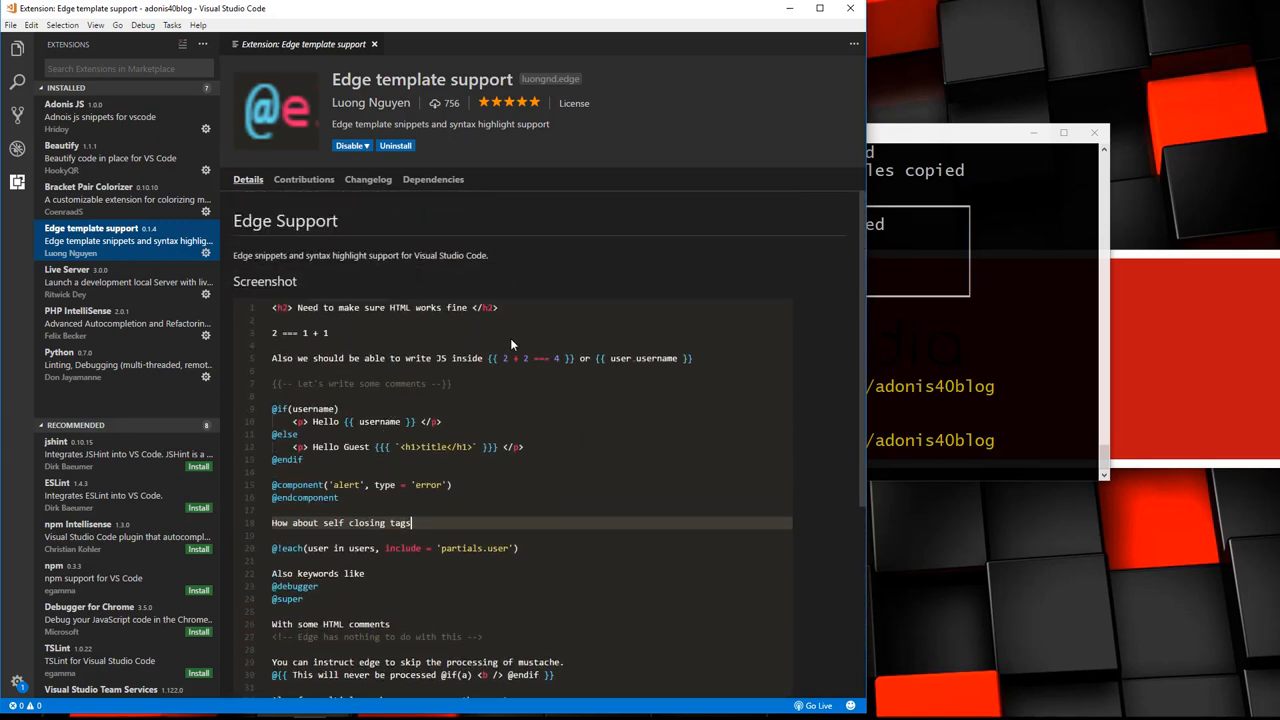
pyautogui.moveTo(466, 239)
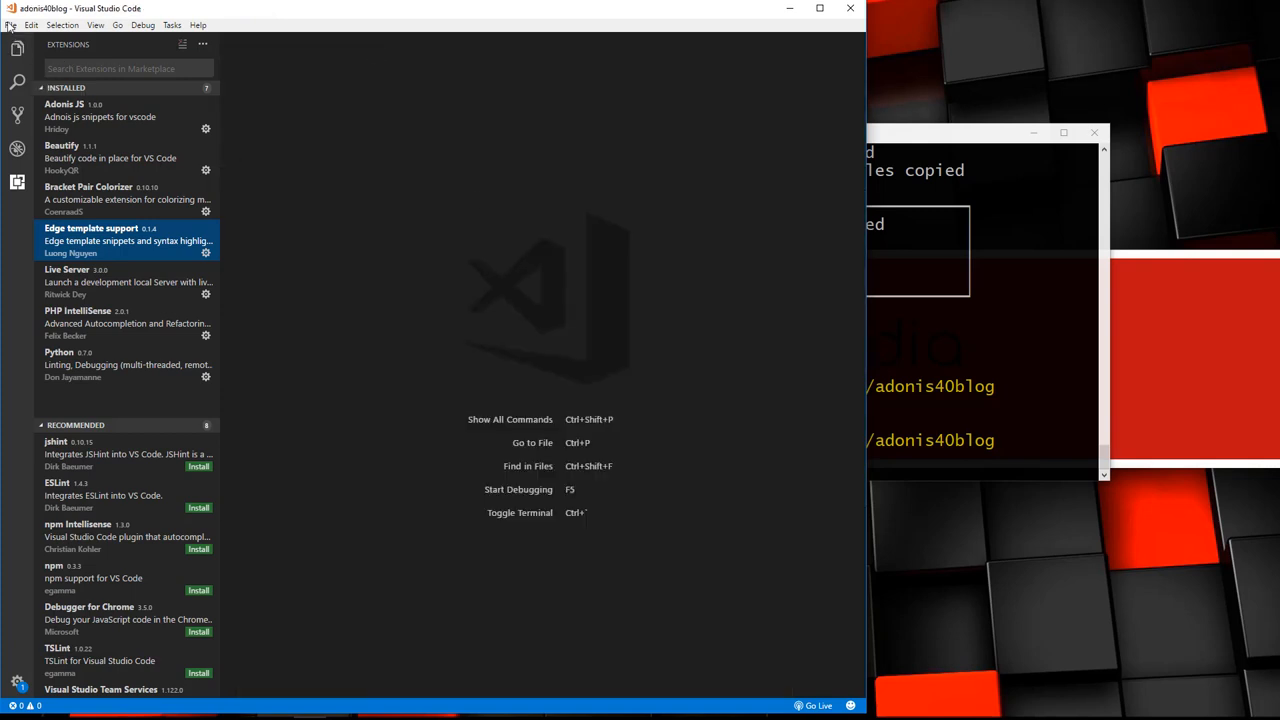
# Review the emmet.includeLanguages edge-to-html mapping in User Settings, then close the settings
pyautogui.click(9, 26)
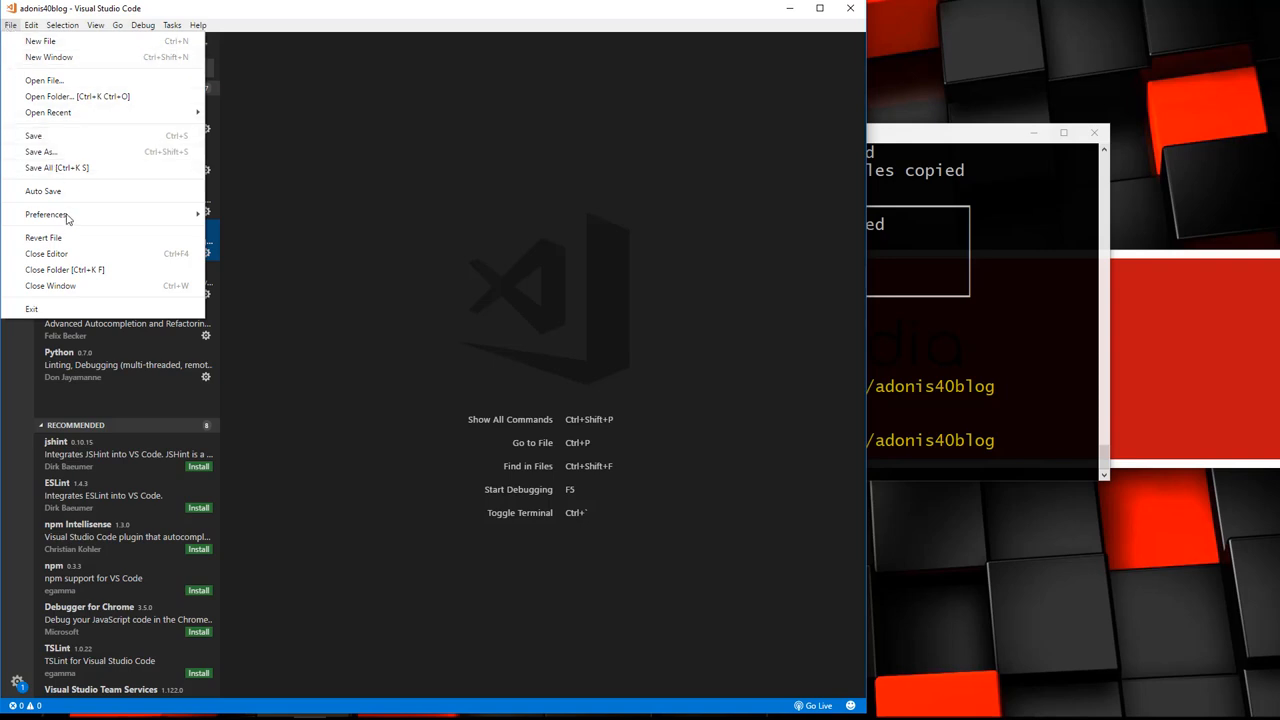
pyautogui.click(45, 214)
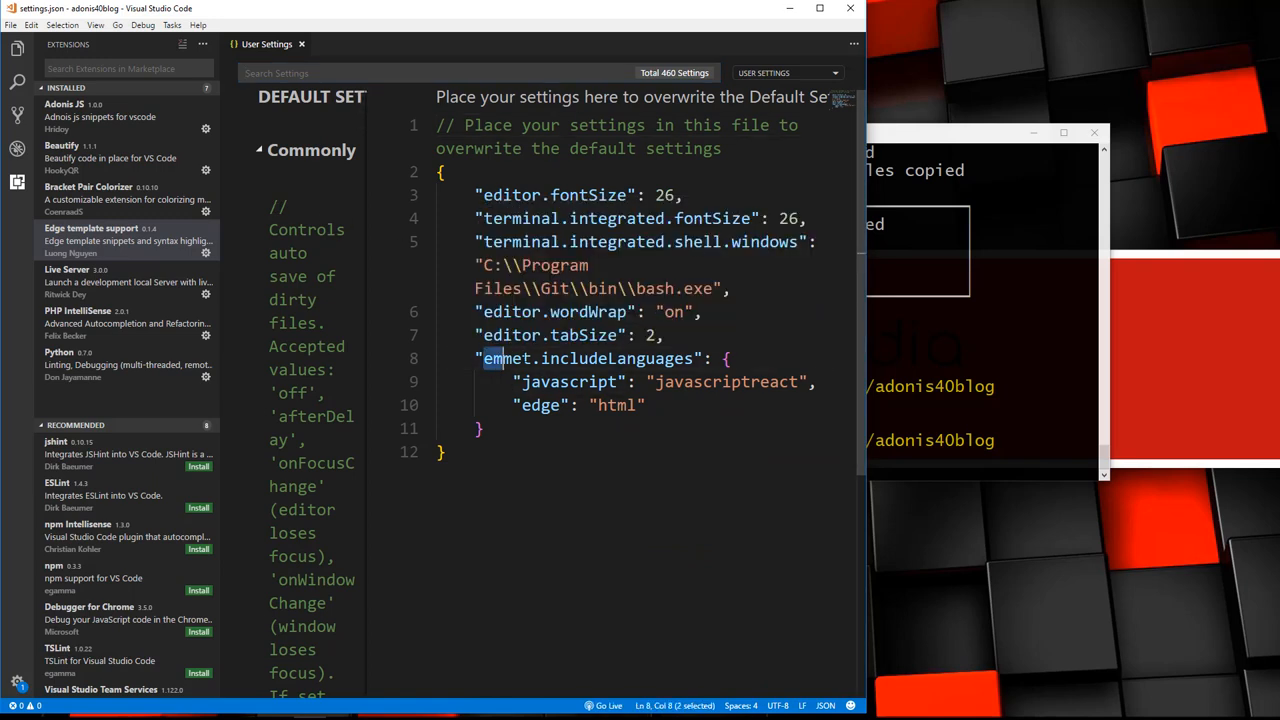
pyautogui.doubleClick(588, 358)
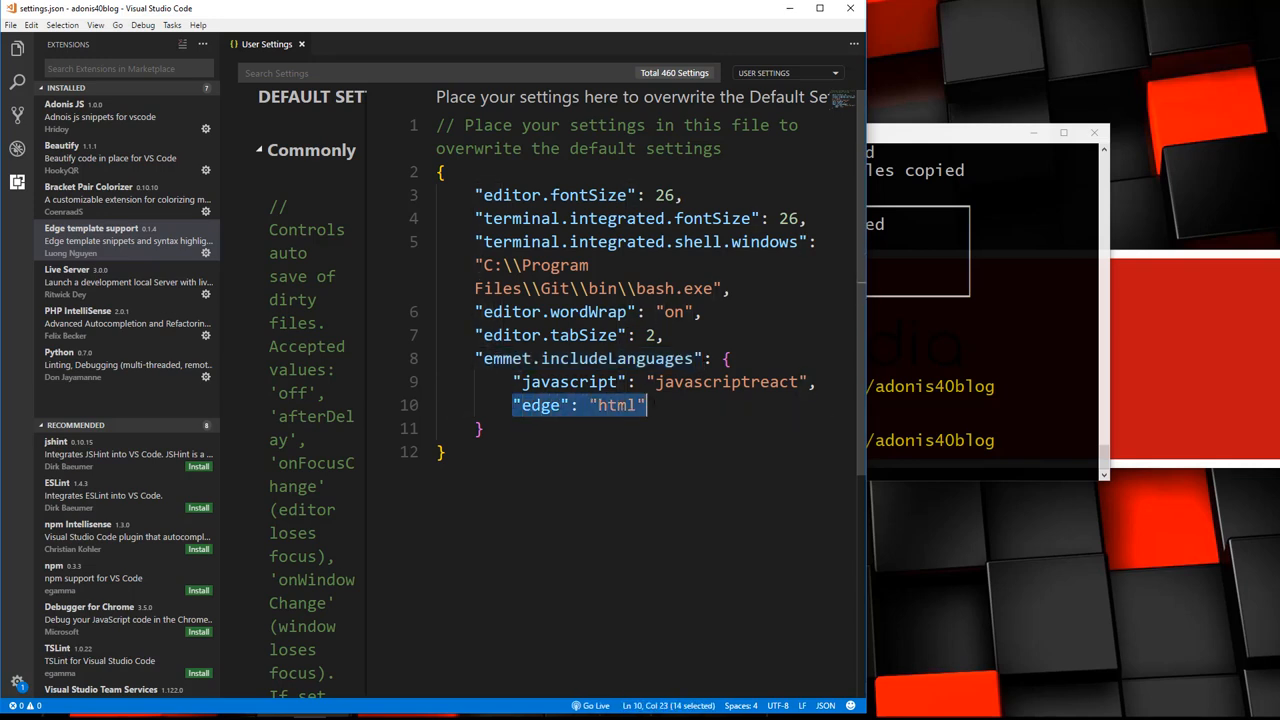
pyautogui.moveTo(305, 44)
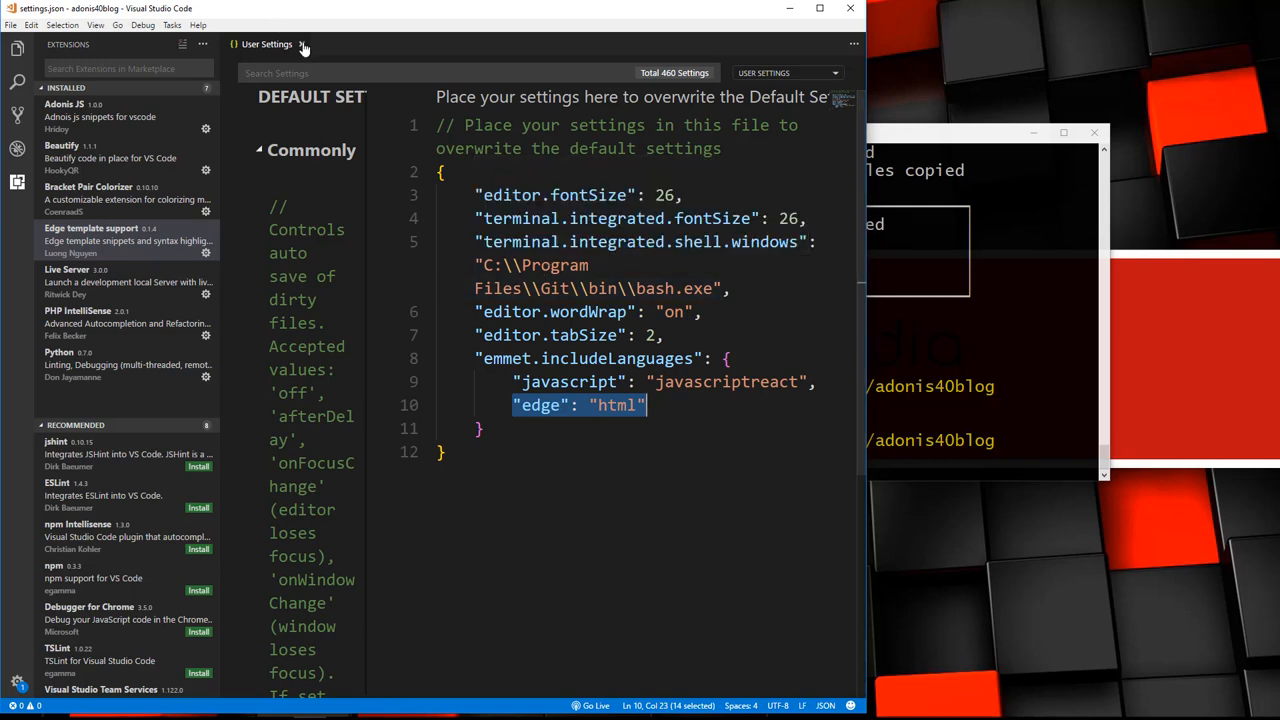
pyautogui.click(304, 45)
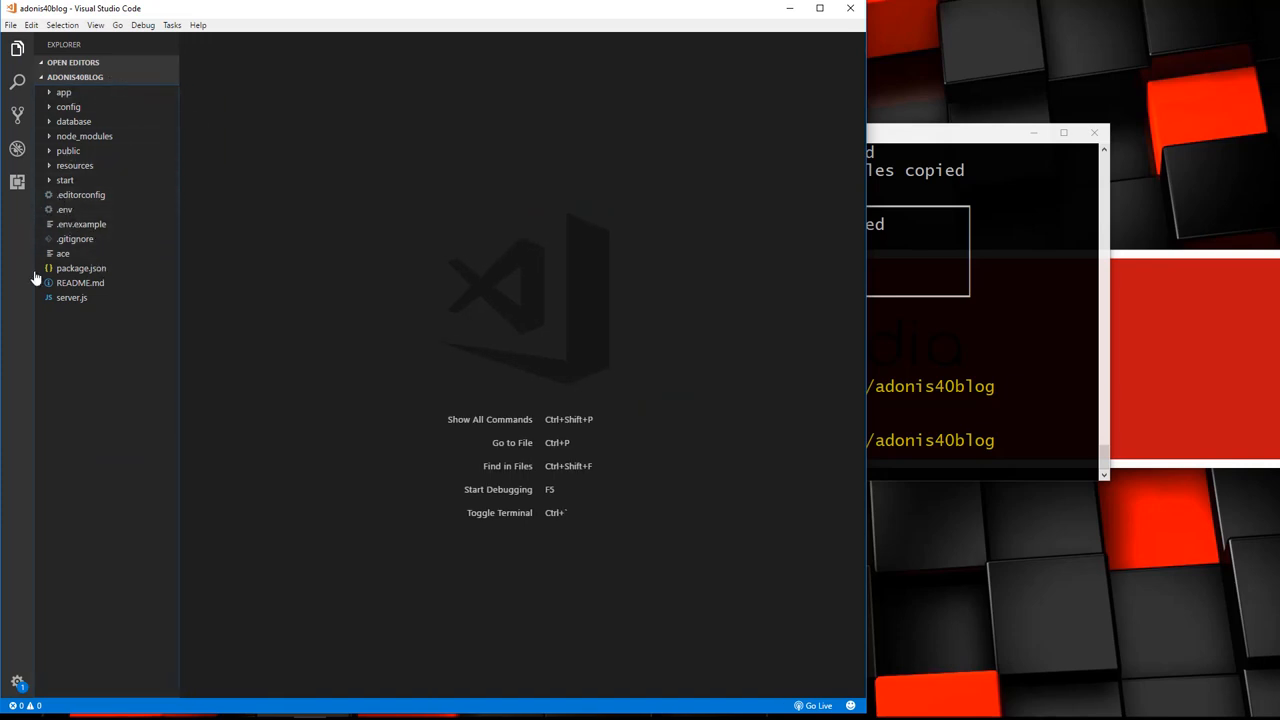
pyautogui.click(80, 268)
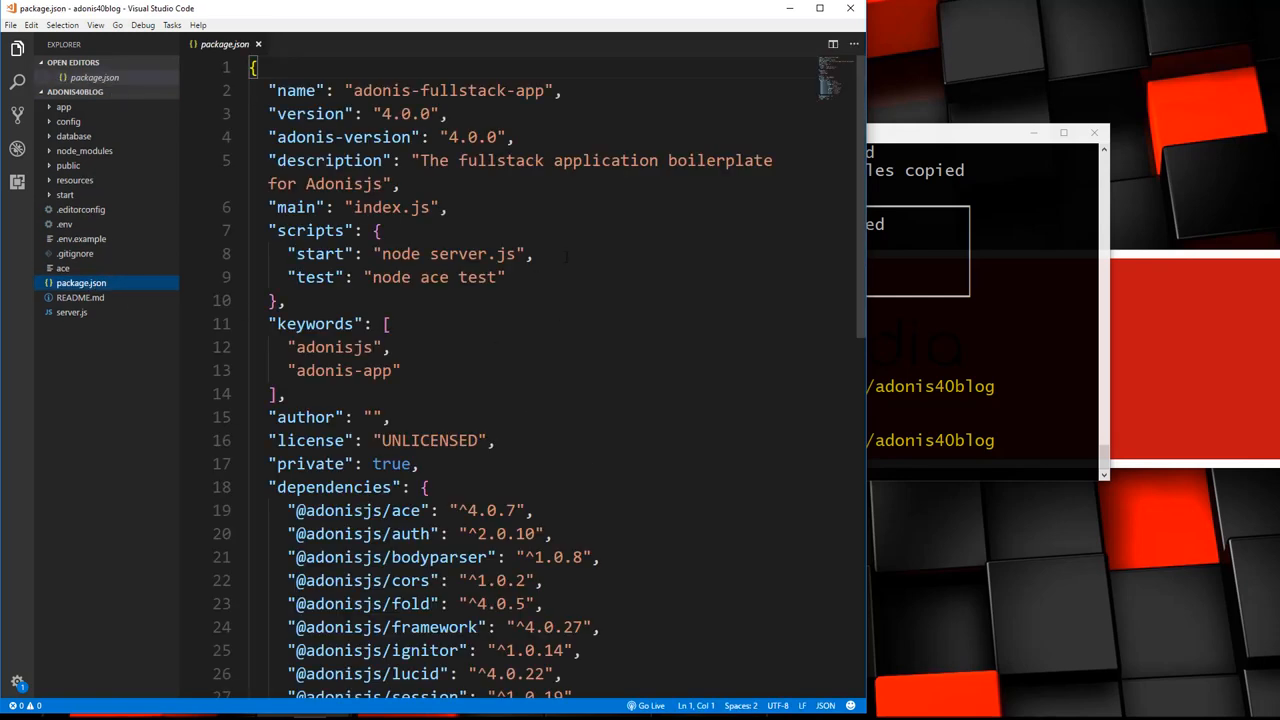
pyautogui.scroll(-3)
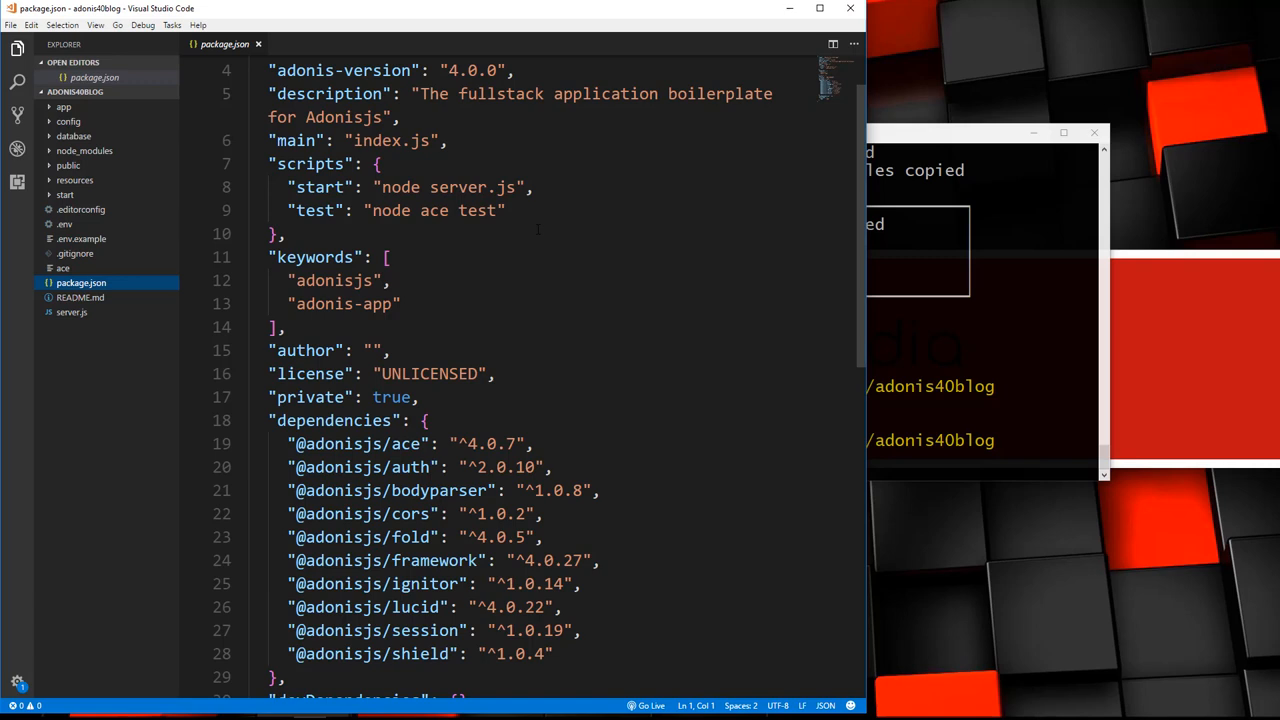
pyautogui.moveTo(596, 303)
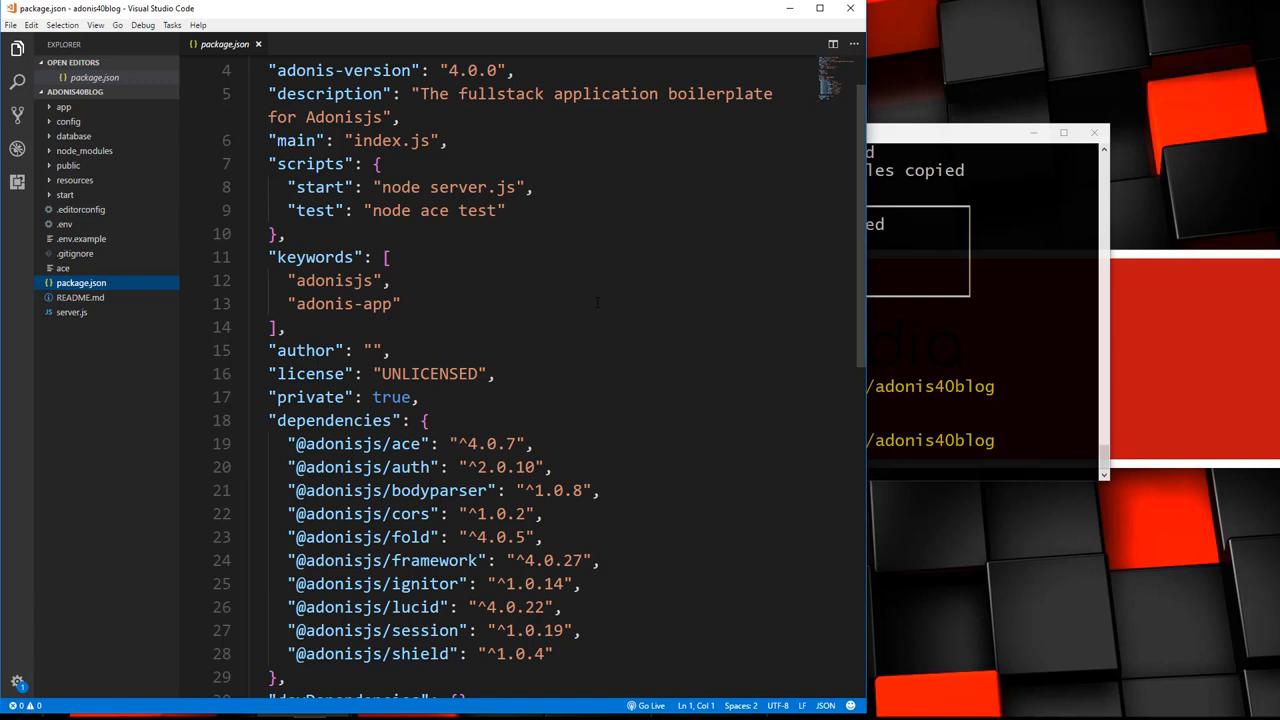
pyautogui.scroll(-3)
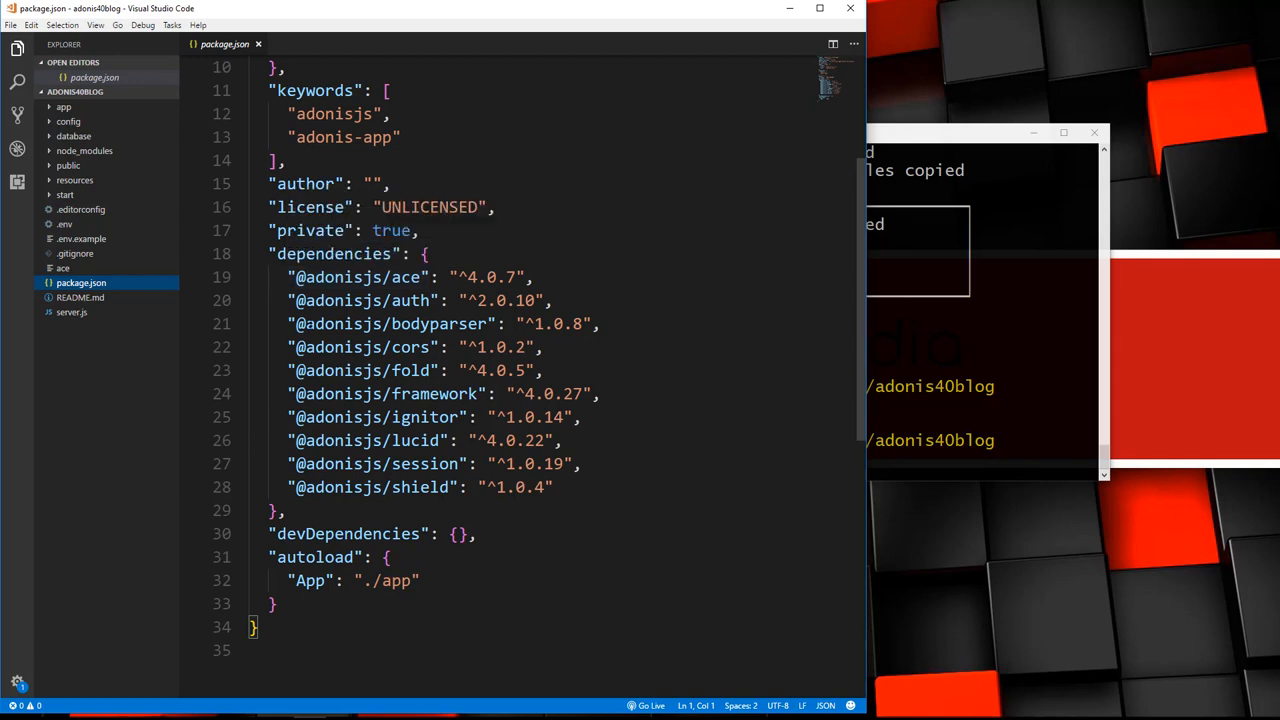
pyautogui.moveTo(287, 277); pyautogui.dragTo(553, 487)
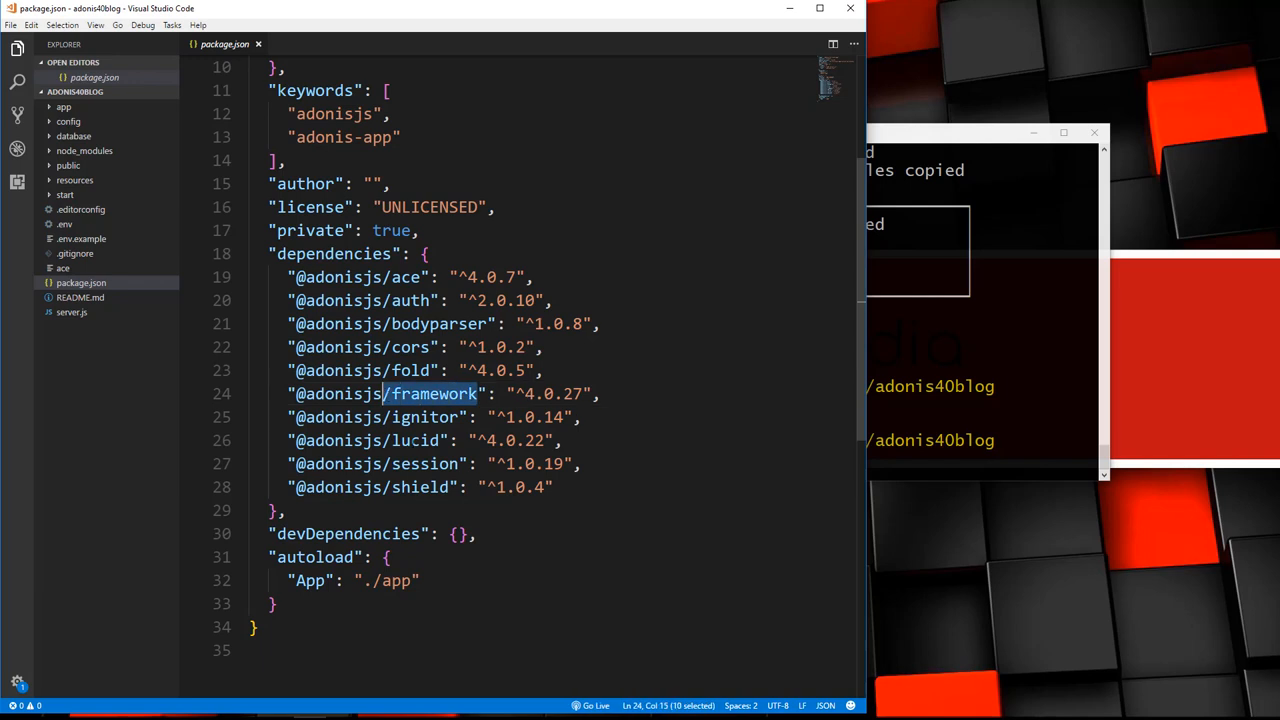
pyautogui.doubleClick(550, 394)
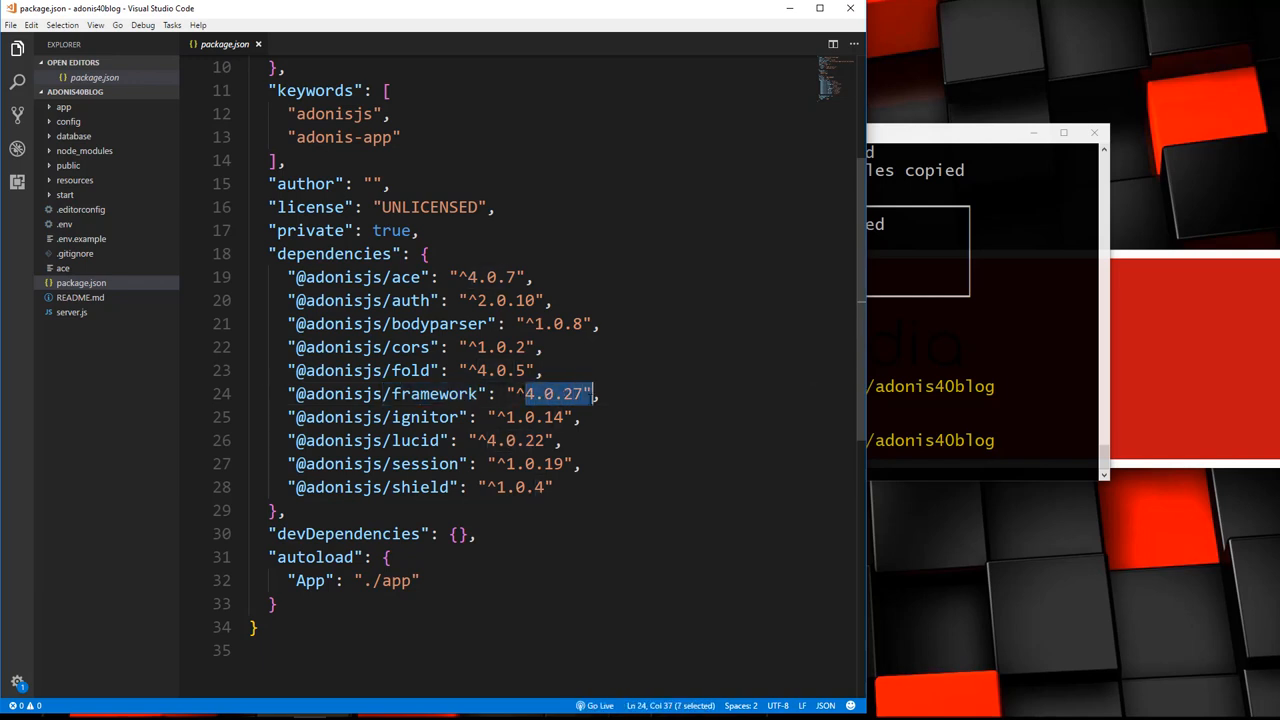
pyautogui.click(340, 370)
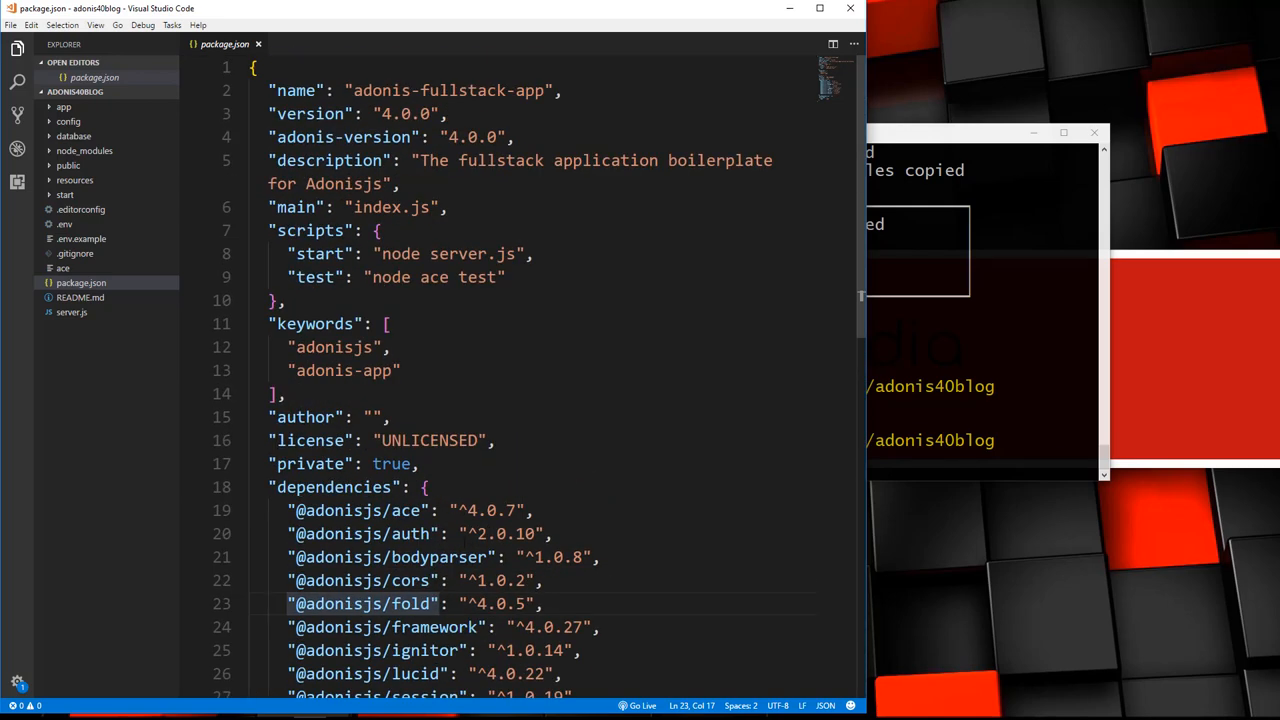
pyautogui.click(256, 45)
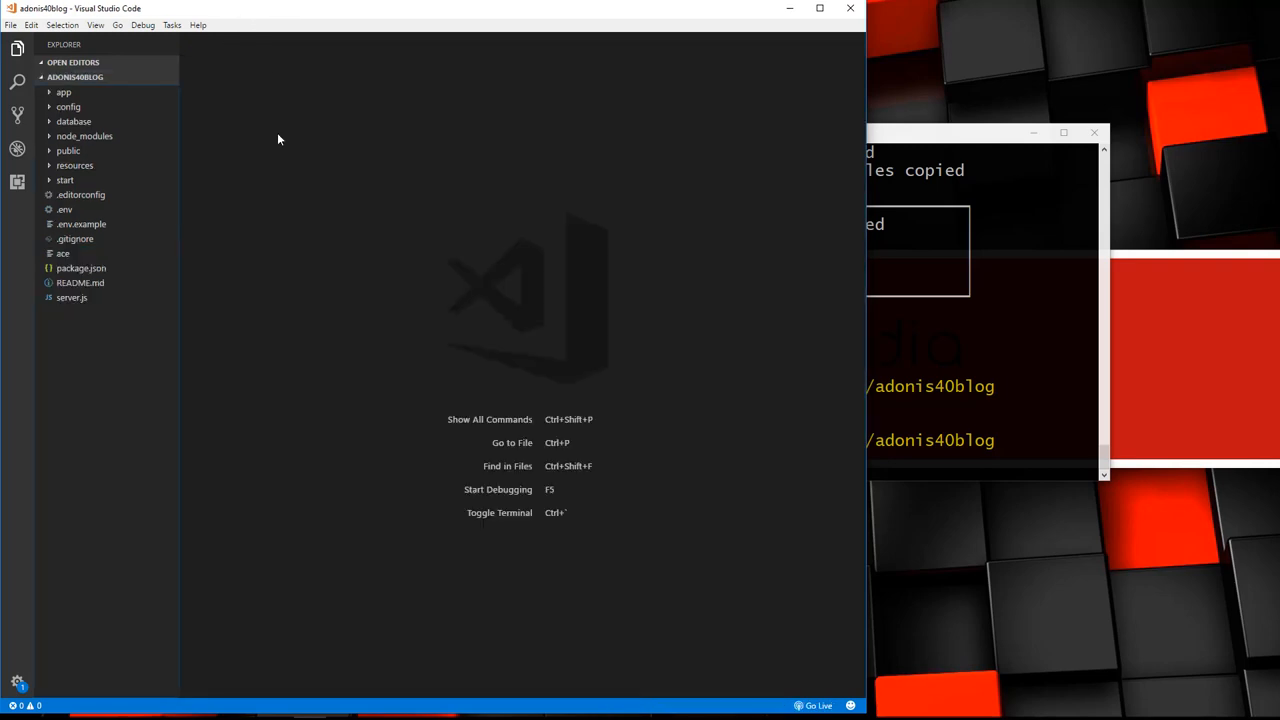
pyautogui.doubleClick(71, 297)
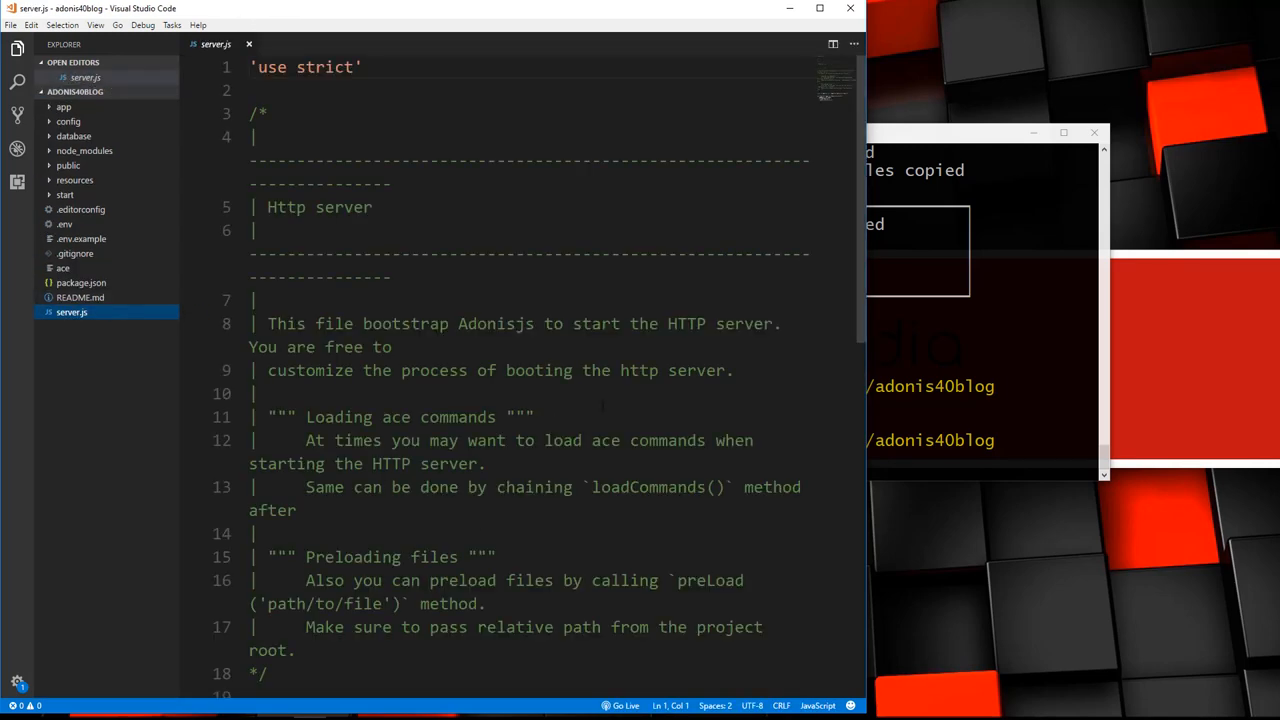
pyautogui.scroll(-3)
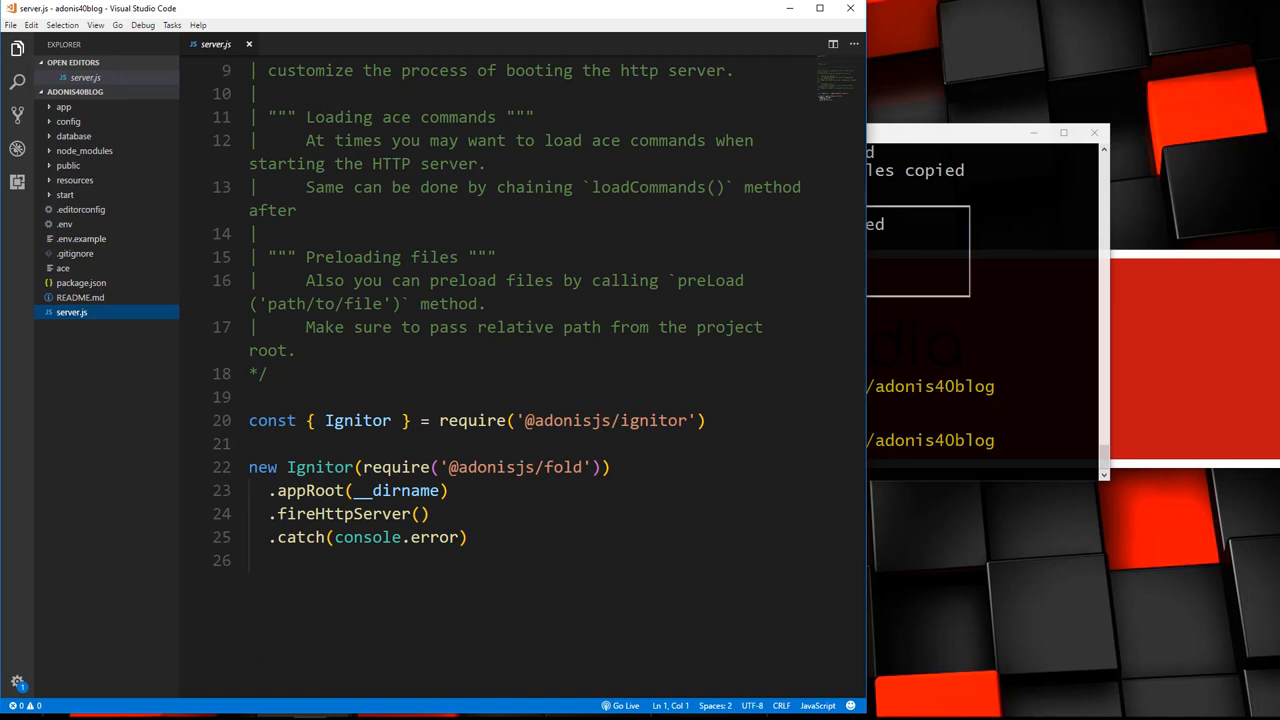
pyautogui.click(251, 45)
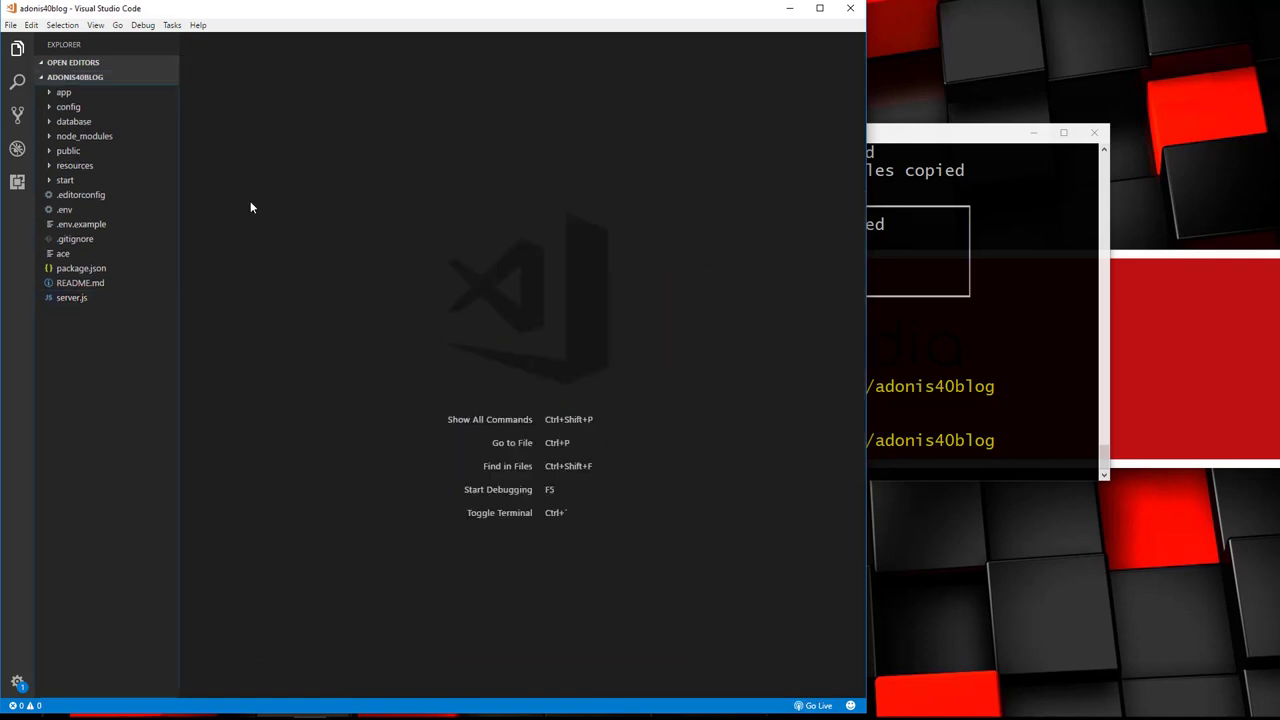
pyautogui.click(64, 209)
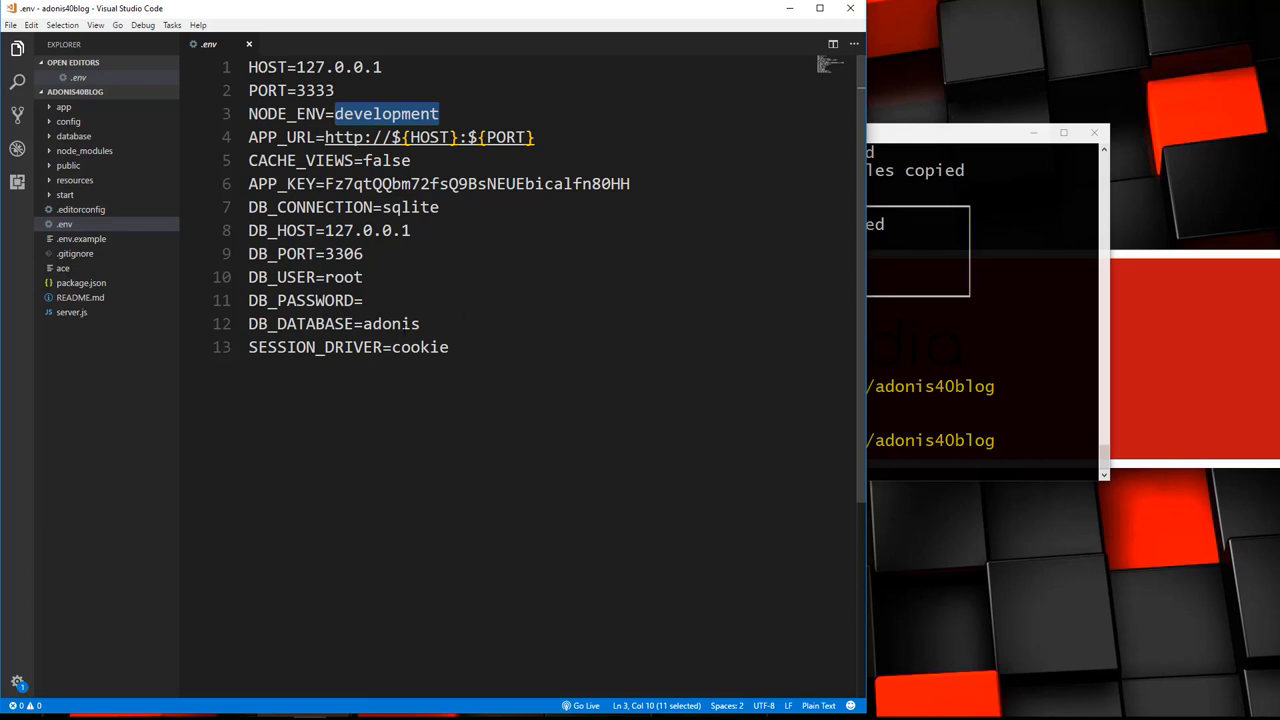
pyautogui.doubleClick(414, 207)
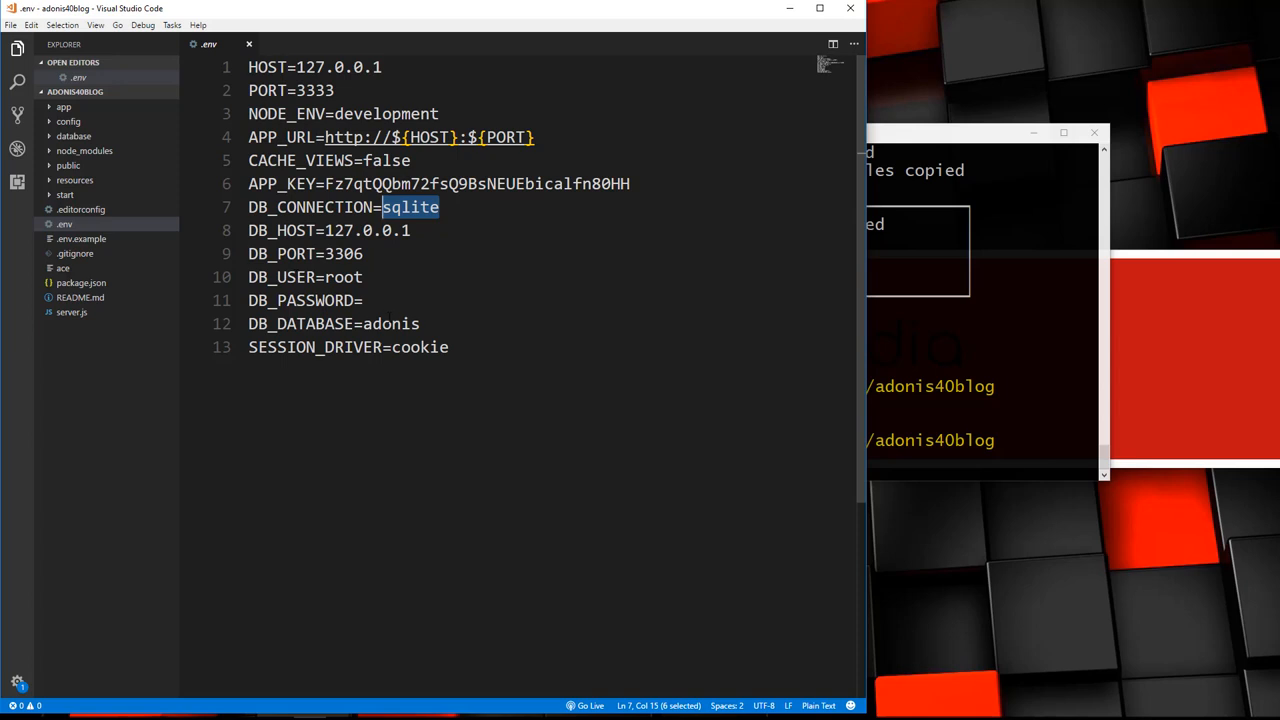
pyautogui.click(246, 48)
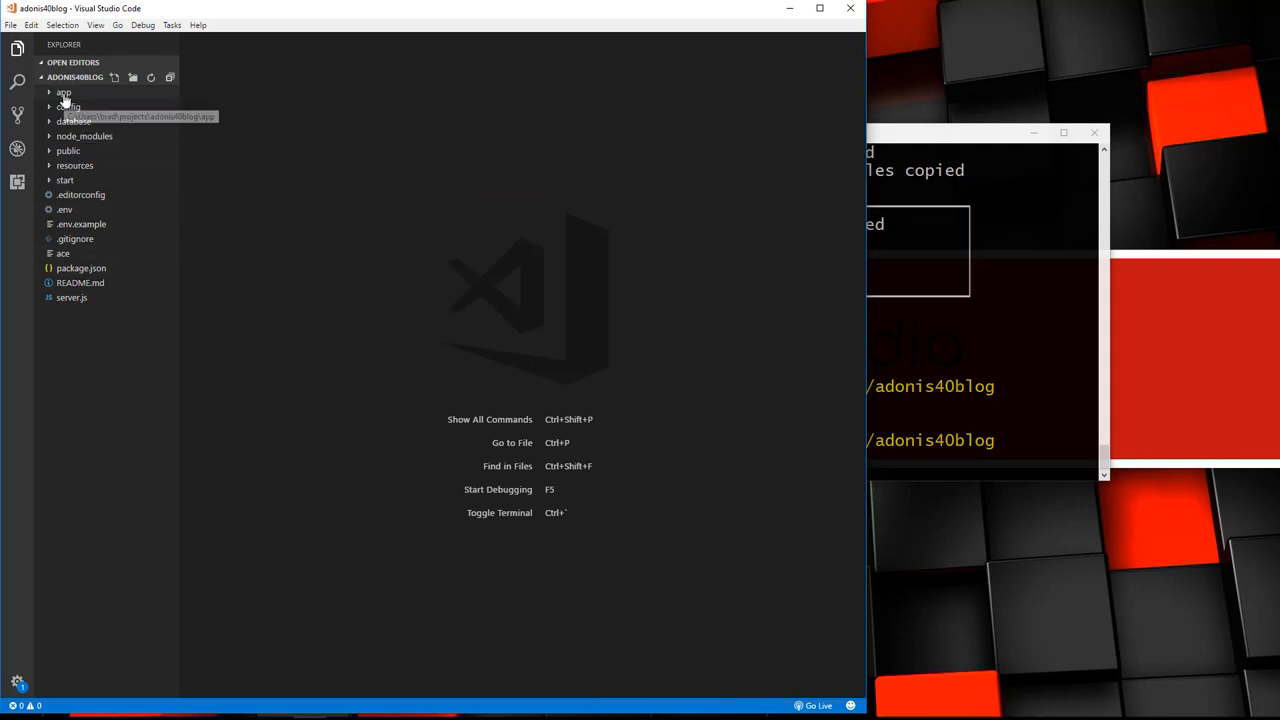
# Browse the public, app and Models folders in Explorer, ending with the app folder collapsed
pyautogui.click(62, 90)
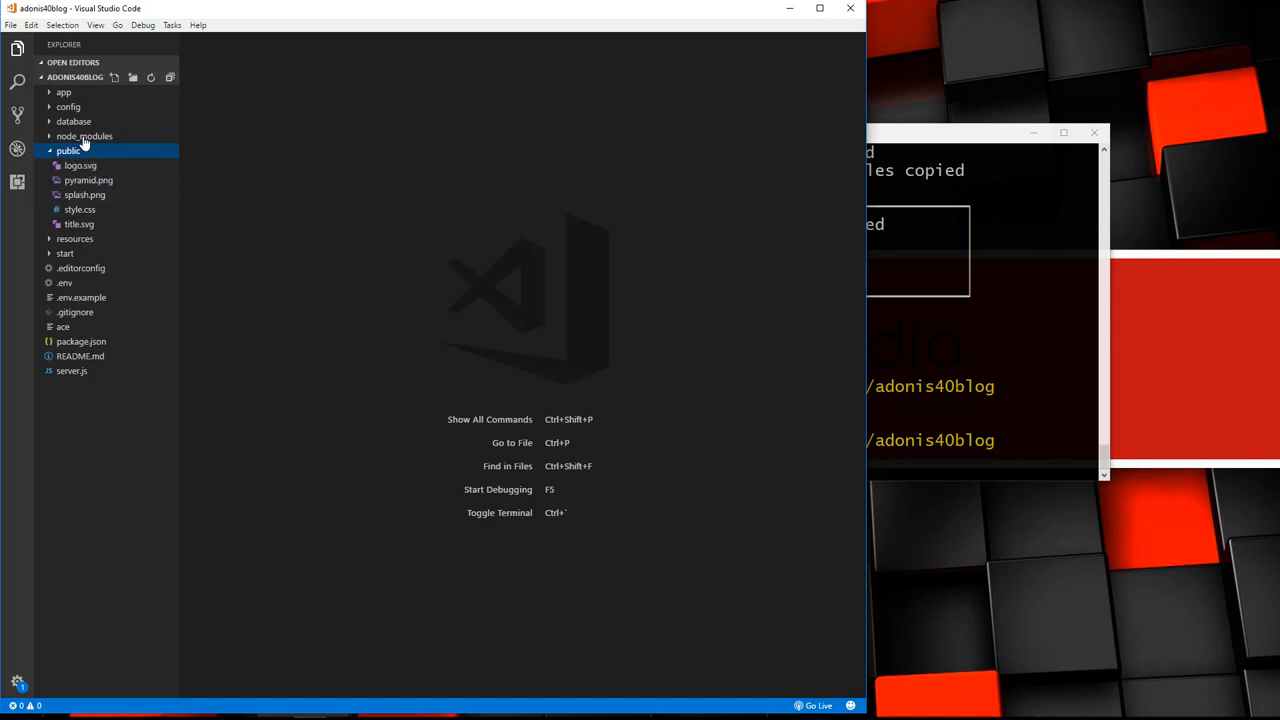
pyautogui.moveTo(85, 195)
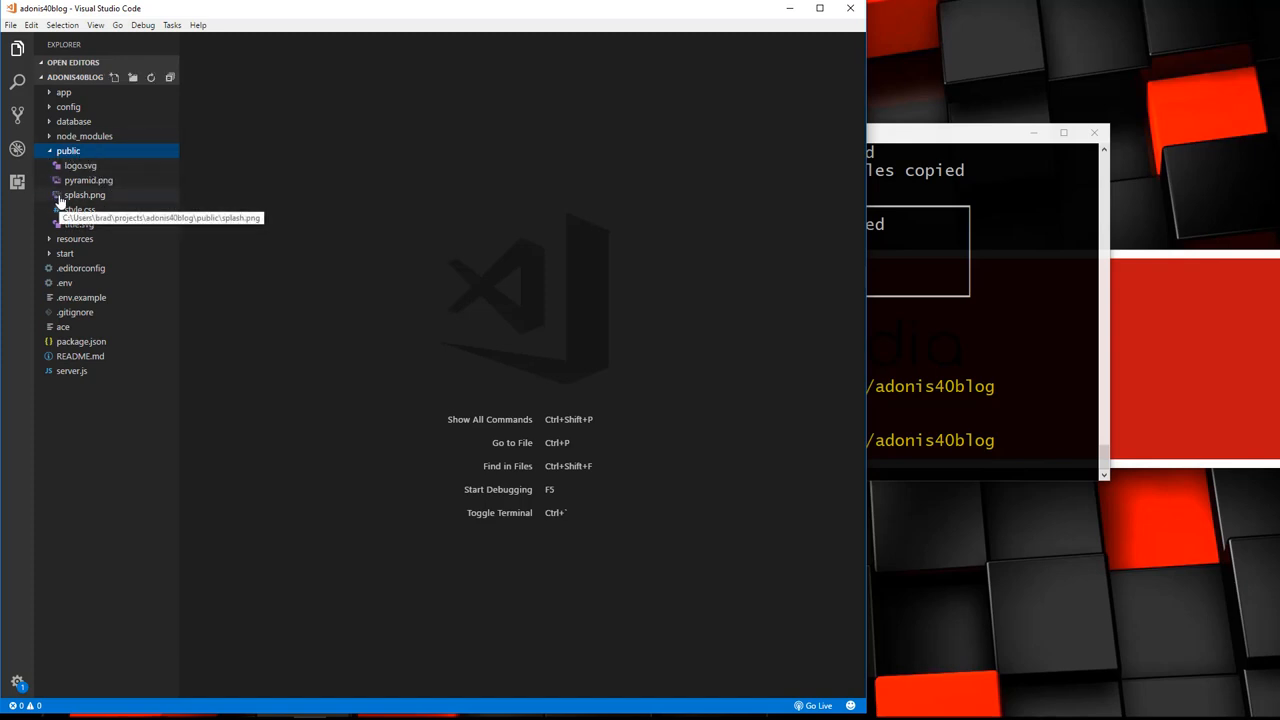
pyautogui.moveTo(131, 224)
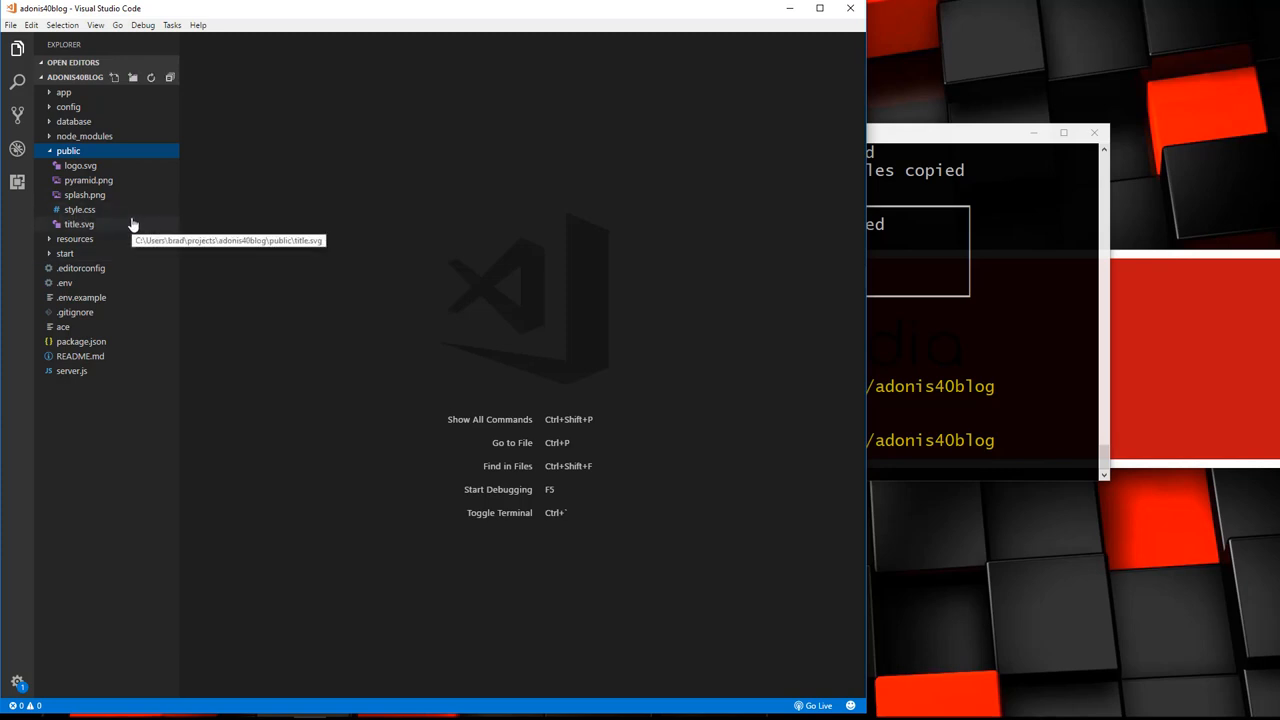
pyautogui.click(68, 150)
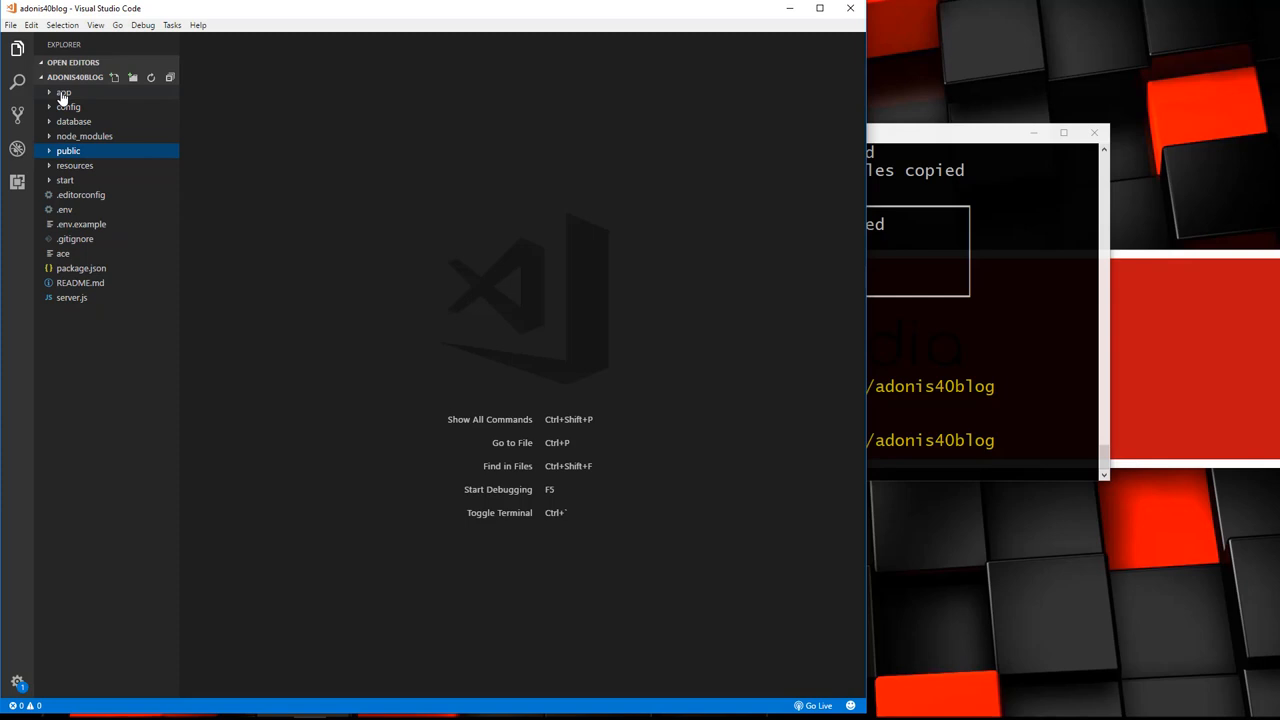
pyautogui.click(62, 91)
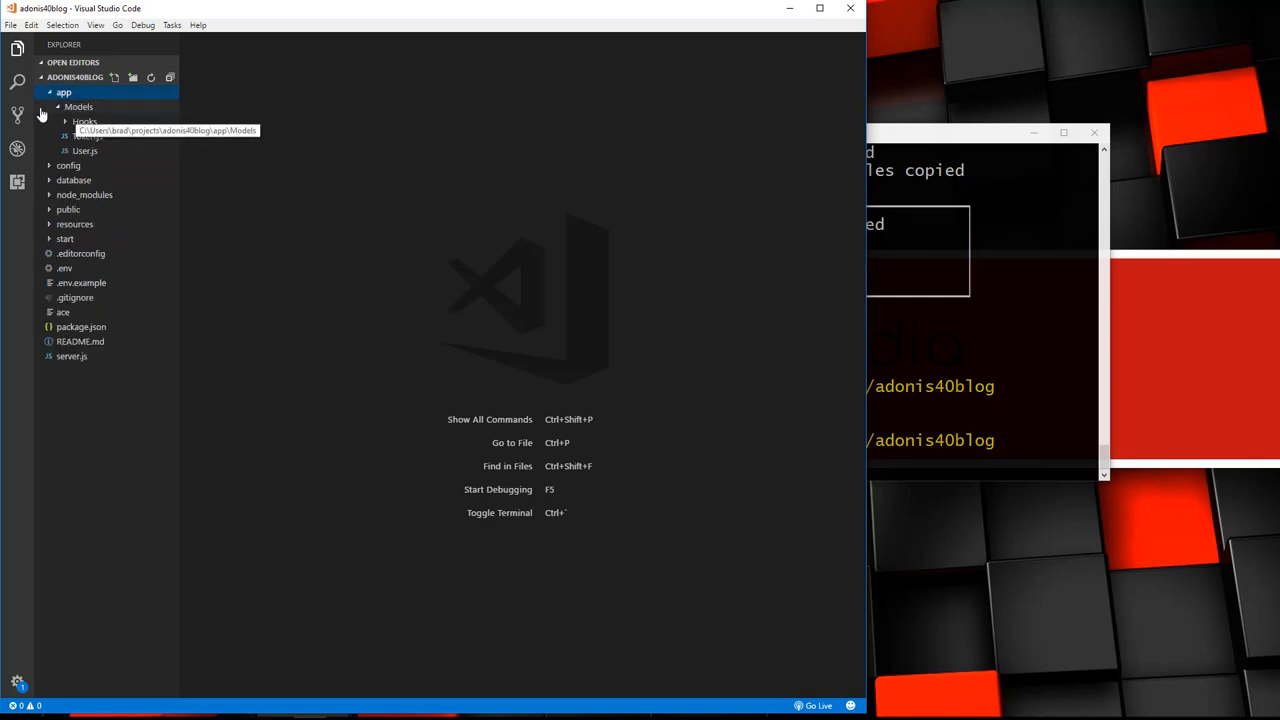
pyautogui.click(75, 105)
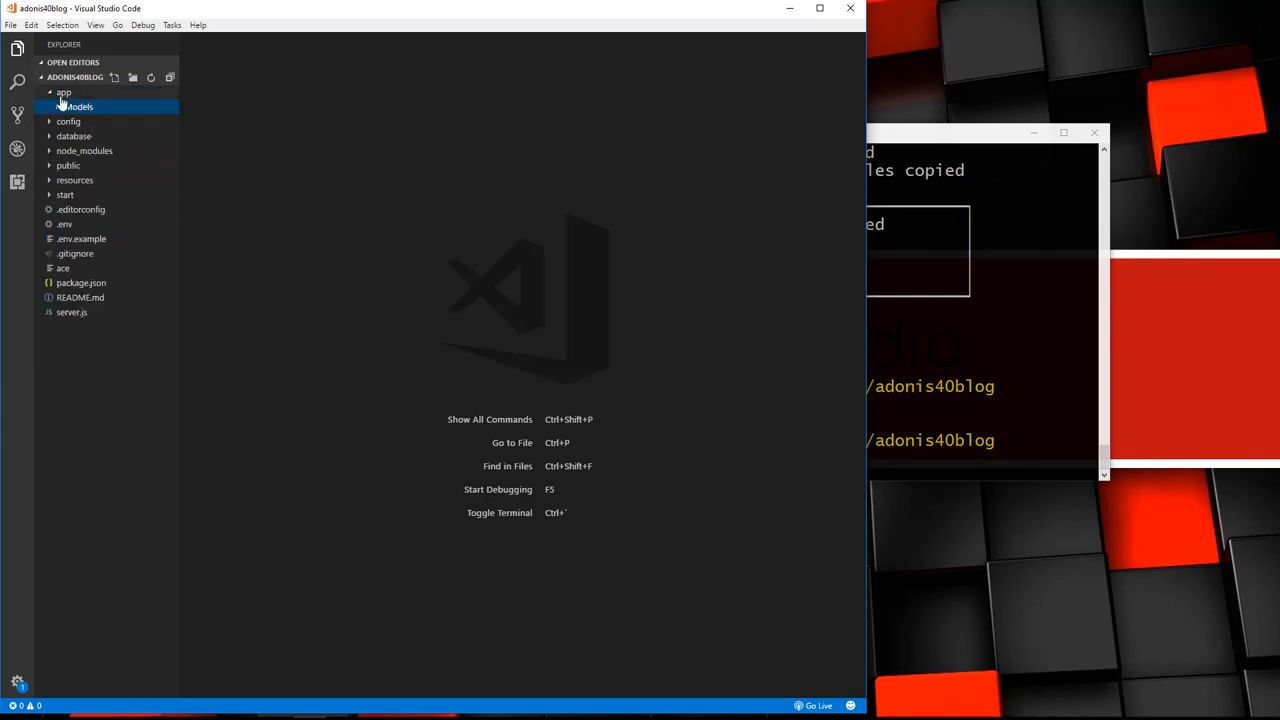
pyautogui.moveTo(118, 107)
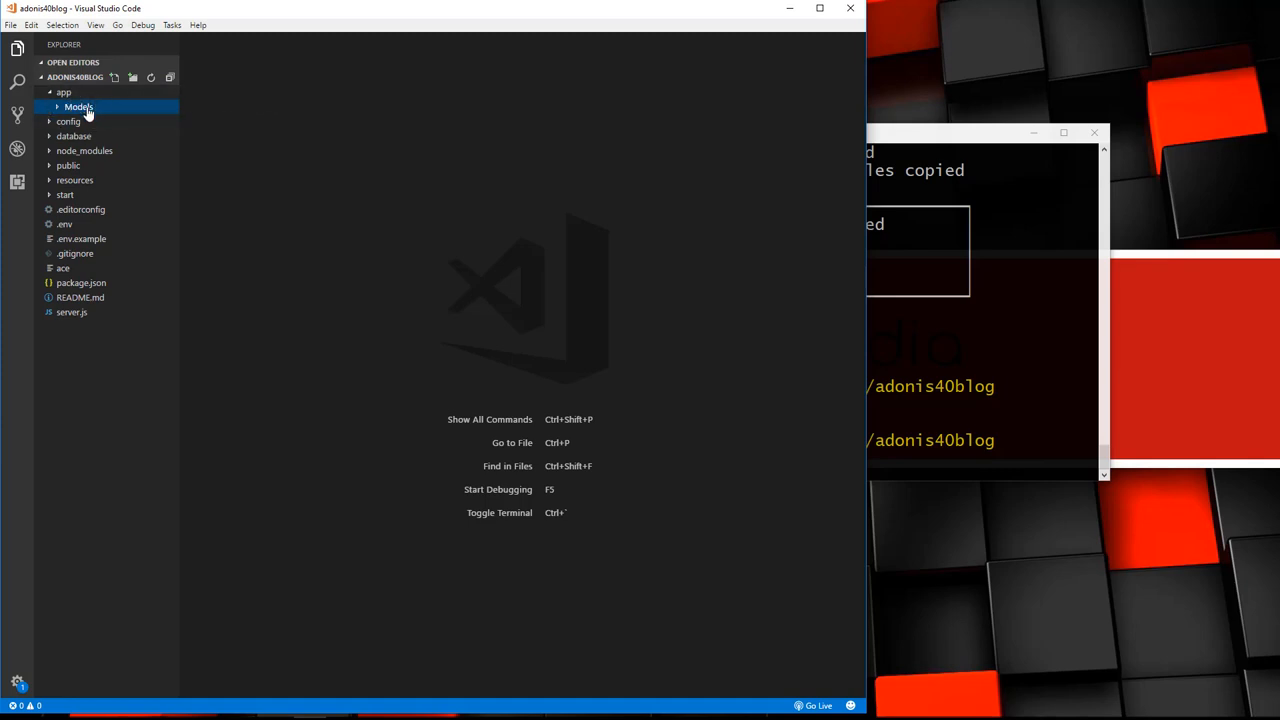
pyautogui.click(75, 104)
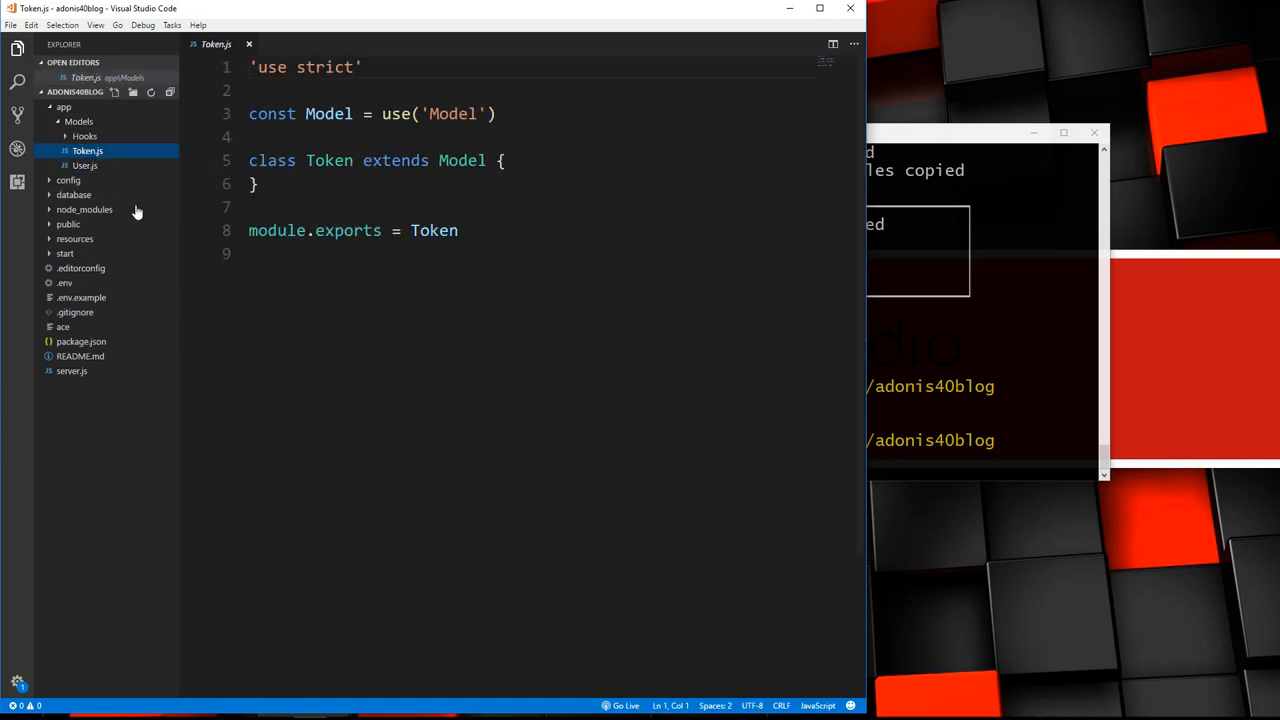
pyautogui.click(78, 121)
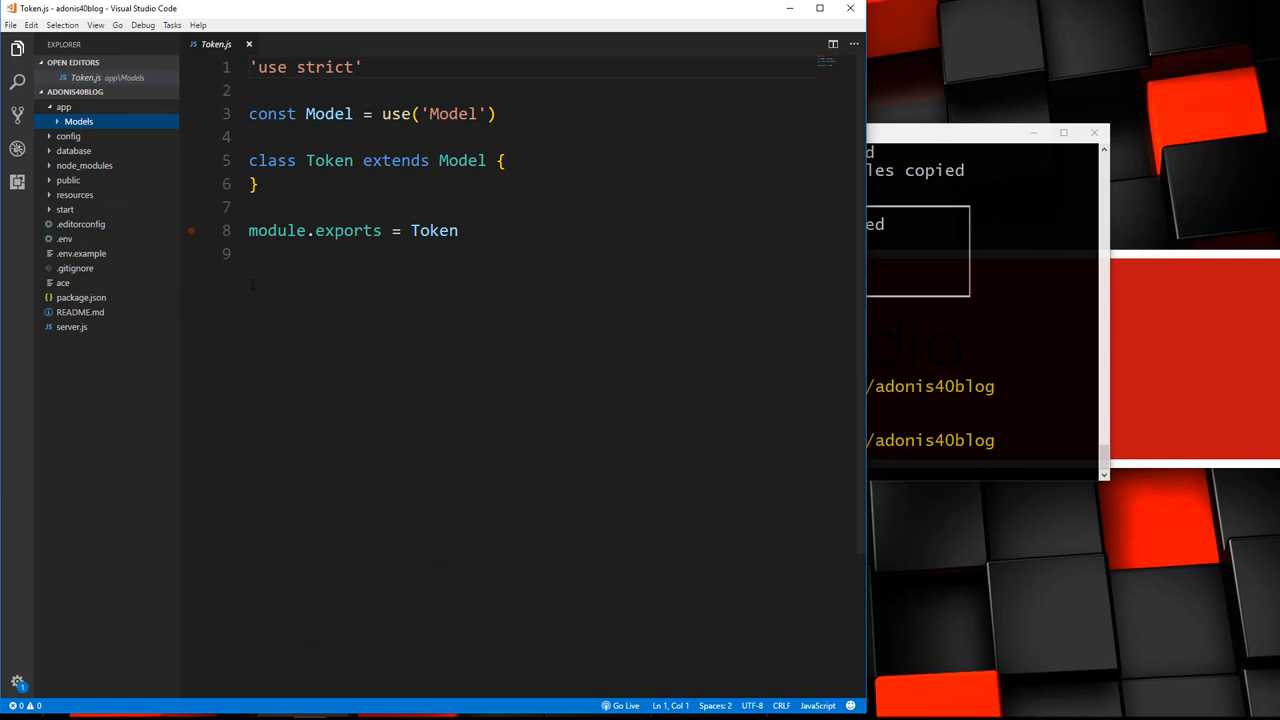
pyautogui.moveTo(78, 121)
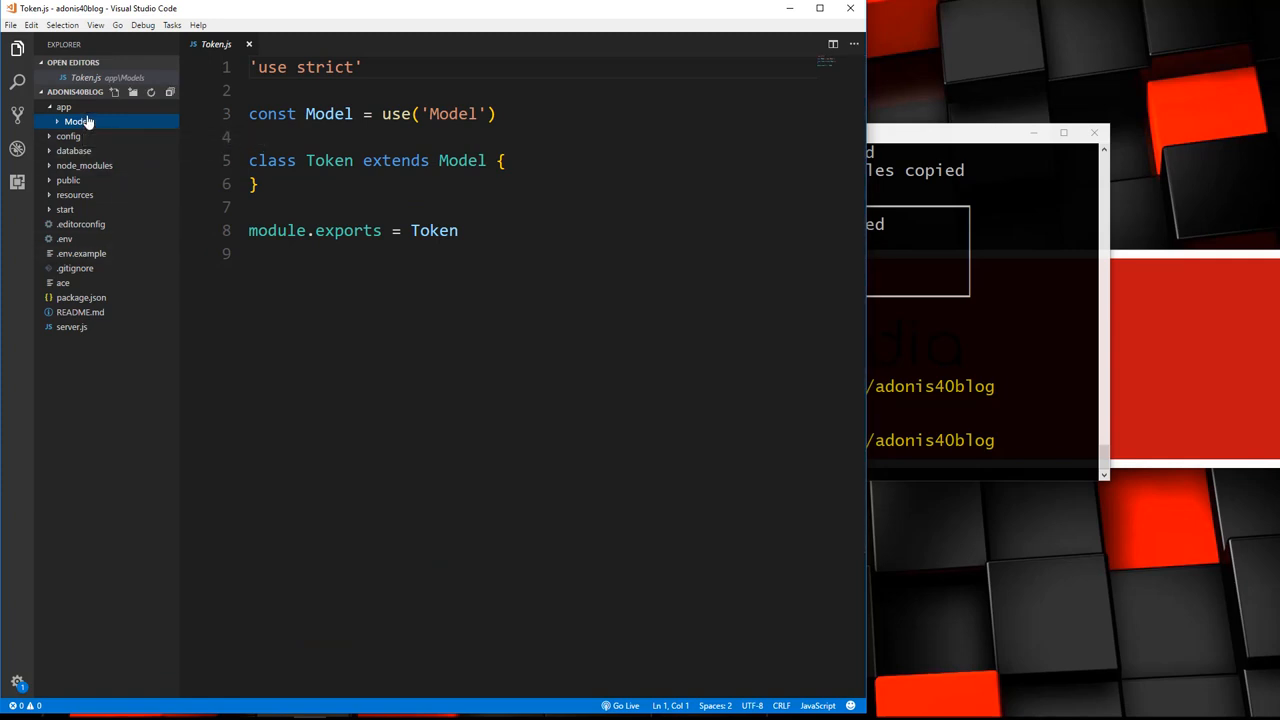
pyautogui.moveTo(82, 121)
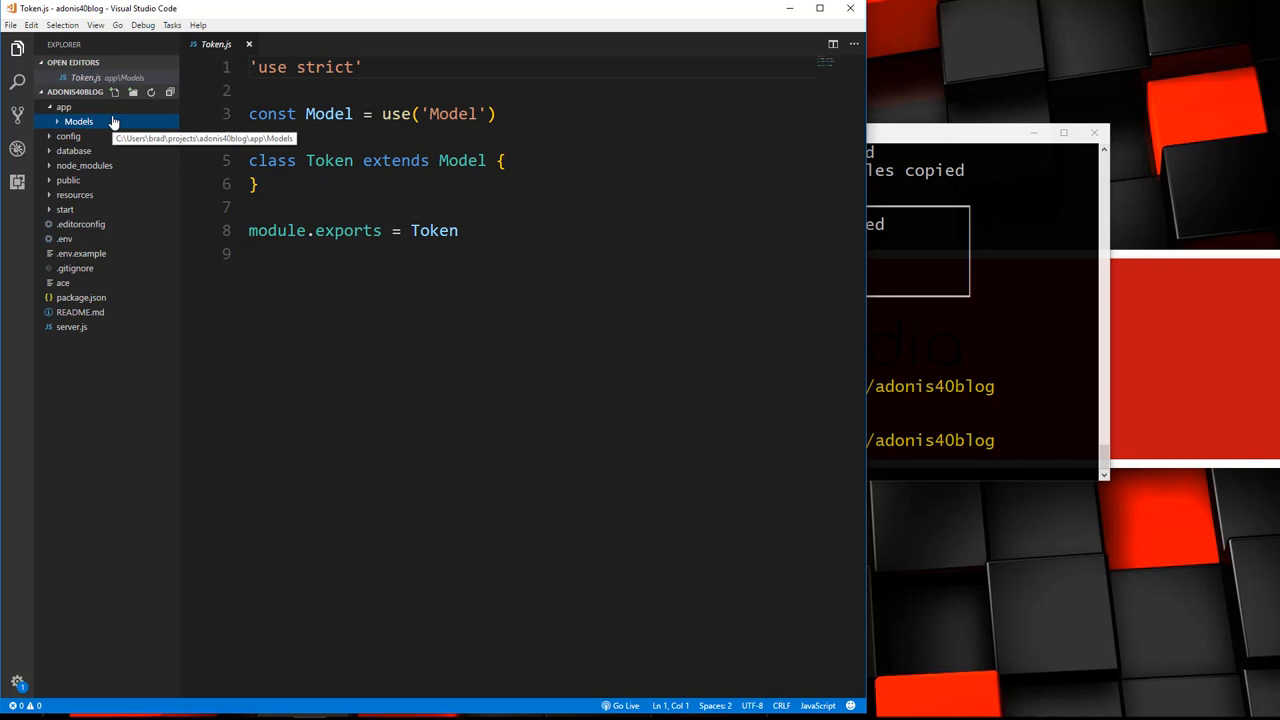
pyautogui.click(62, 117)
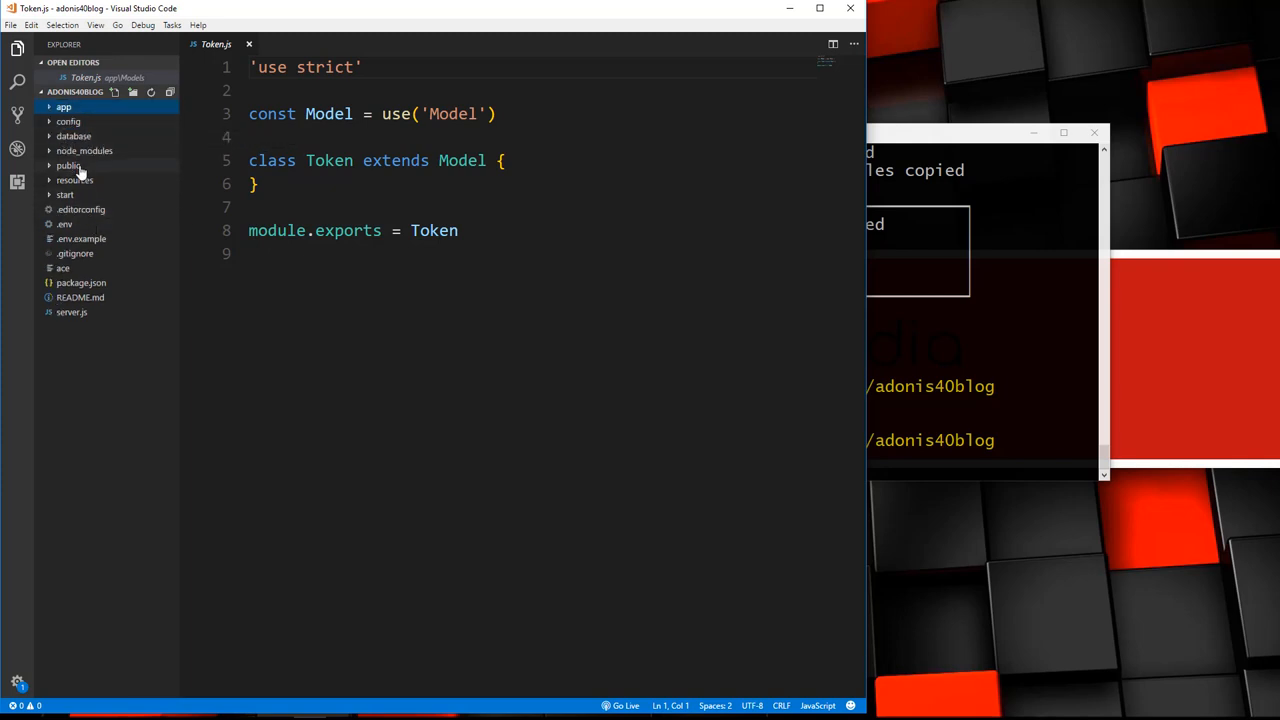
# Open resources' welcome.edge view, collapse resources, and expand the start folder
pyautogui.click(74, 180)
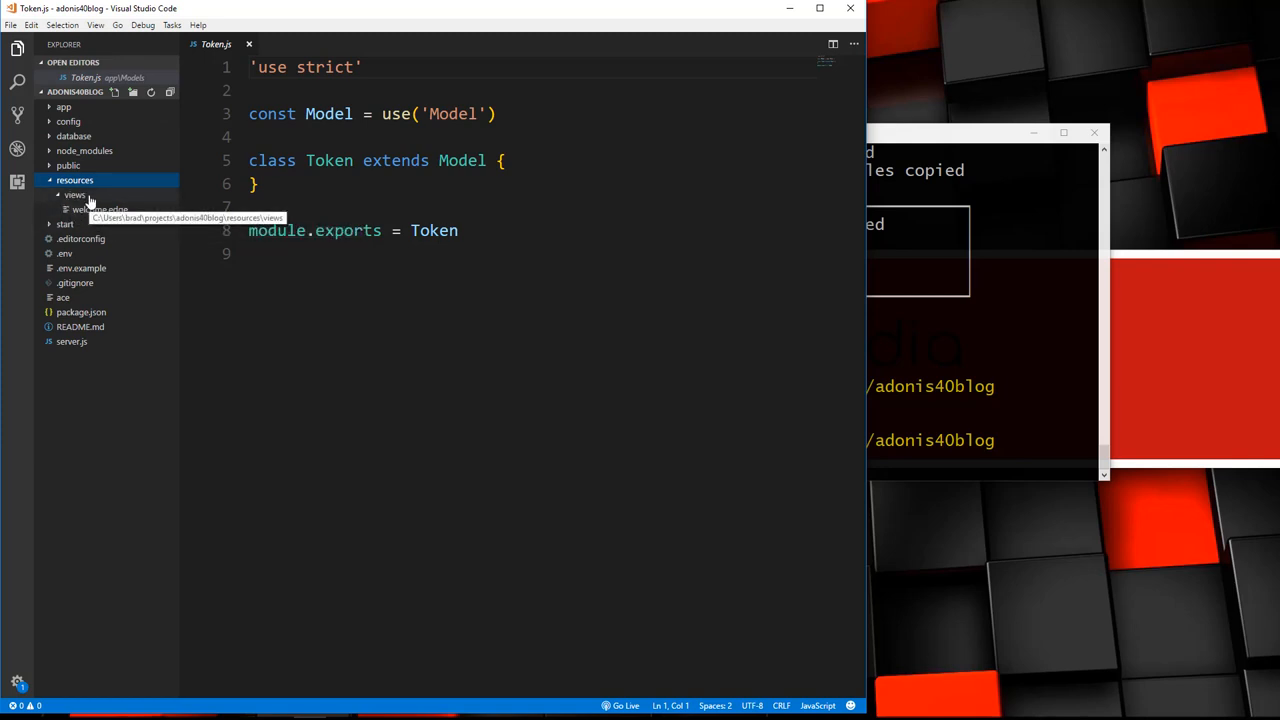
pyautogui.click(95, 209)
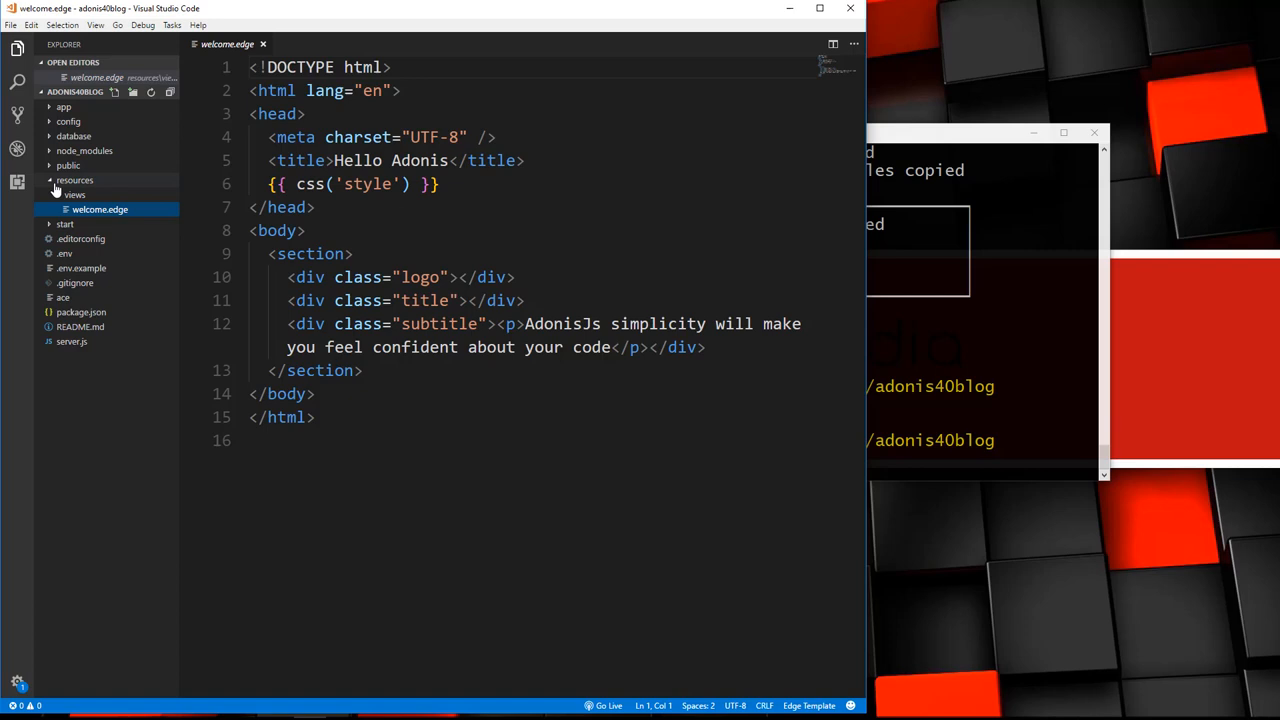
pyautogui.click(99, 209)
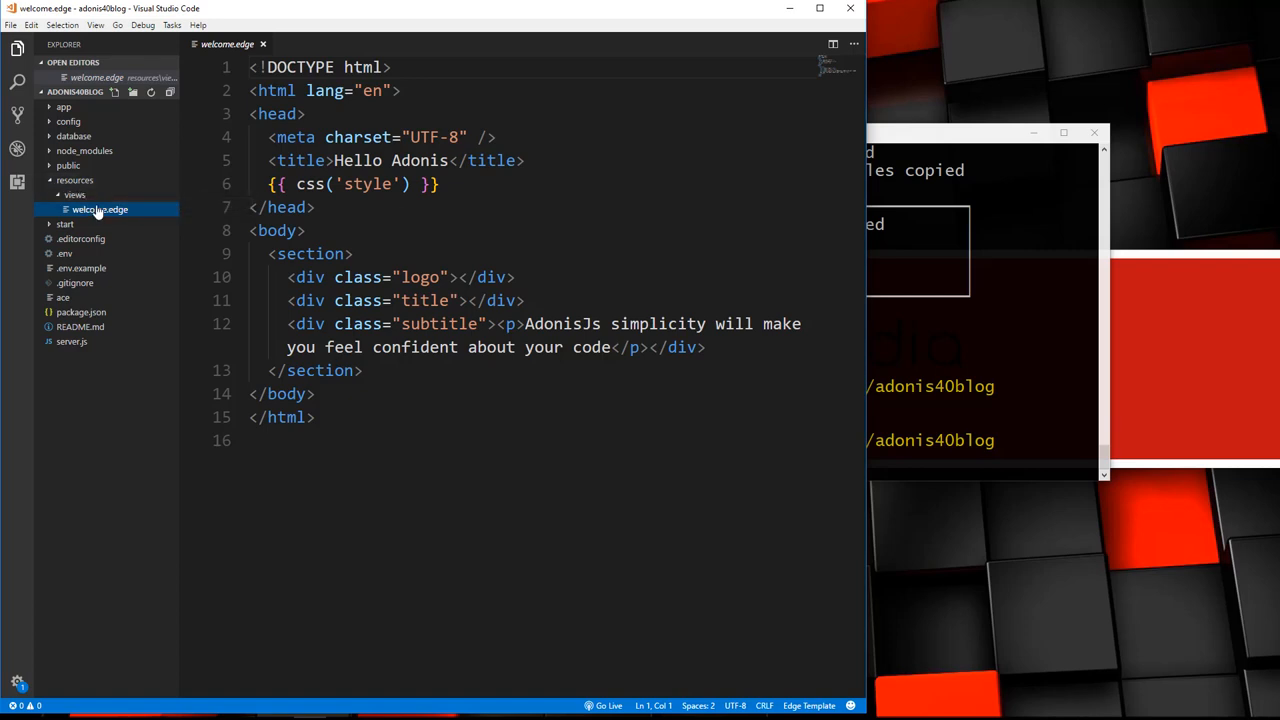
pyautogui.click(75, 180)
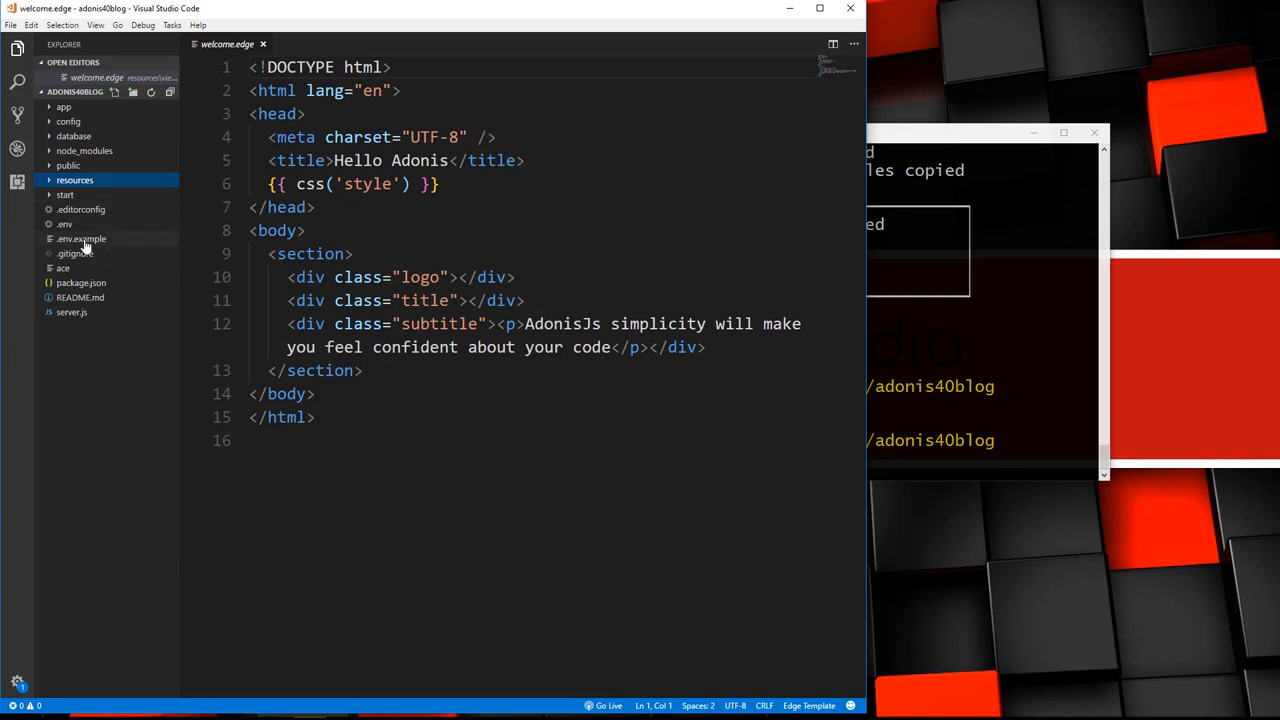
pyautogui.click(65, 194)
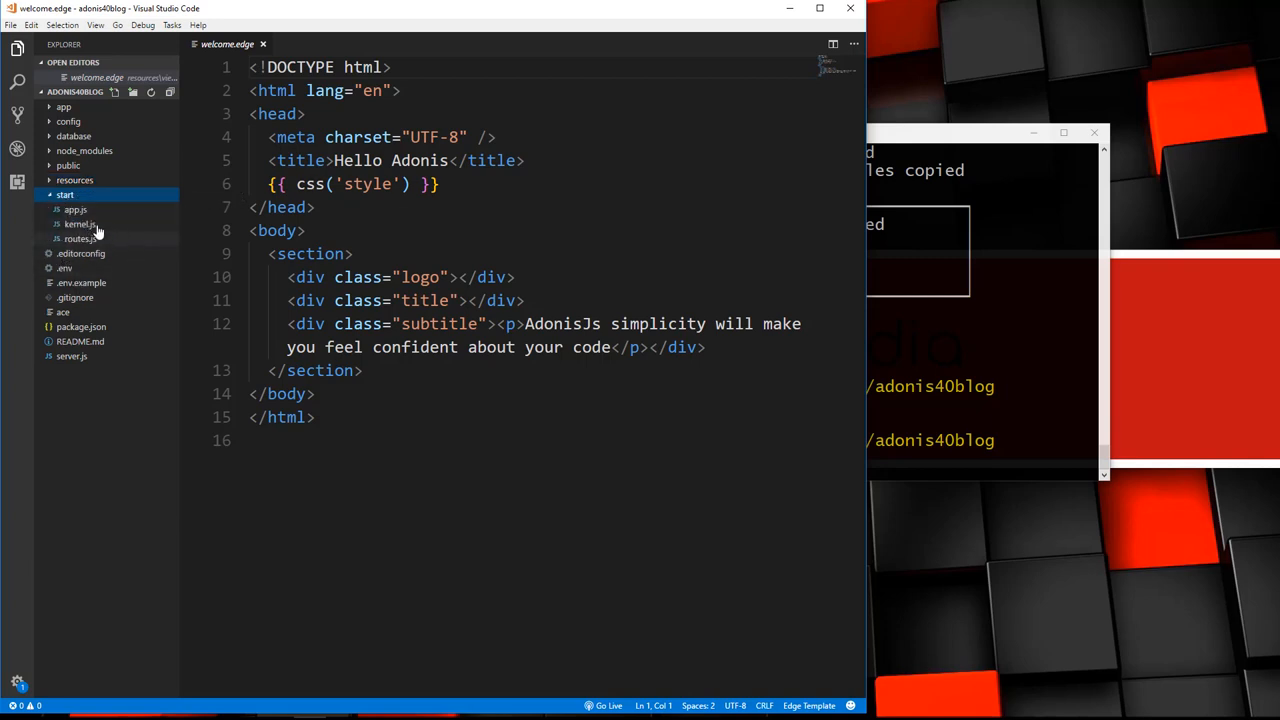
# Look through the start folder's app.js providers and kernel.js middleware
pyautogui.click(74, 209)
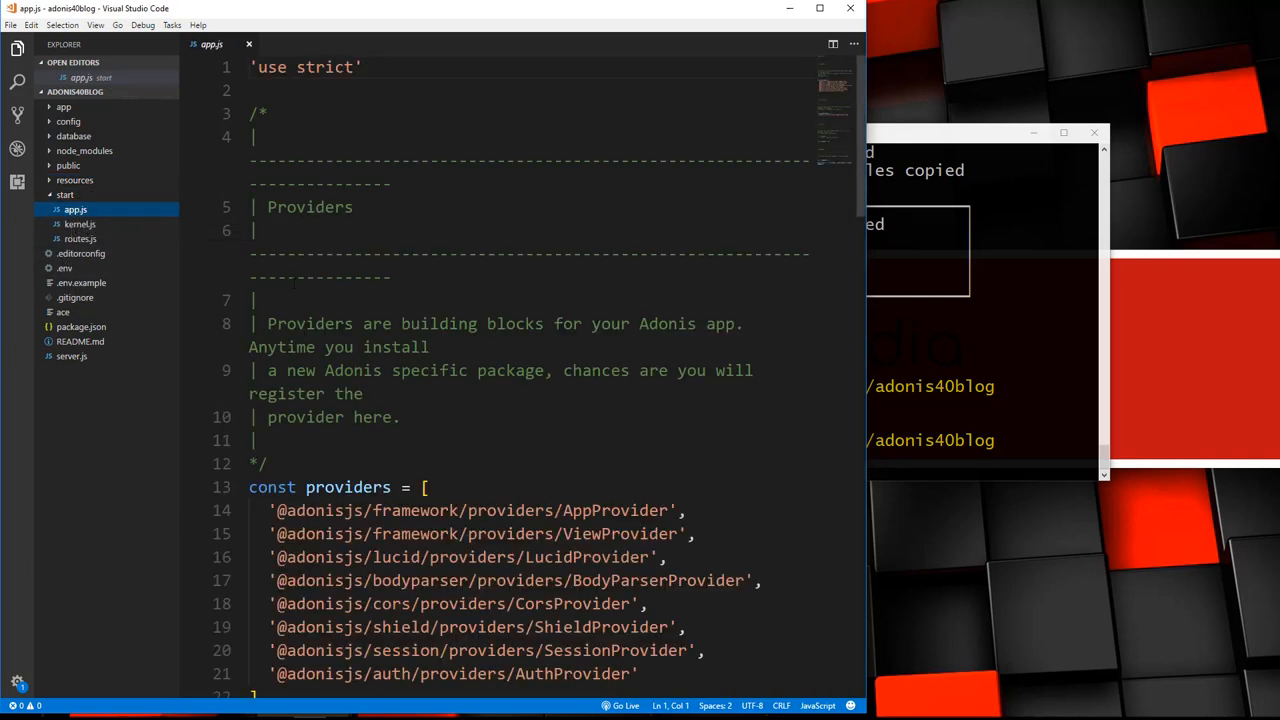
pyautogui.scroll(-3)
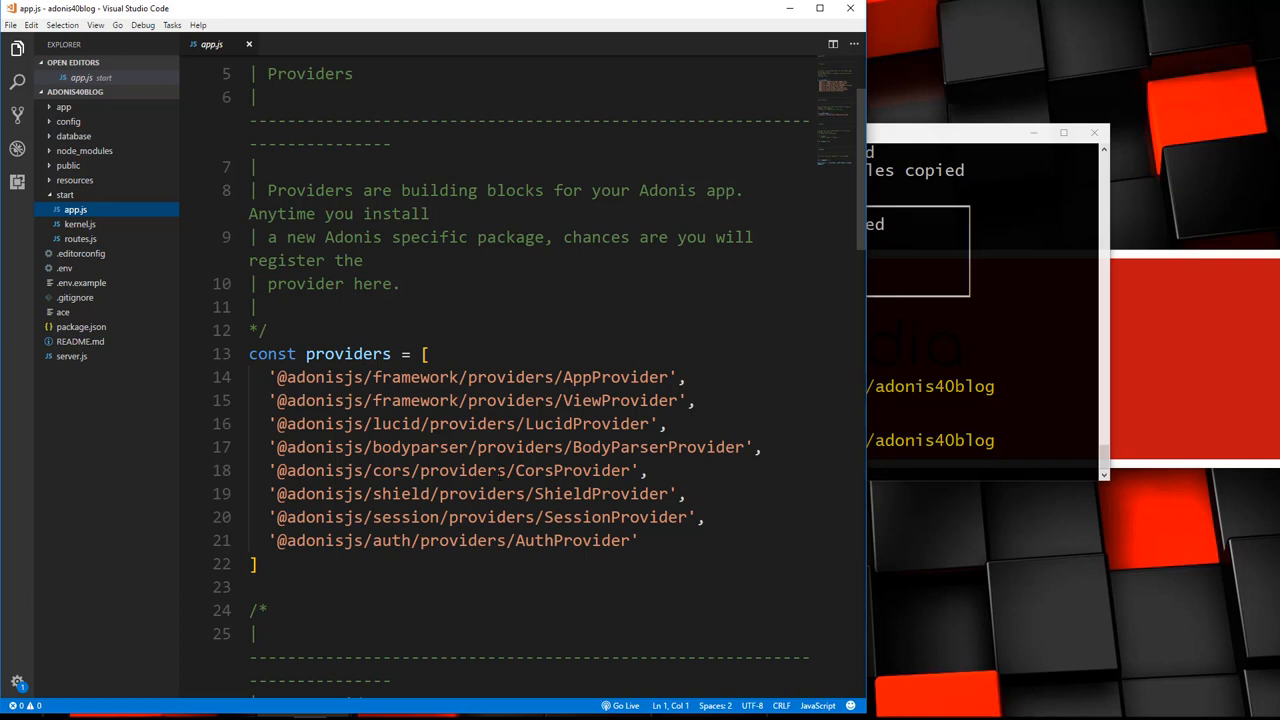
pyautogui.click(79, 224)
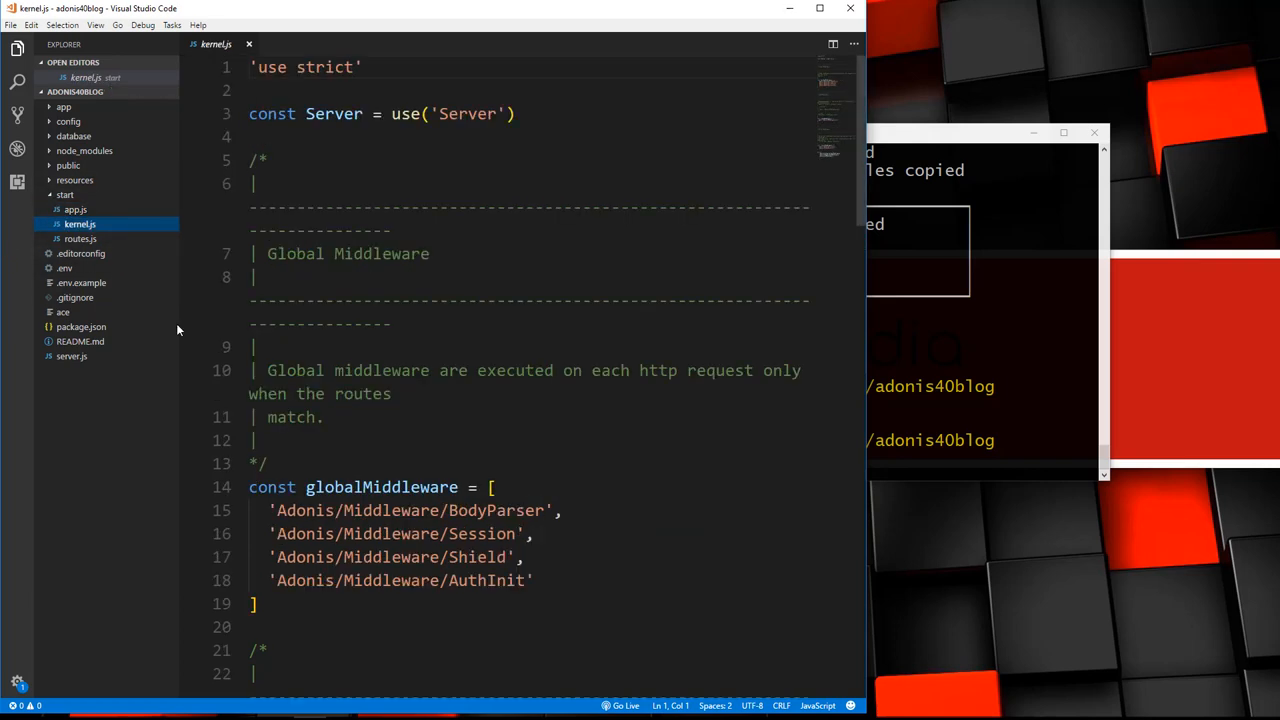
pyautogui.scroll(-3)
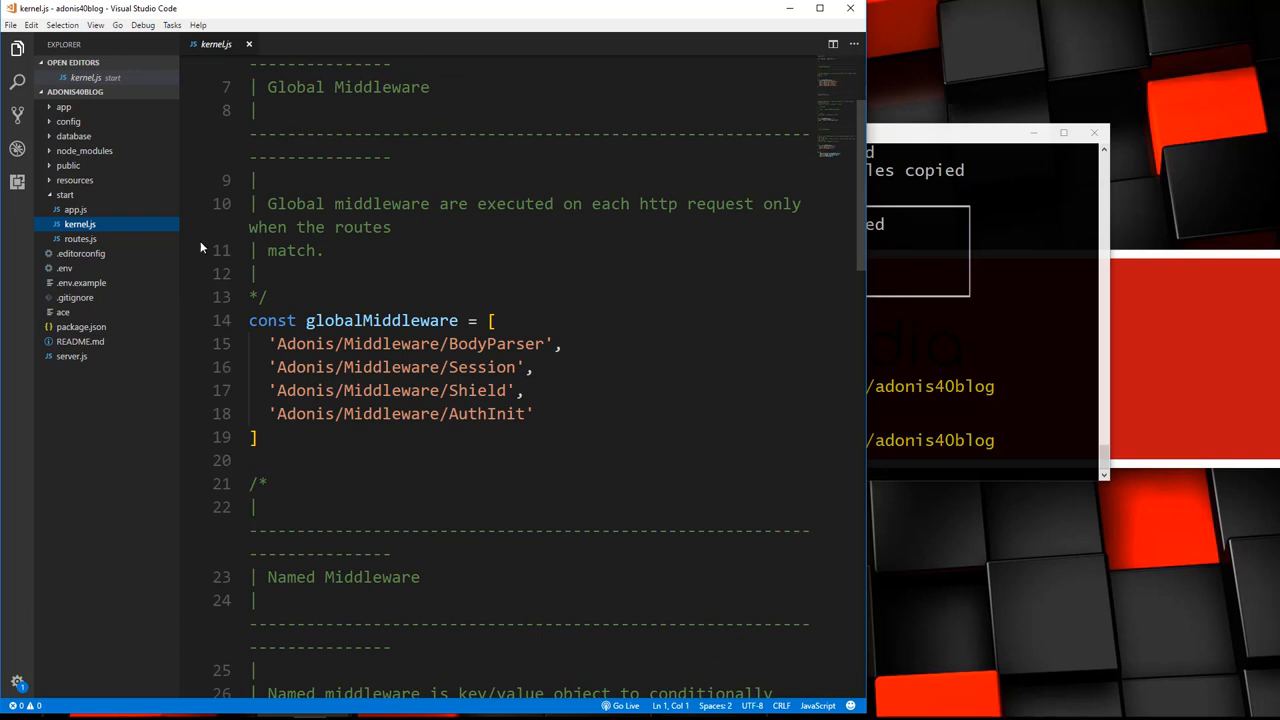
# Open routes.js, highlight the line rendering the welcome view, and collapse start
pyautogui.click(80, 238)
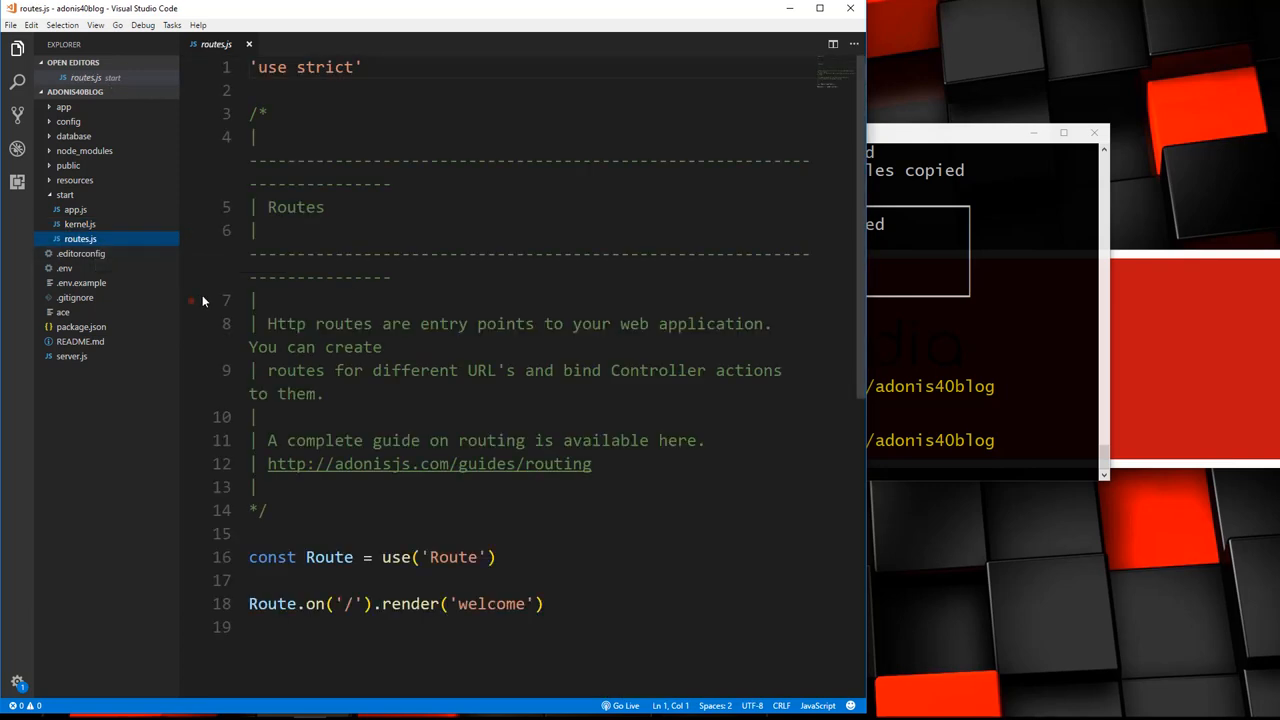
pyautogui.scroll(-3)
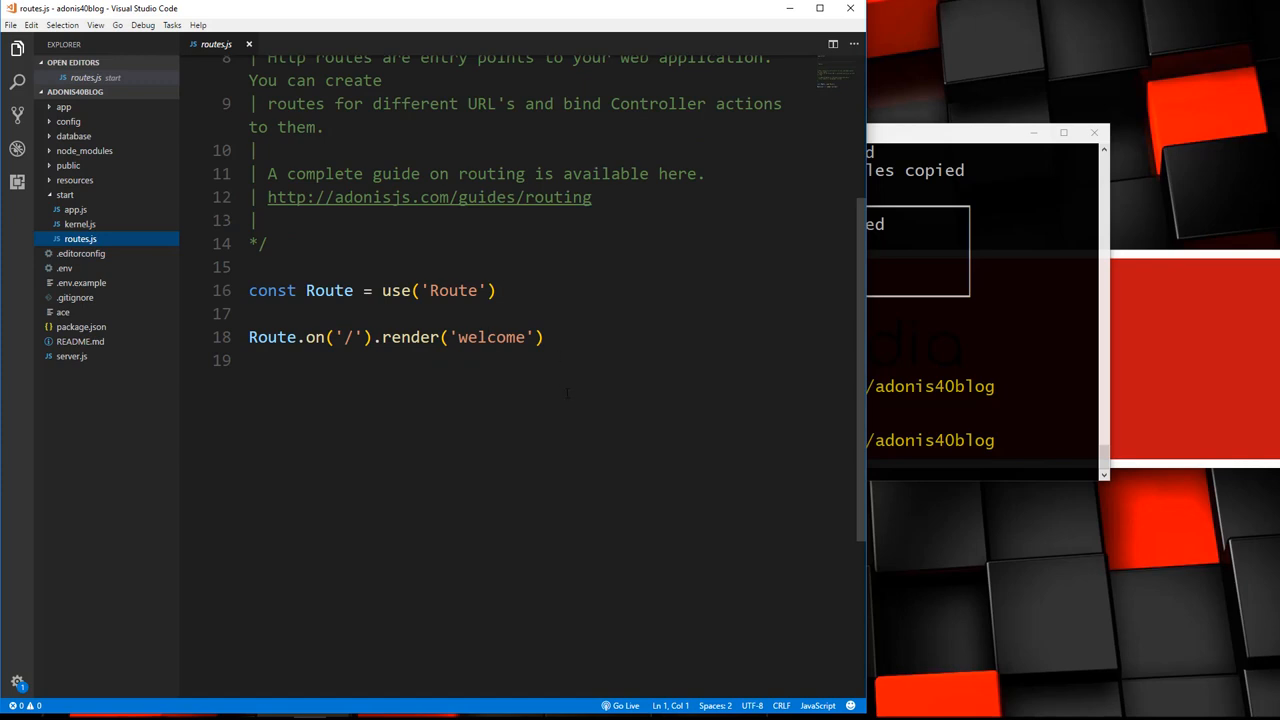
pyautogui.doubleClick(347, 337)
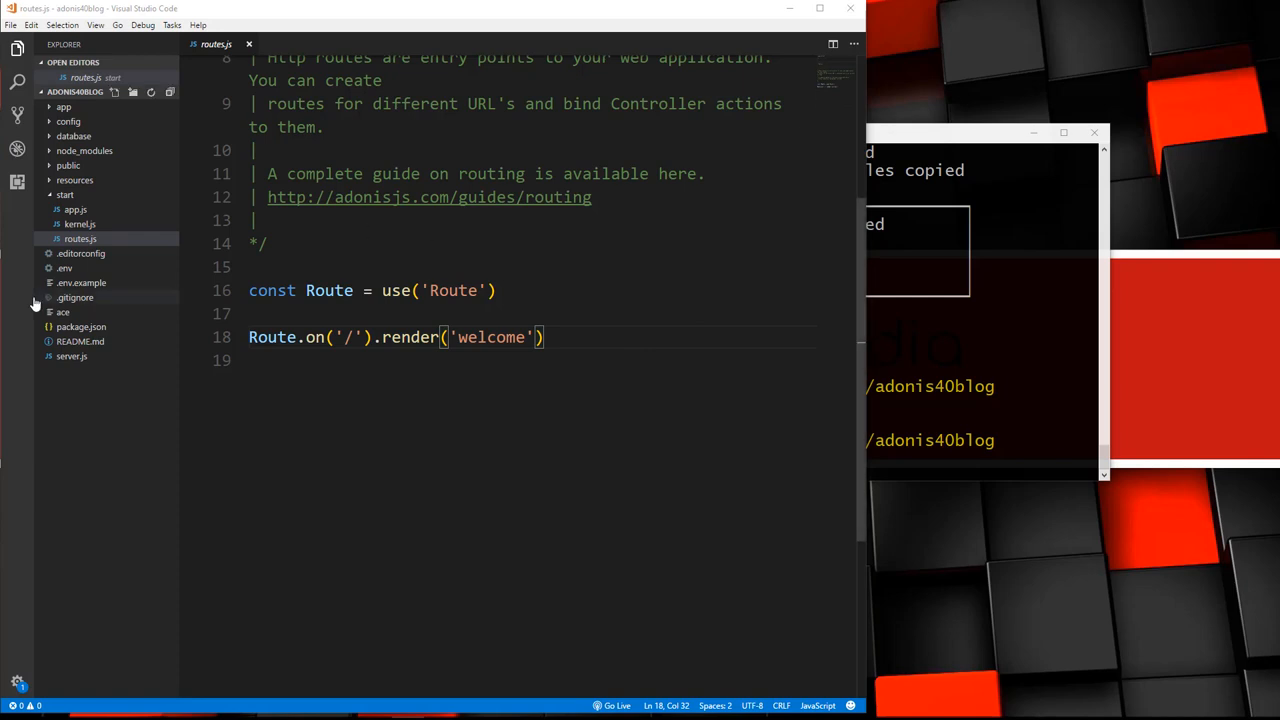
pyautogui.click(64, 194)
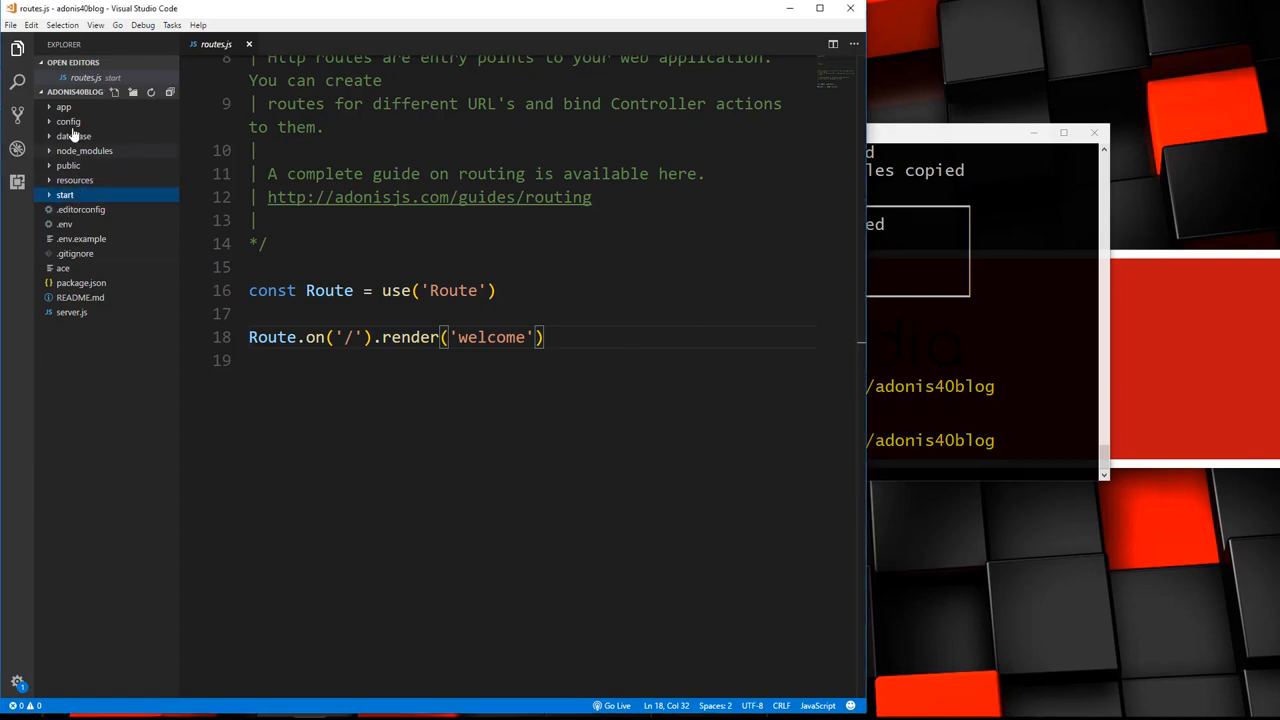
# Expand config and look through the cors.js and database.js configuration files
pyautogui.click(68, 121)
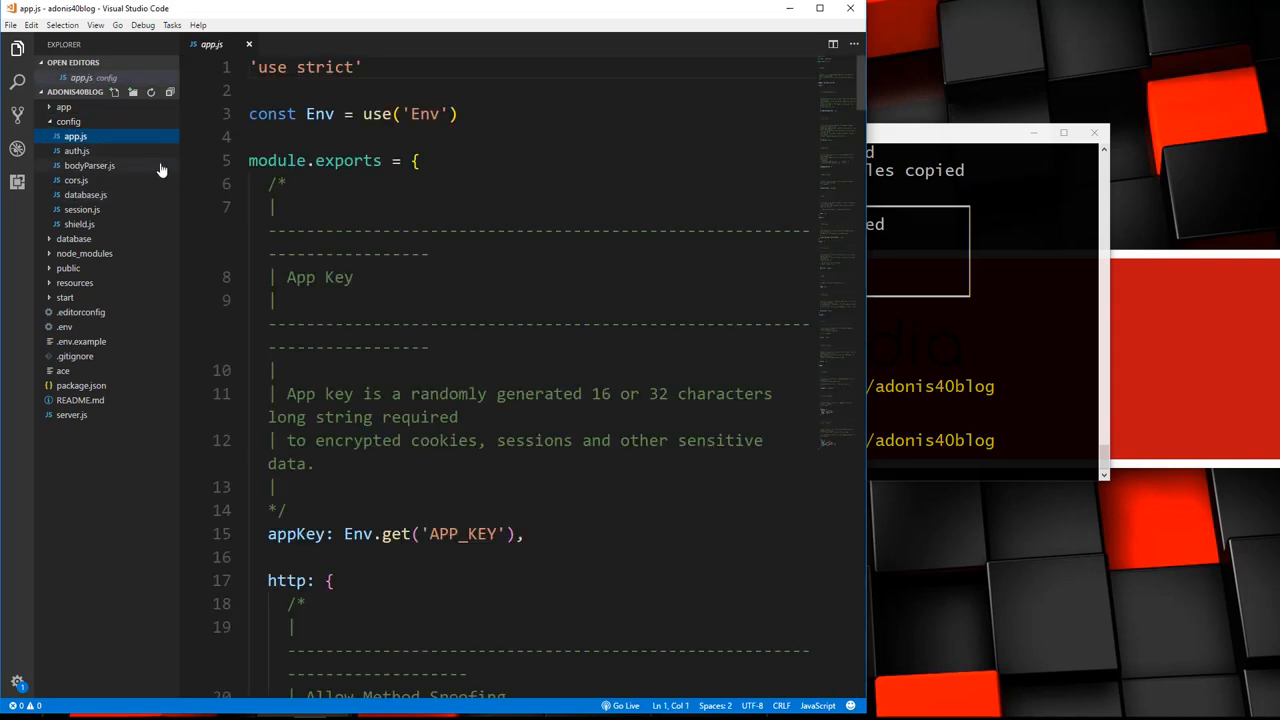
pyautogui.scroll(-3)
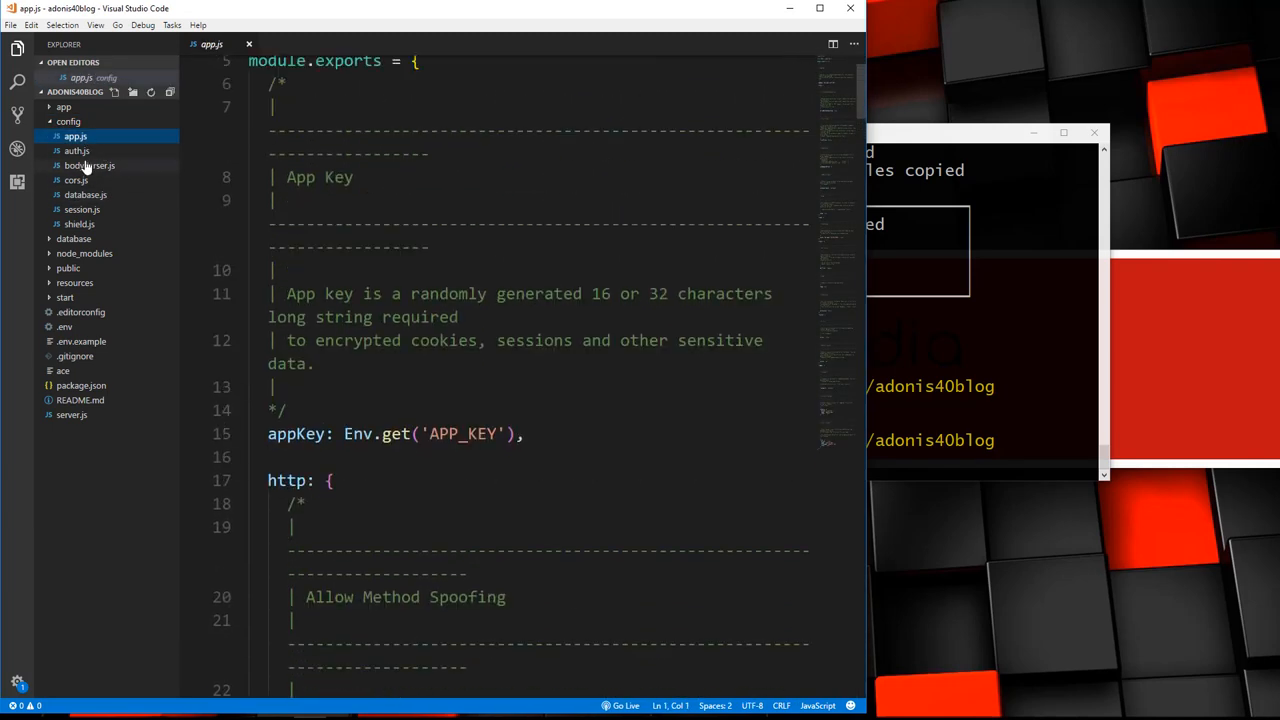
pyautogui.moveTo(75, 194)
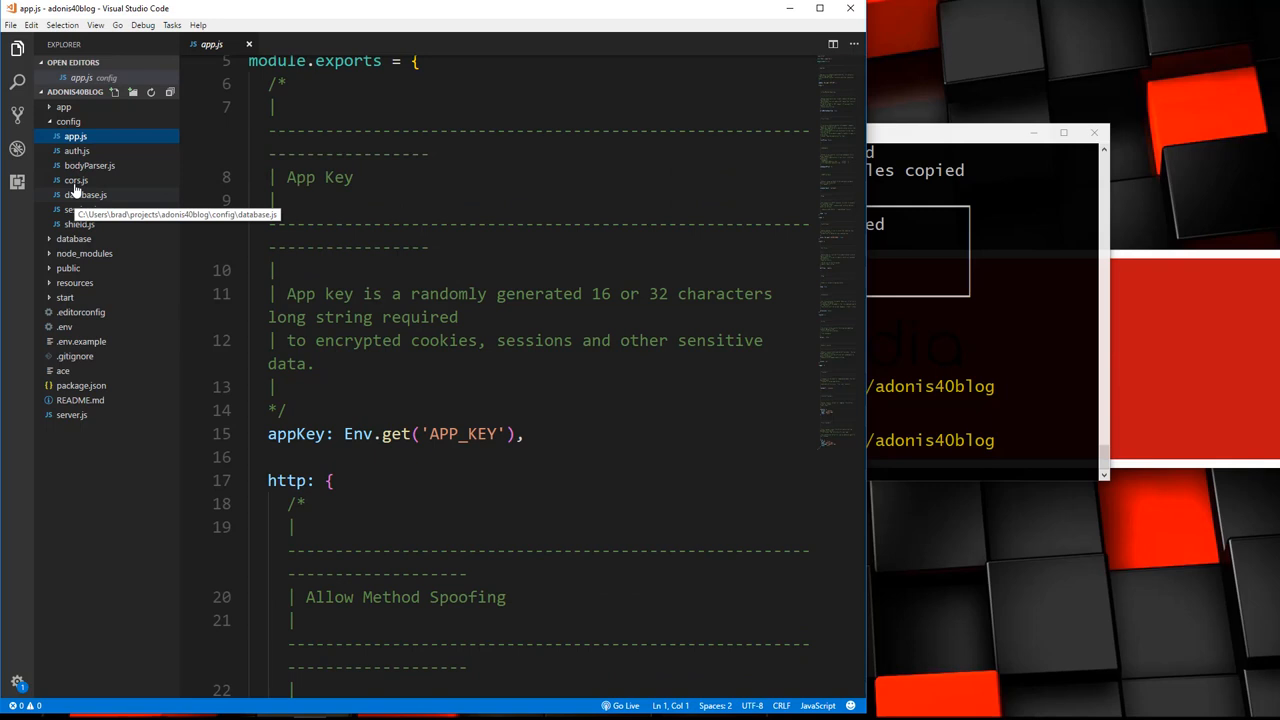
pyautogui.click(74, 179)
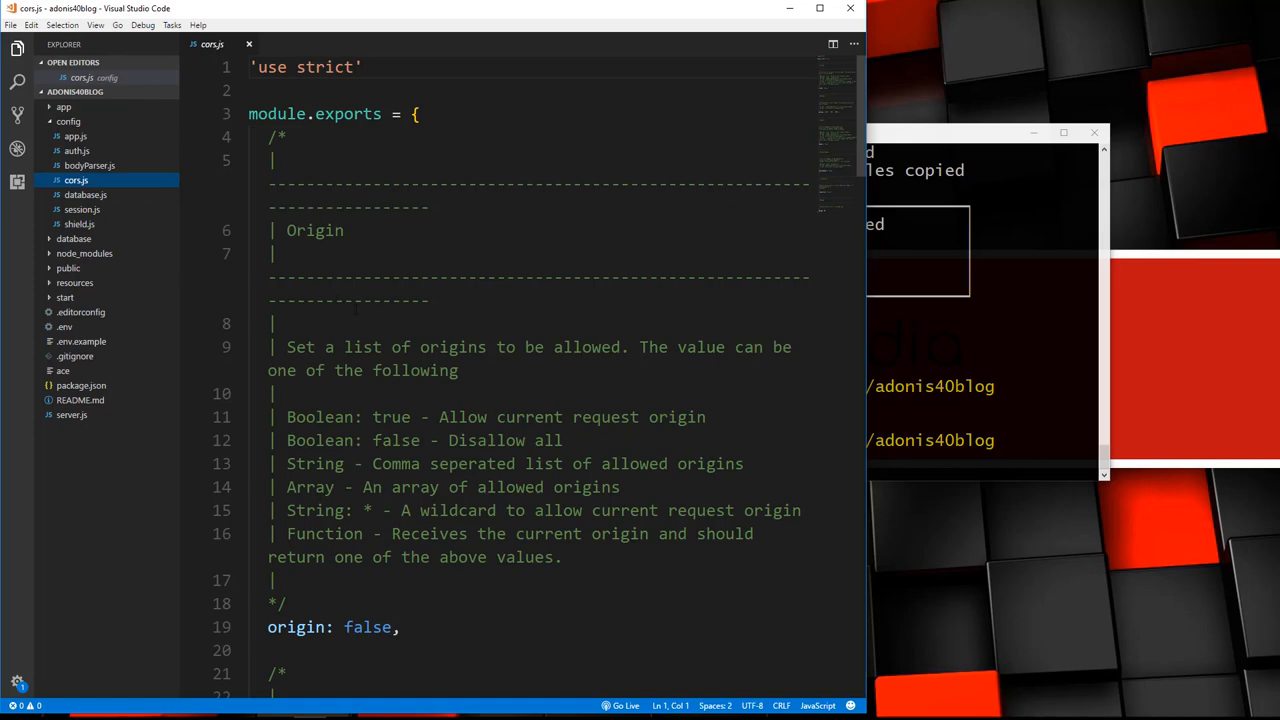
pyautogui.click(85, 194)
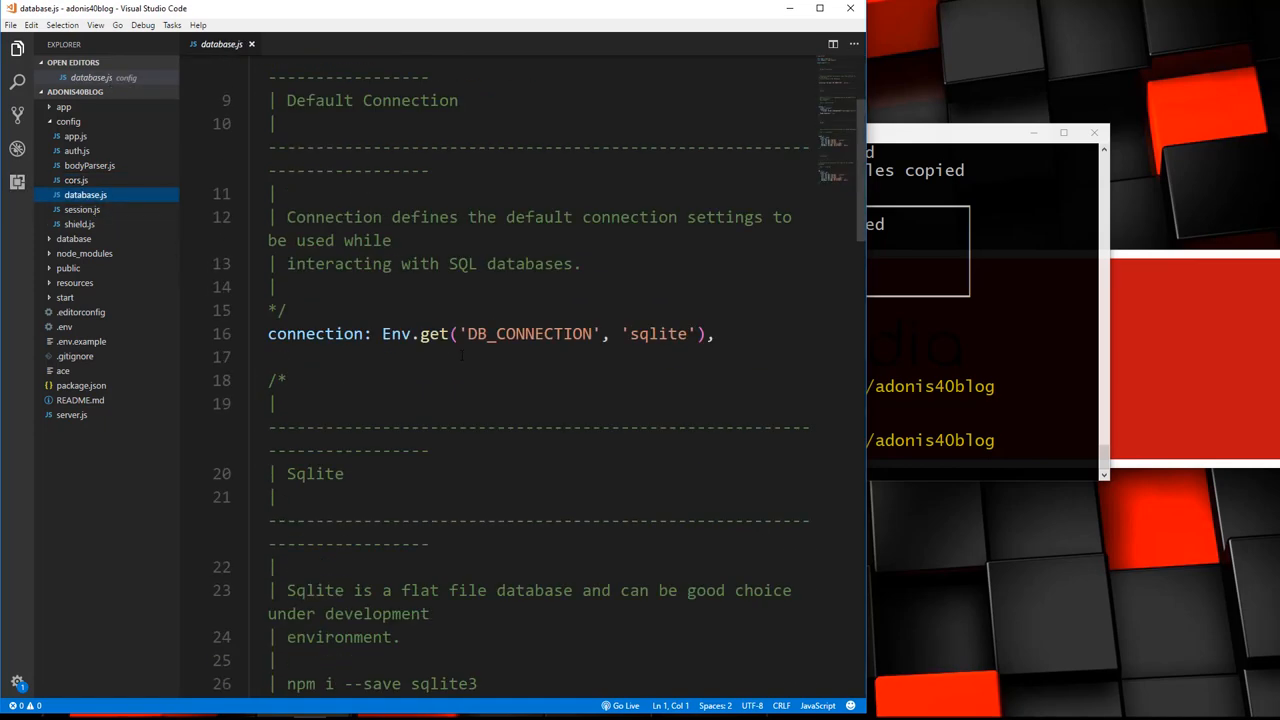
pyautogui.scroll(-3)
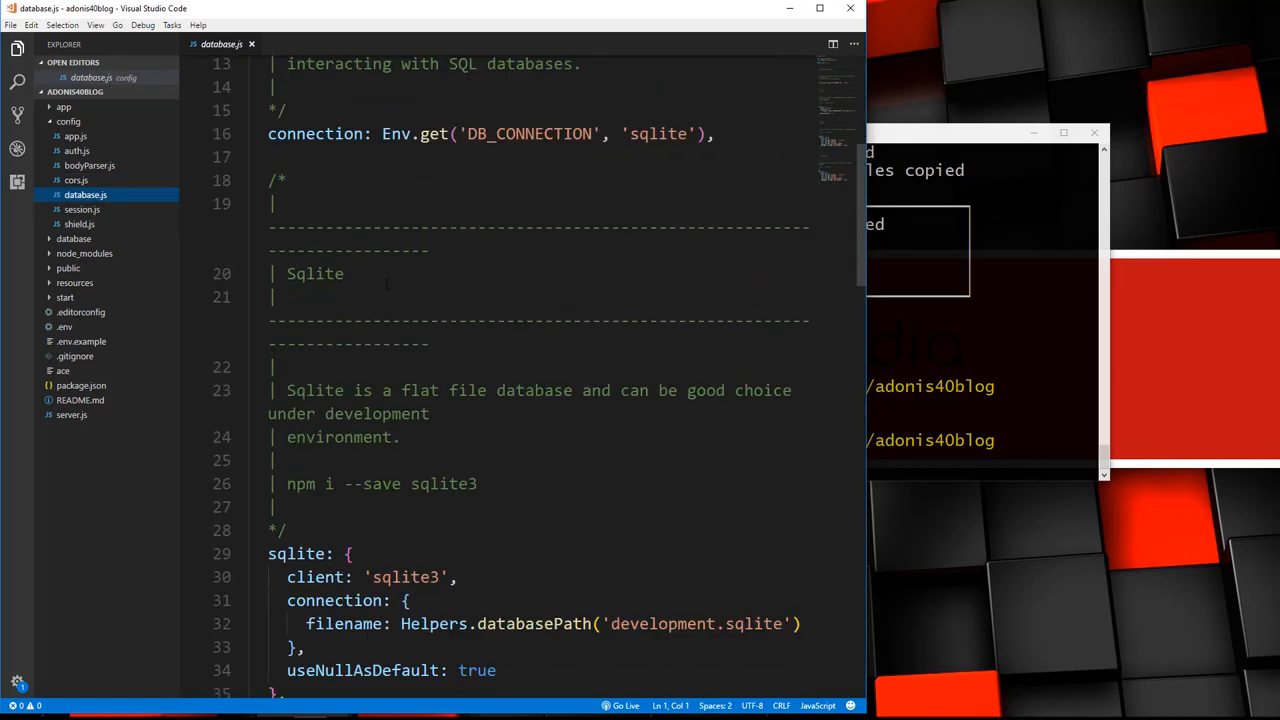
pyautogui.scroll(-3)
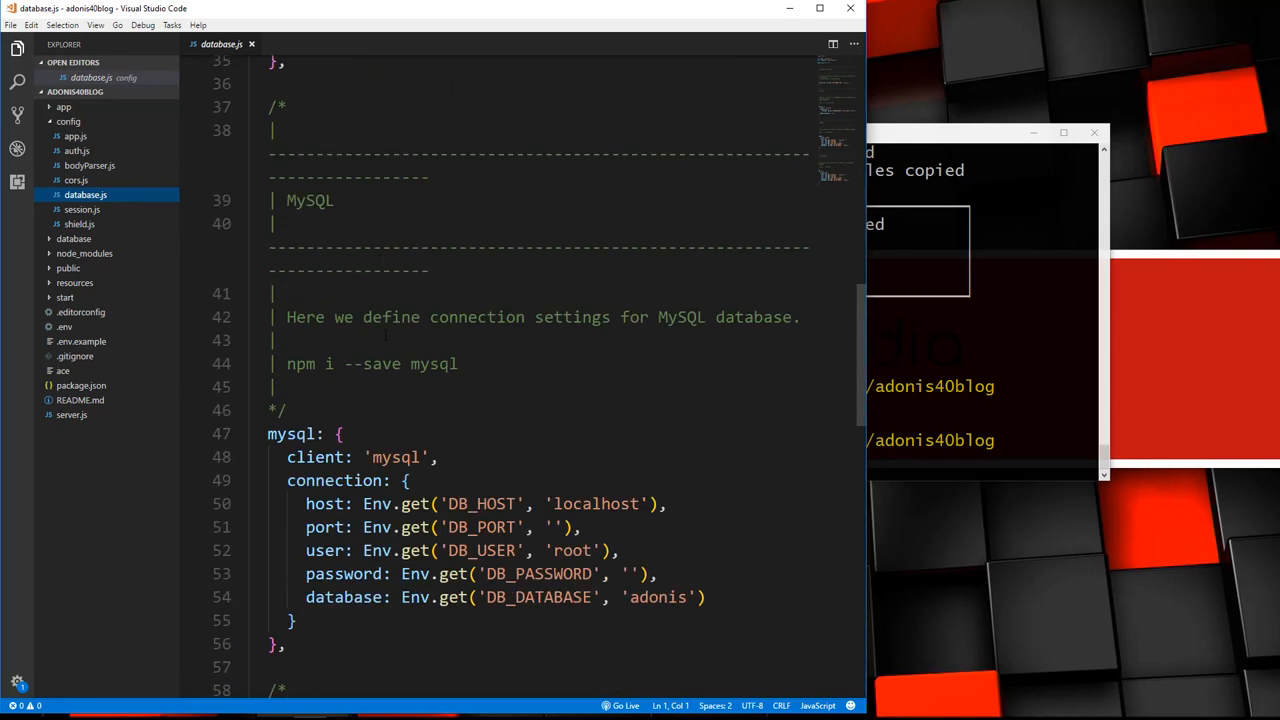
pyautogui.scroll(-3)
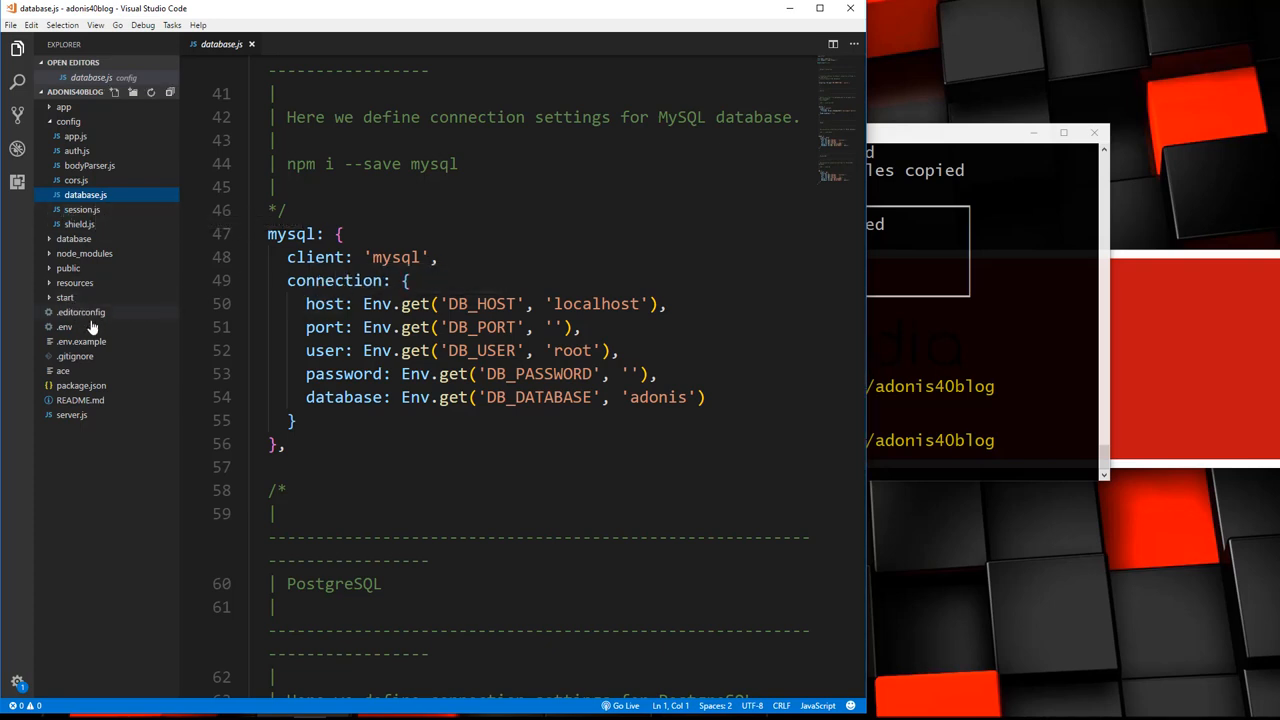
# Open session.js, close its tab, and expand the database folder
pyautogui.click(82, 209)
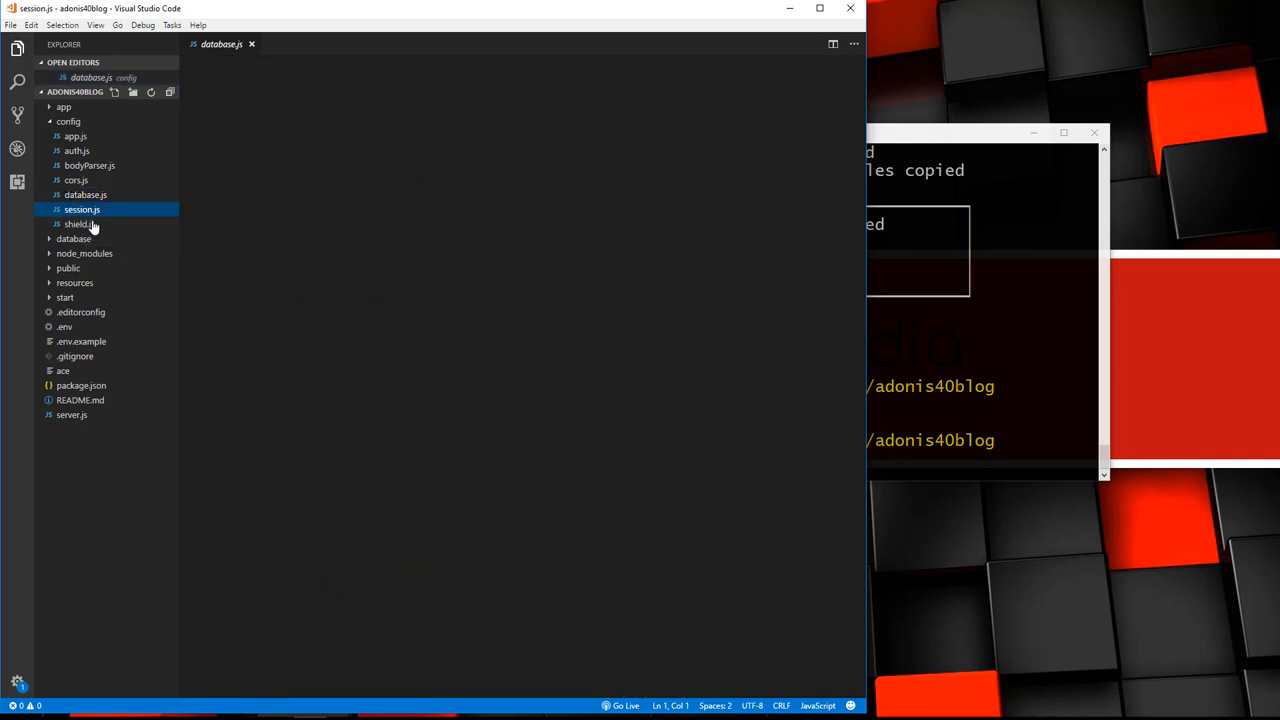
pyautogui.click(82, 209)
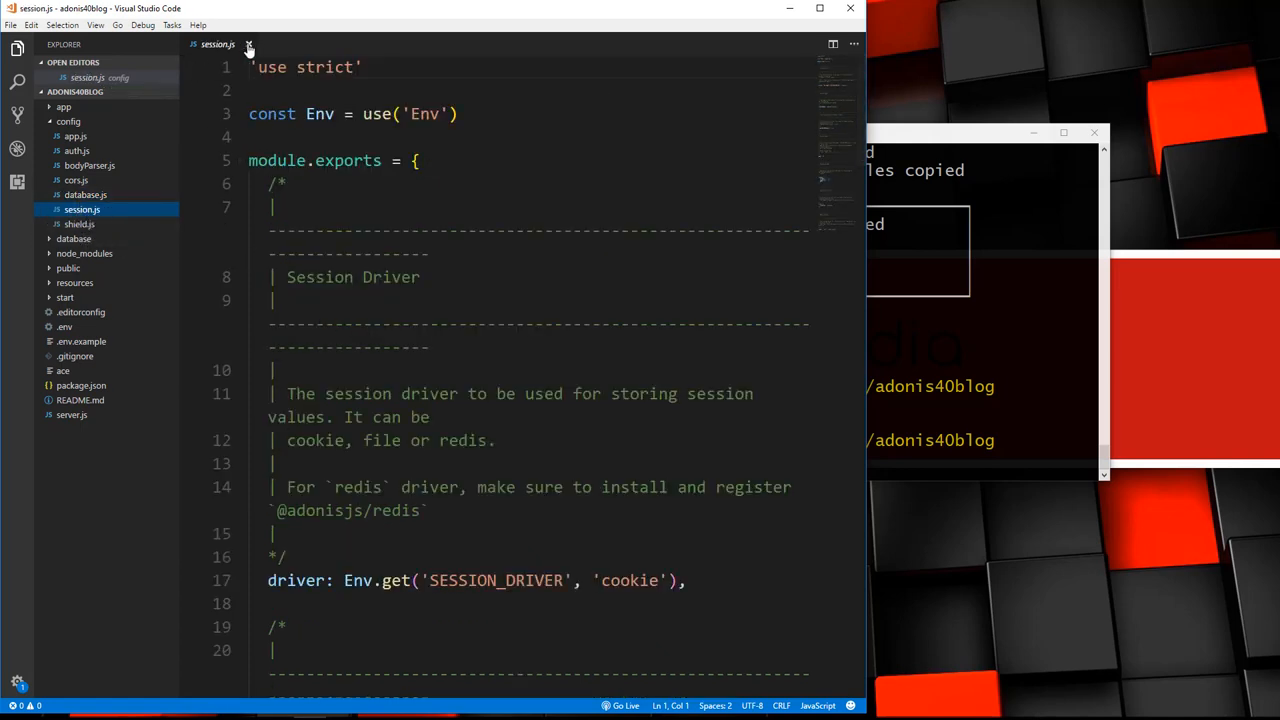
pyautogui.click(250, 47)
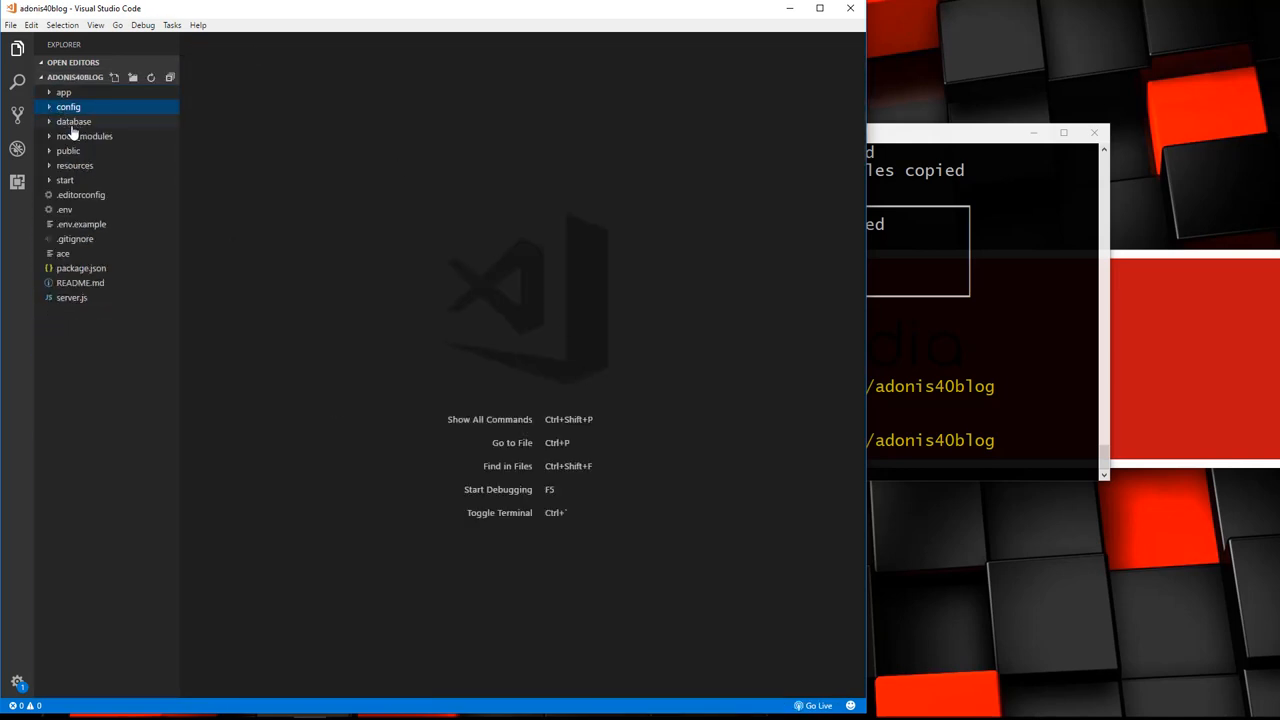
pyautogui.click(73, 121)
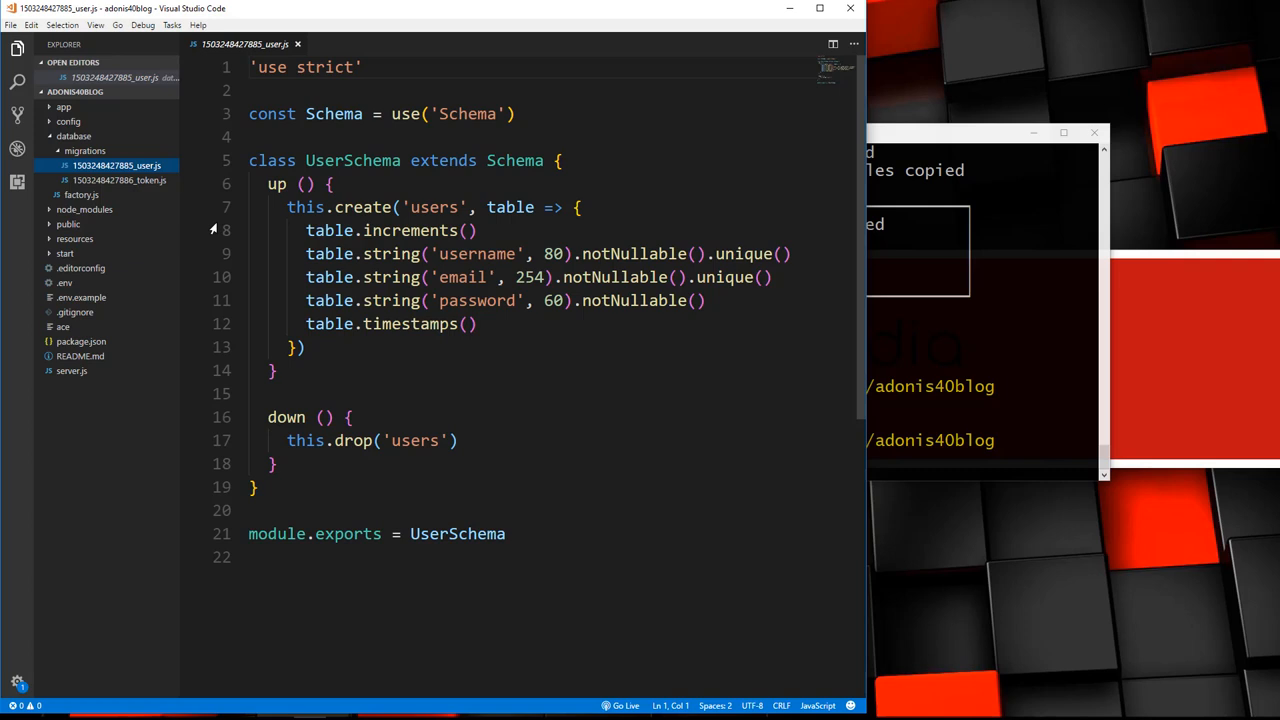
# Open the tokens table migration and highlight its column definitions, including the user_id reference
pyautogui.click(119, 180)
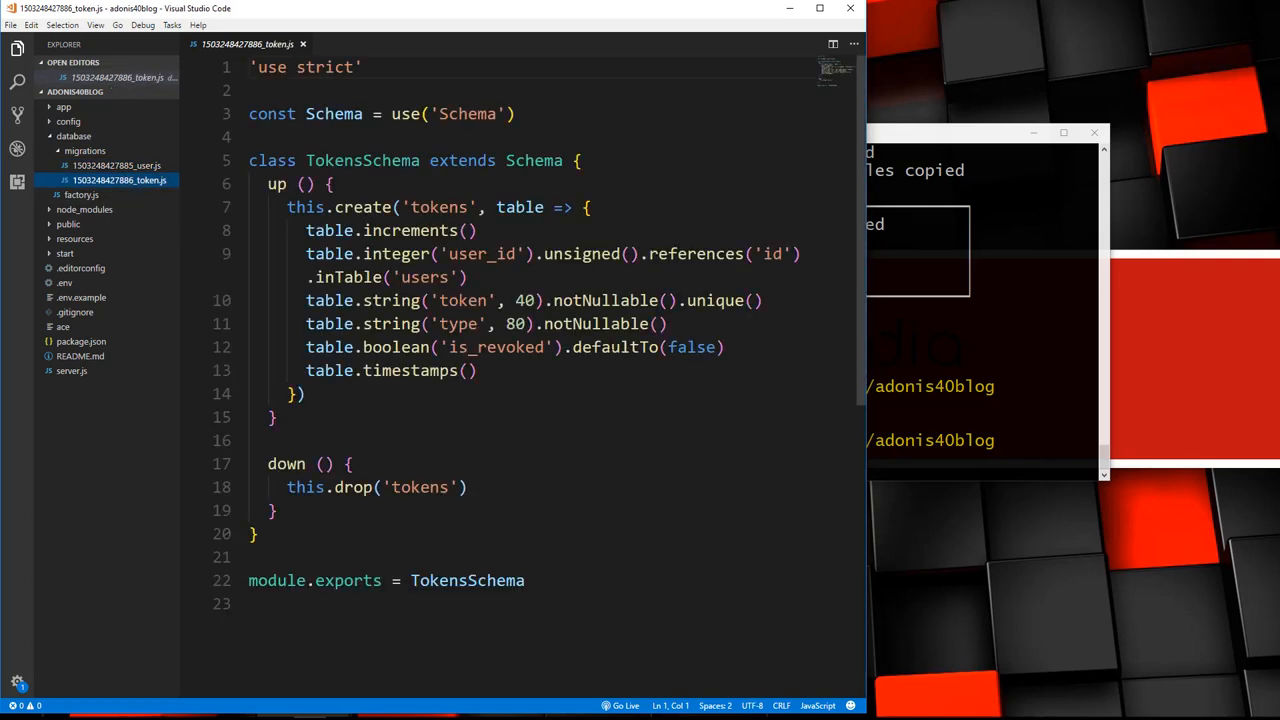
pyautogui.moveTo(90, 165)
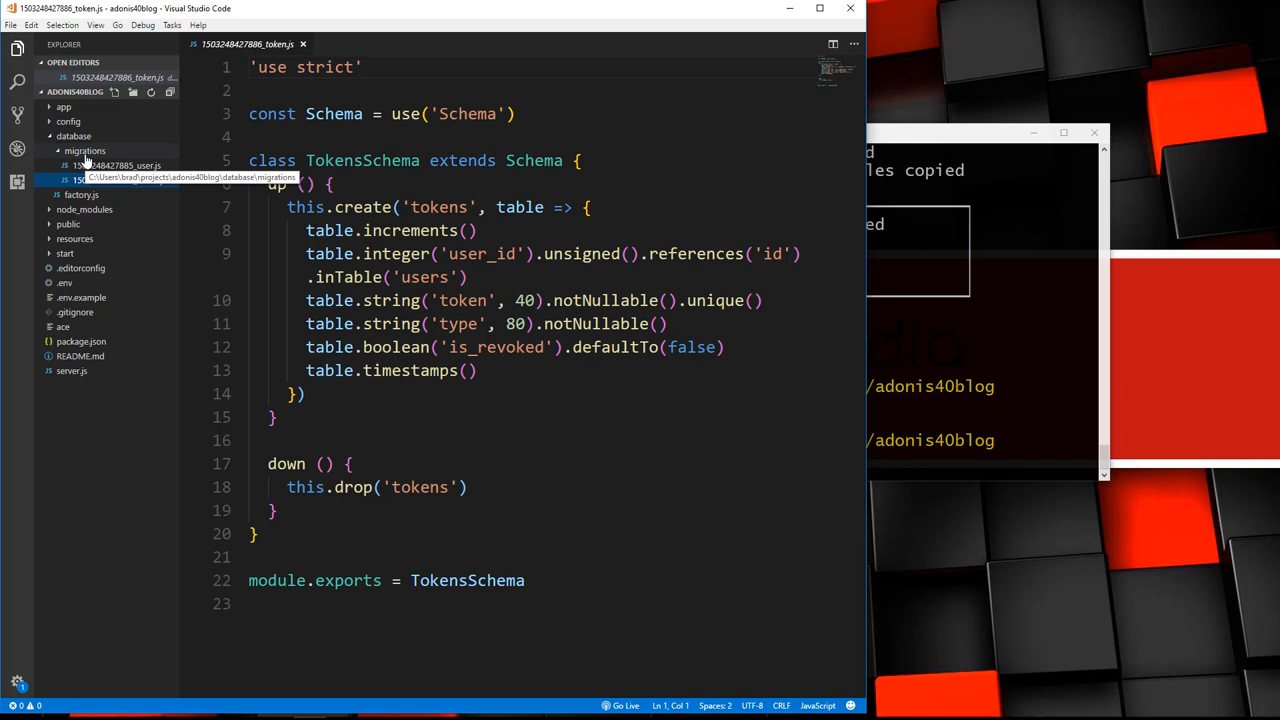
pyautogui.click(110, 179)
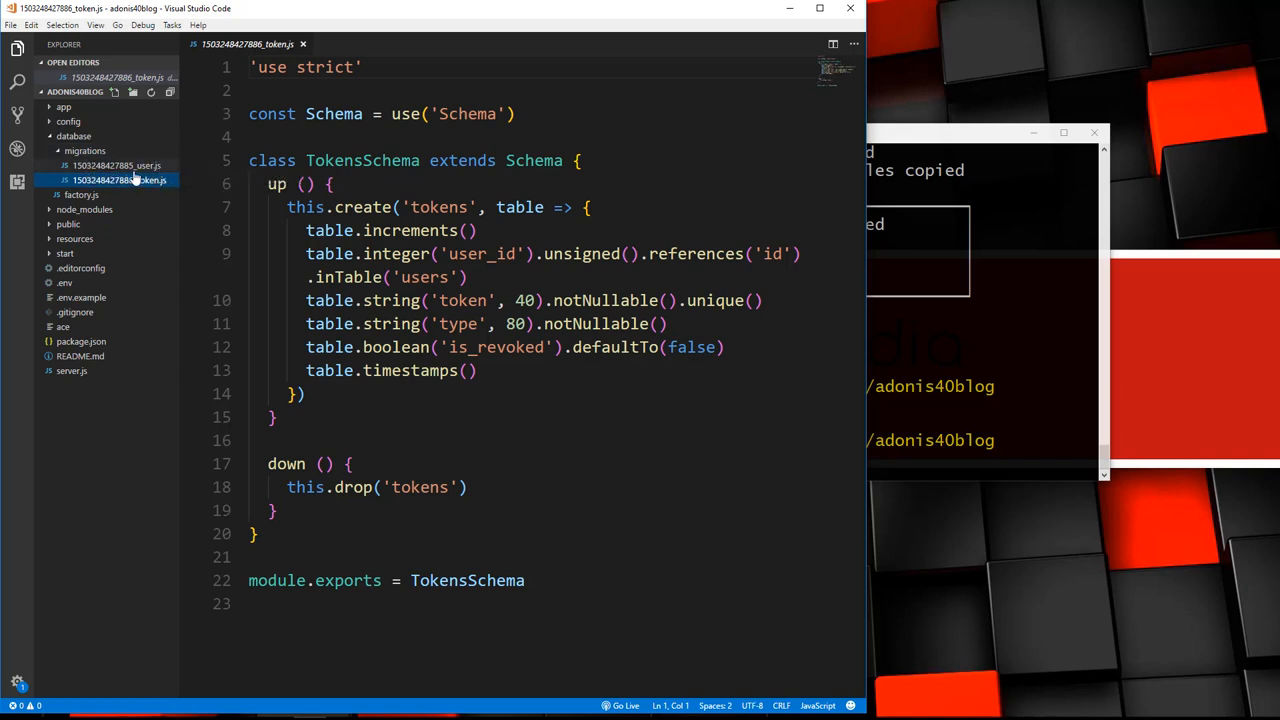
pyautogui.click(73, 135)
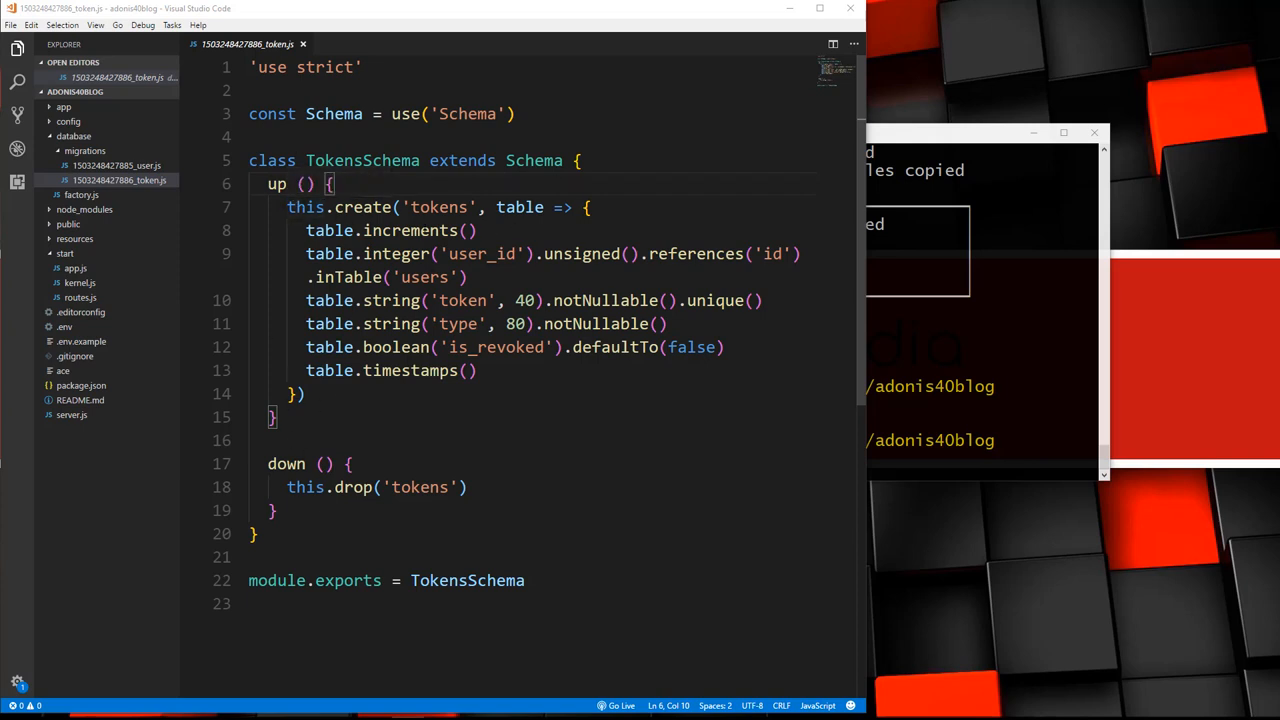
pyautogui.doubleClick(441, 207)
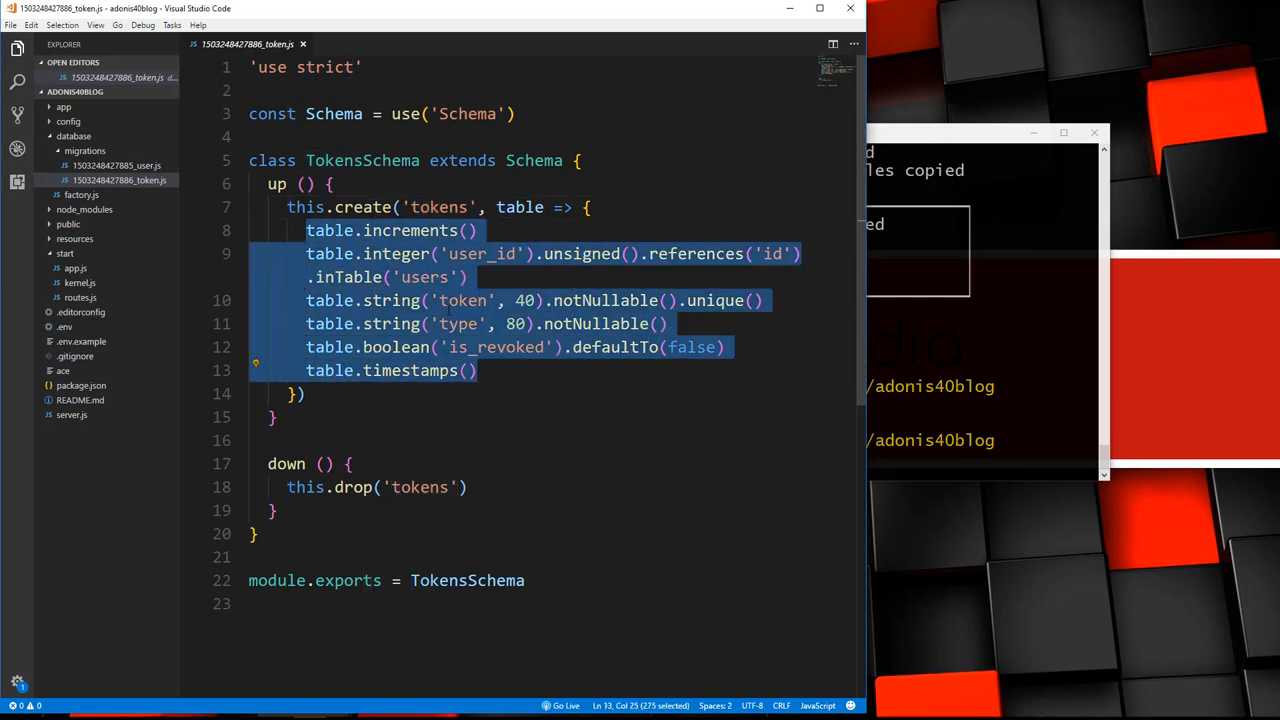
# Highlight the timestamps line and type table.string('type', 80).notNullable() into the tokens migration
pyautogui.click(470, 230)
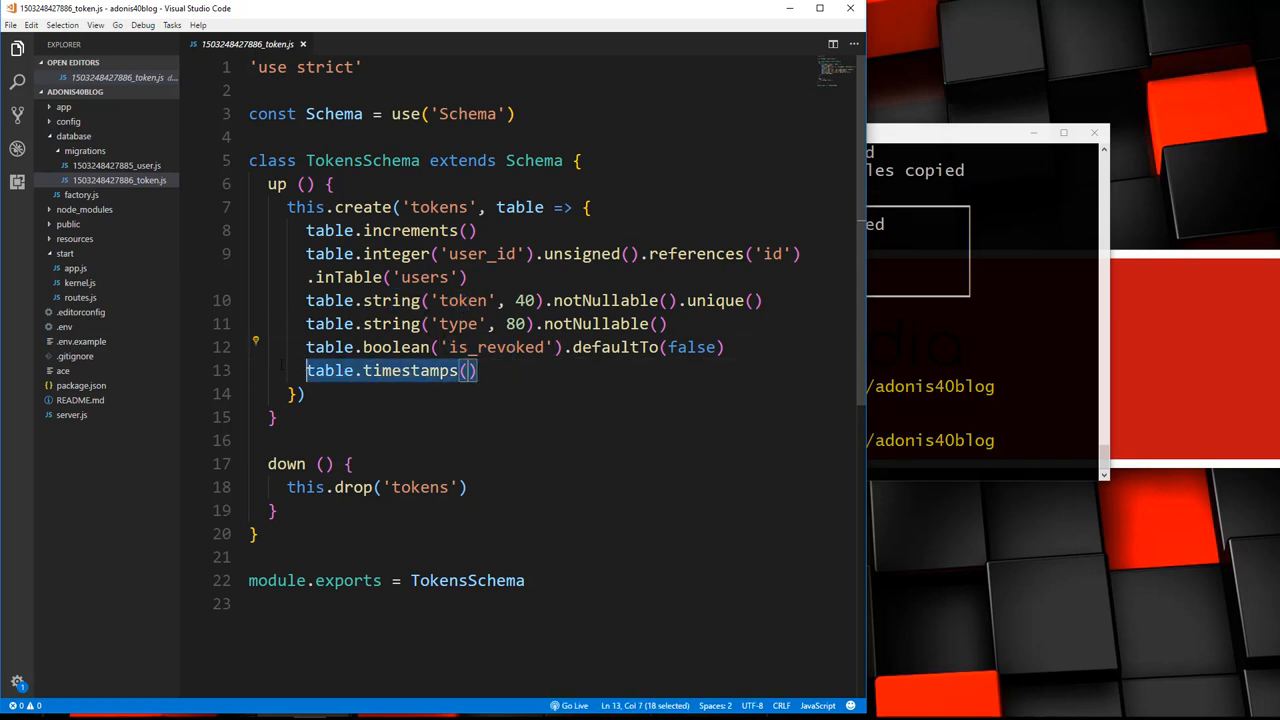
pyautogui.click(305, 370)
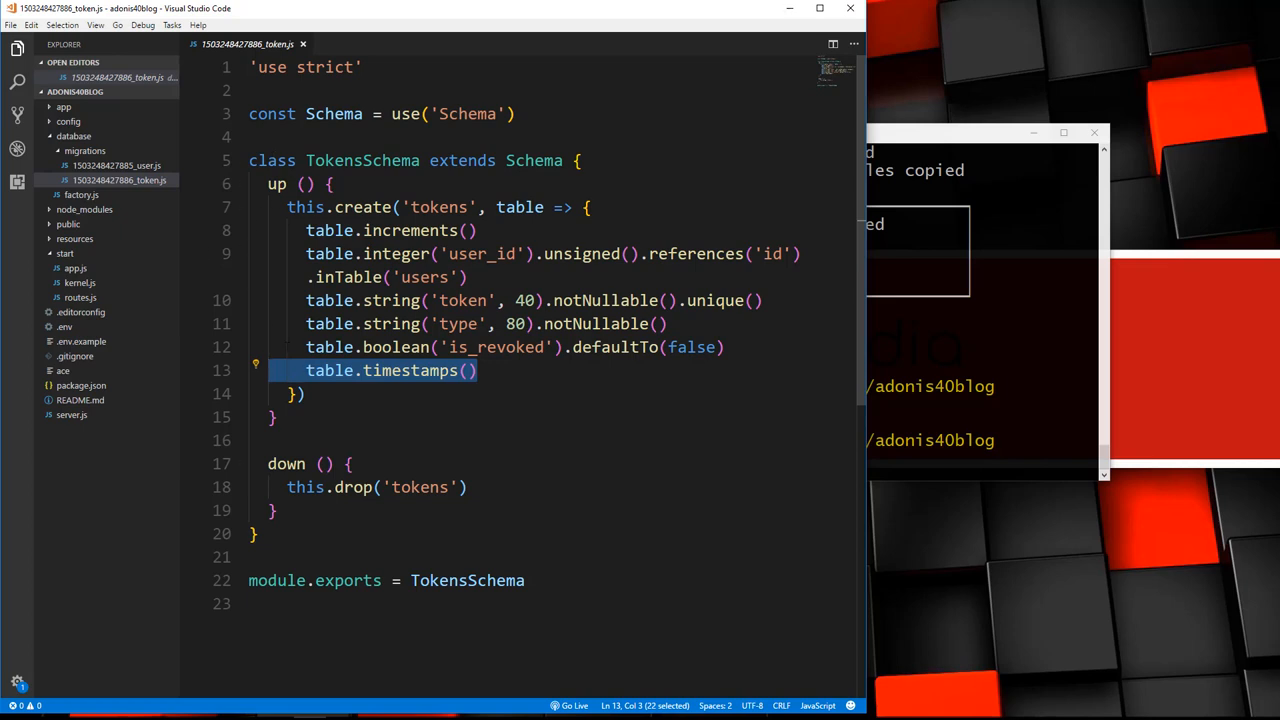
pyautogui.moveTo(310, 323)
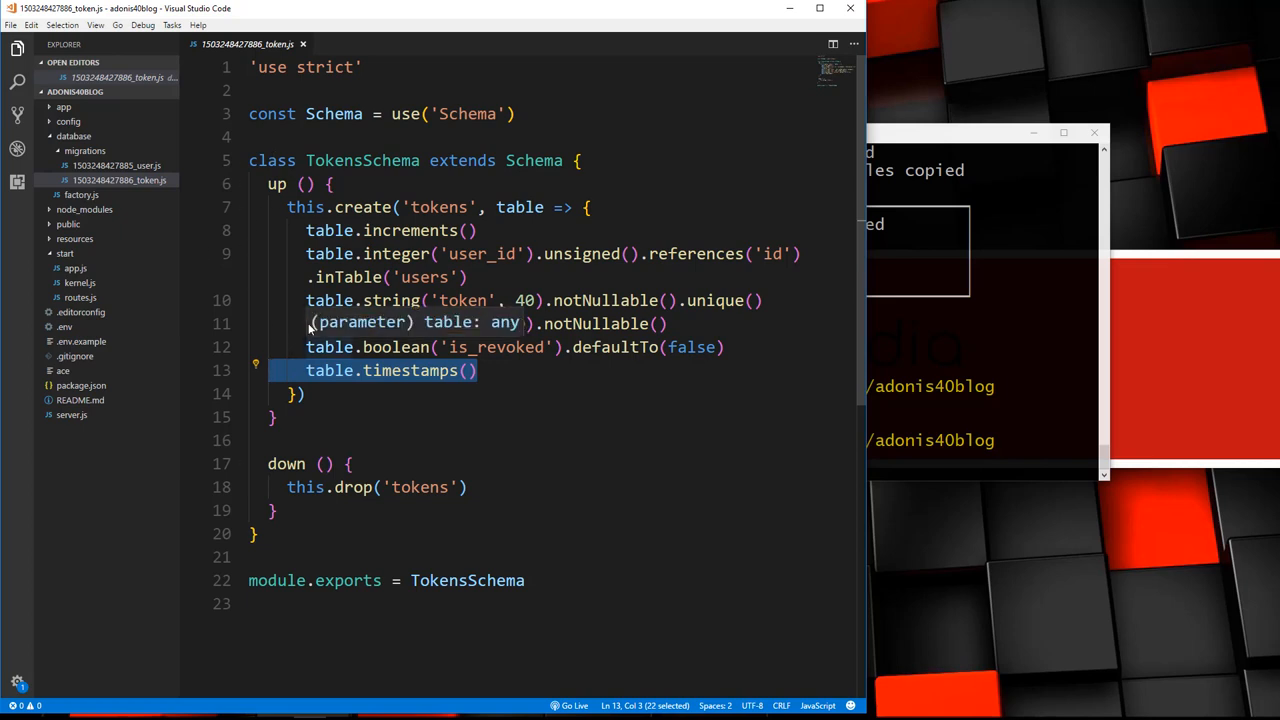
pyautogui.write("table.string('type', 80).notNullable()")
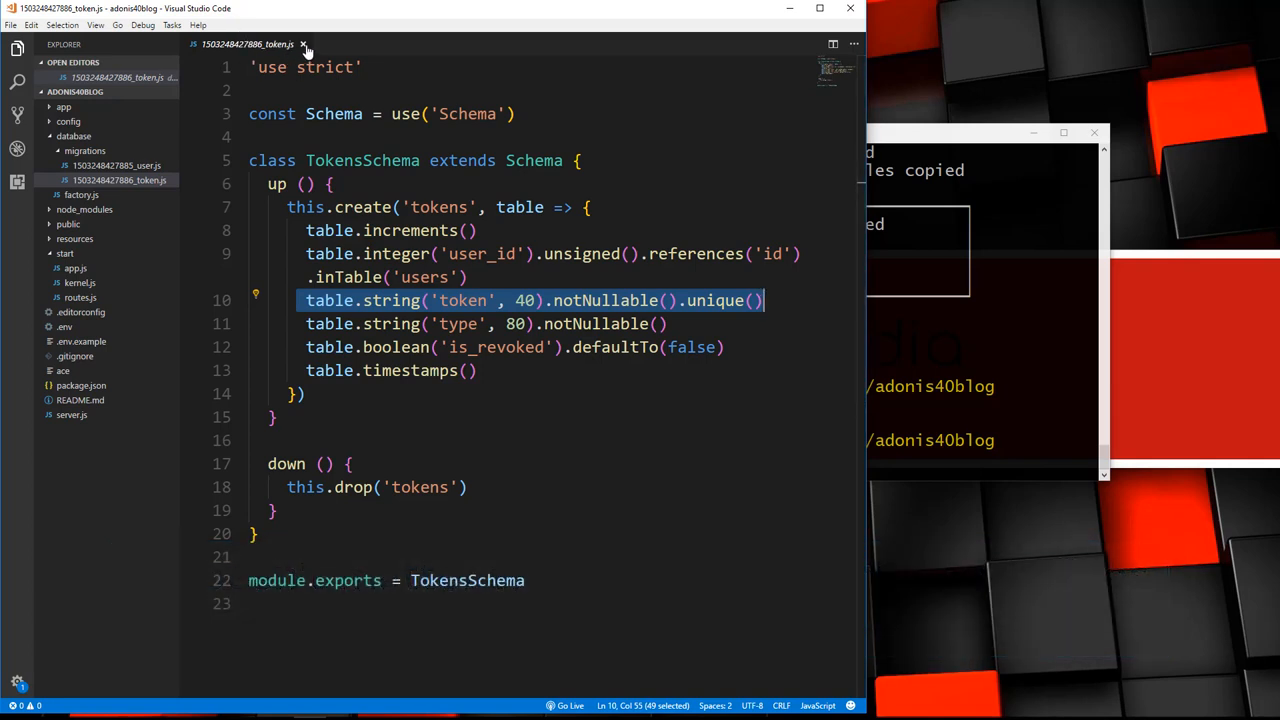
pyautogui.moveTo(380, 48)
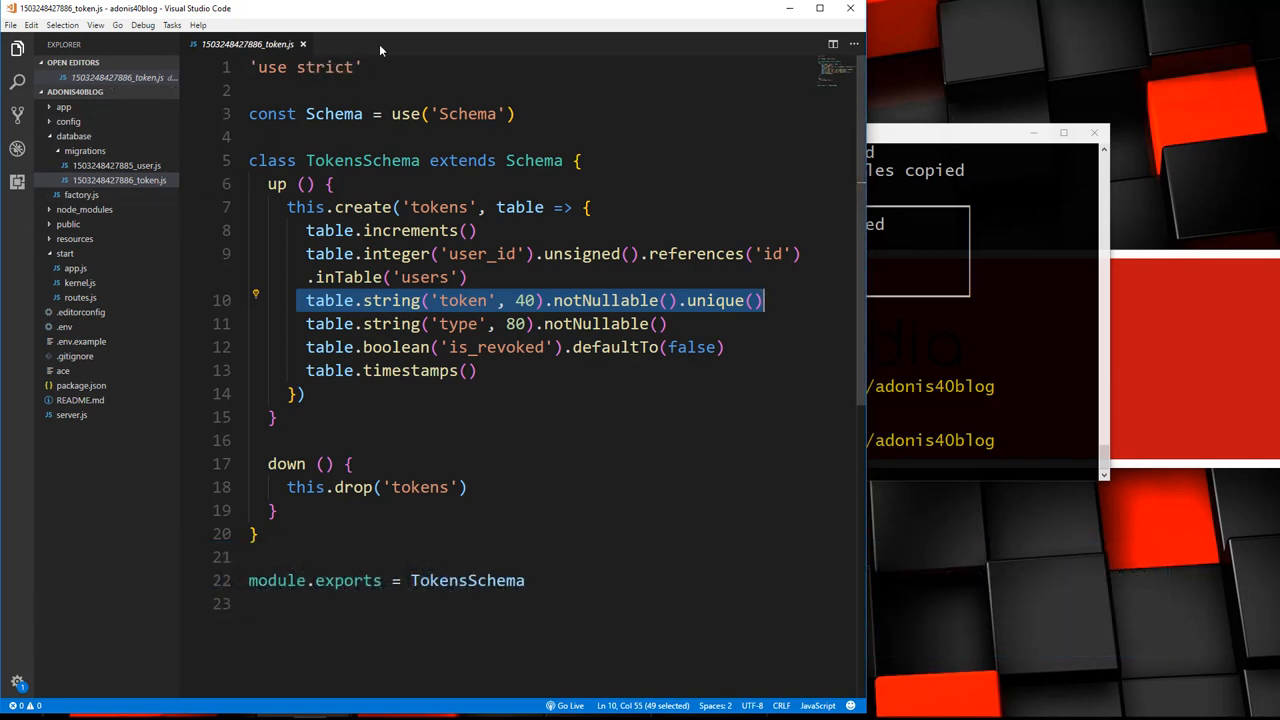
pyautogui.moveTo(303, 45)
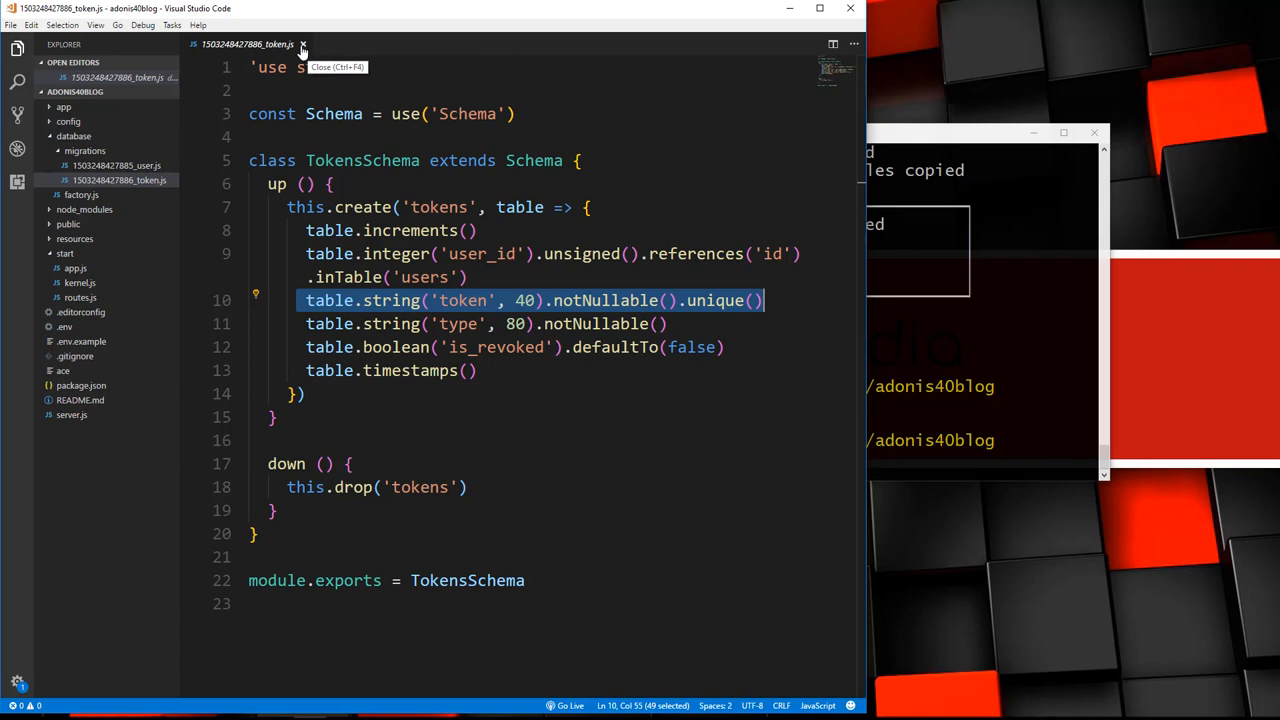
# Close the tokens migration file and collapse the migrations and database folders
pyautogui.click(302, 44)
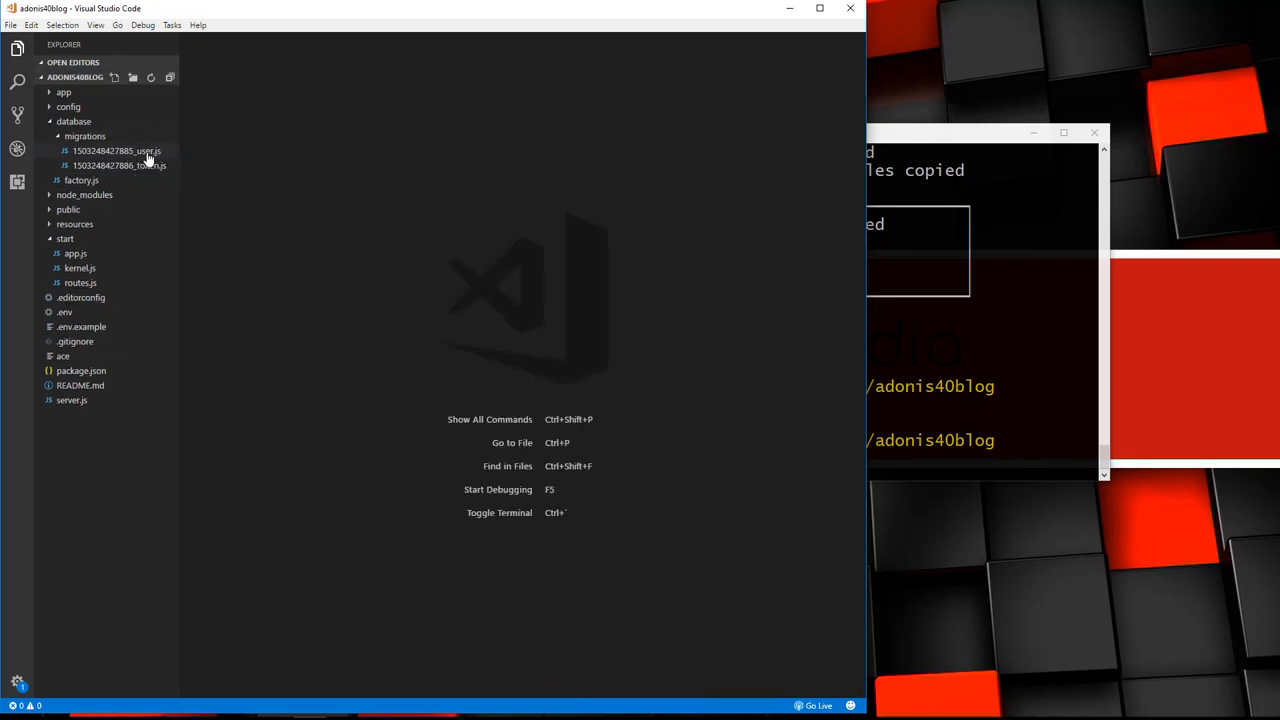
pyautogui.click(84, 135)
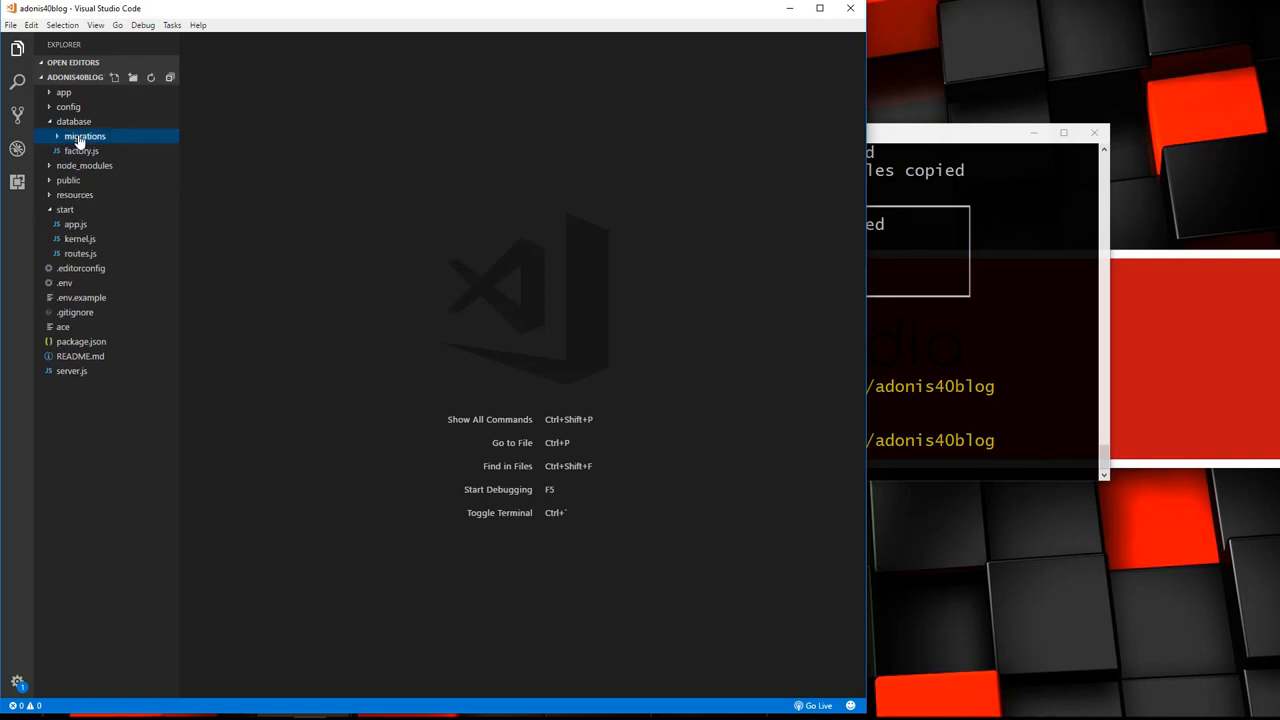
pyautogui.click(74, 120)
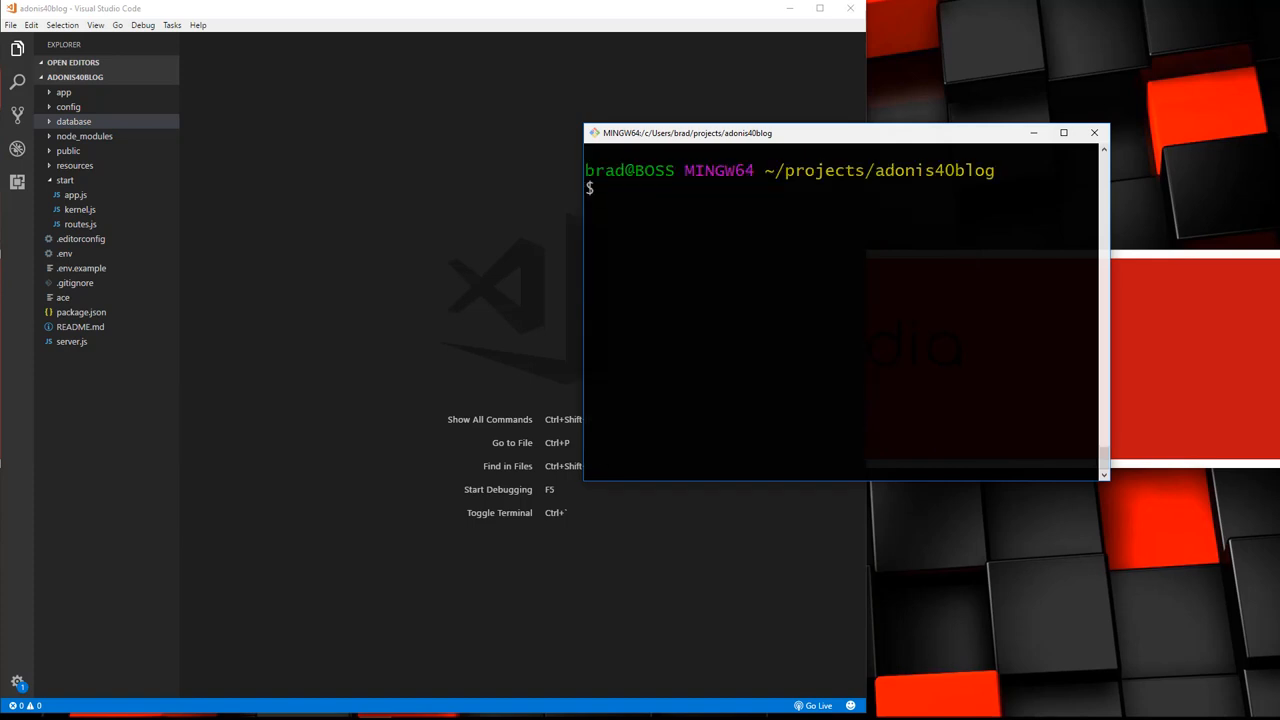
# Install nodemon globally with npm and launch server.js with nodemon on port 3333
pyautogui.write('npm install -g n')
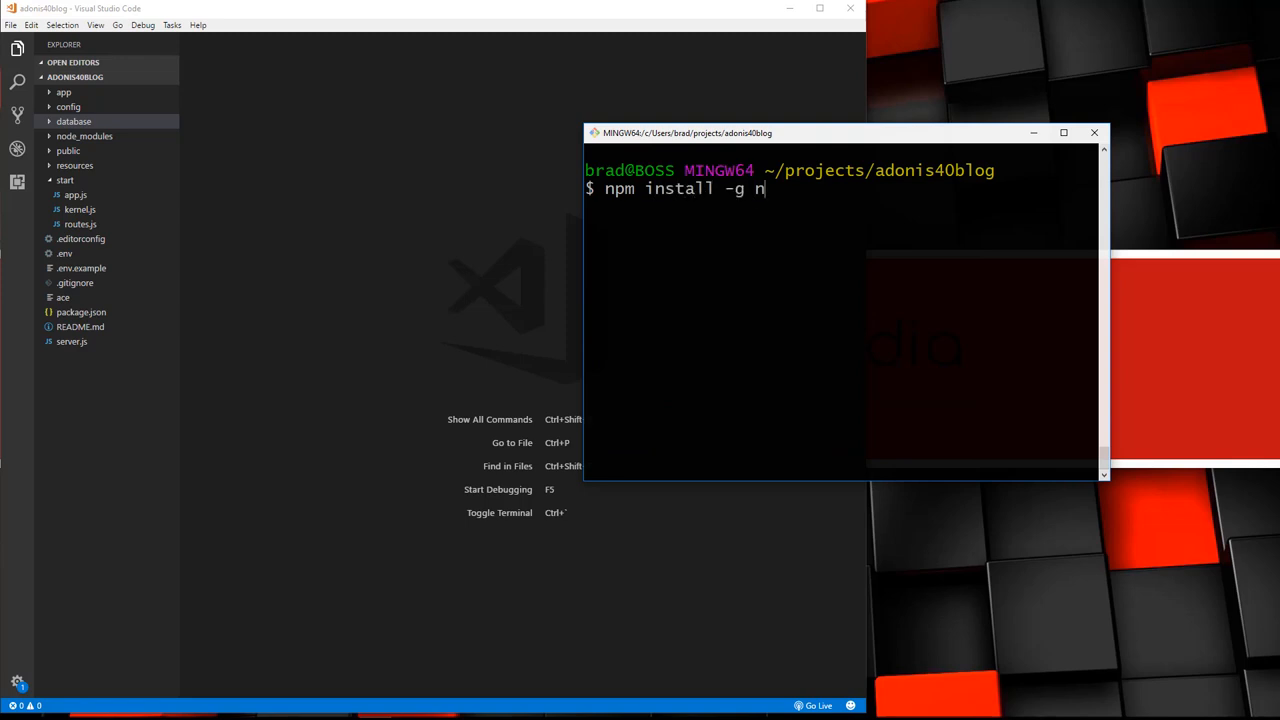
pyautogui.write('odemon')
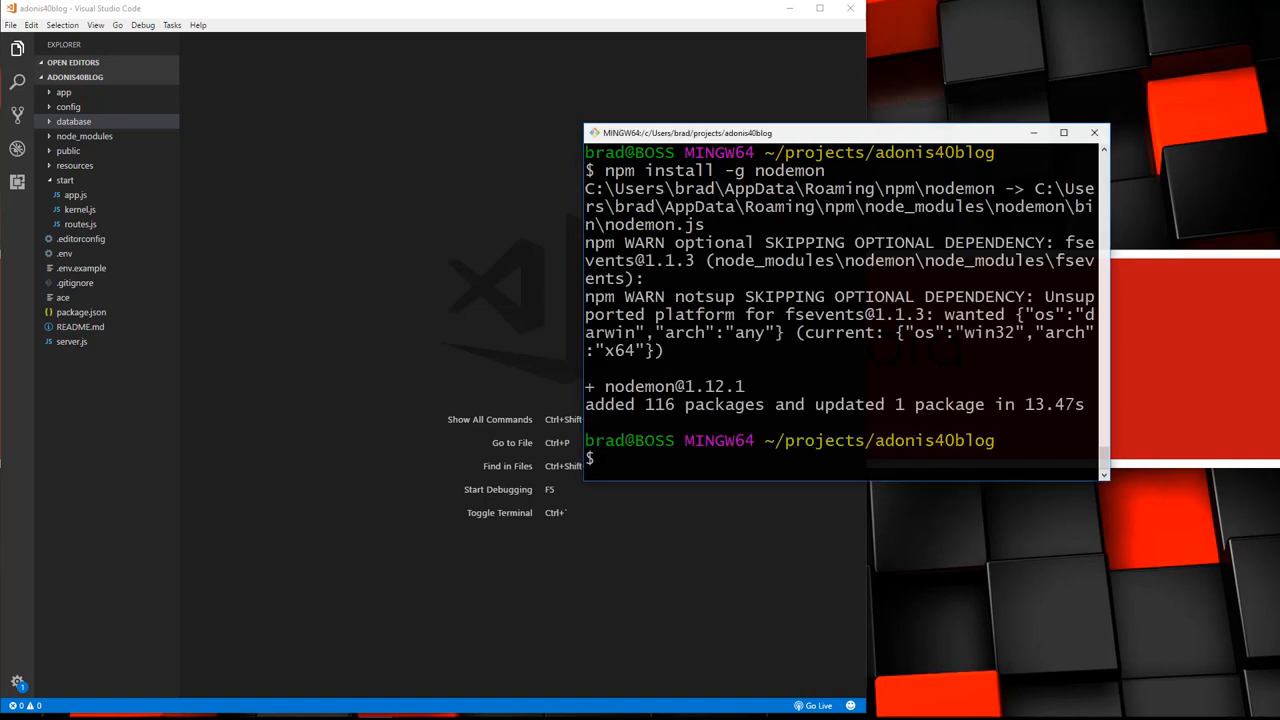
pyautogui.write('nodemo')
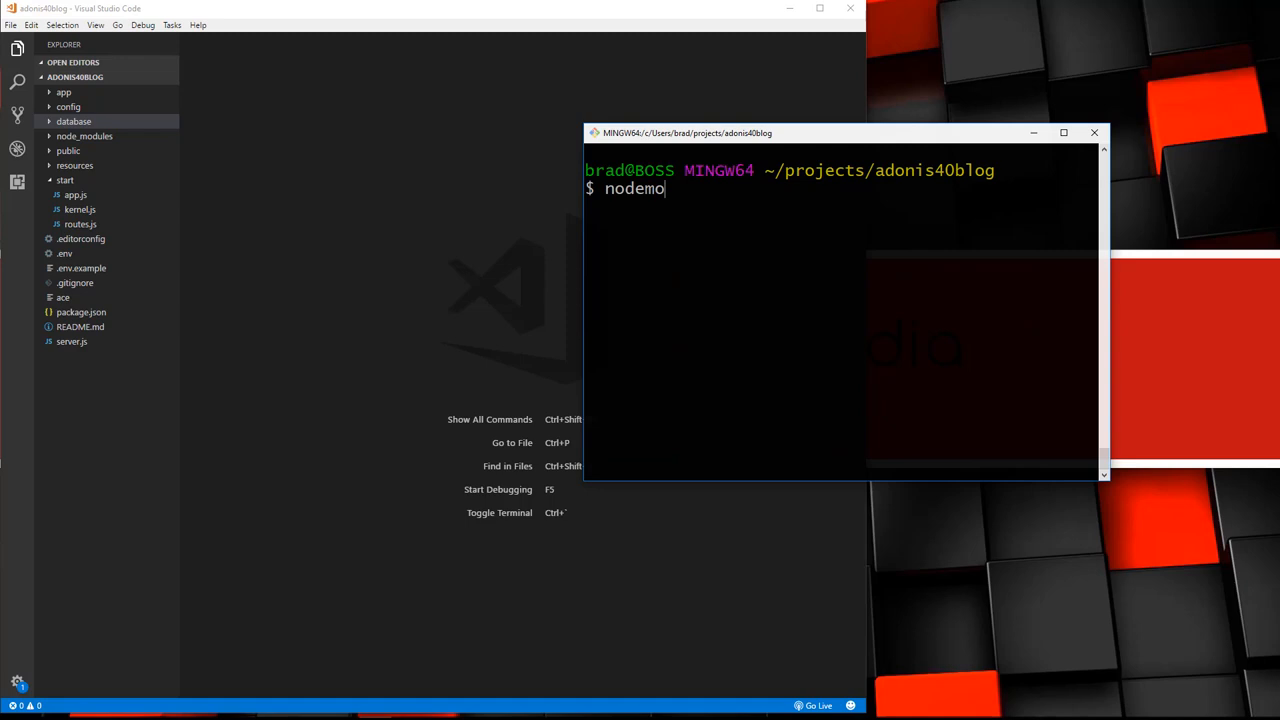
pyautogui.write('n server.js')
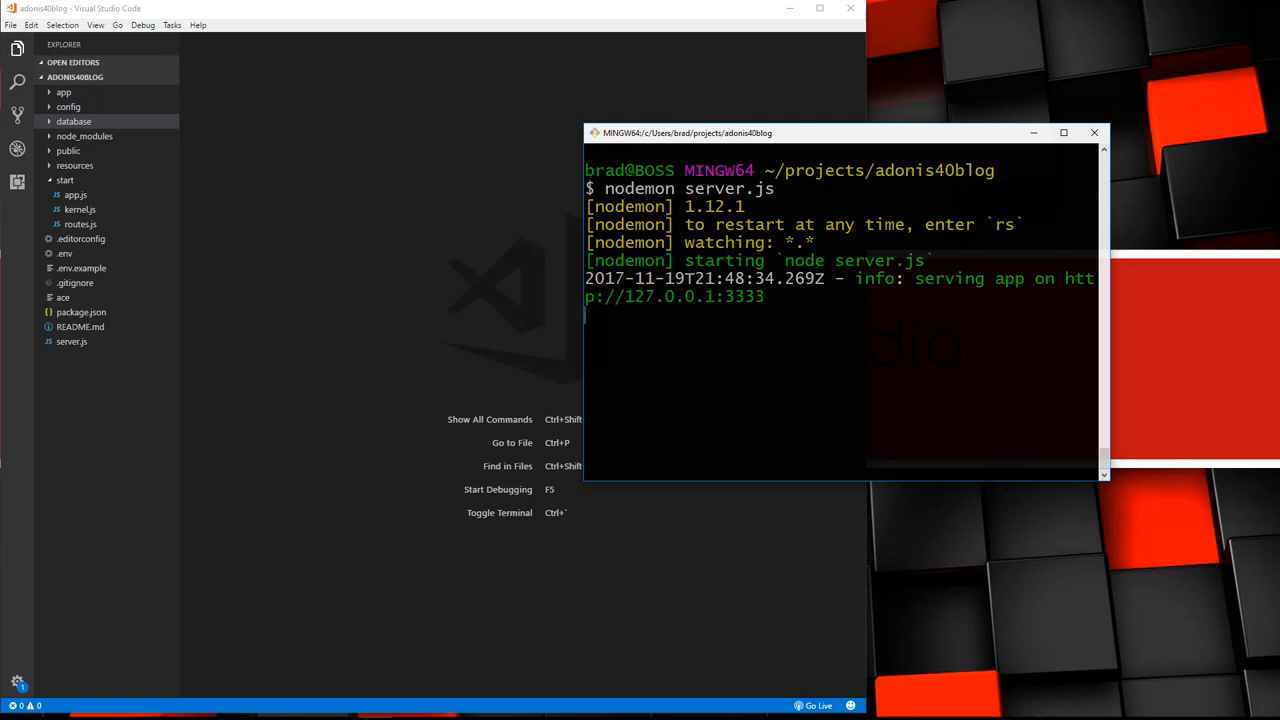
pyautogui.doubleClick(737, 296)
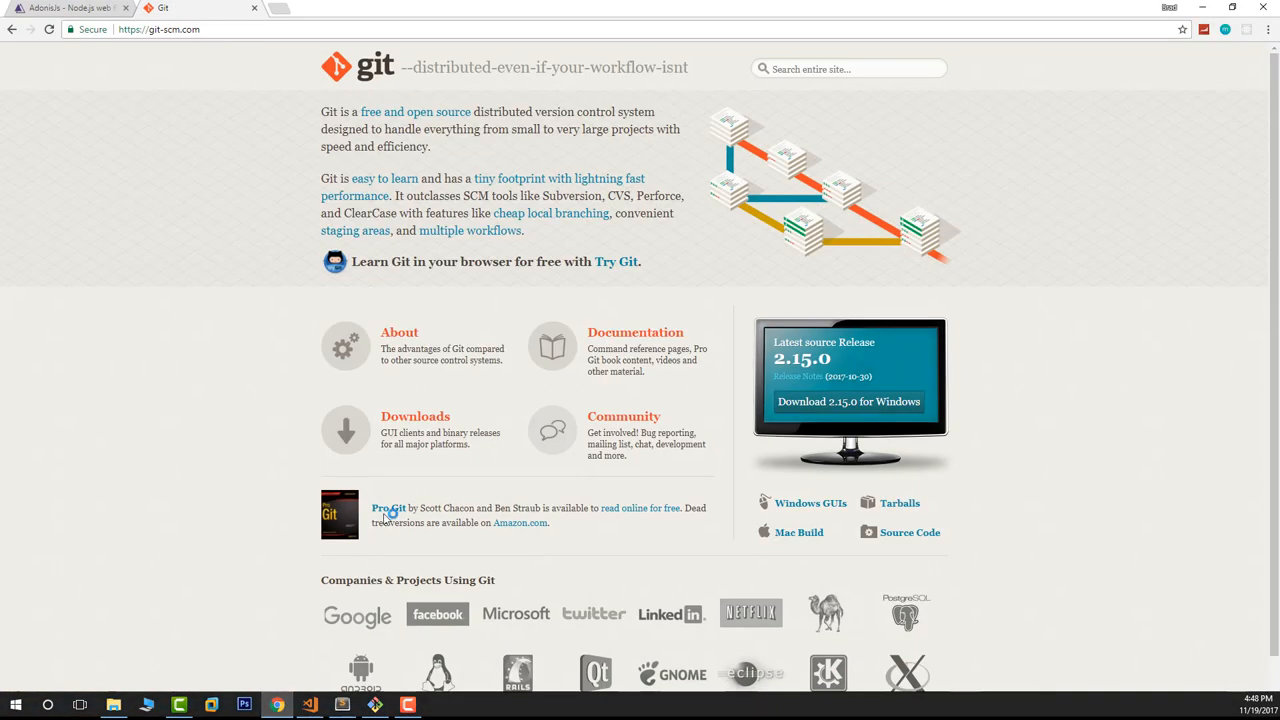
# Load localhost:3333 in Chrome to show the It works! page beside VS Code
pyautogui.click(150, 30)
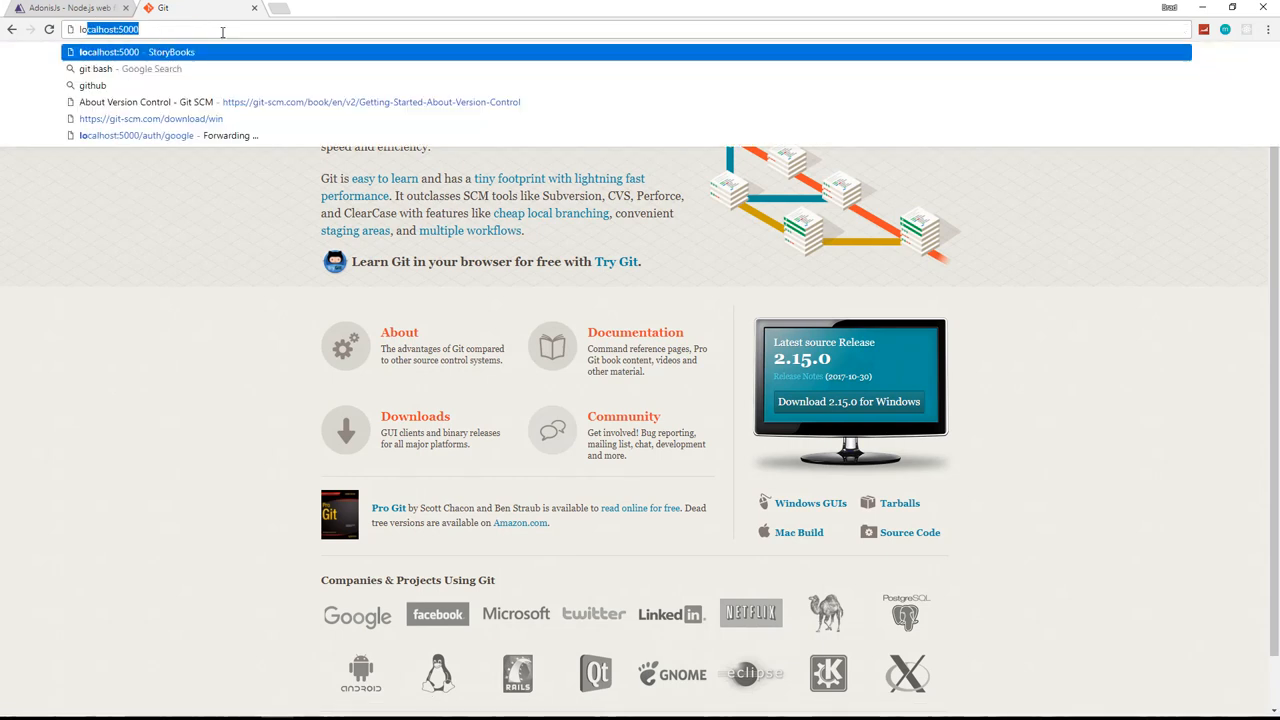
pyautogui.write('localhost:3333')
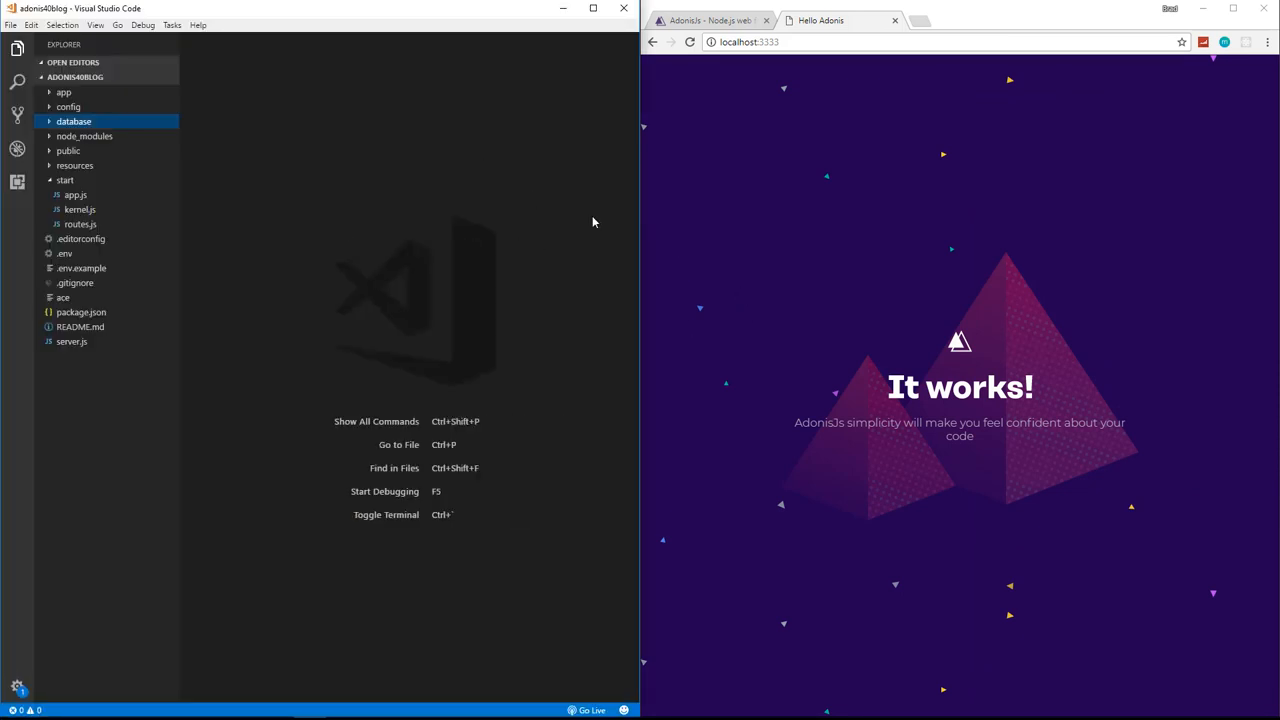
pyautogui.click(75, 165)
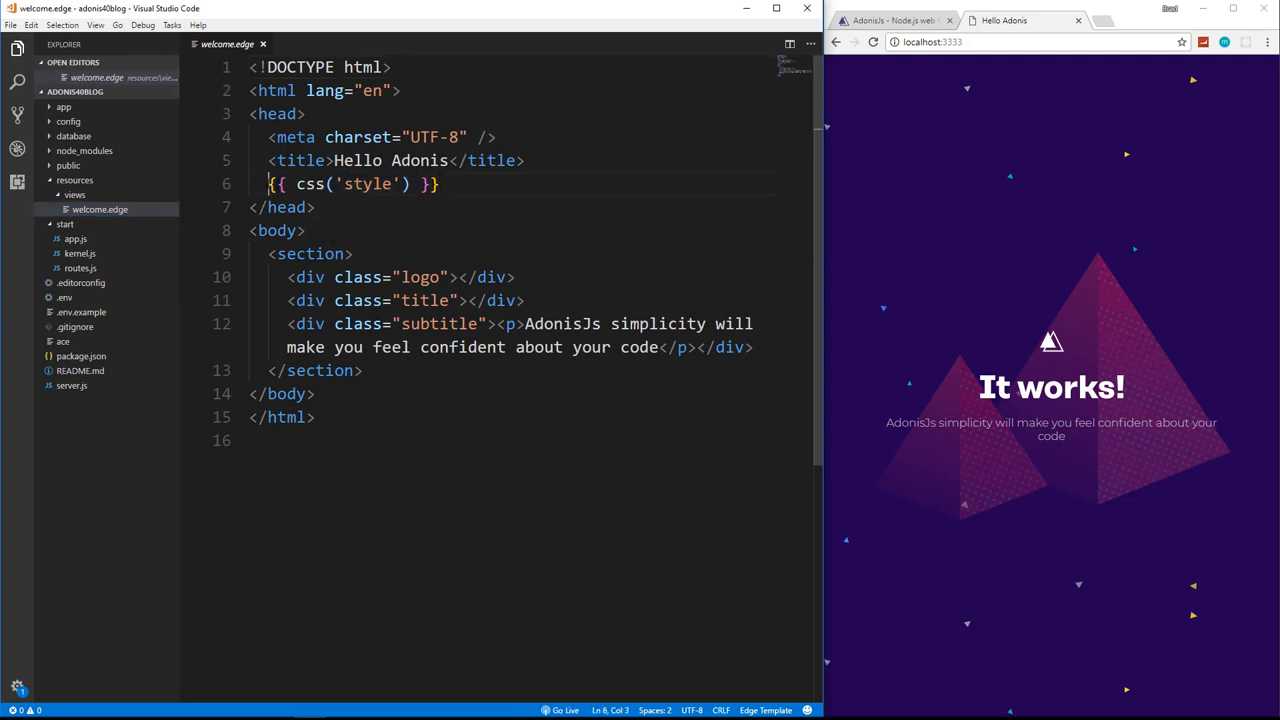
# Select the css helper's style argument in welcome.edge, then review and close public/style.css
pyautogui.moveTo(267, 184); pyautogui.dragTo(440, 184)
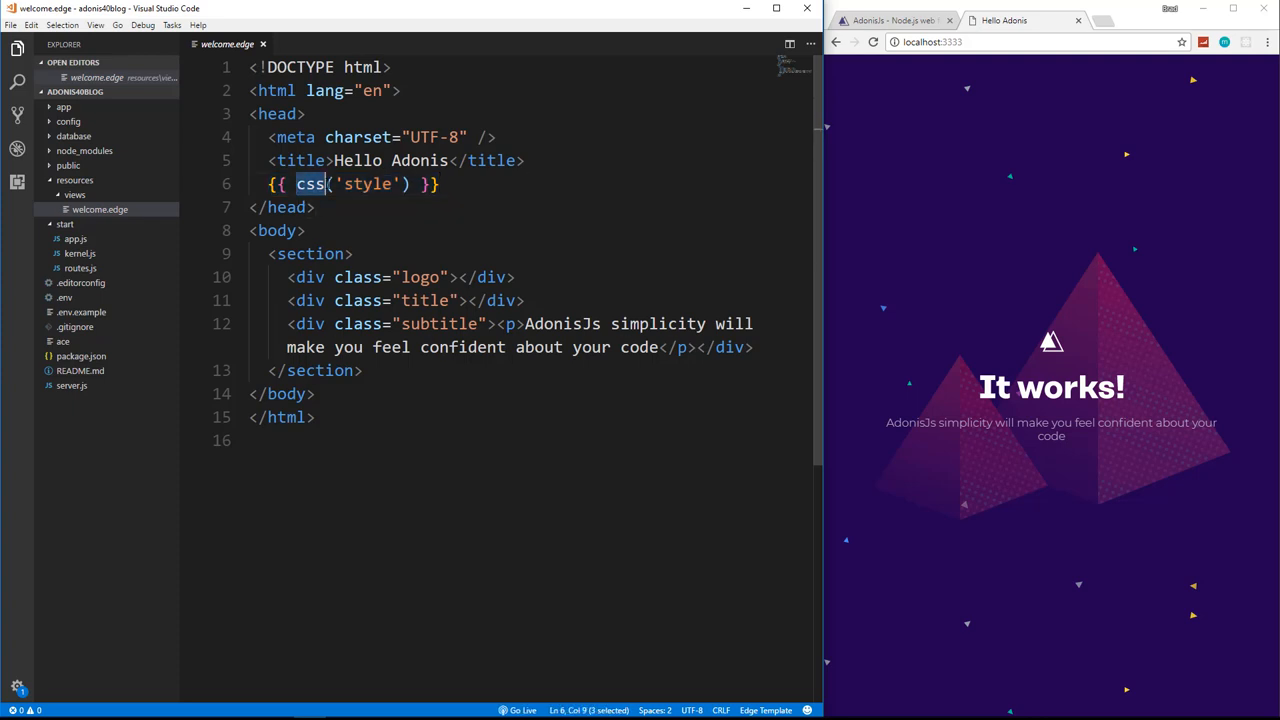
pyautogui.doubleClick(368, 184)
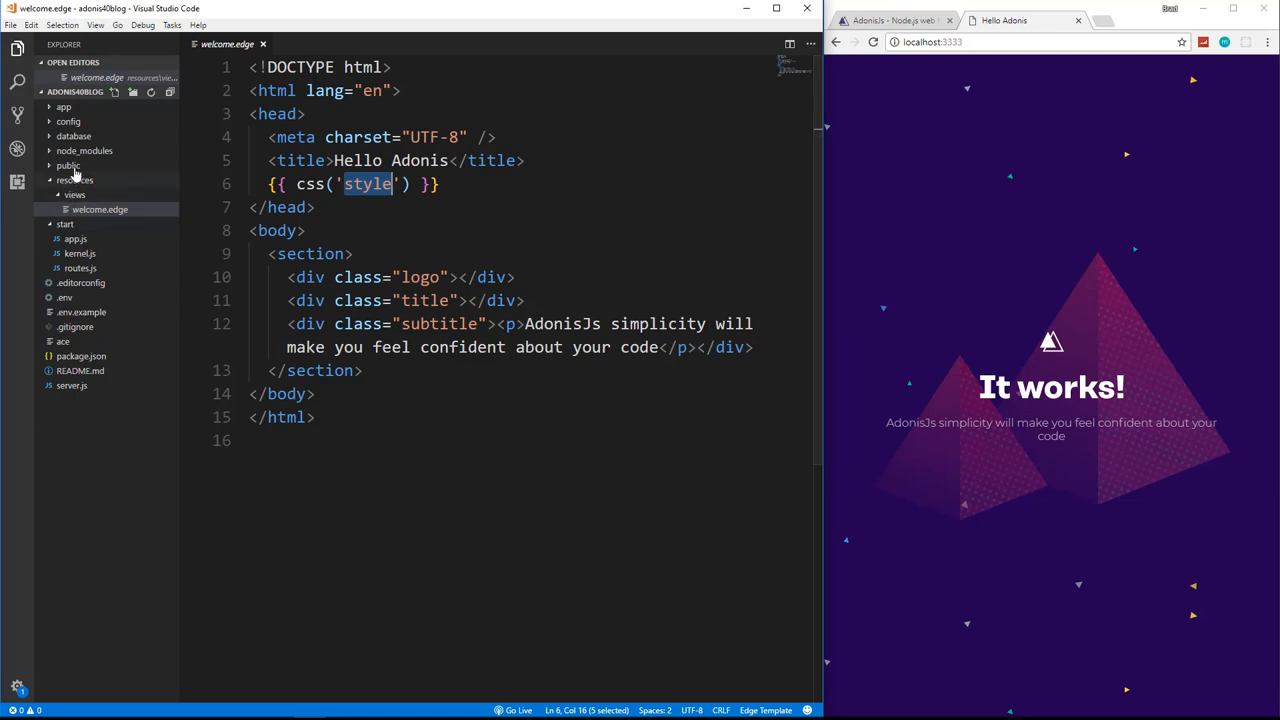
pyautogui.click(78, 224)
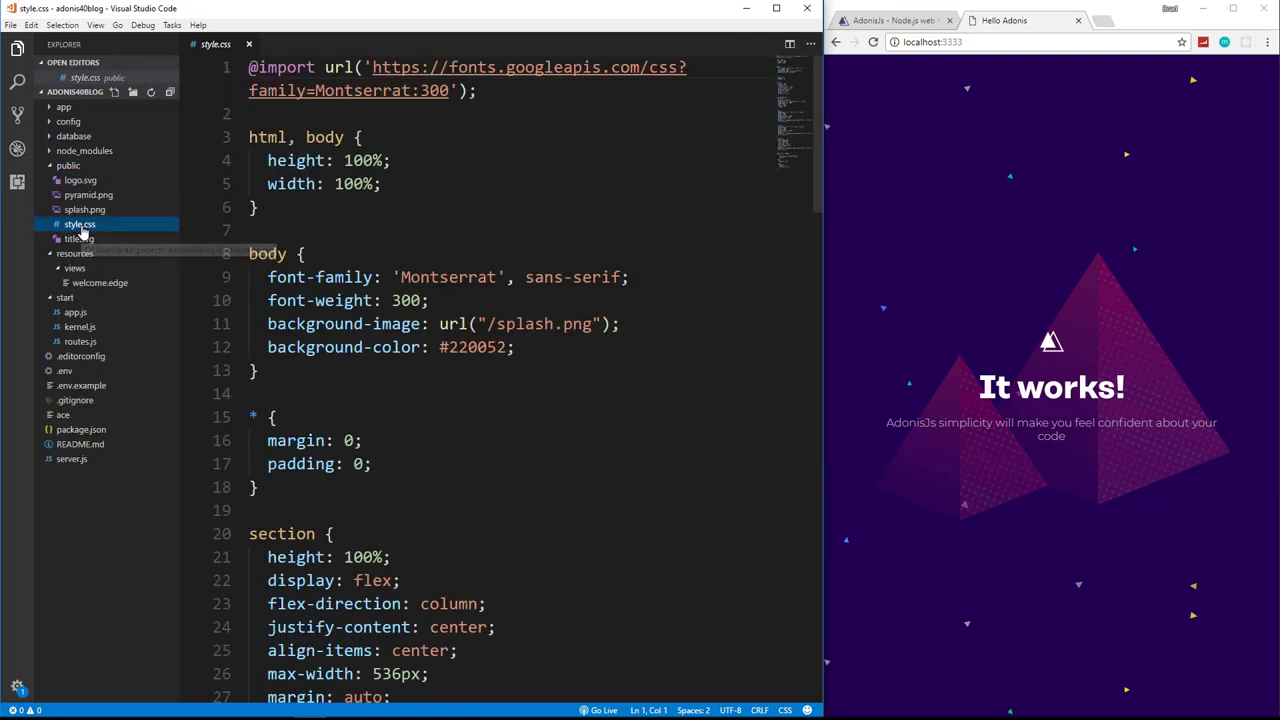
pyautogui.scroll(-3)
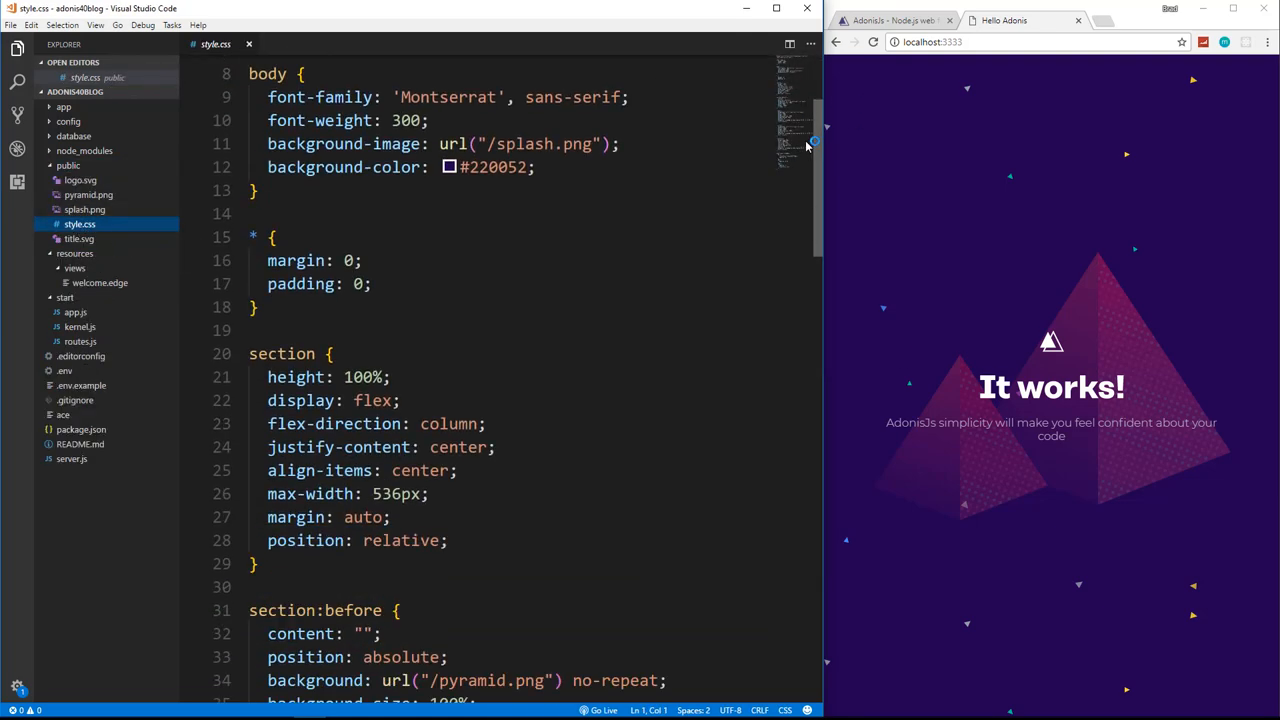
pyautogui.scroll(-3)
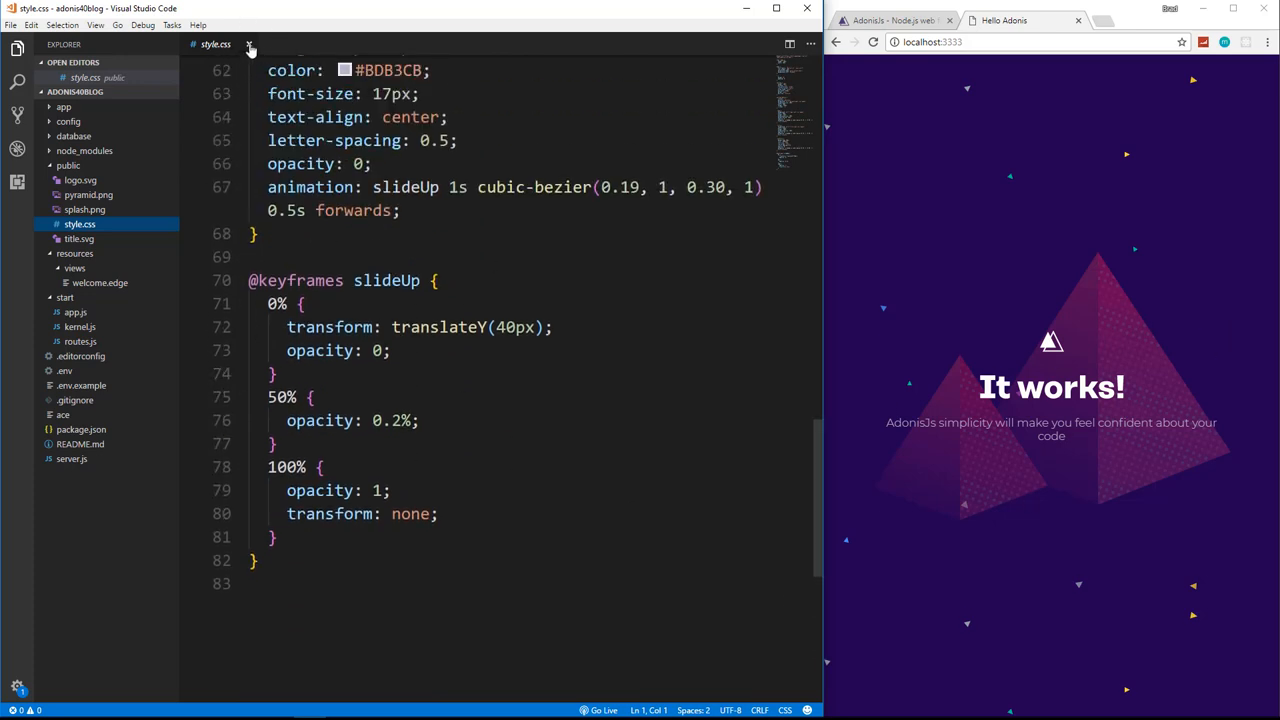
pyautogui.click(258, 46)
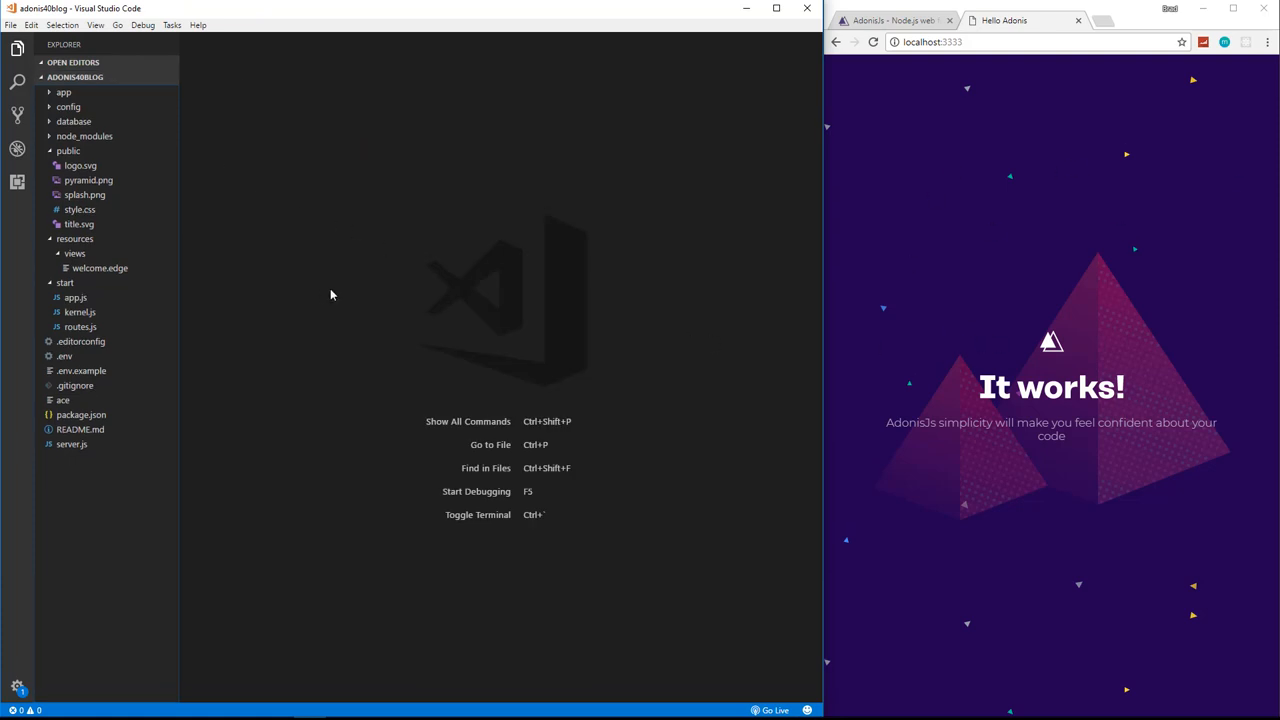
pyautogui.moveTo(285, 286)
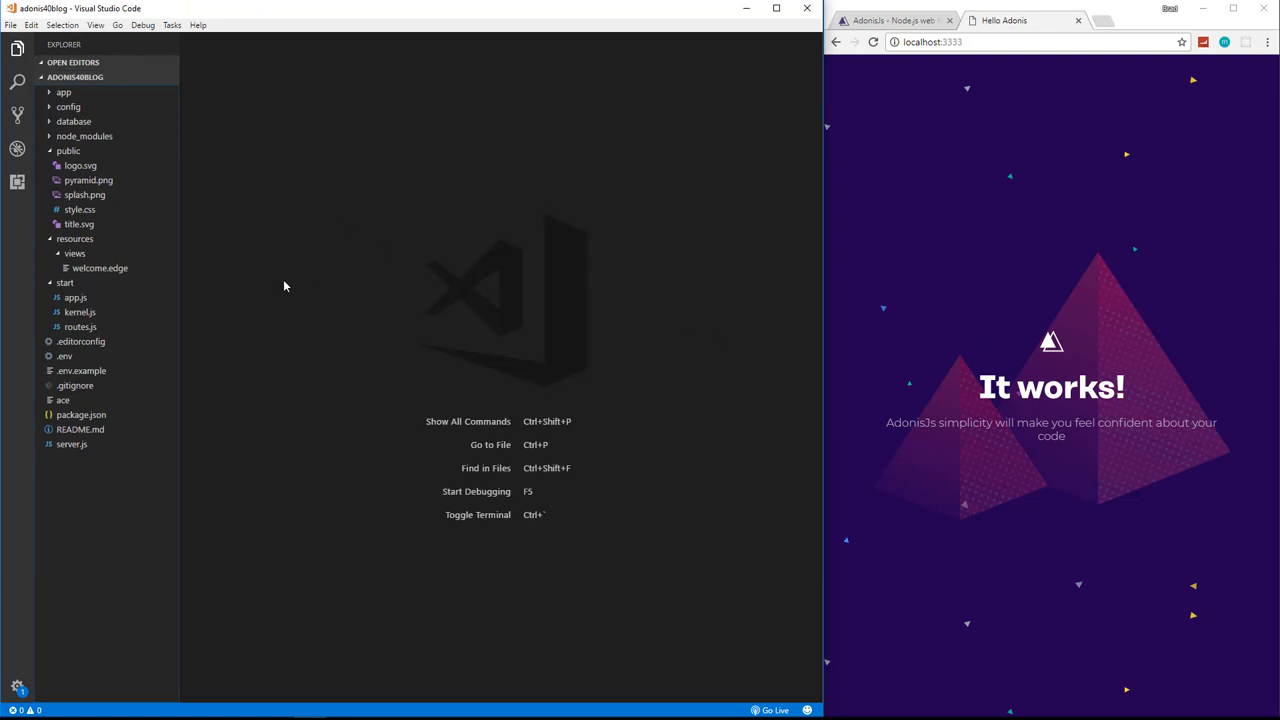
pyautogui.moveTo(85, 323)
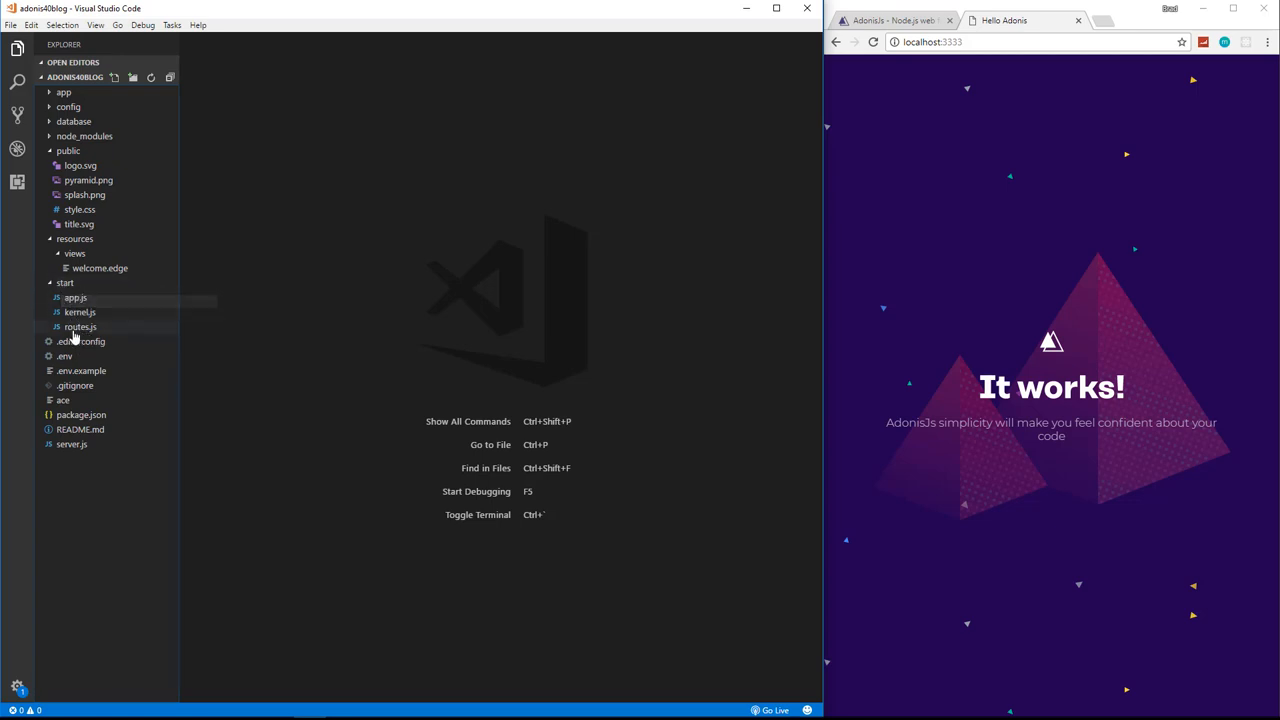
# Open routes.js, hide the server window, and run 'adonis make:view home' in the terminal
pyautogui.click(78, 326)
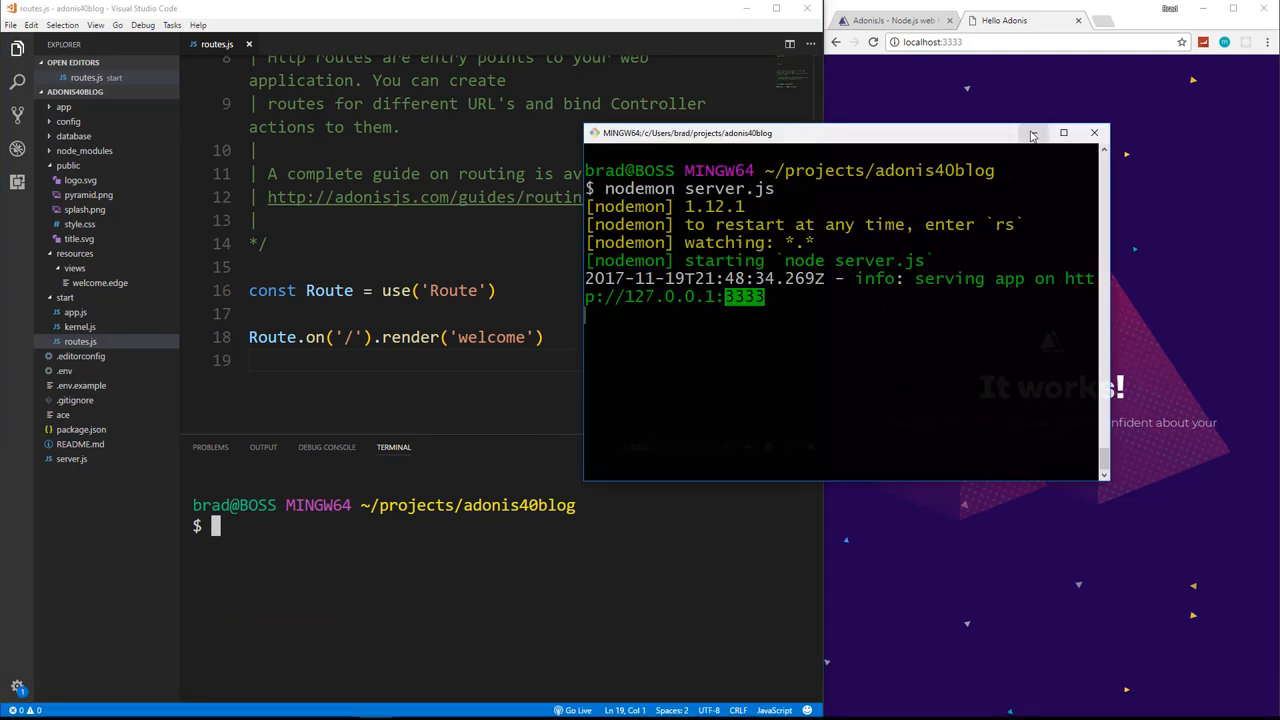
pyautogui.click(1094, 132)
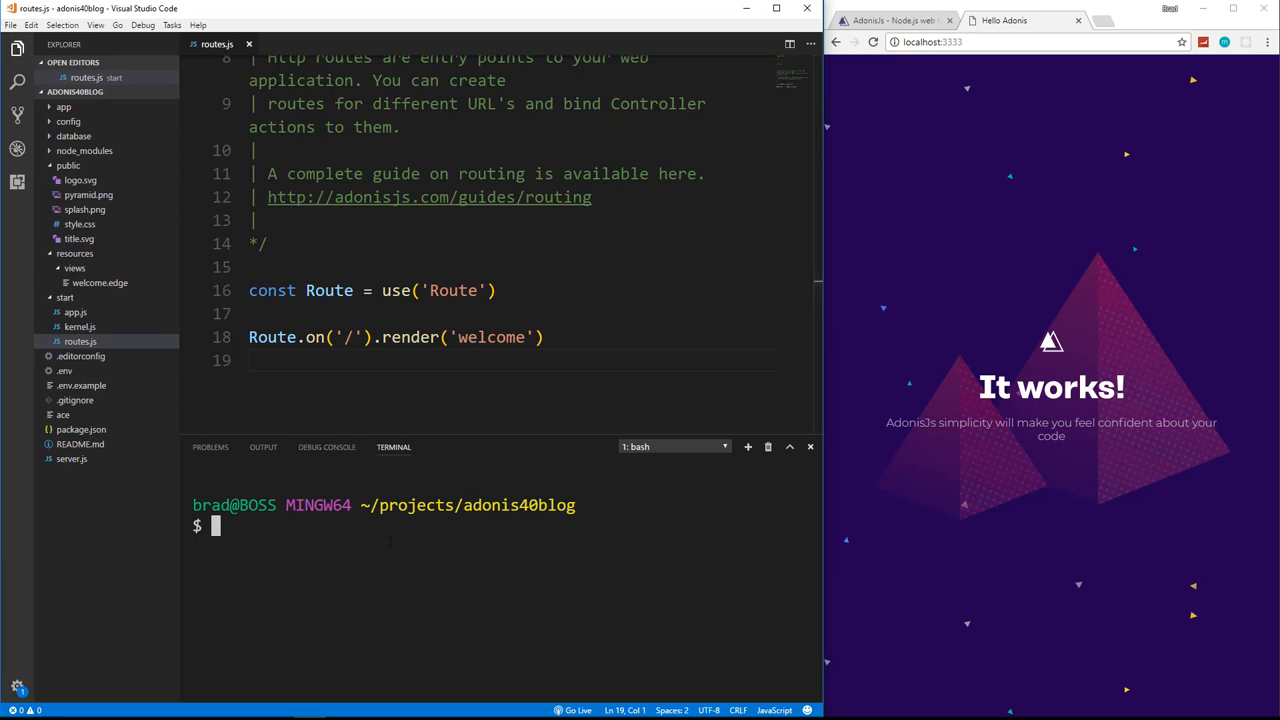
pyautogui.click(96, 25)
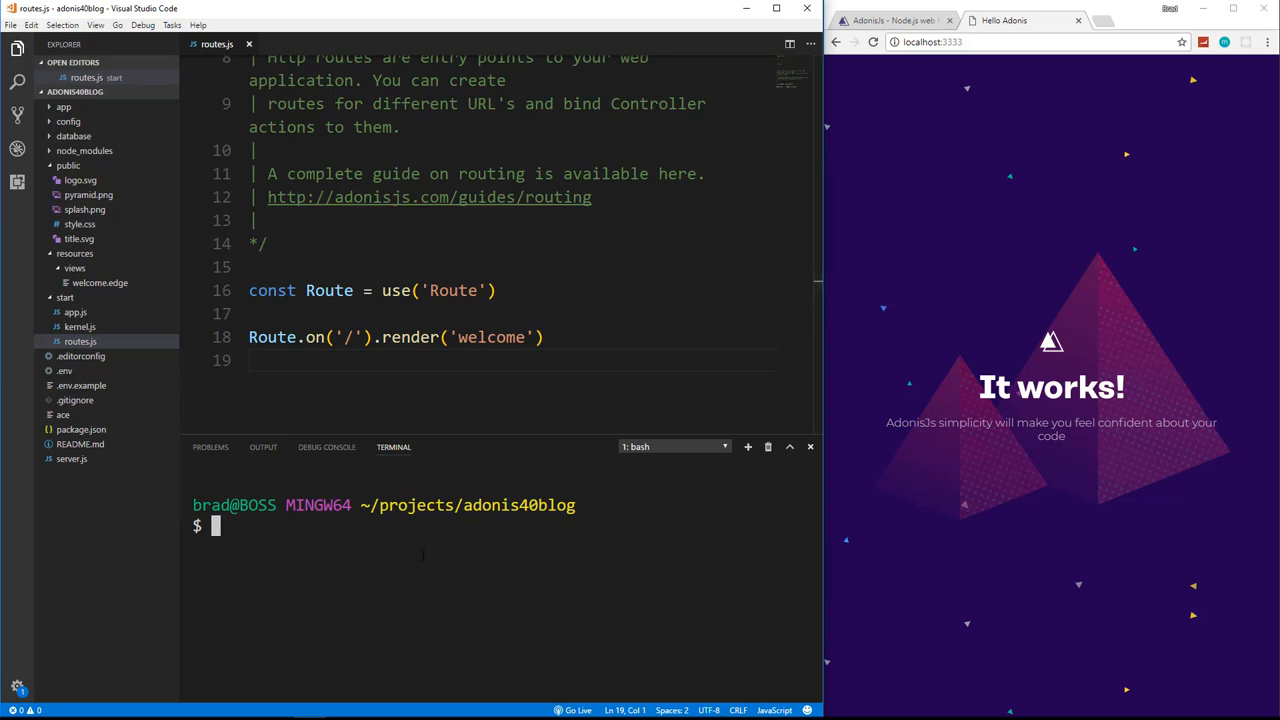
pyautogui.write('adonis')
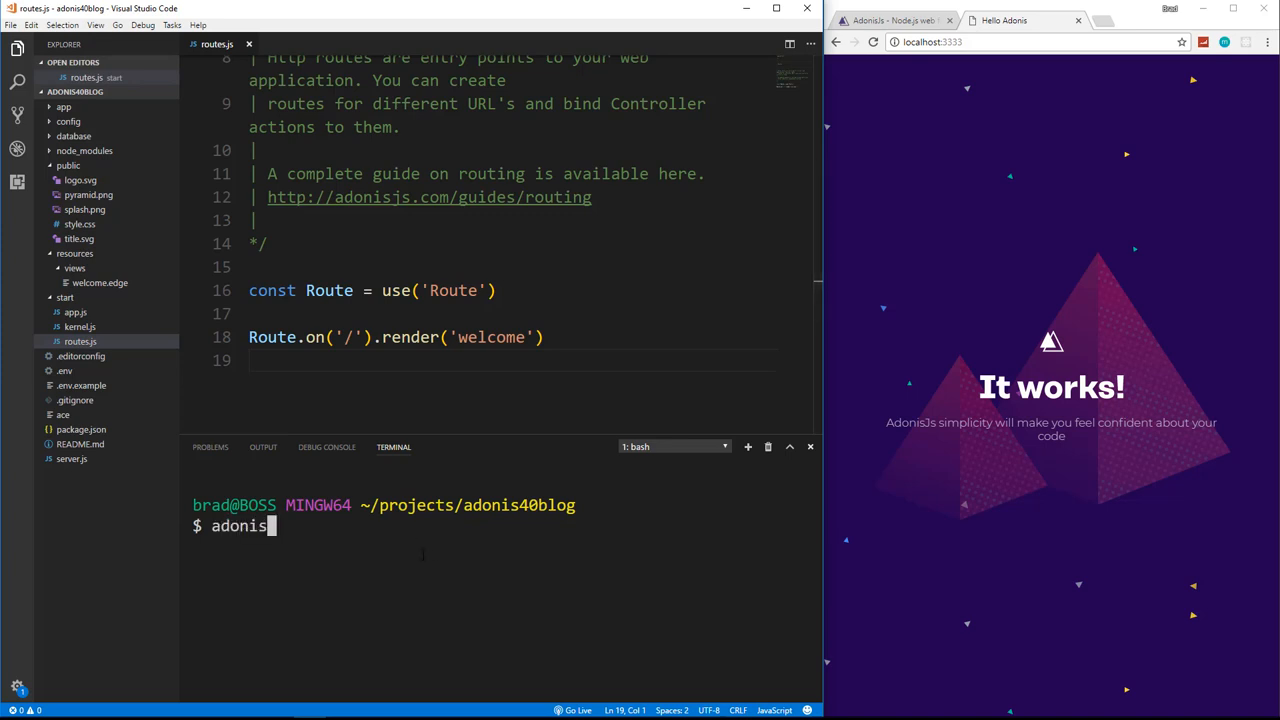
pyautogui.write('make:')
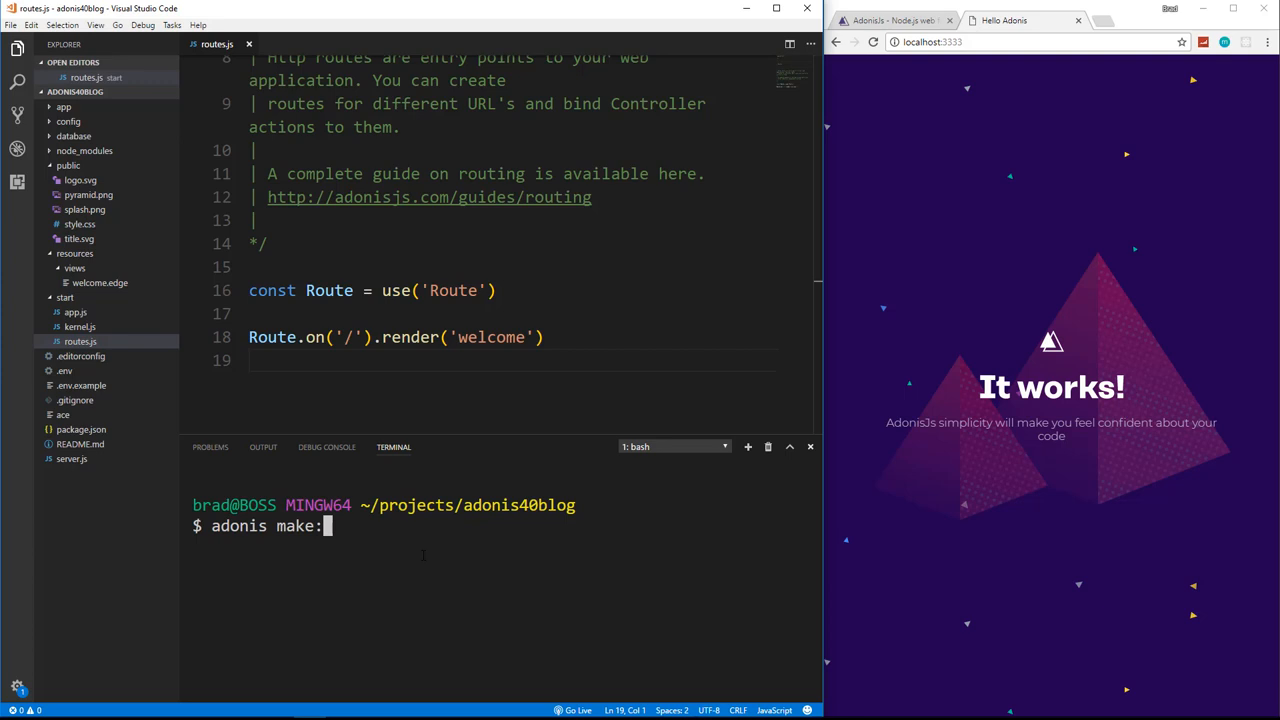
pyautogui.write('view hom')
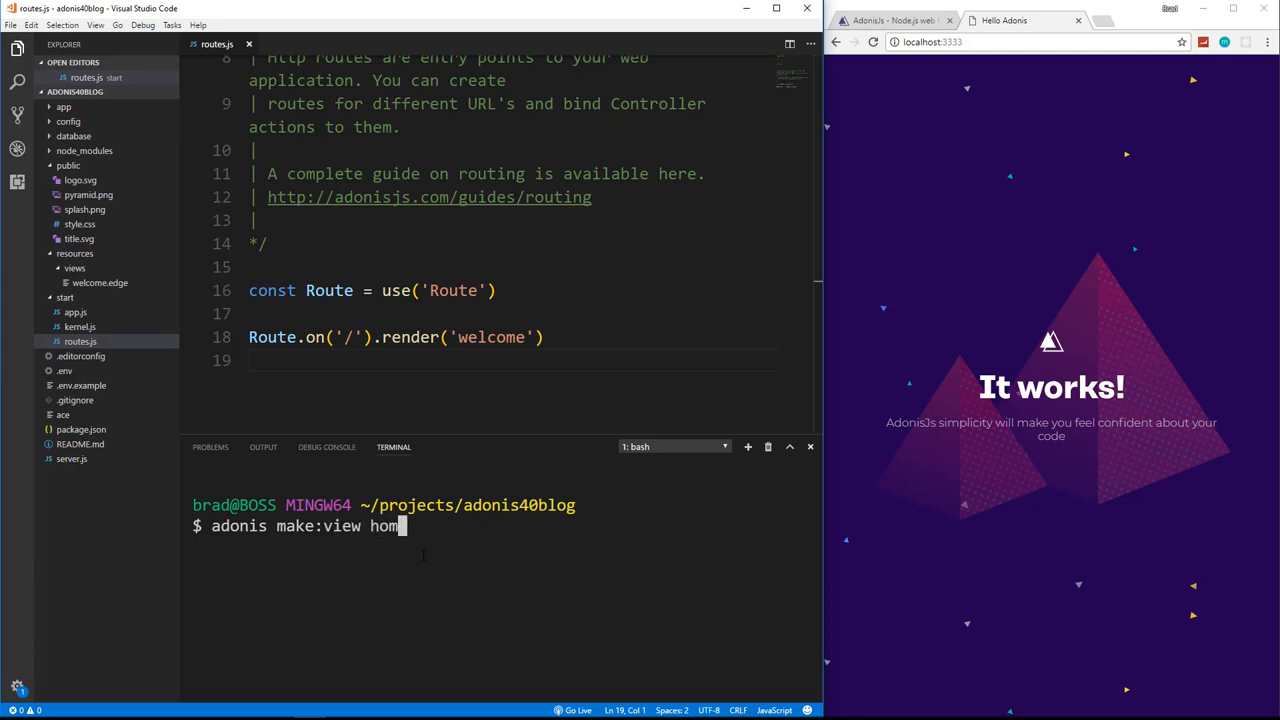
pyautogui.press('Enter')
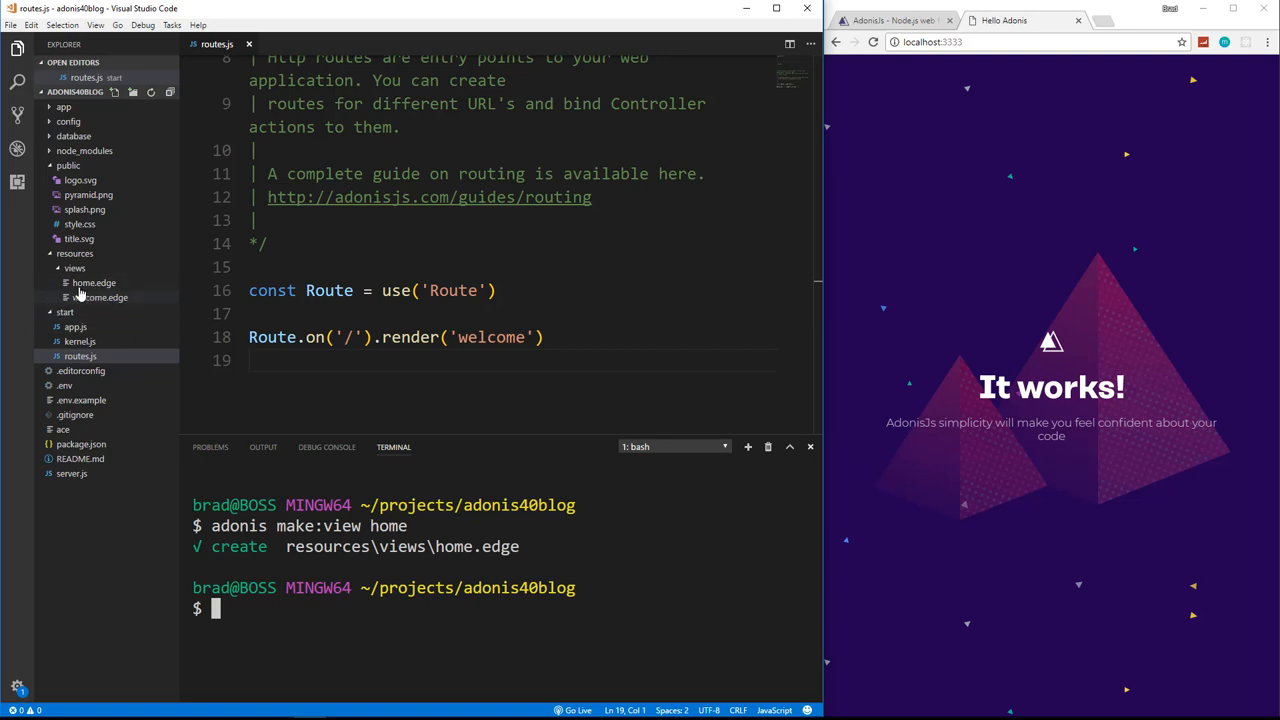
# Write a Home heading and 'Welcome to the AdonisJS 4.0 blog' paragraph in home.edge
pyautogui.click(93, 297)
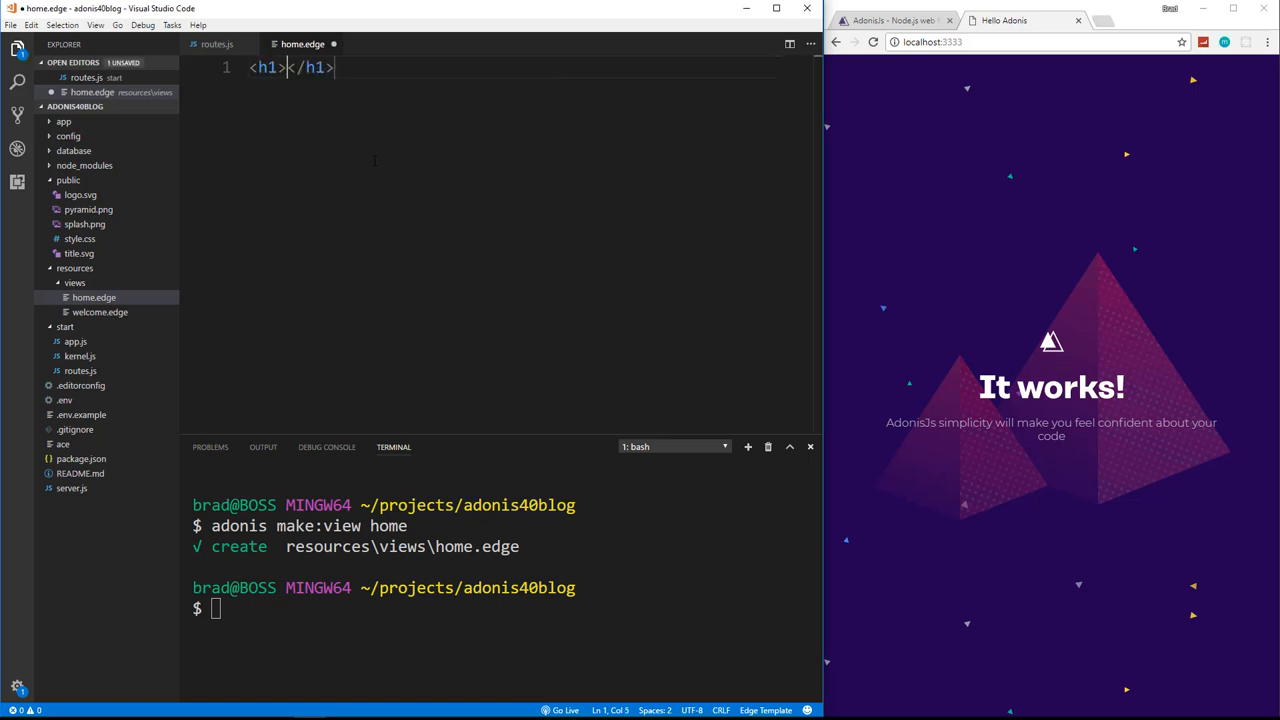
pyautogui.moveTo(357, 138)
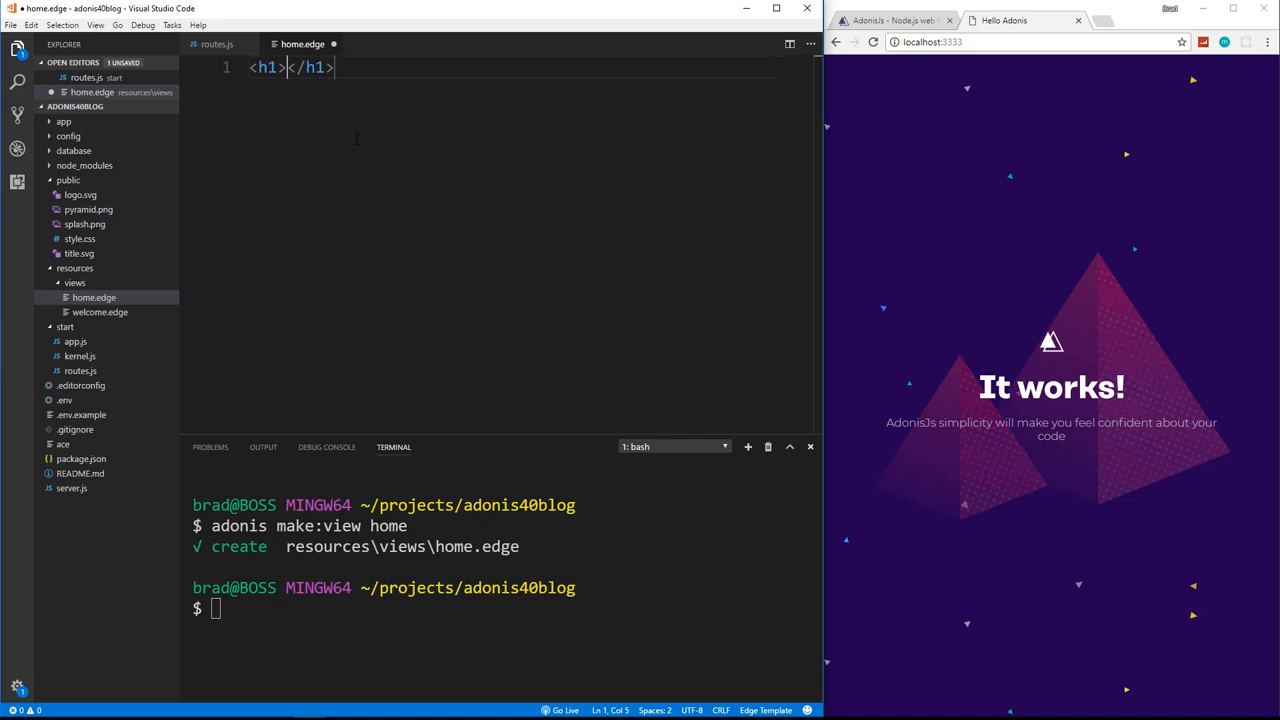
pyautogui.write('Home')
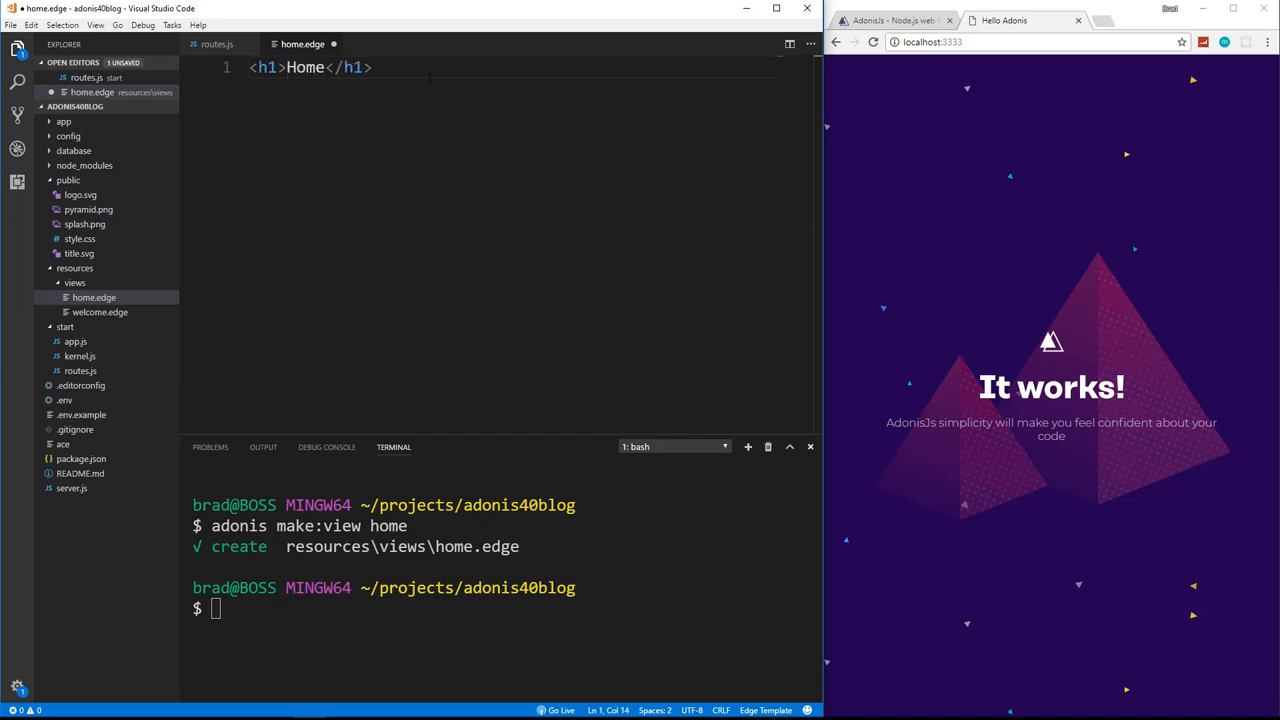
pyautogui.write('<p>We</p>')
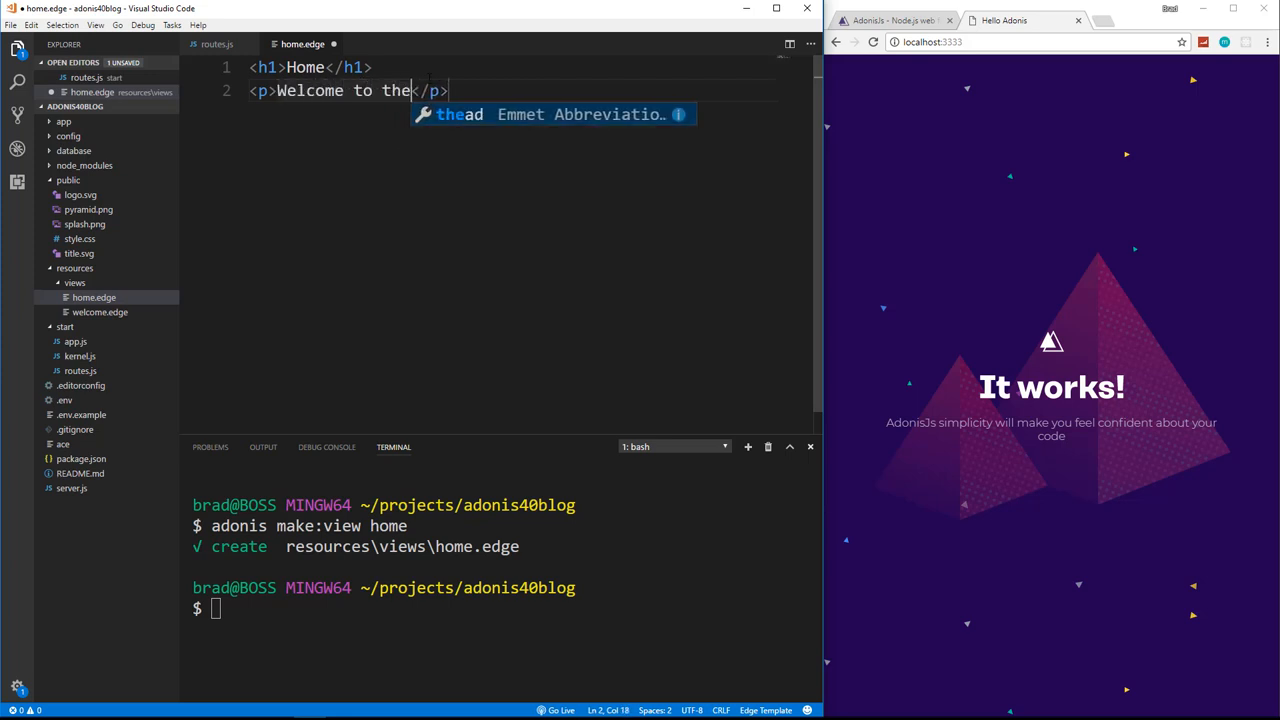
pyautogui.write('Ad')
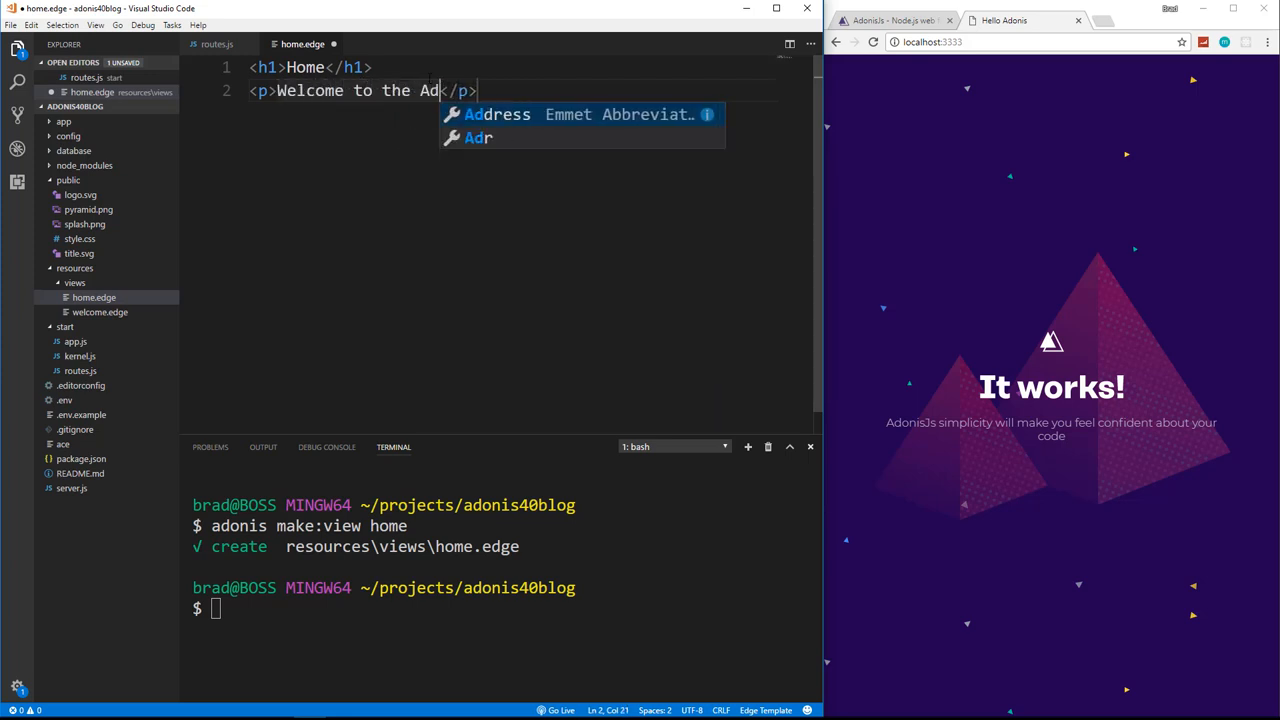
pyautogui.write('onisJS')
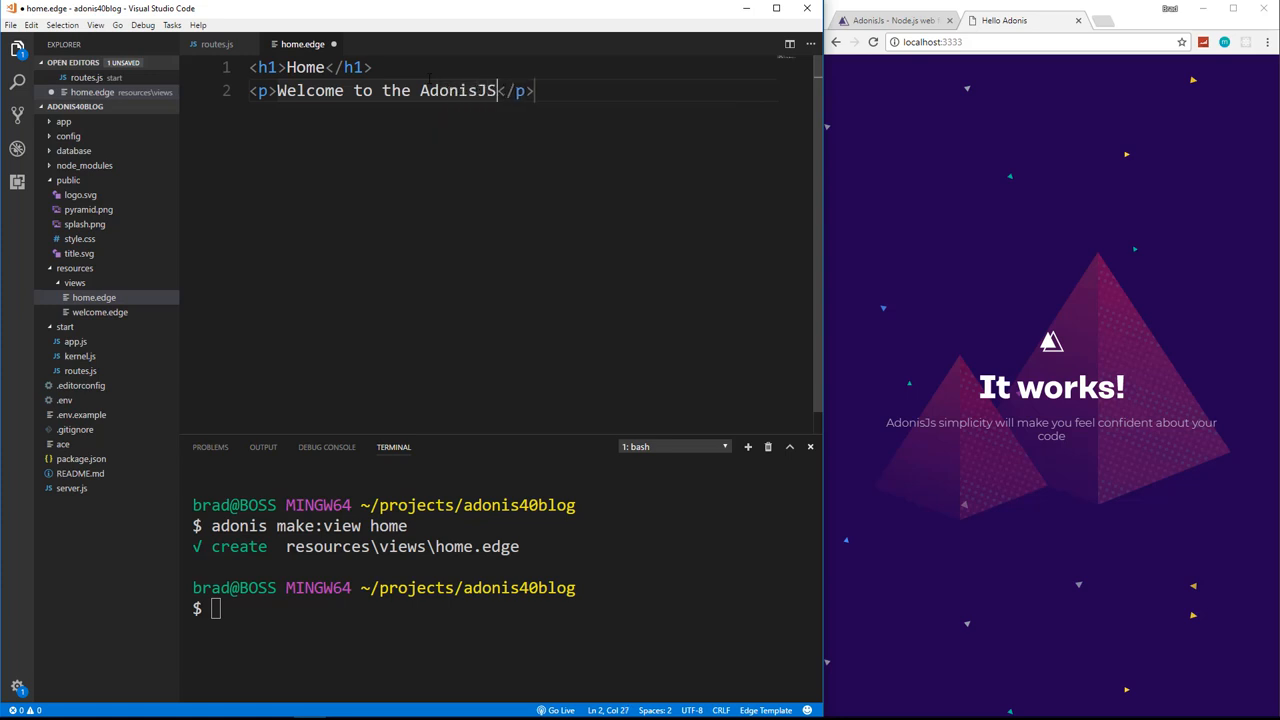
pyautogui.write('4.0 blog')
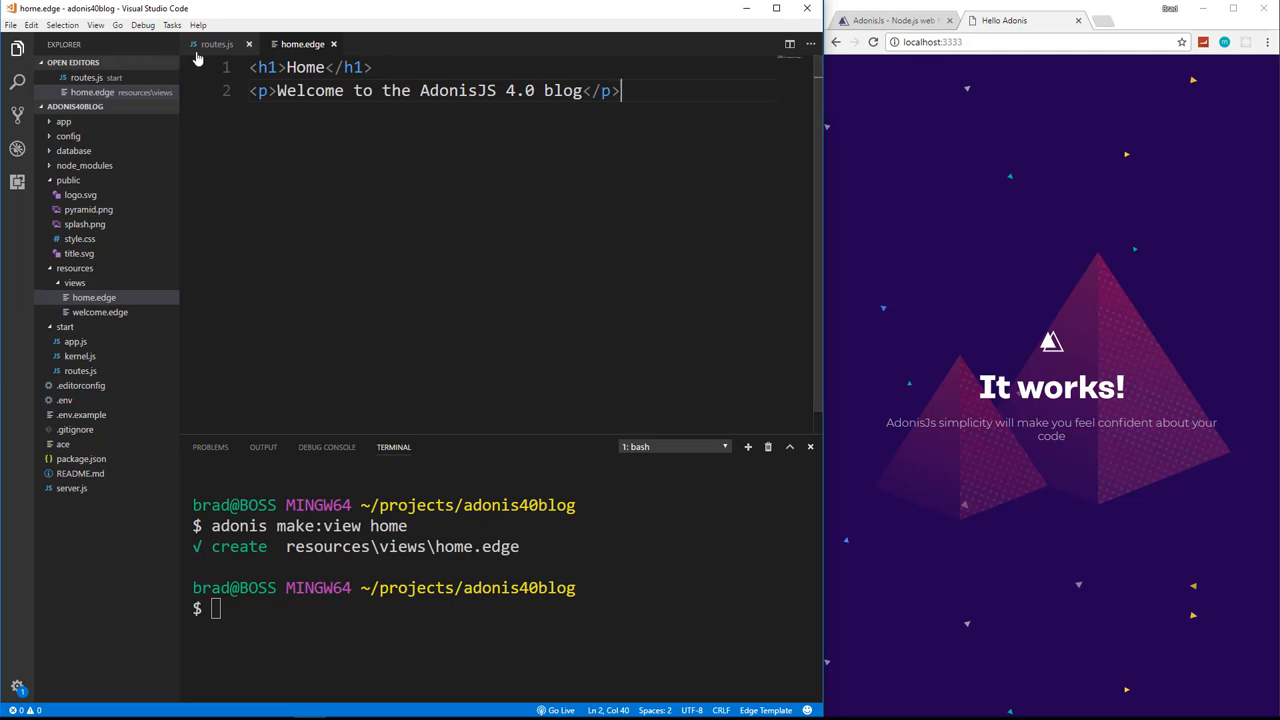
pyautogui.moveTo(211, 50)
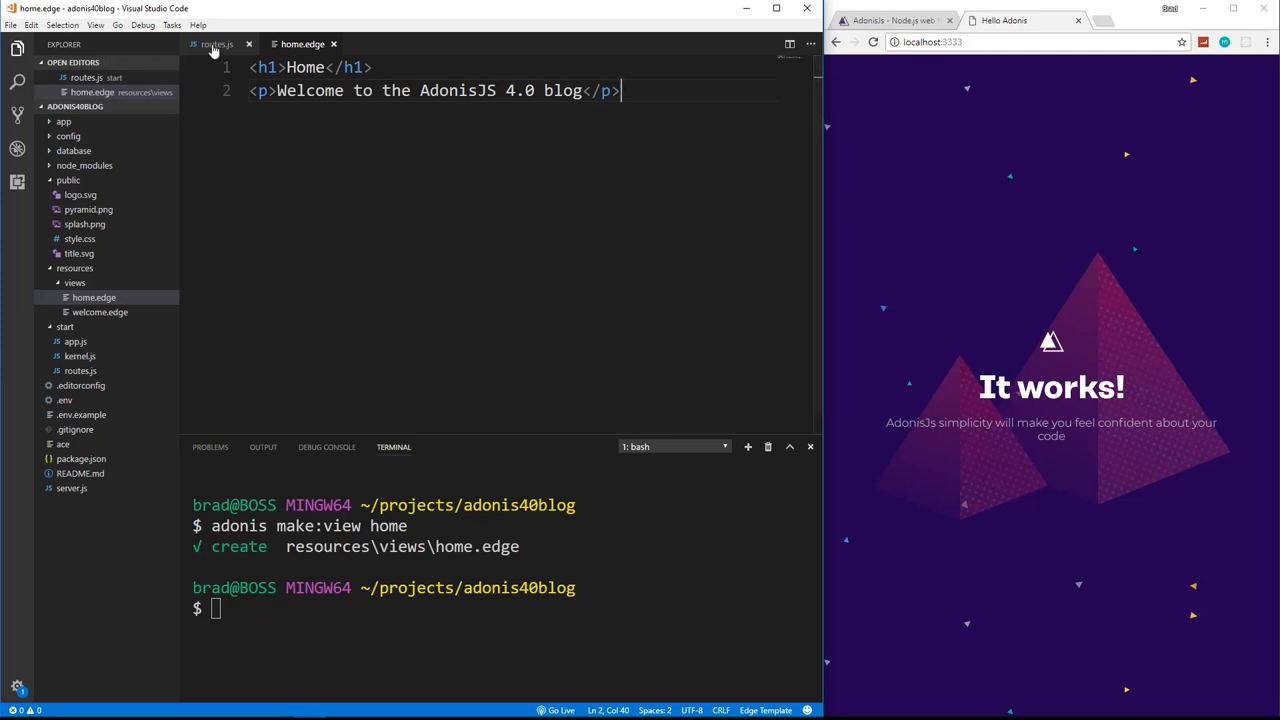
# Change the root route's render('welcome') to render('home') and reload localhost:3333
pyautogui.click(218, 44)
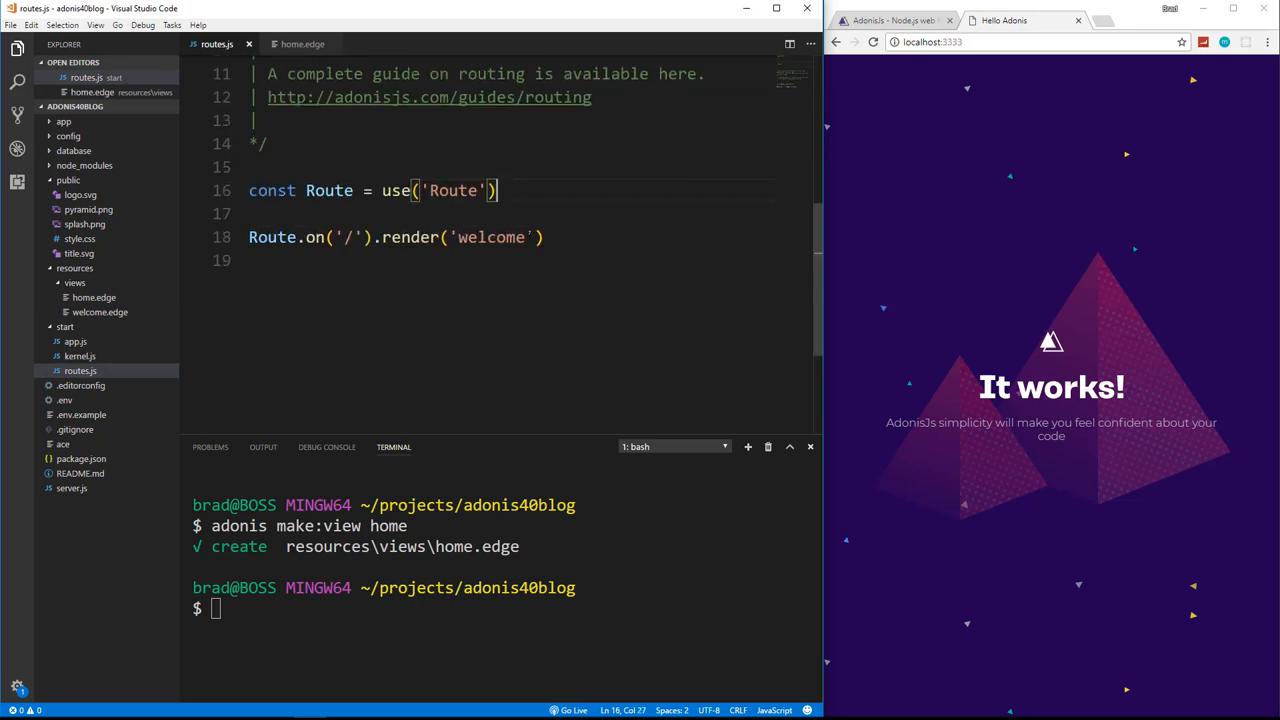
pyautogui.write('h')
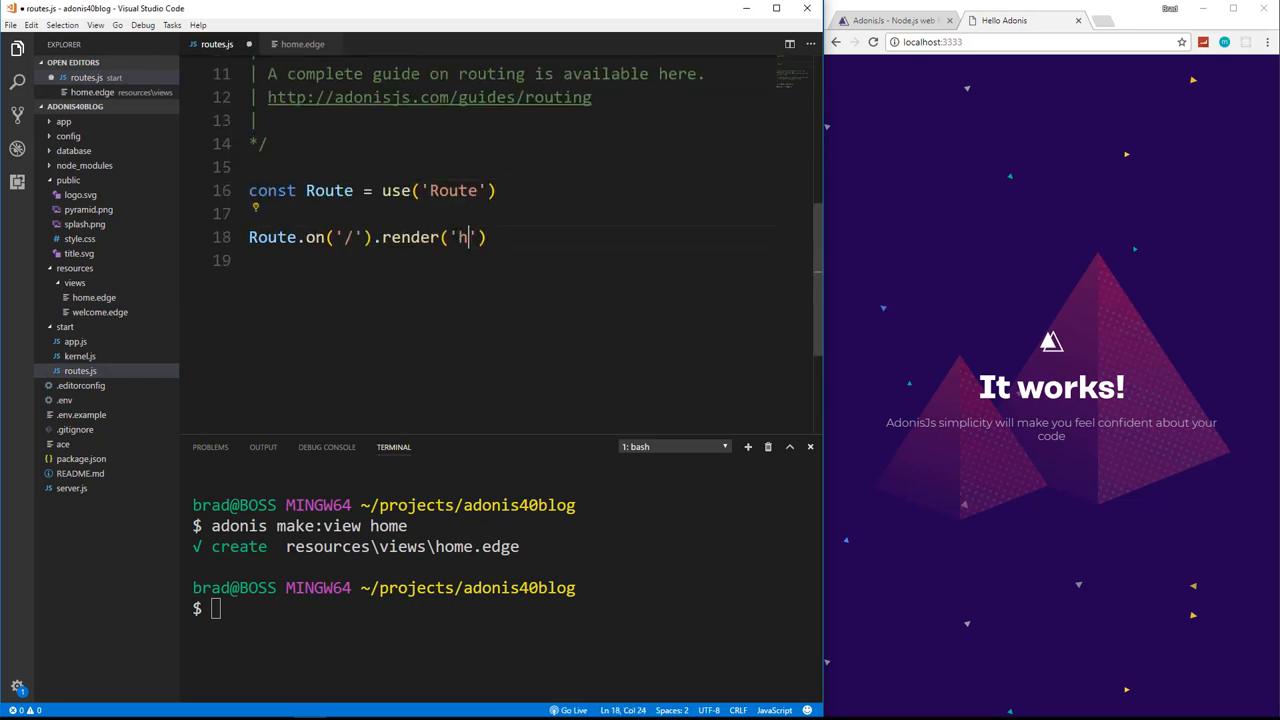
pyautogui.write('ome')
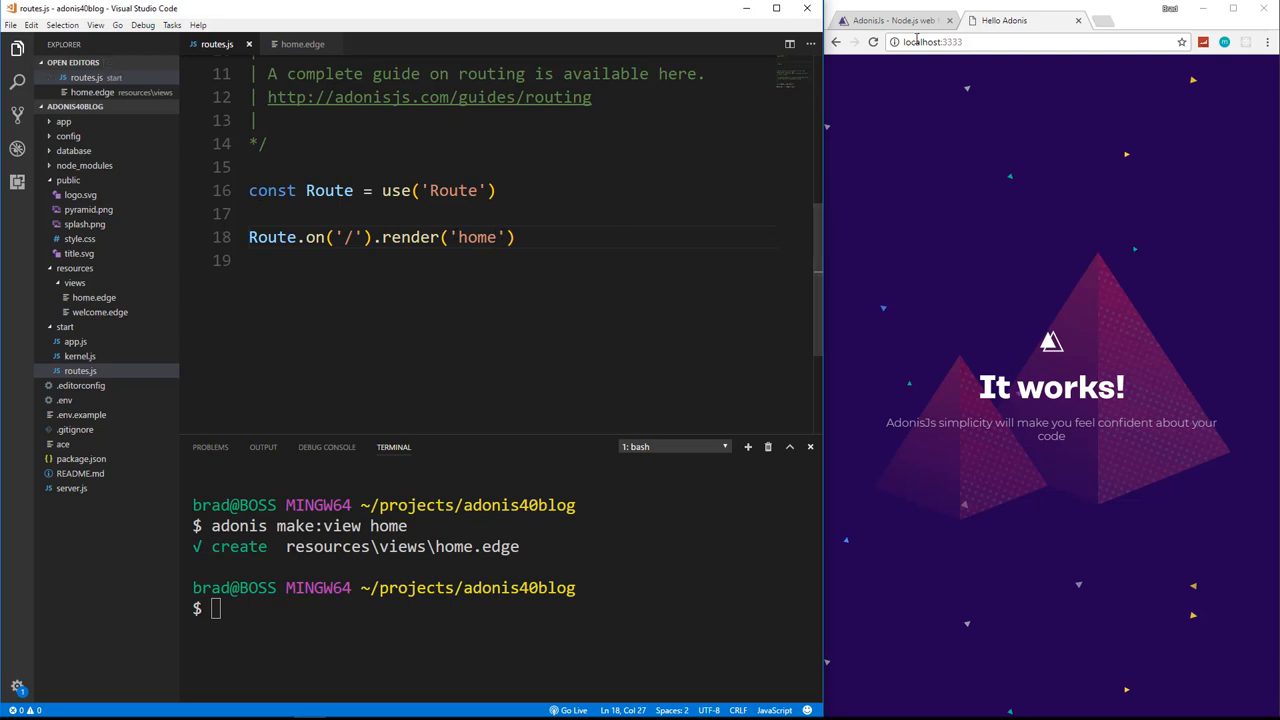
pyautogui.click(869, 42)
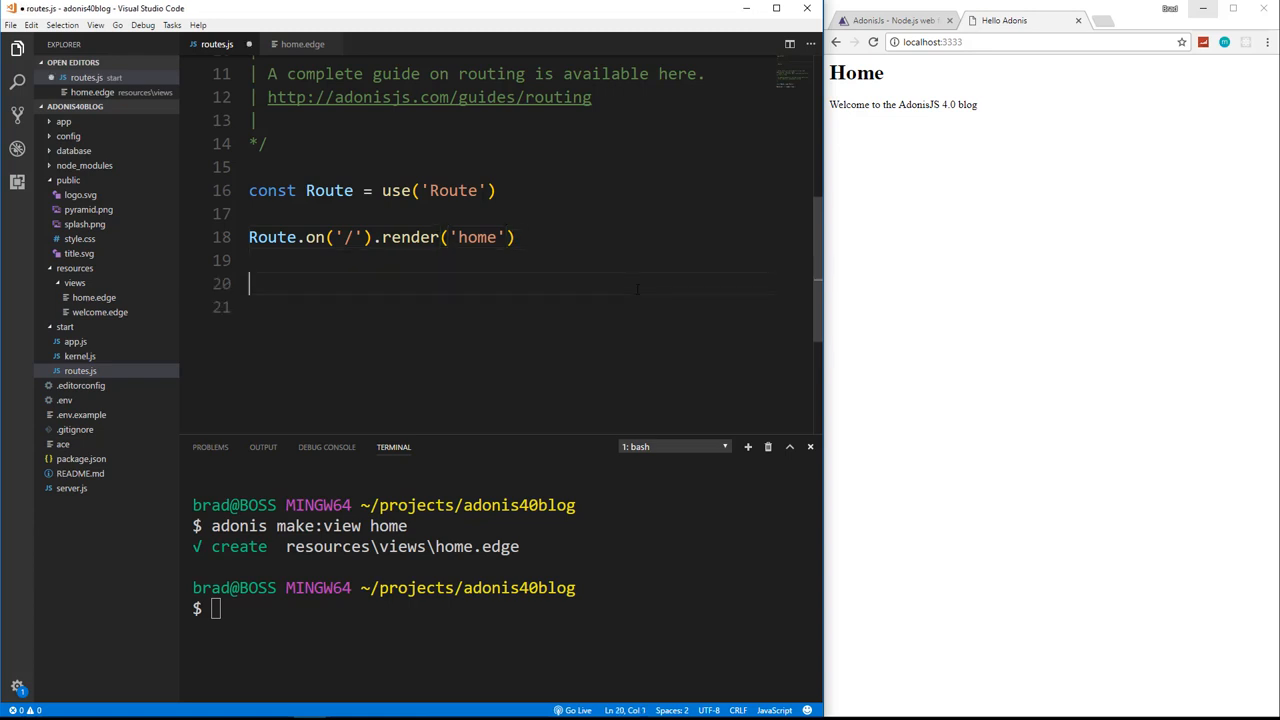
# Type a Route.get('/test', () => ...) arrow-function route into routes.js
pyautogui.write('Route')
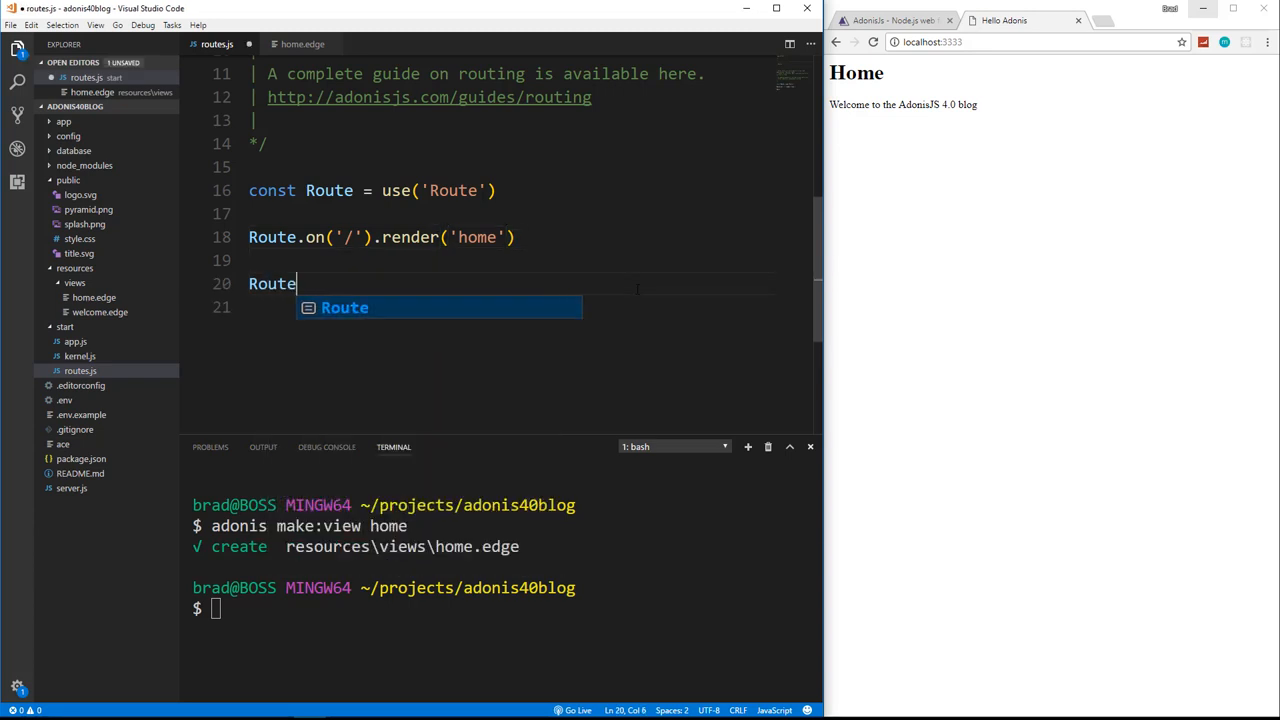
pyautogui.write('.get')
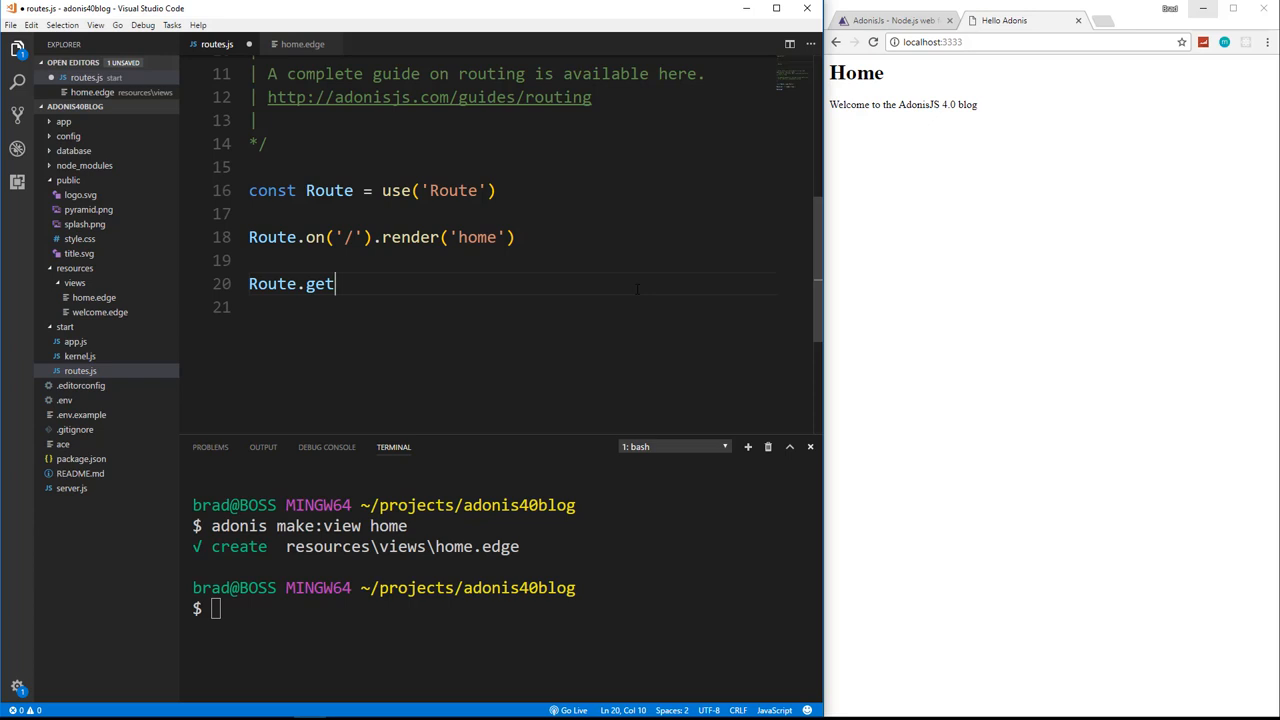
pyautogui.write('()')
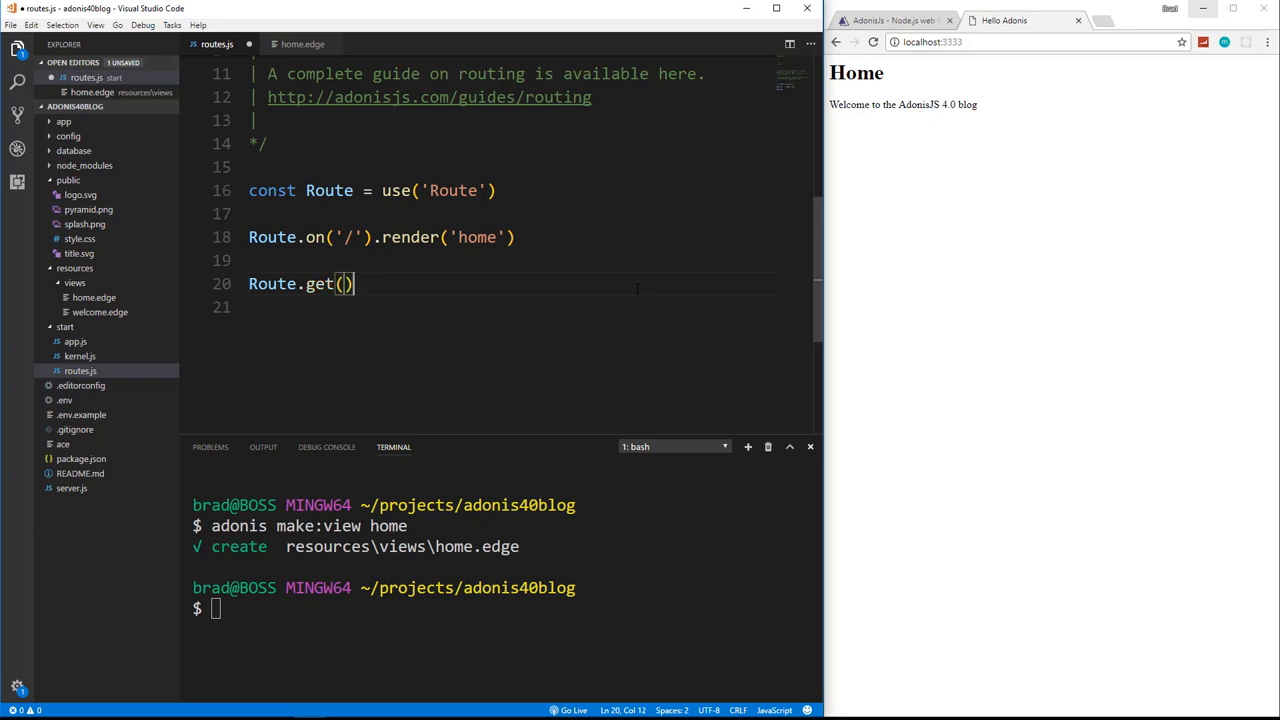
pyautogui.write("''")
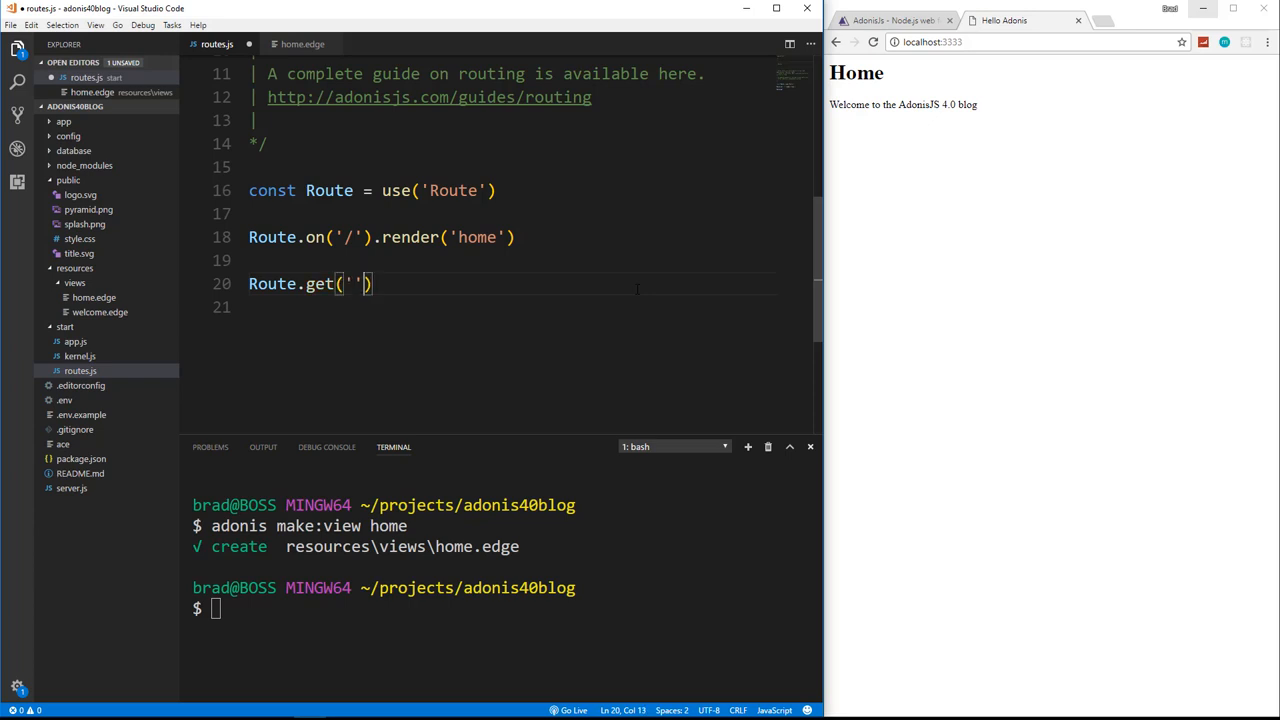
pyautogui.write('/te')
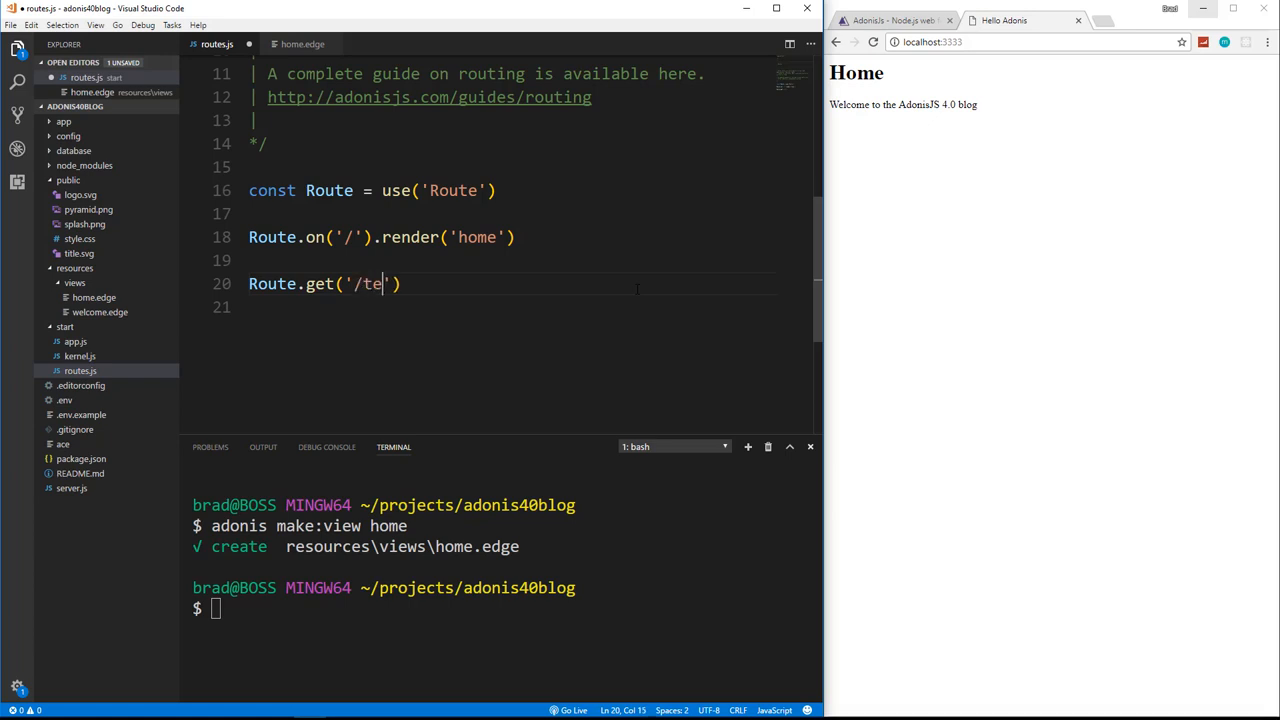
pyautogui.write('st')
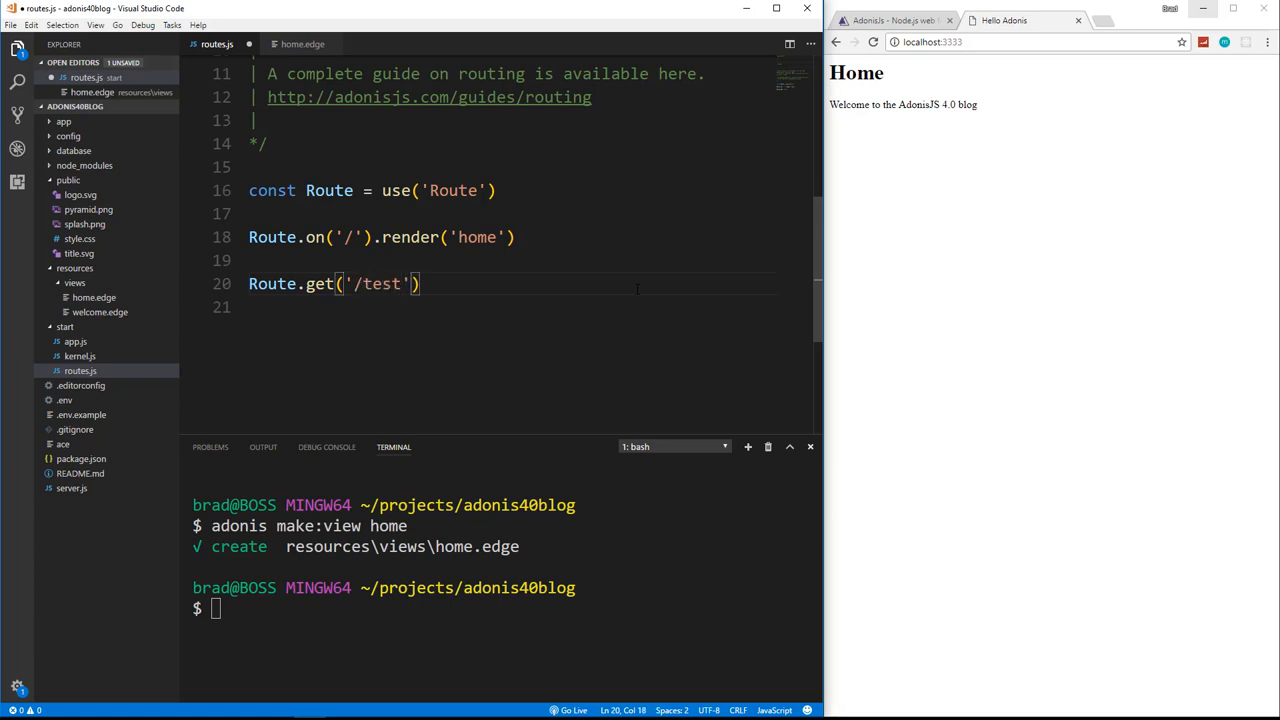
pyautogui.write(', ()')
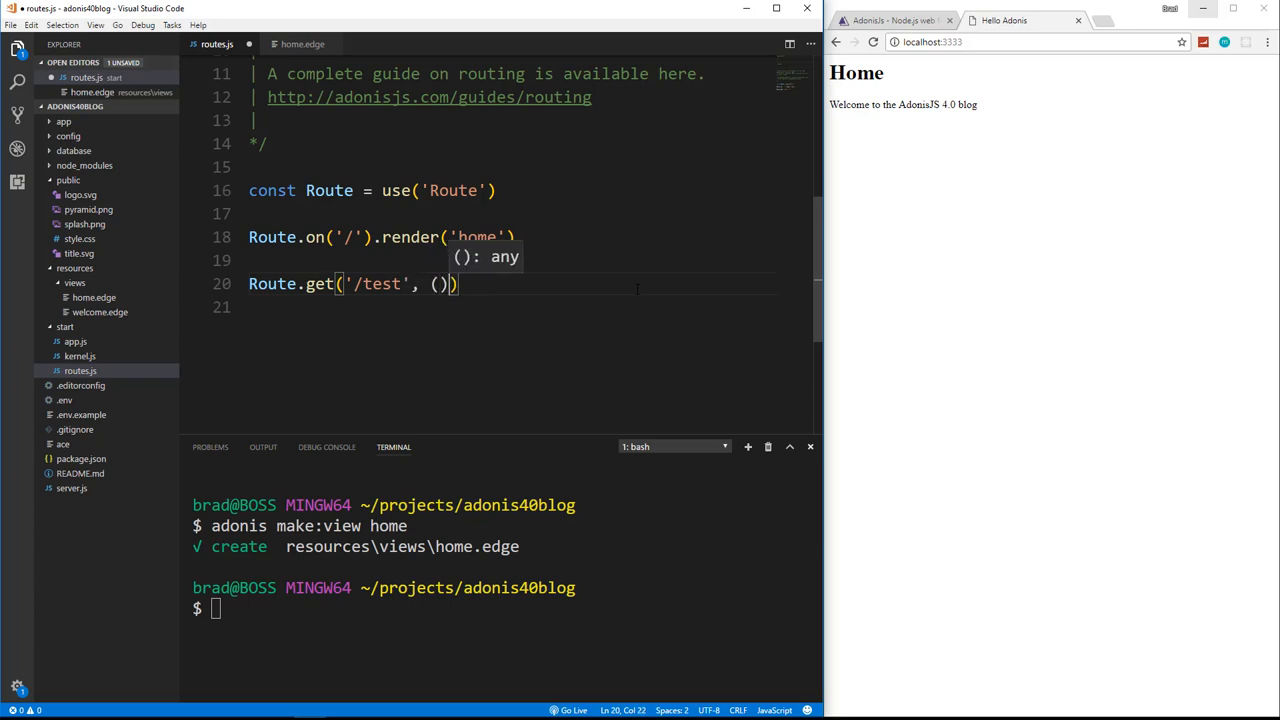
pyautogui.write("=> 'Hello World")
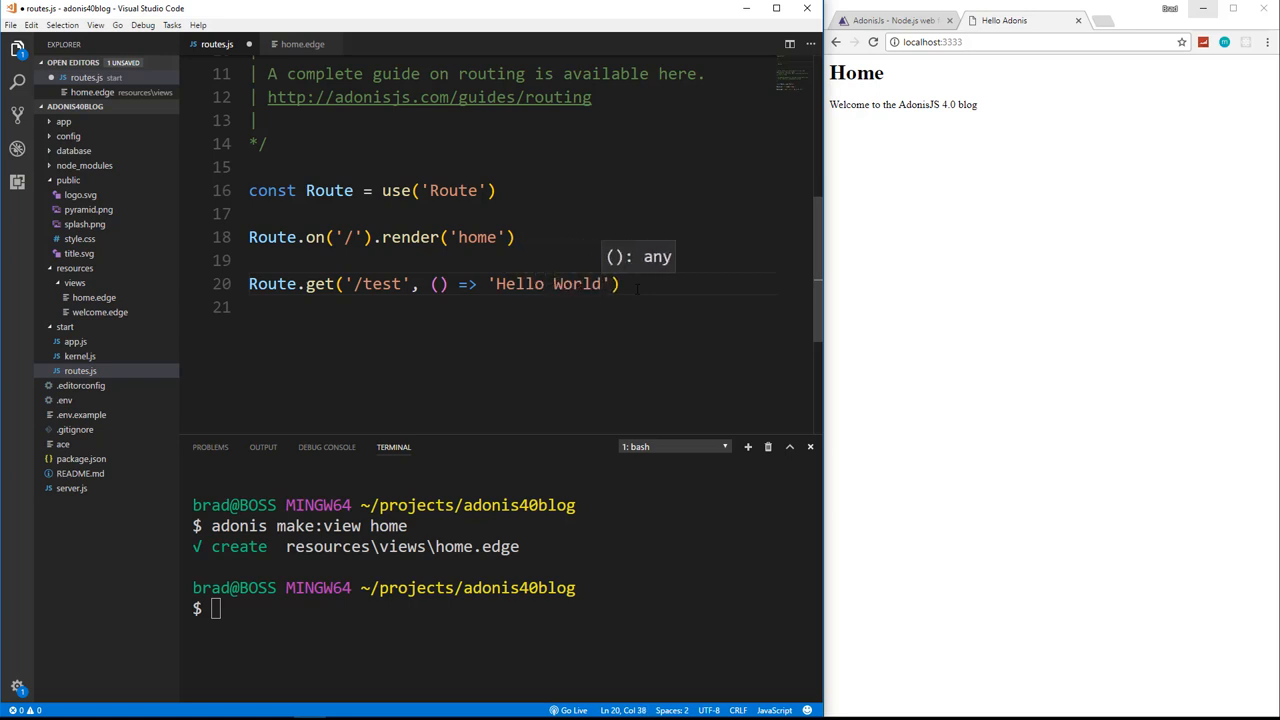
# Visit localhost:3333/test in Chrome to see Hello World
pyautogui.click(960, 40)
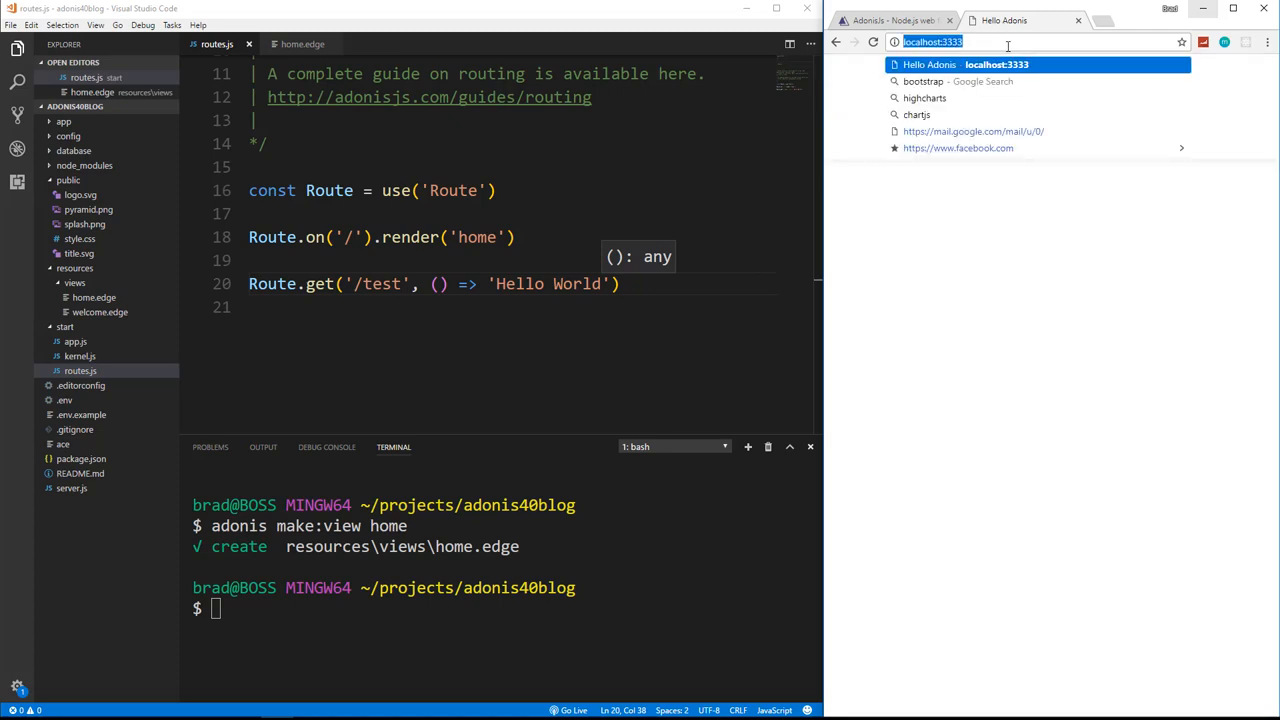
pyautogui.write('/test')
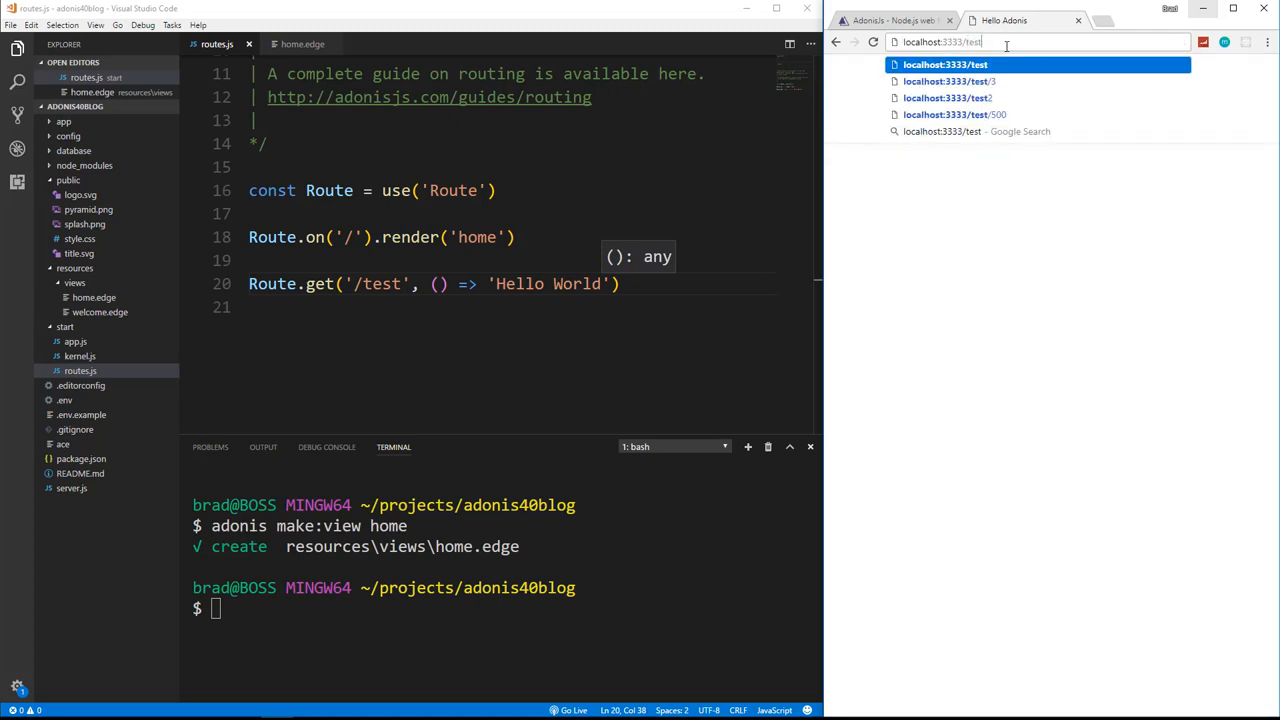
pyautogui.click(942, 64)
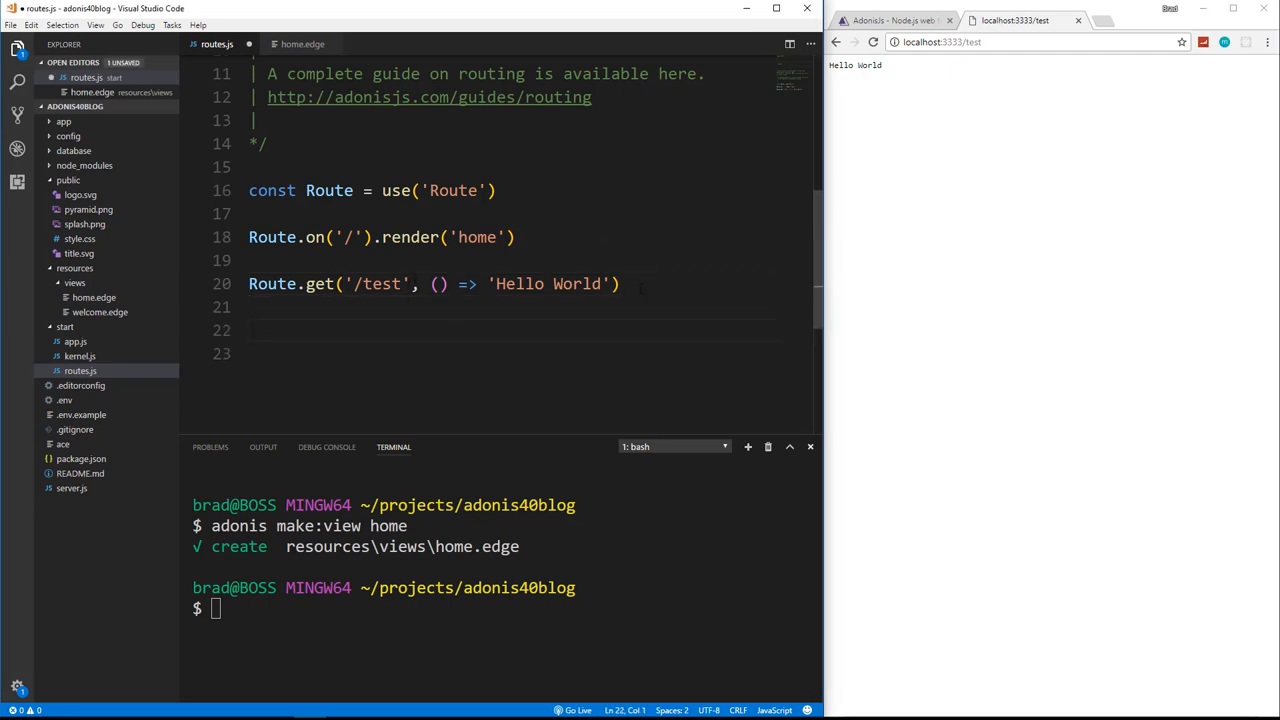
# Type Route.get('/test2', function(){ return 'Hello There'; }) into routes.js
pyautogui.write('Route.get')
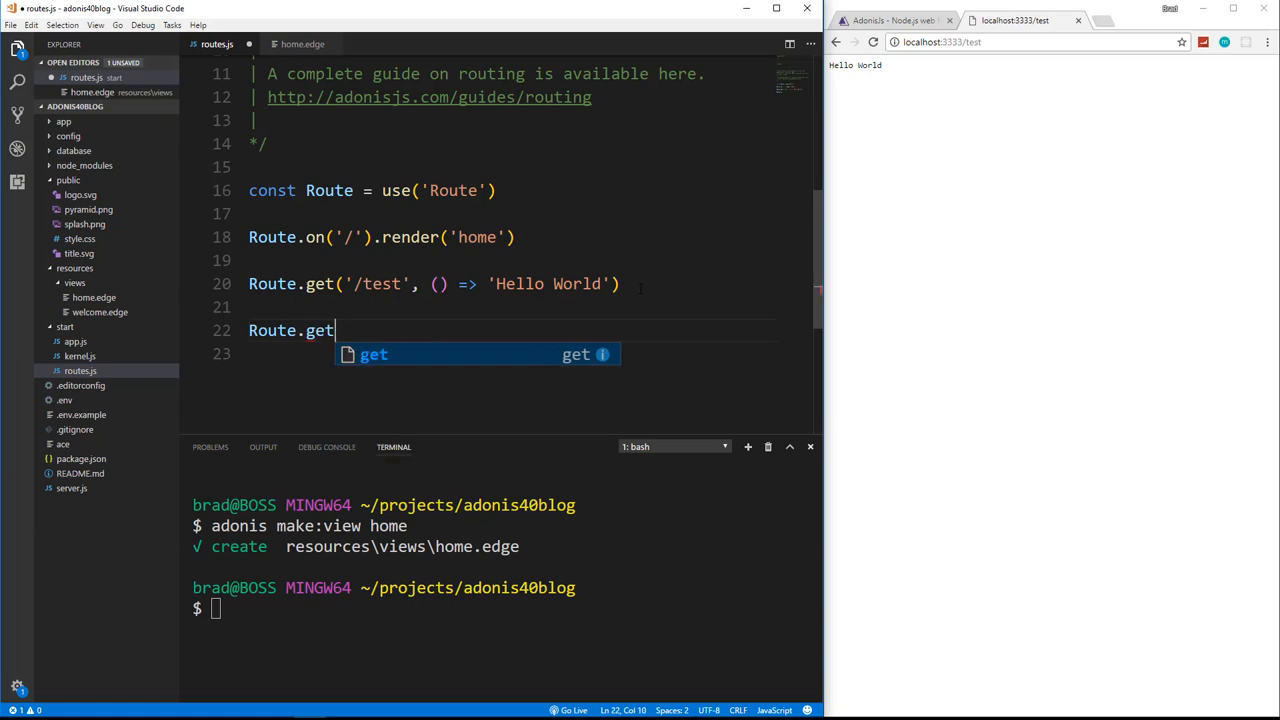
pyautogui.write("('')")
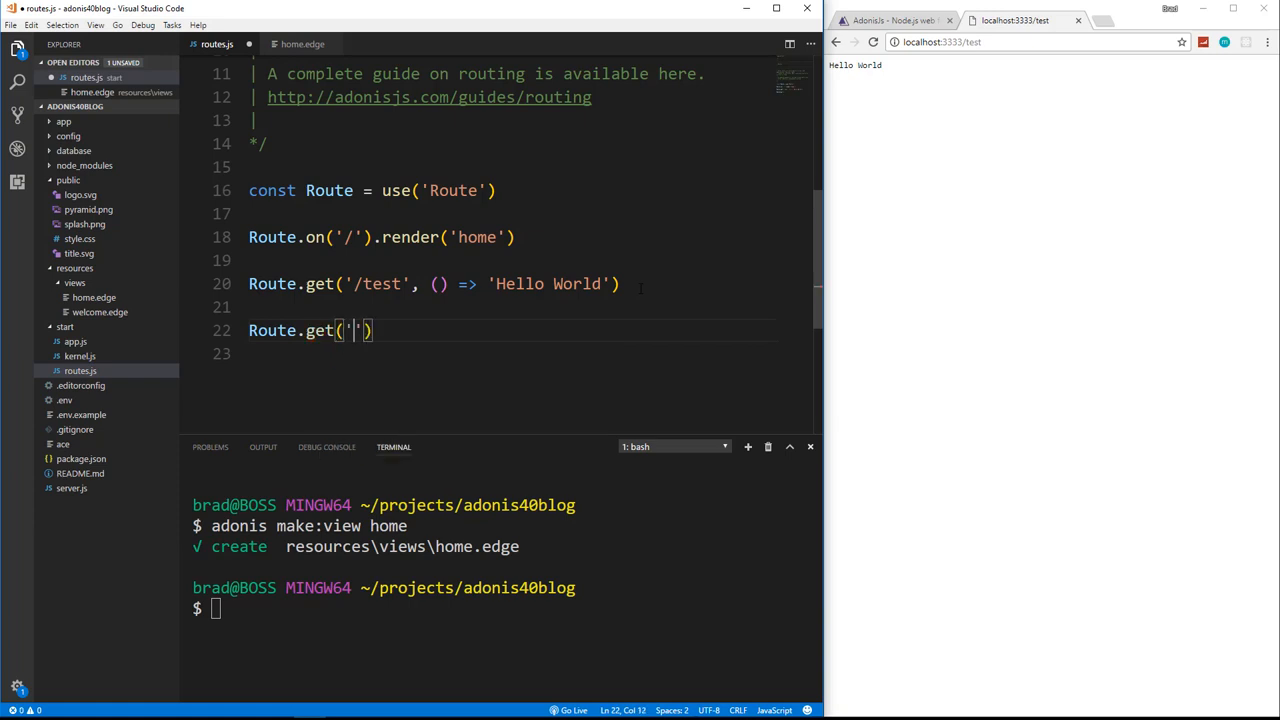
pyautogui.write('/t')
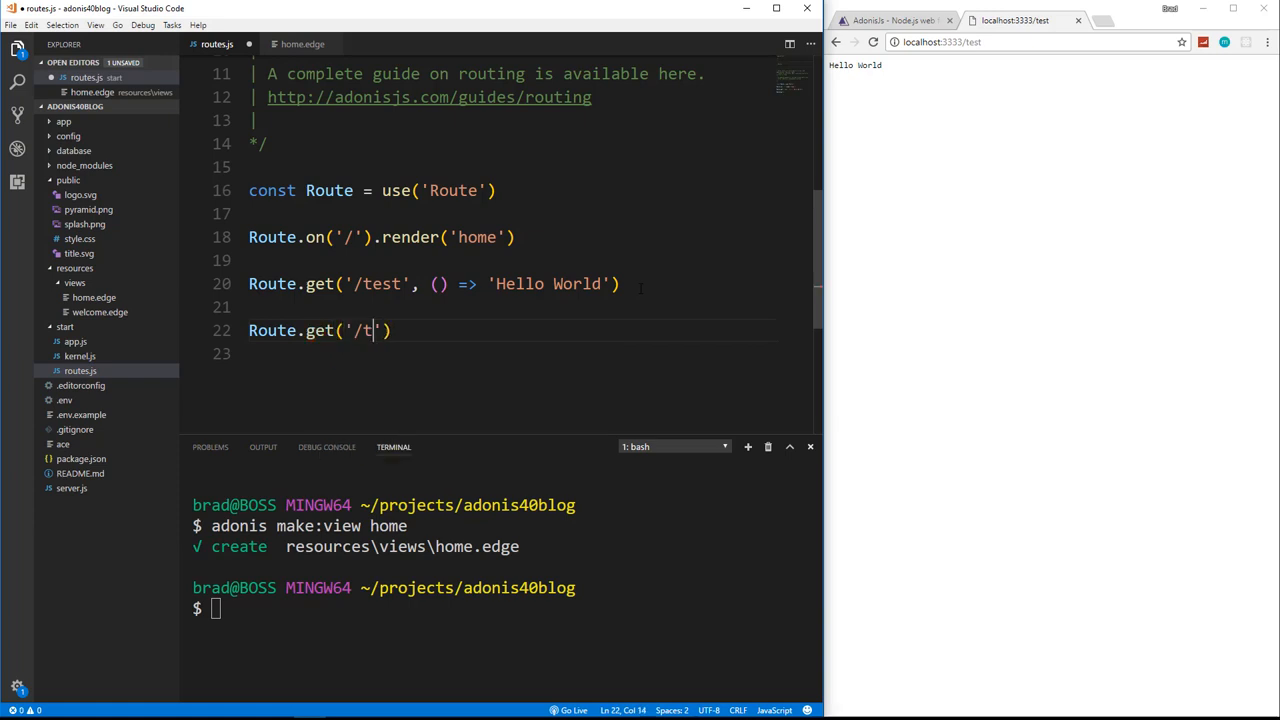
pyautogui.write("est2', function(")
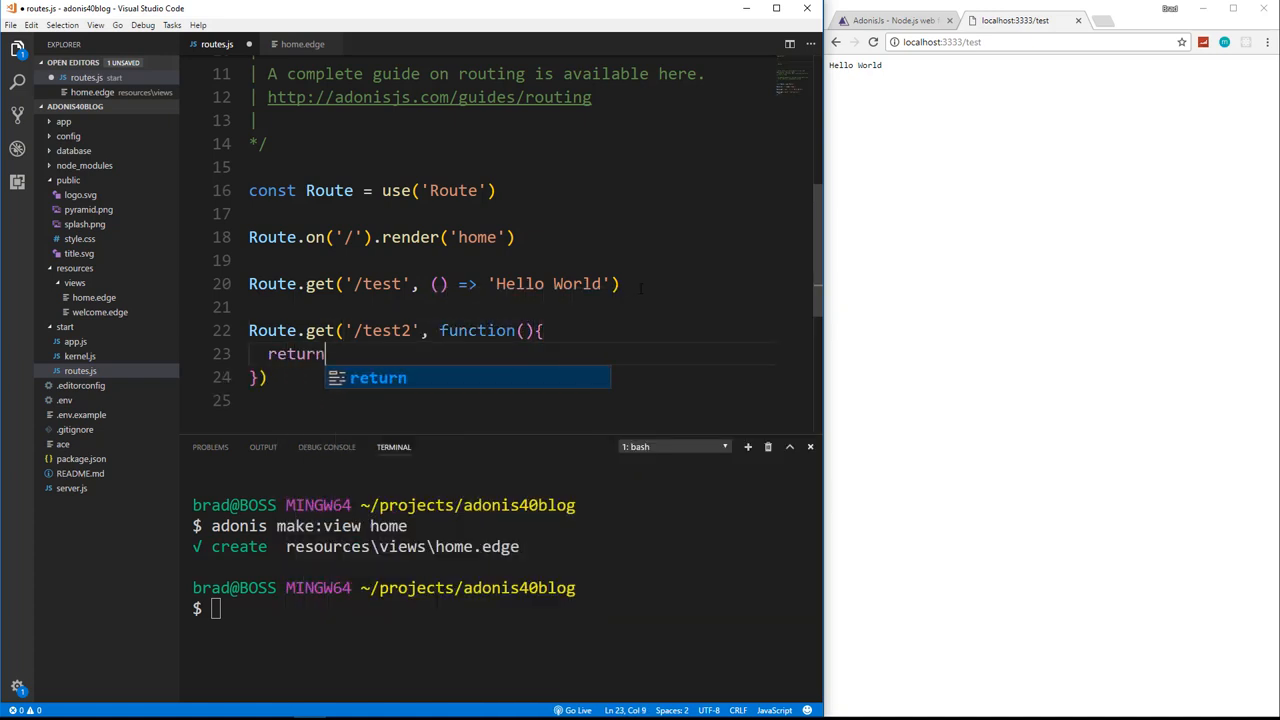
pyautogui.write("'Hell';")
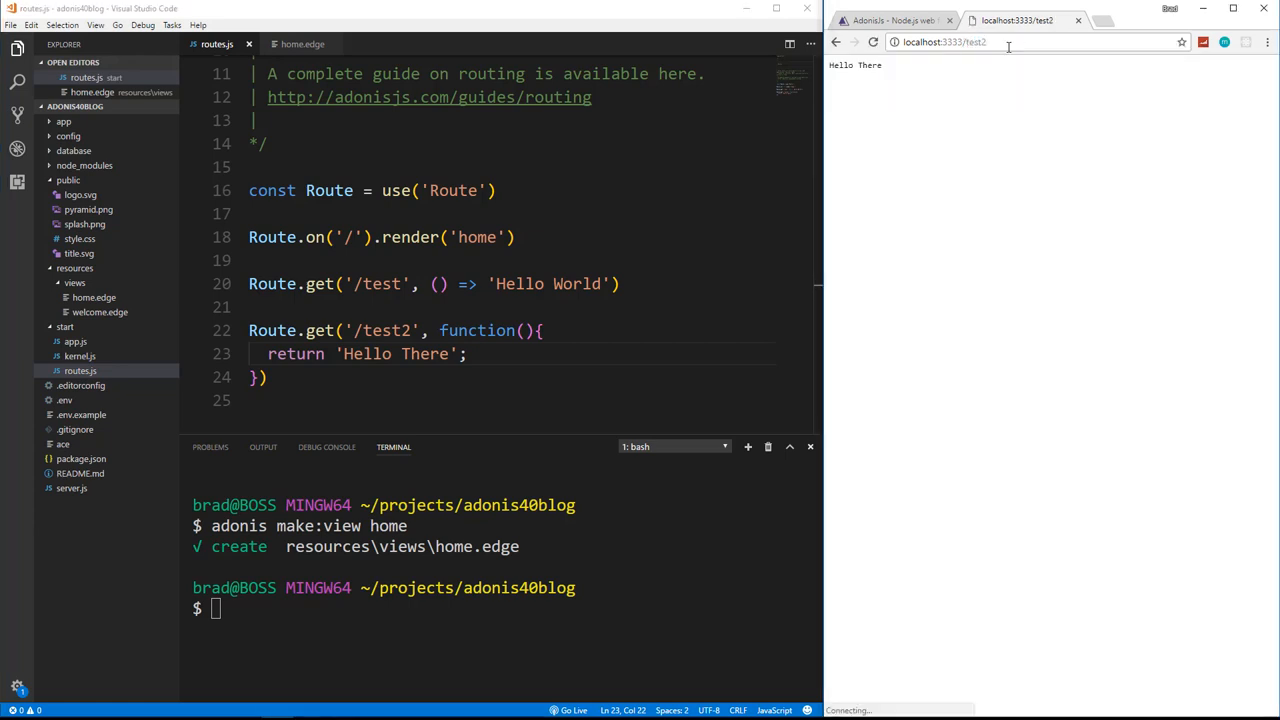
pyautogui.scroll(-3)
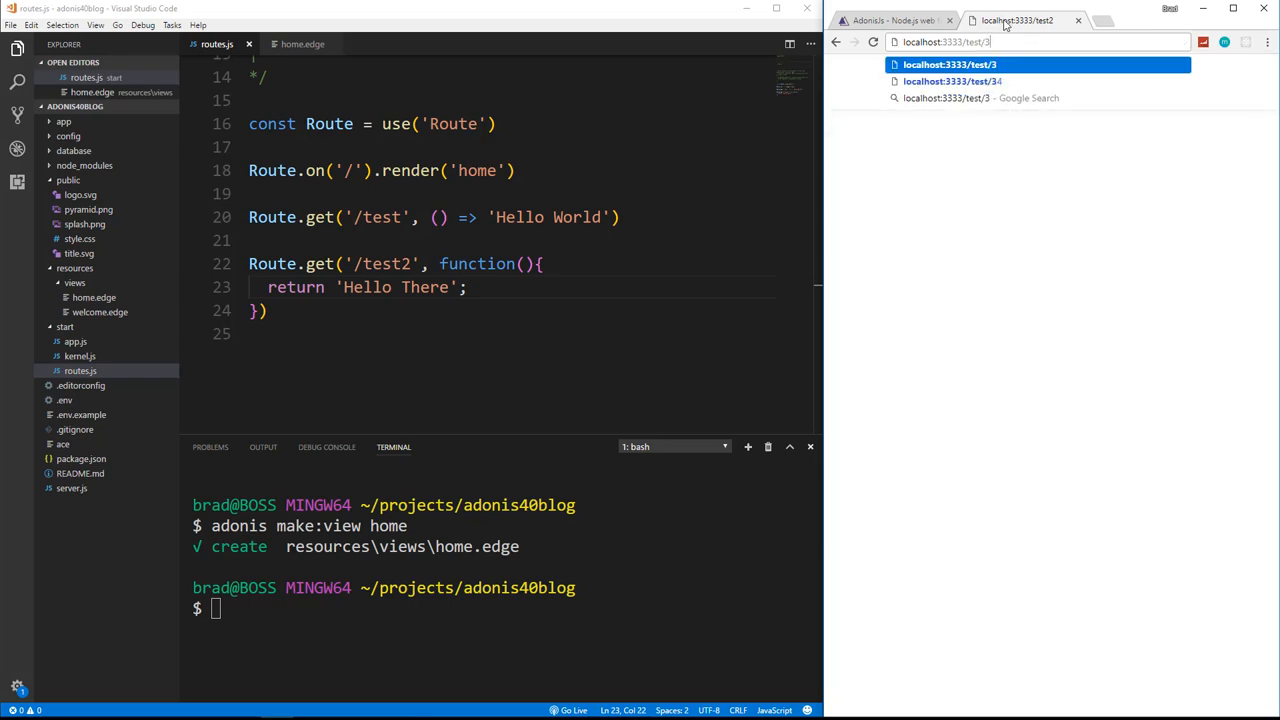
# Edit the route to '/test/:id' returning `This is the id ${params.id}` from params
pyautogui.click(943, 64)
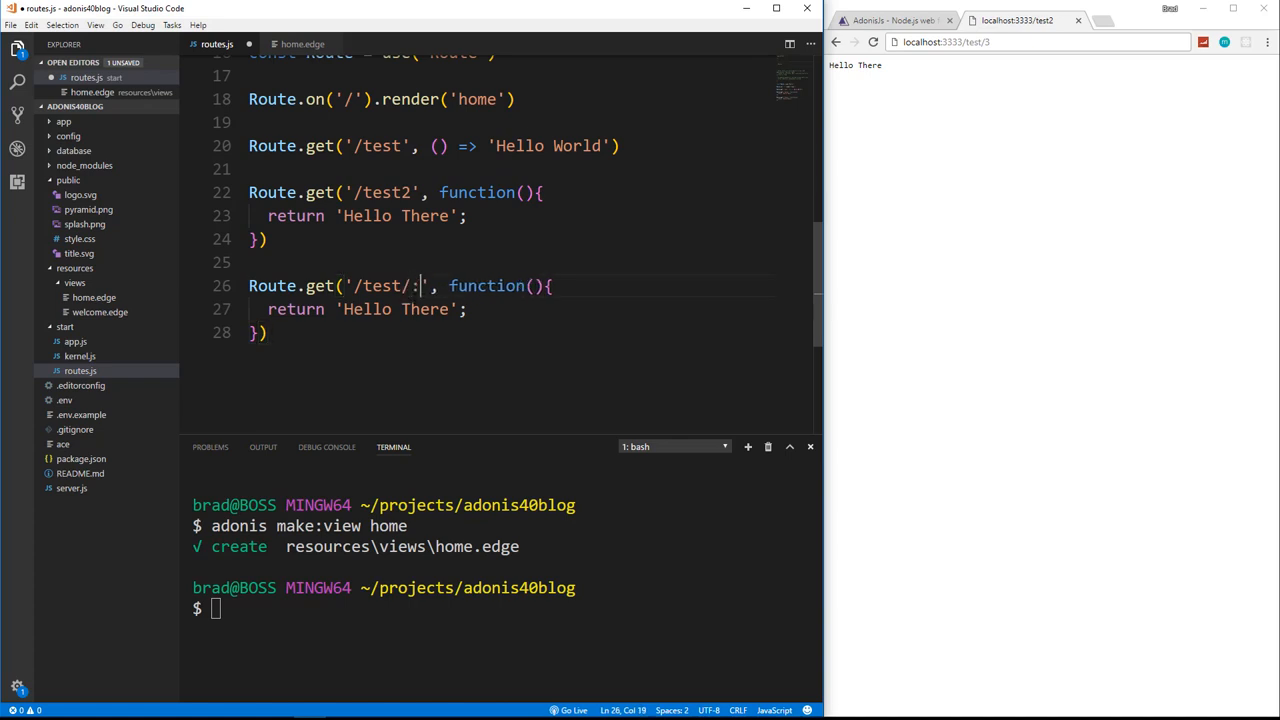
pyautogui.write('id')
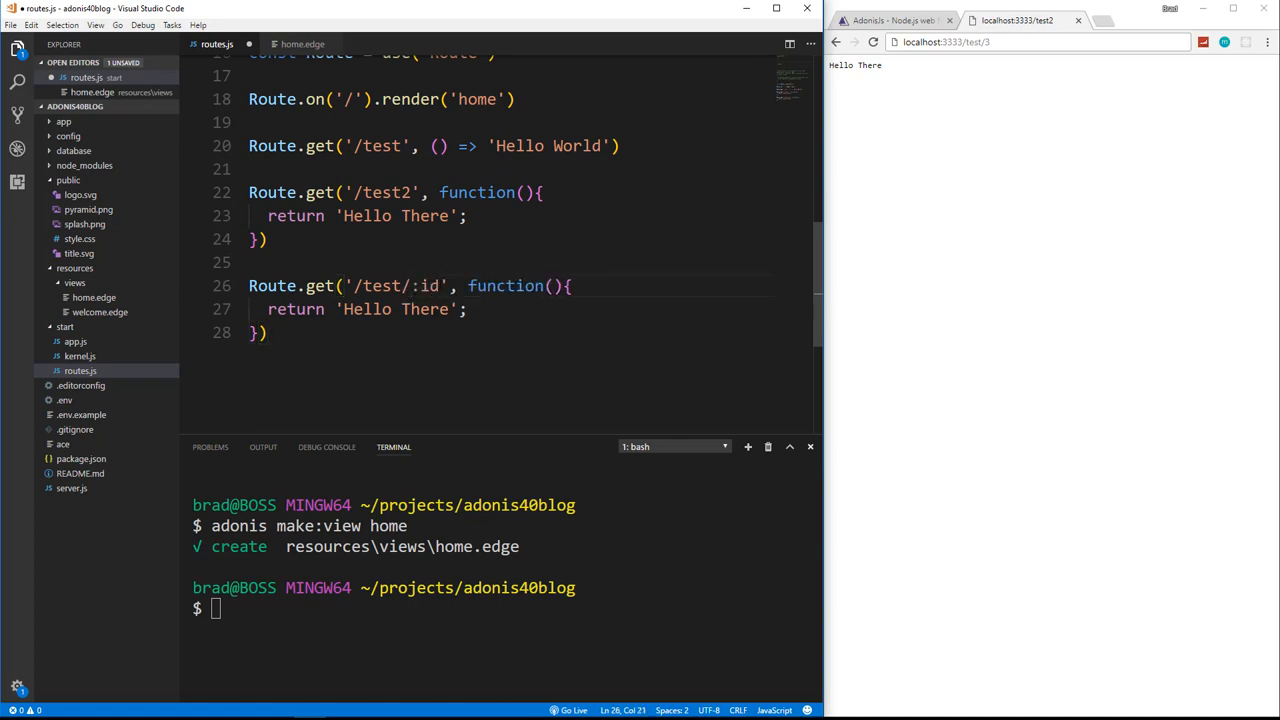
pyautogui.doubleClick(423, 286)
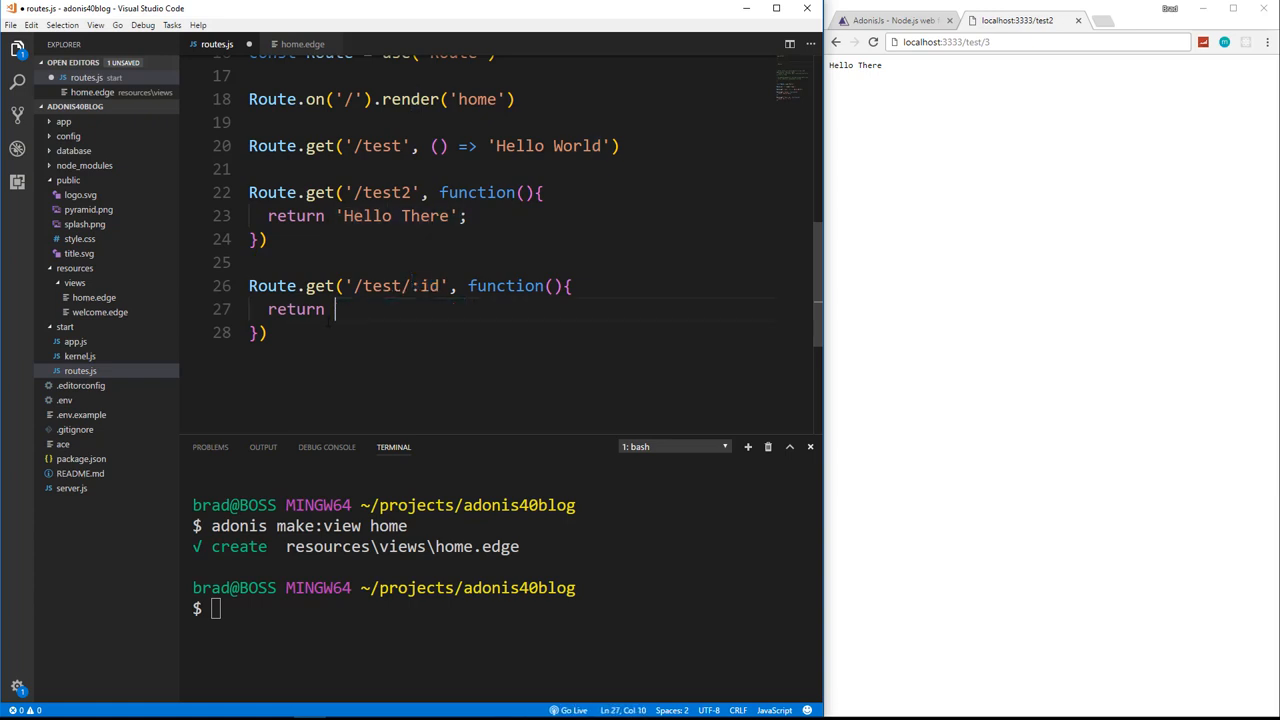
pyautogui.write('``;')
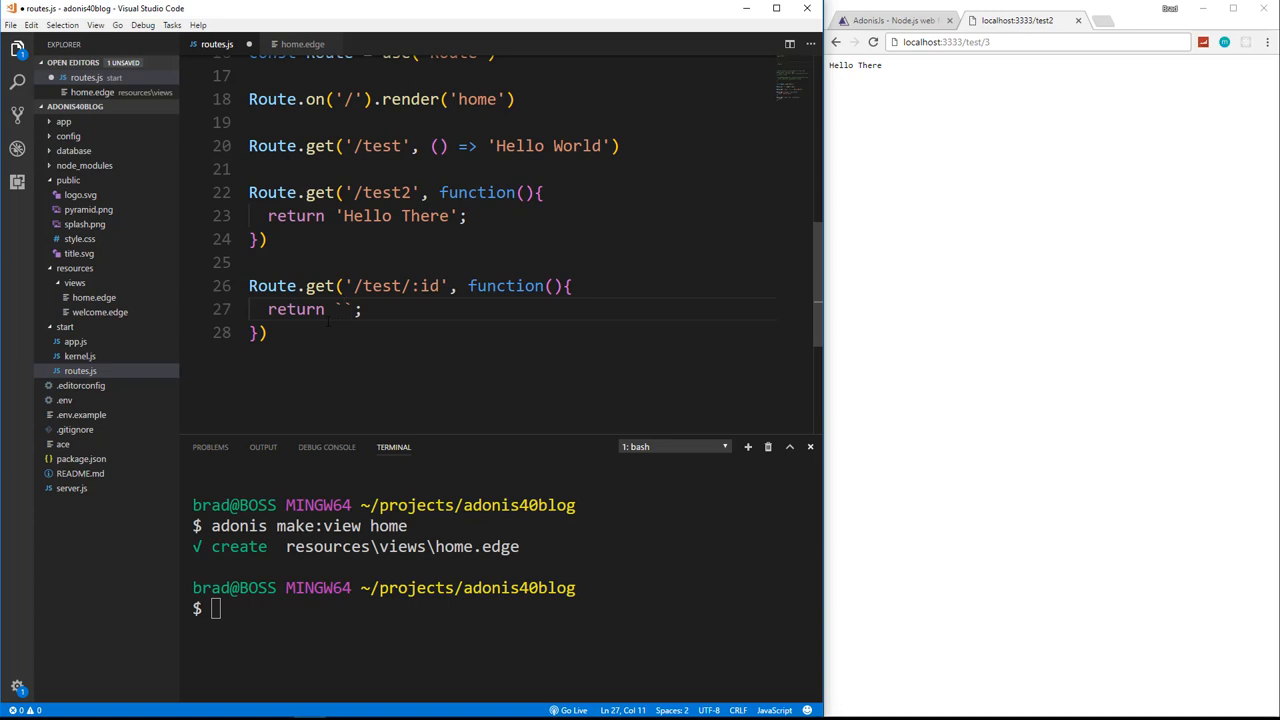
pyautogui.write('This is')
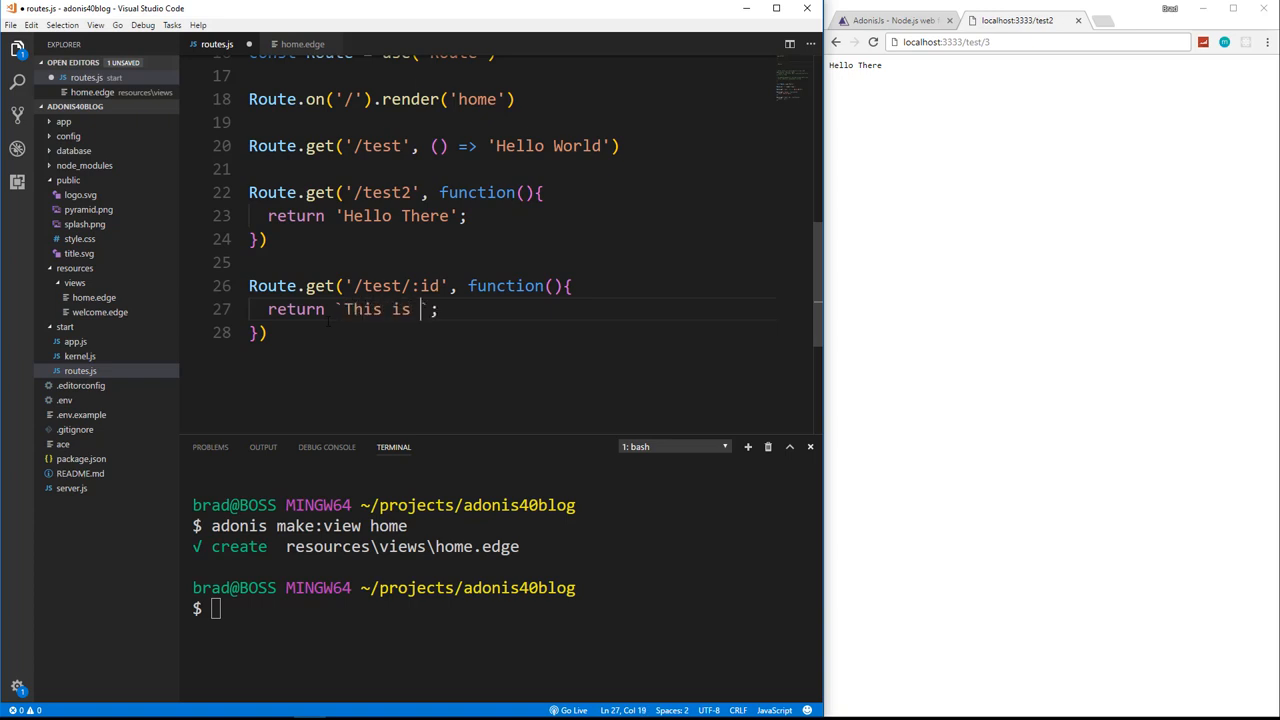
pyautogui.write('the id')
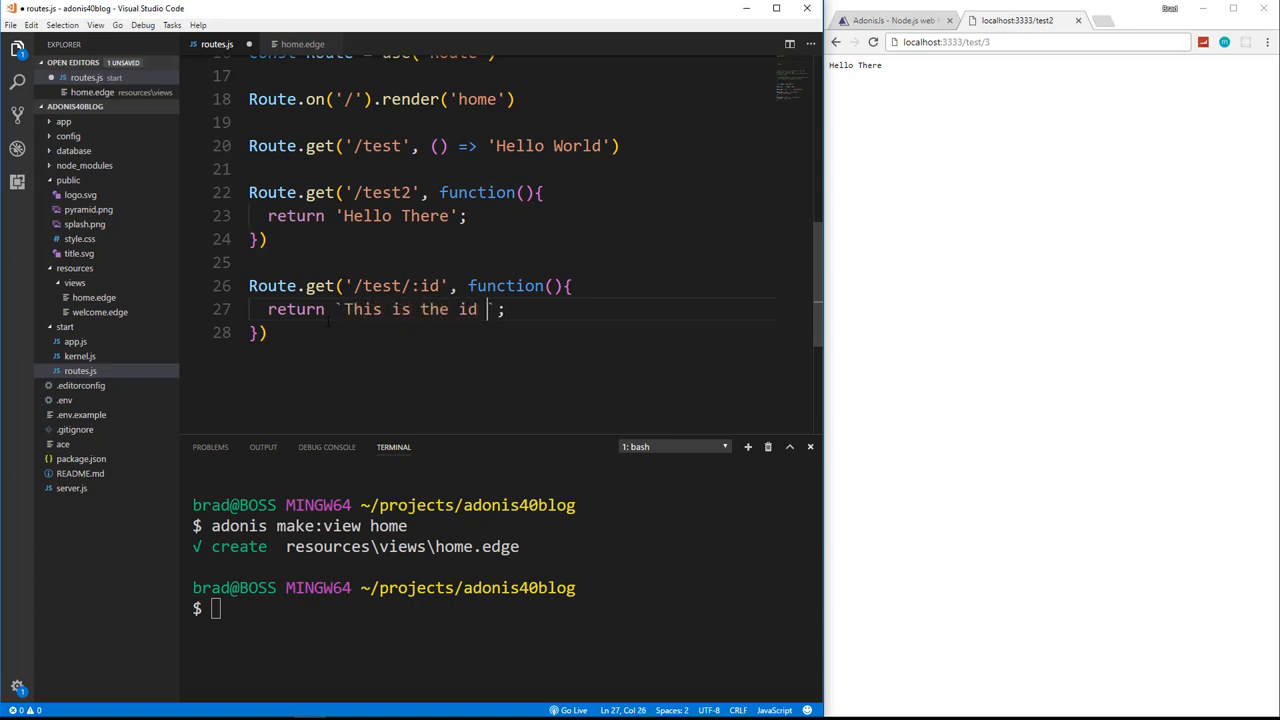
pyautogui.write('${}')
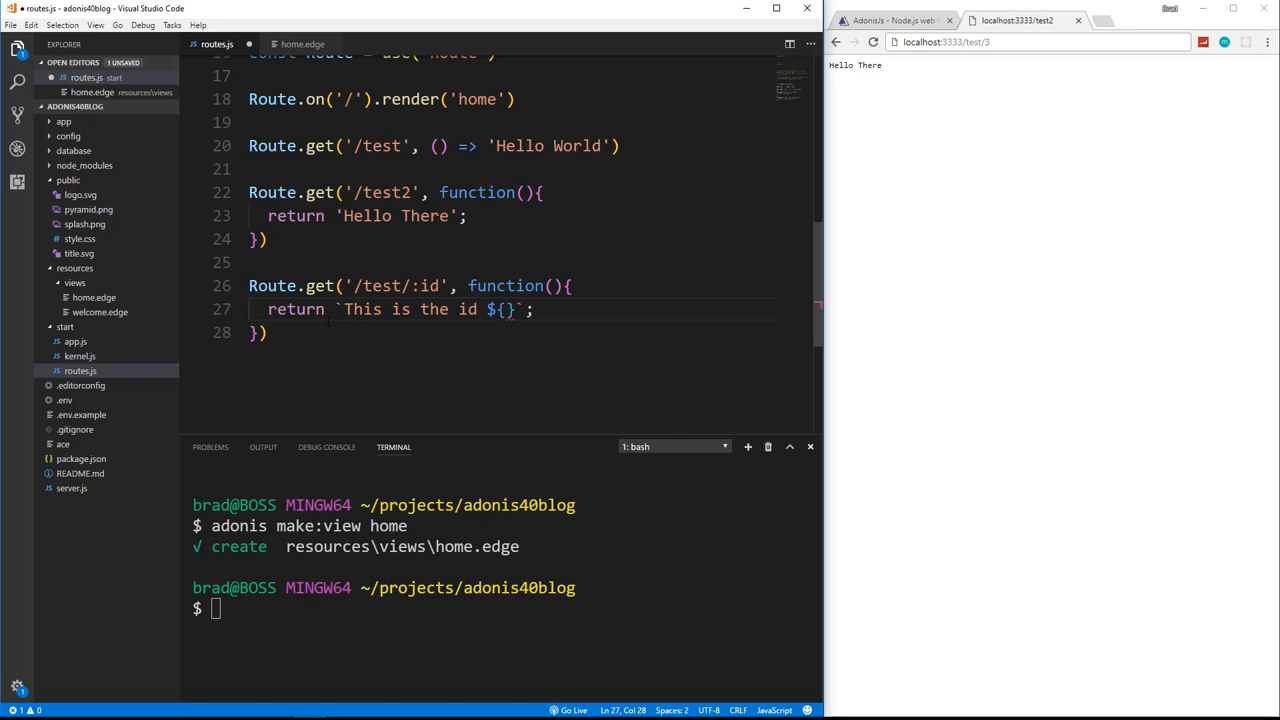
pyautogui.write('params.id')
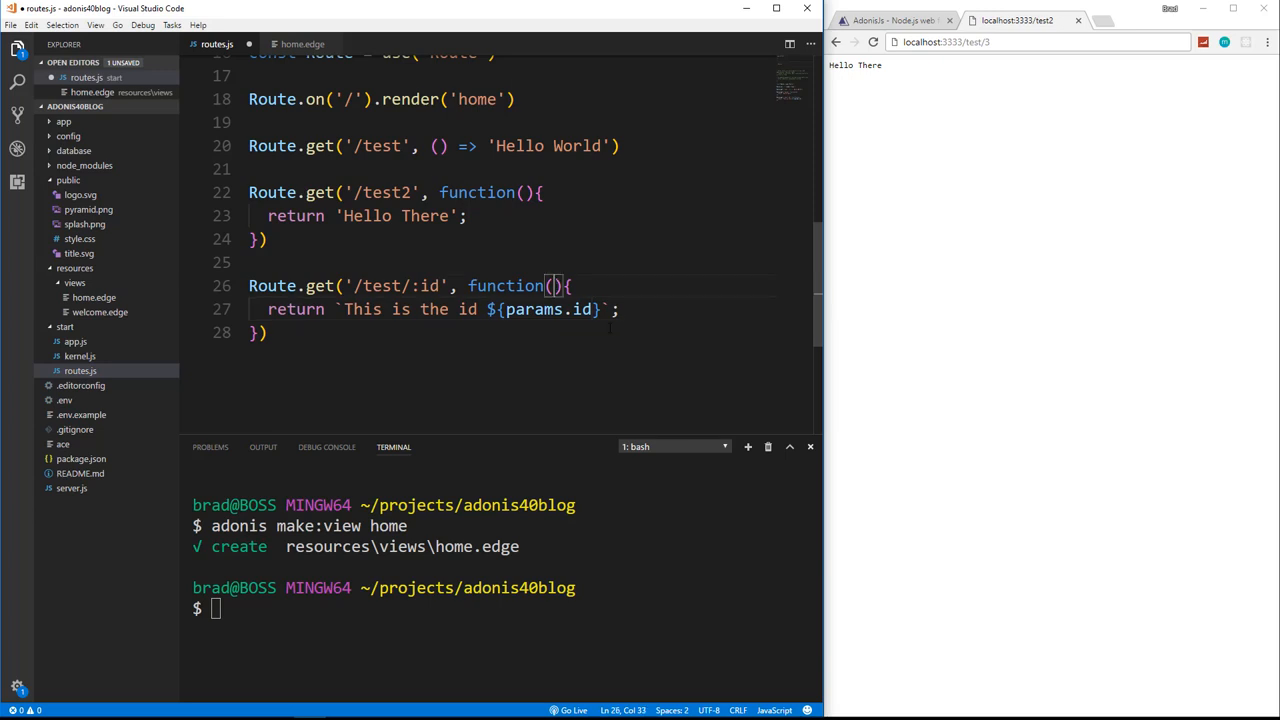
pyautogui.write('{par')
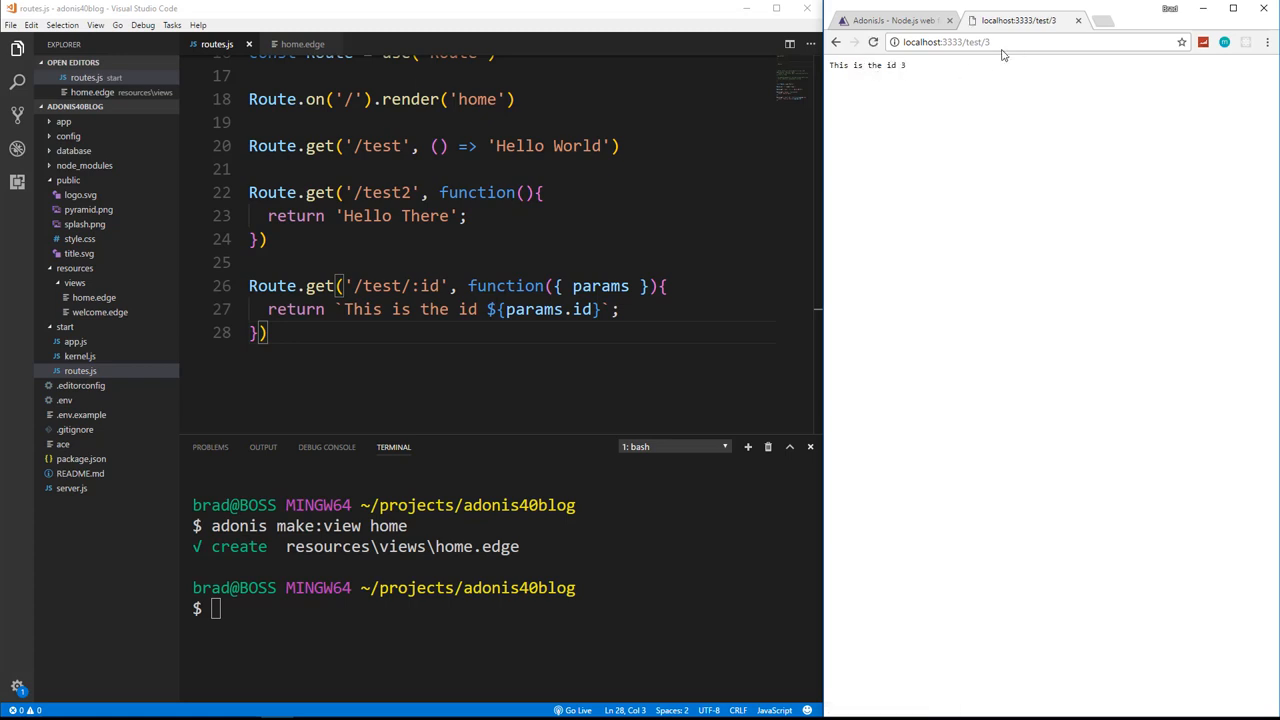
# Visit localhost:3333/test/500 in Chrome to see 'This is the id 500'
pyautogui.click(980, 42)
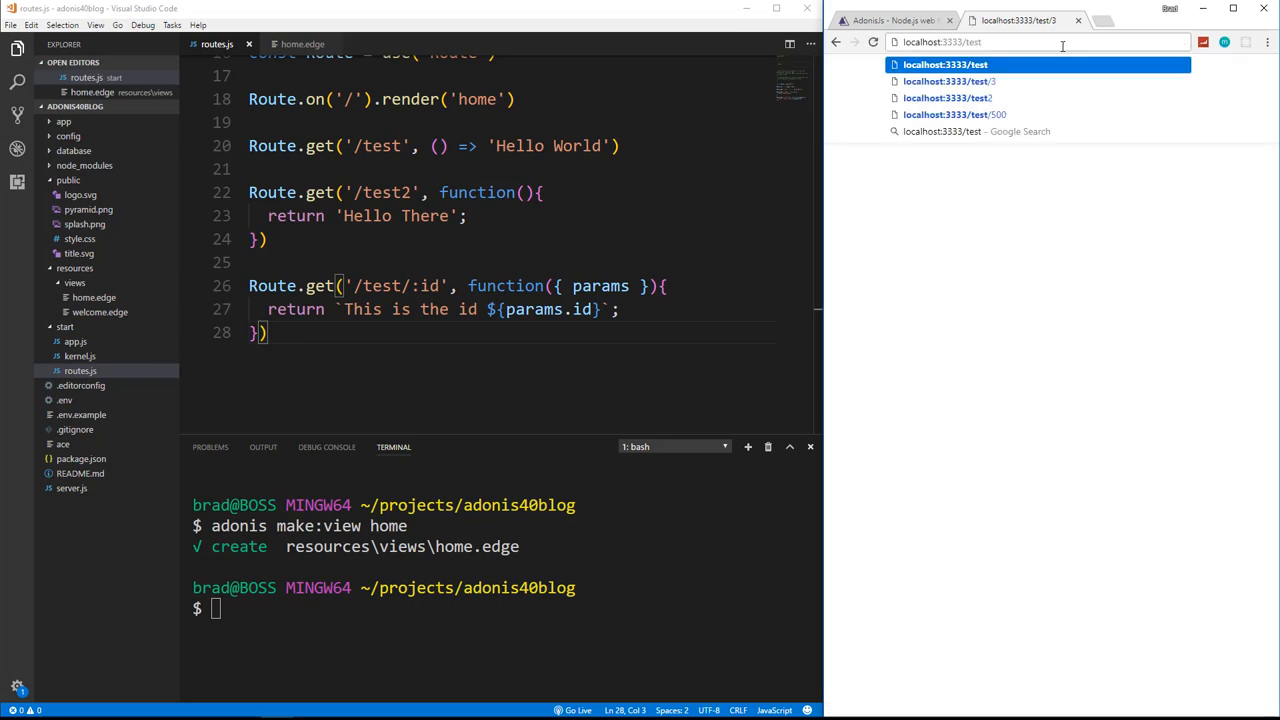
pyautogui.write('/5')
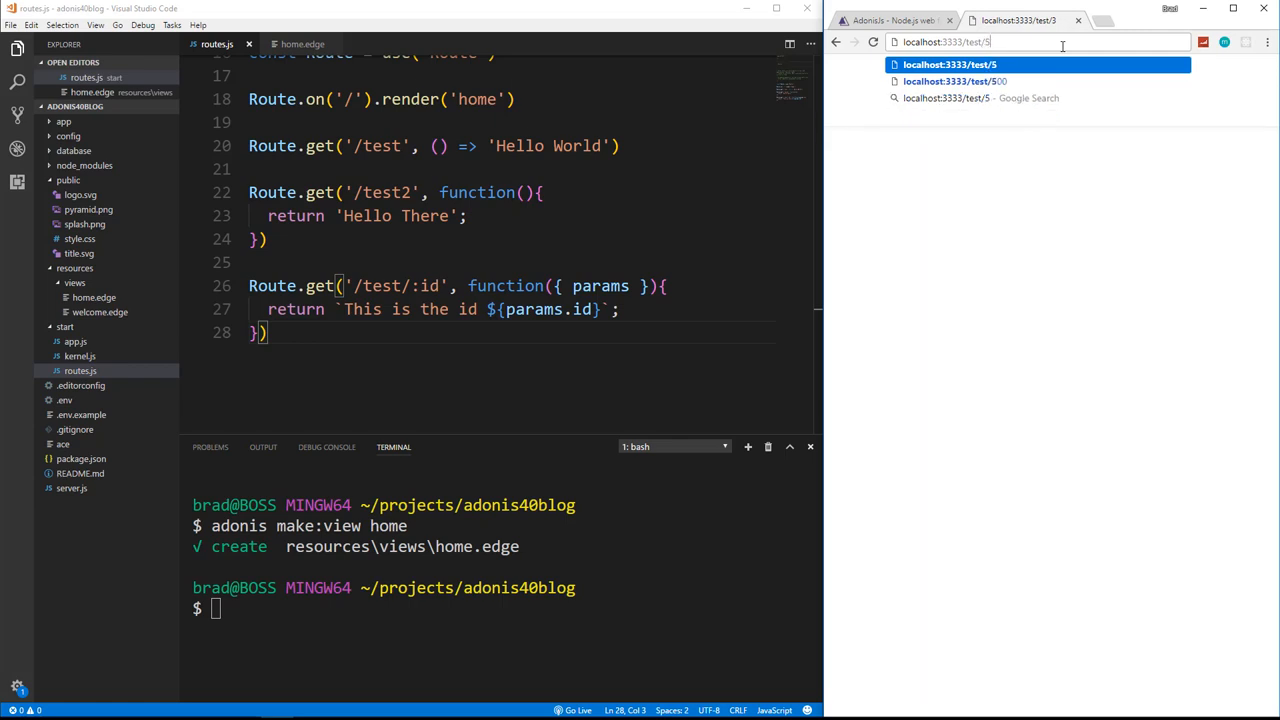
pyautogui.click(953, 81)
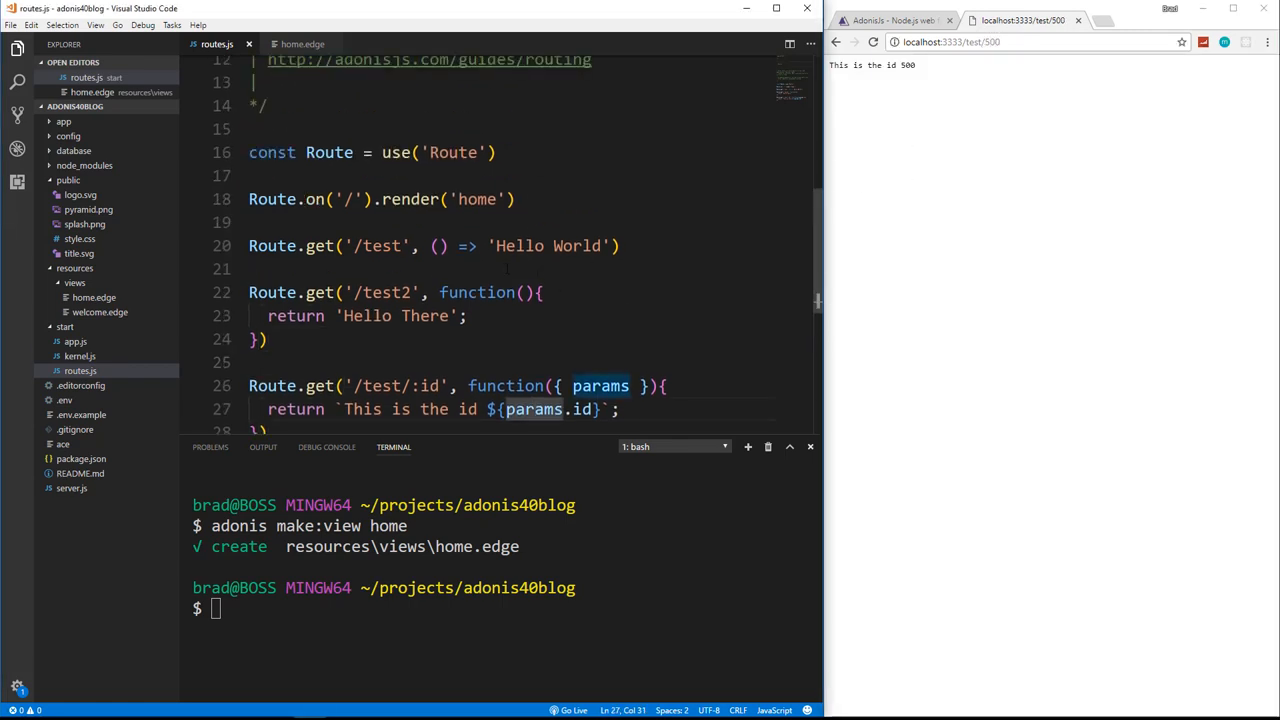
# Comment out the three test routes in routes.js and select the remaining home route line
pyautogui.scroll(-3)
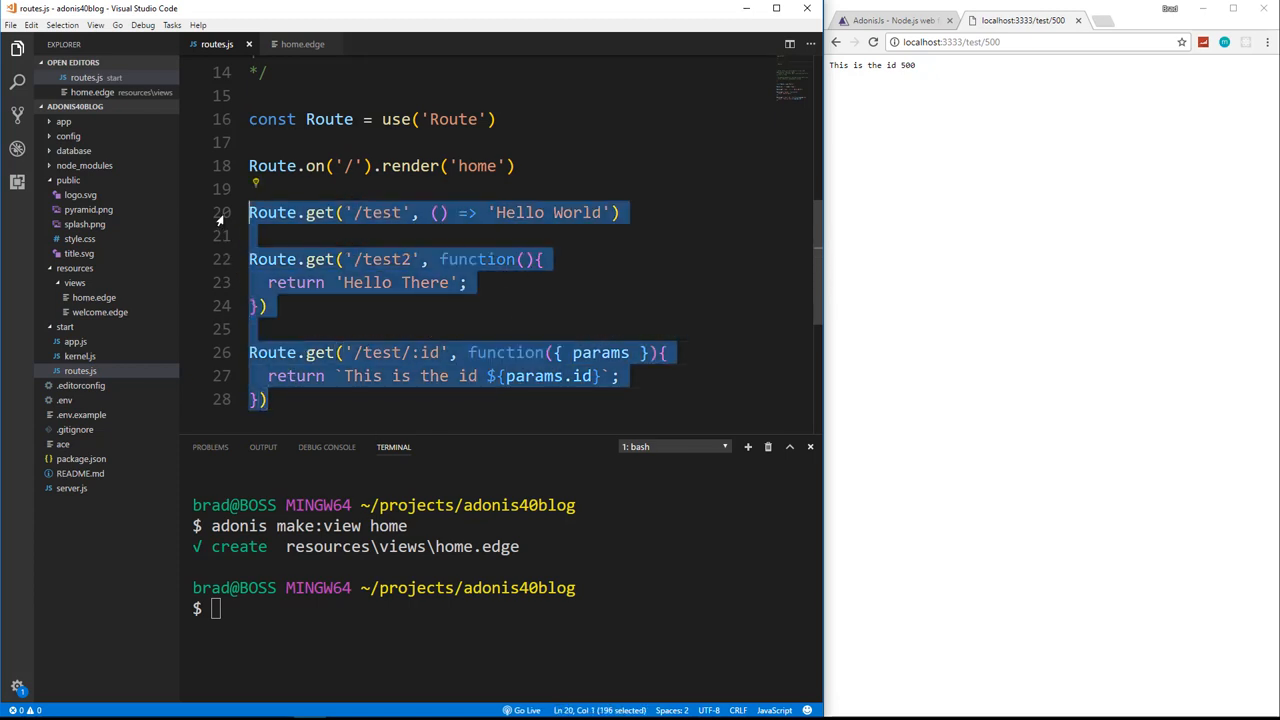
pyautogui.press('Ctrl+/')
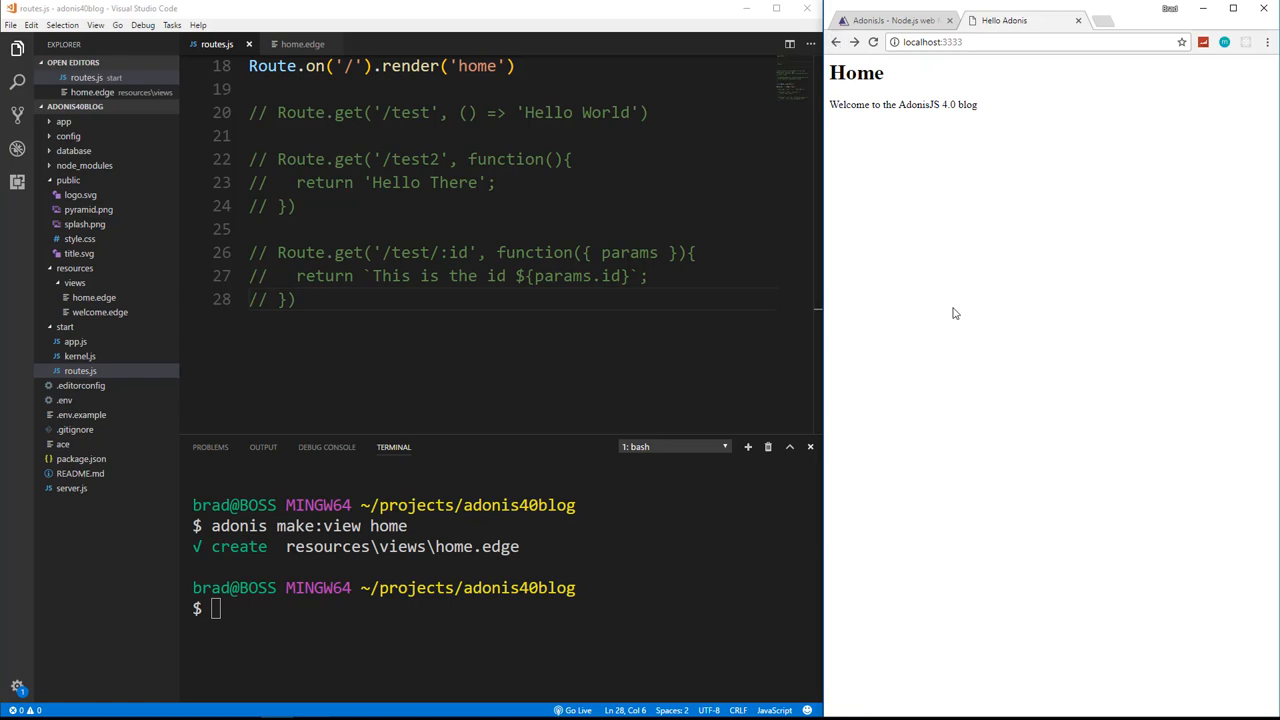
pyautogui.moveTo(814, 307)
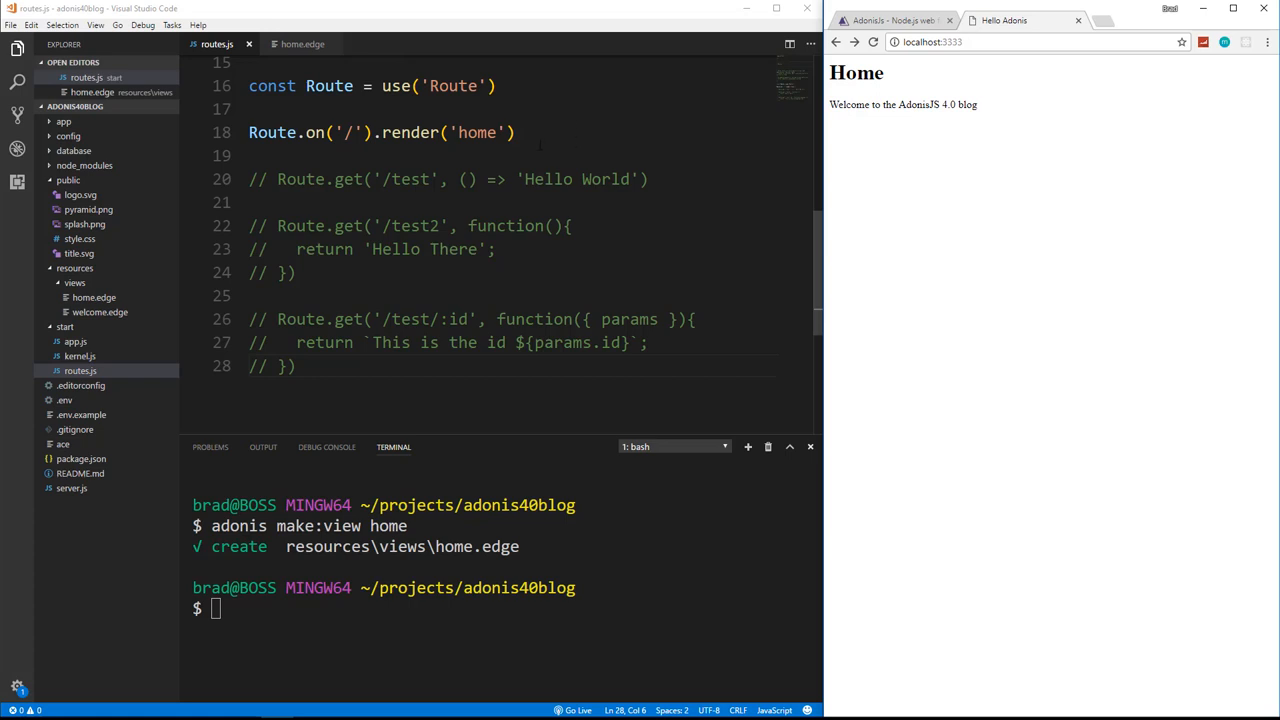
pyautogui.tripleClick(380, 132)
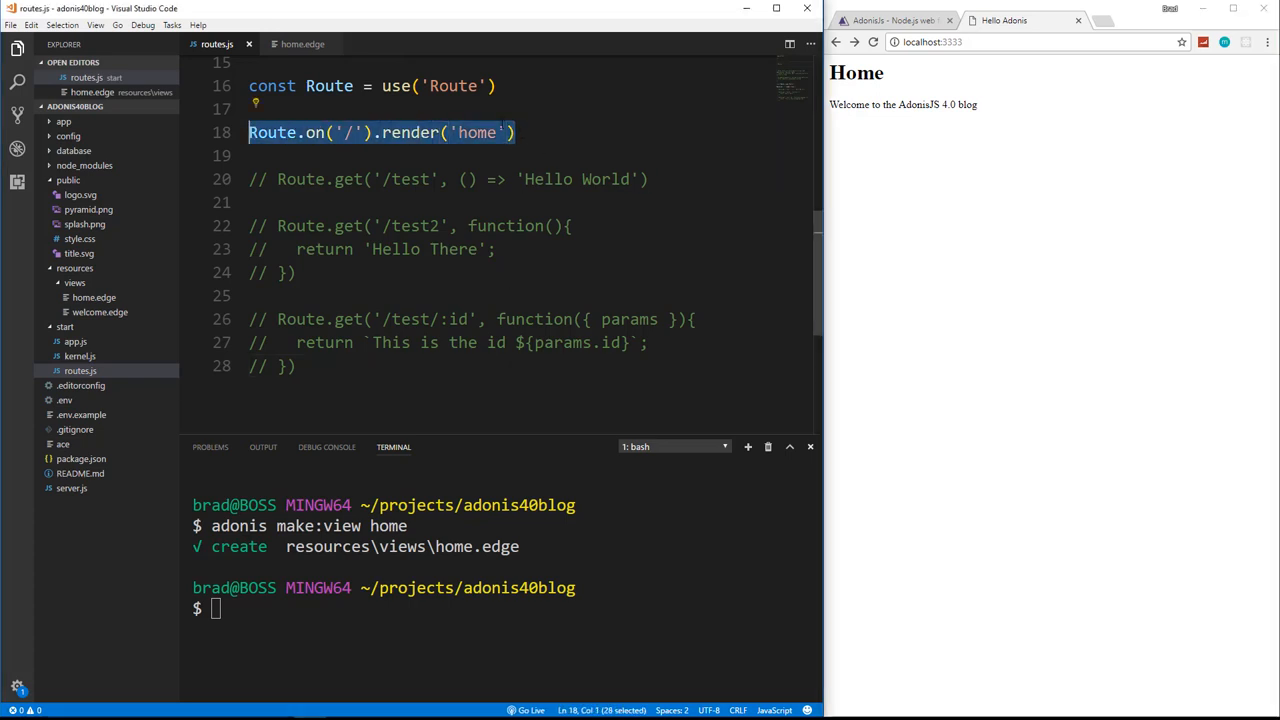